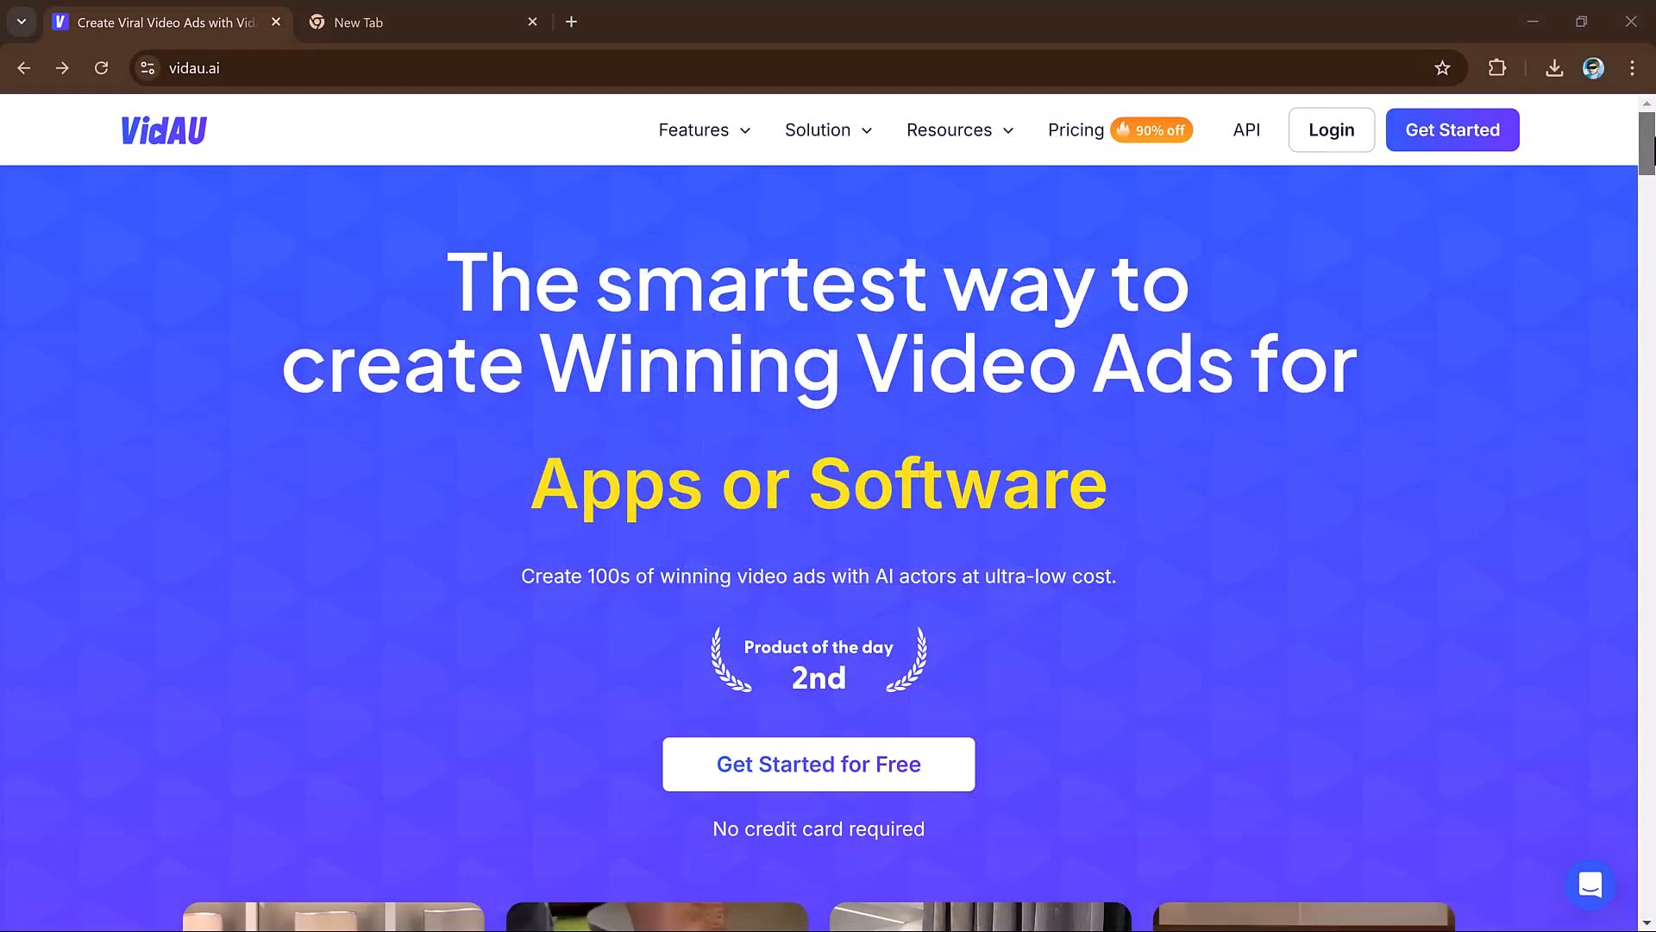
- Load the Physician's Choice probiotic example in URL To Video and generate 30s 9:16 English previews
scroll(down, 3)
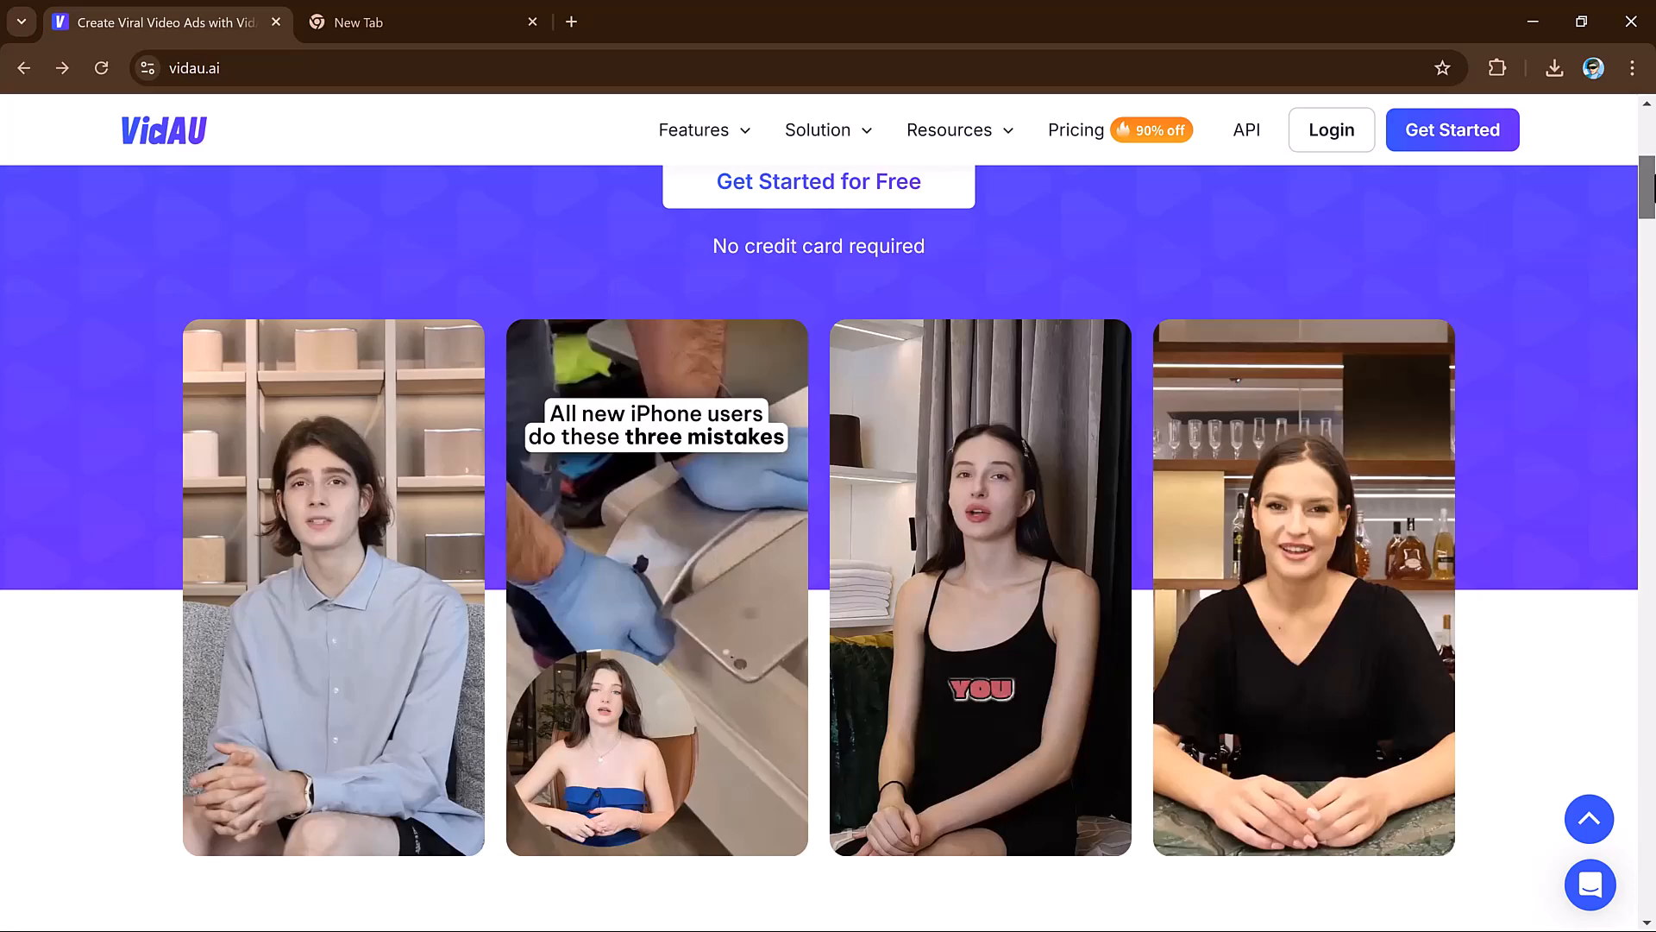
scroll(down, 3)
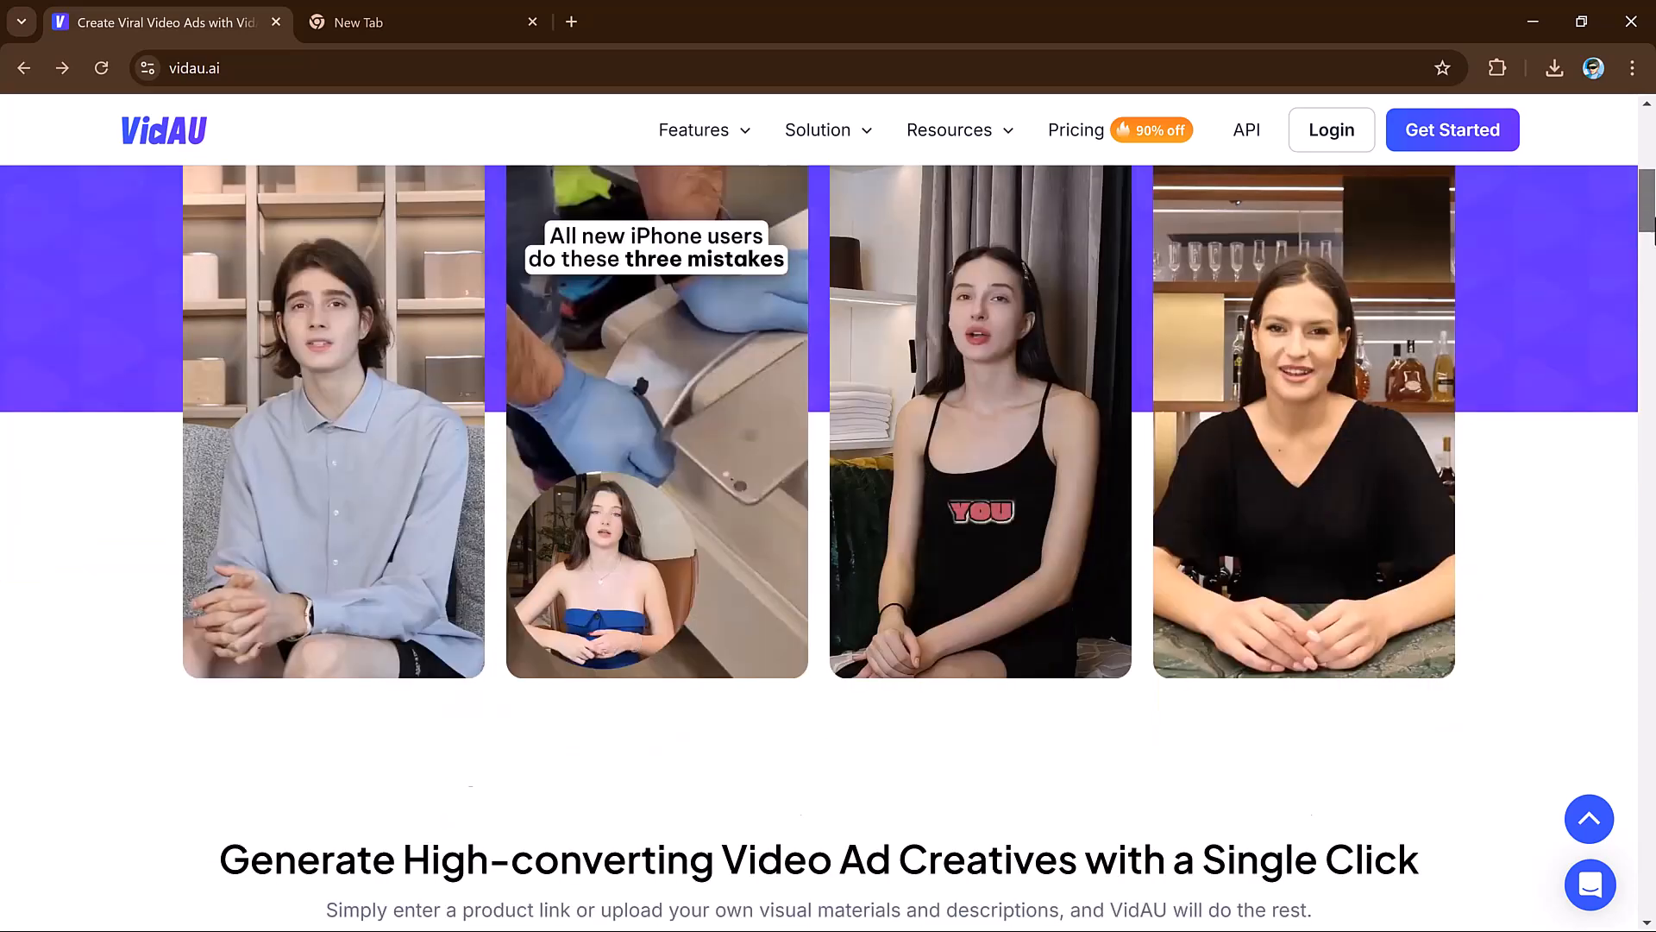
scroll(down, 3)
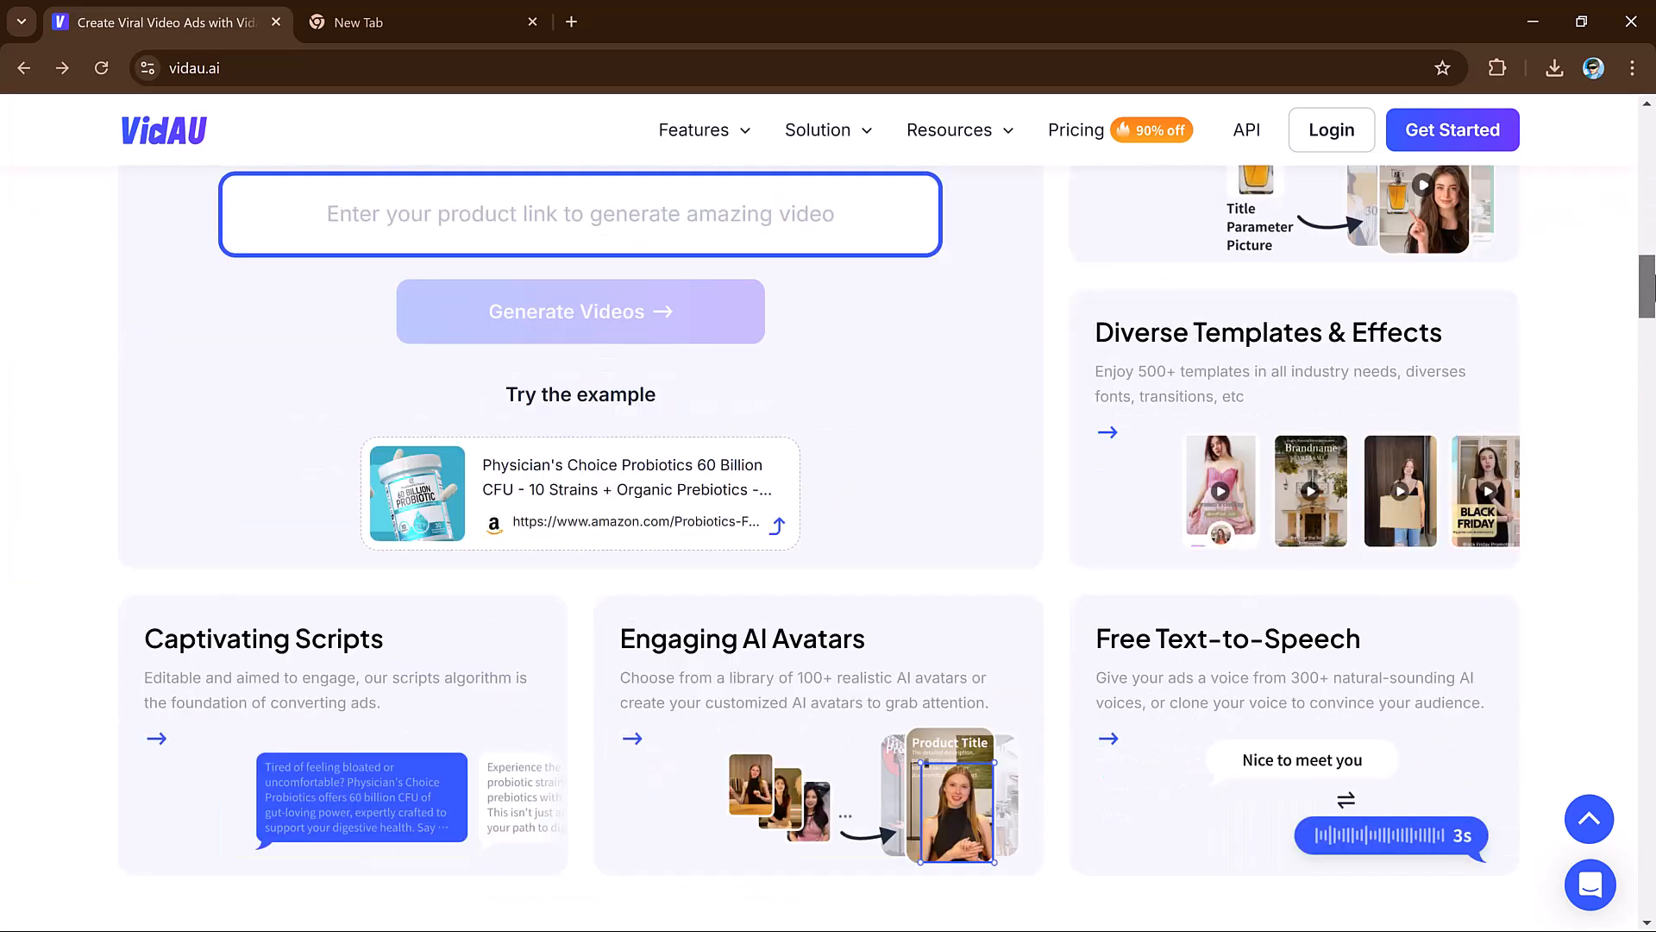
scroll(down, 3)
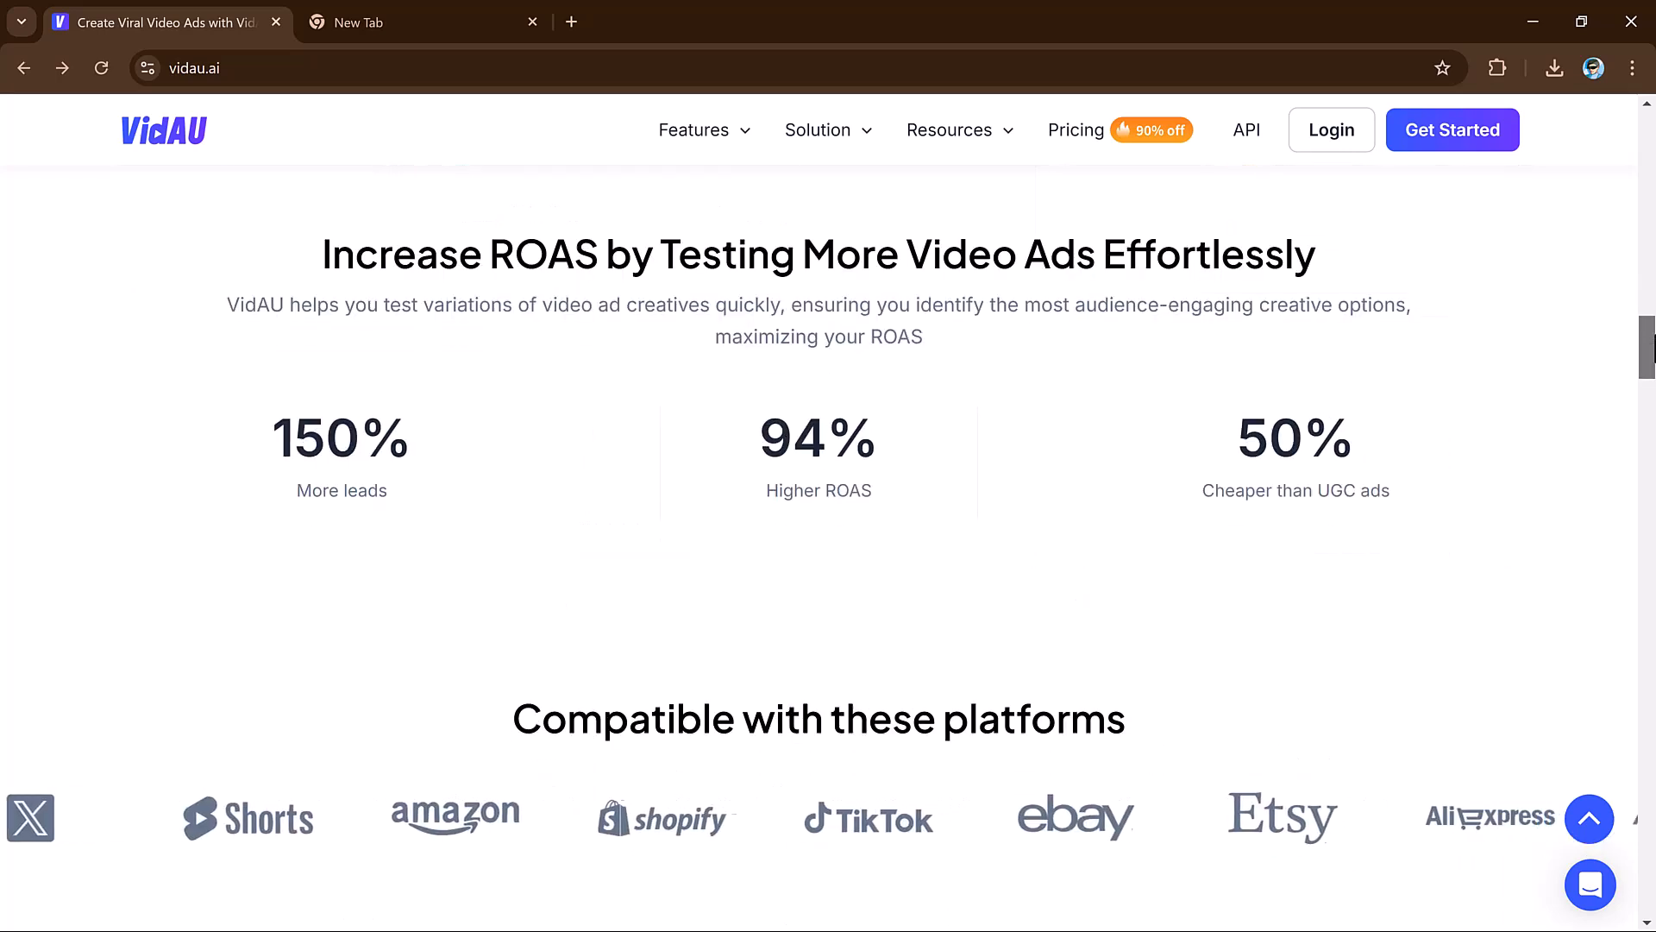
scroll(down, 3)
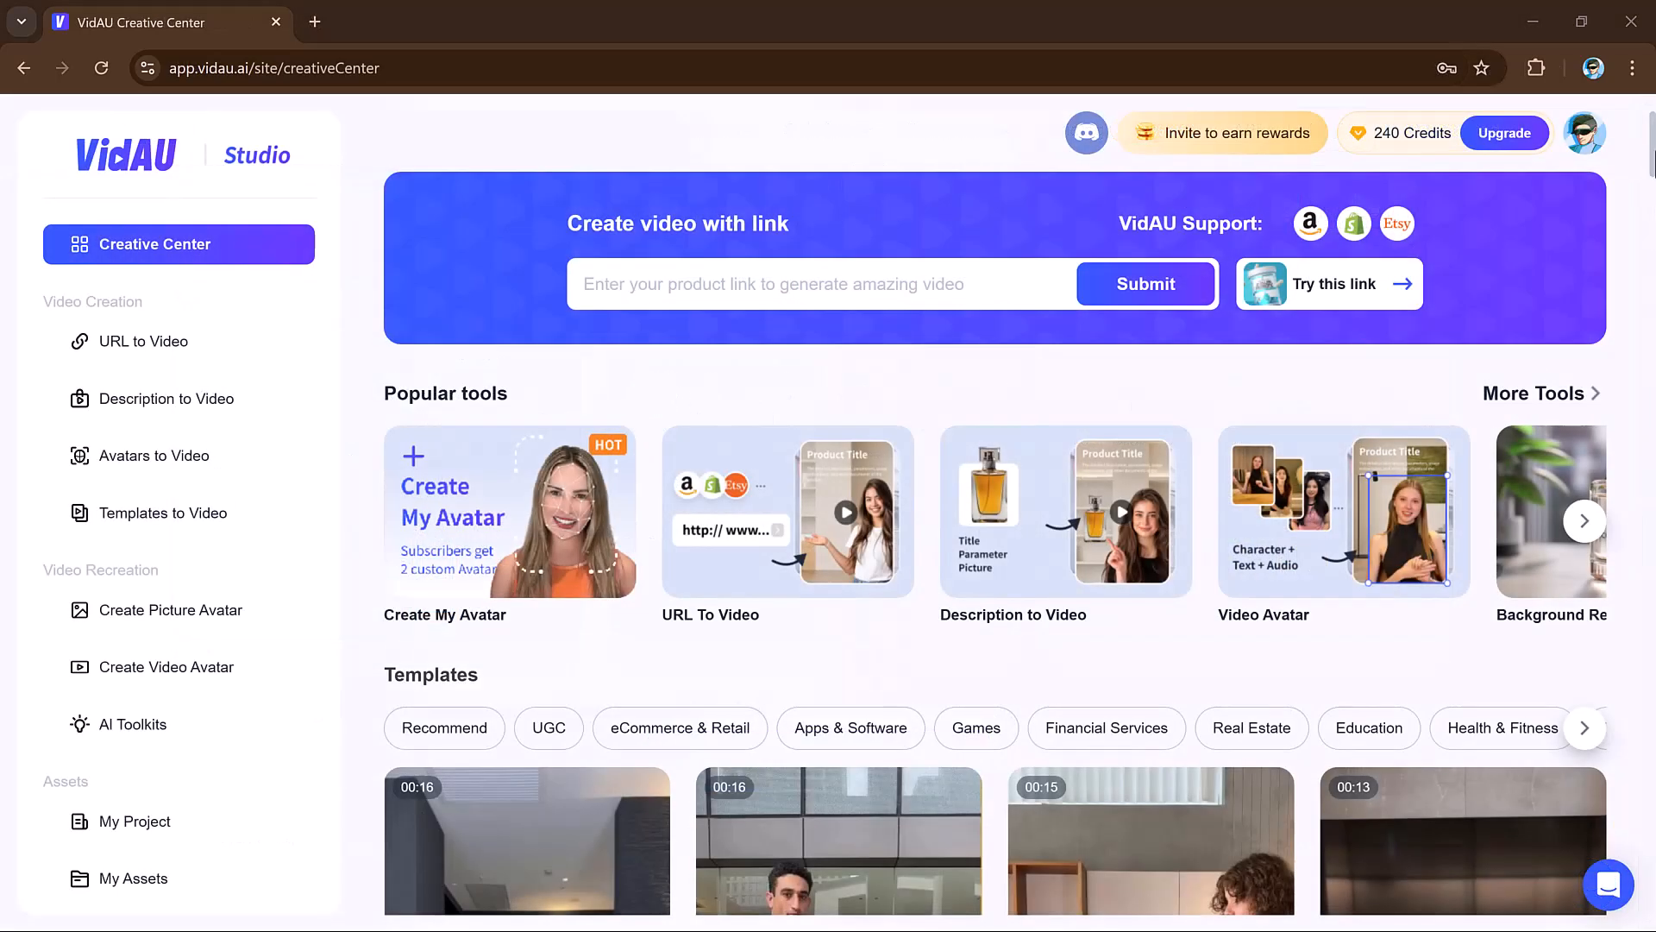
scroll(down, 3)
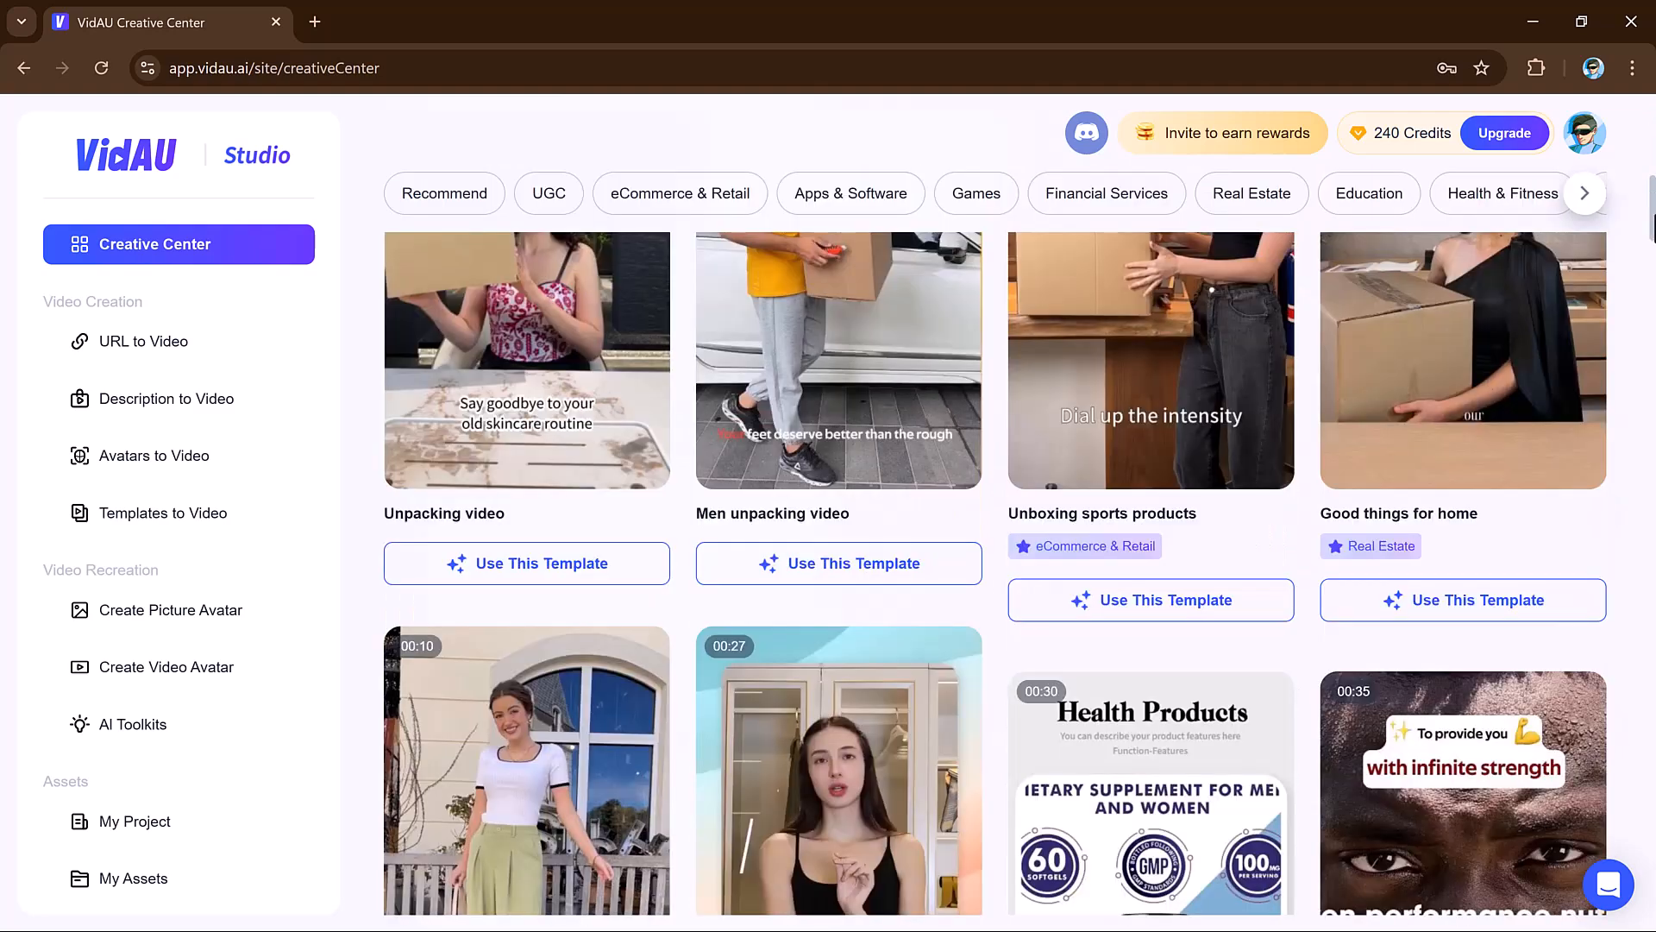
scroll(down, 3)
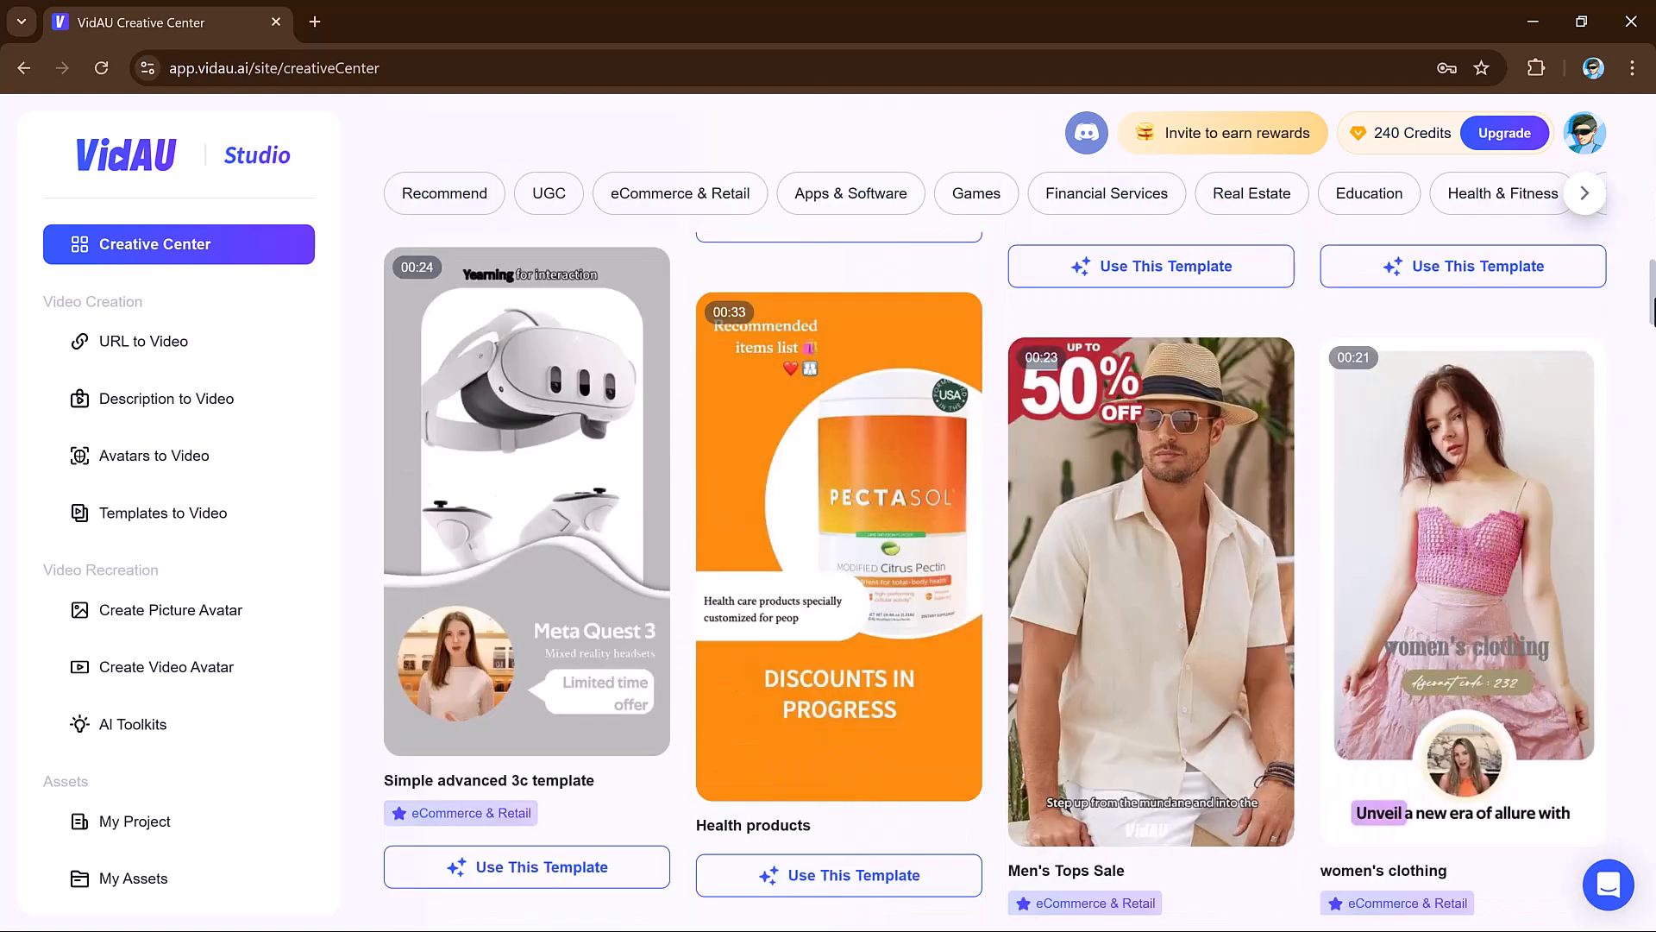
scroll(down, 3)
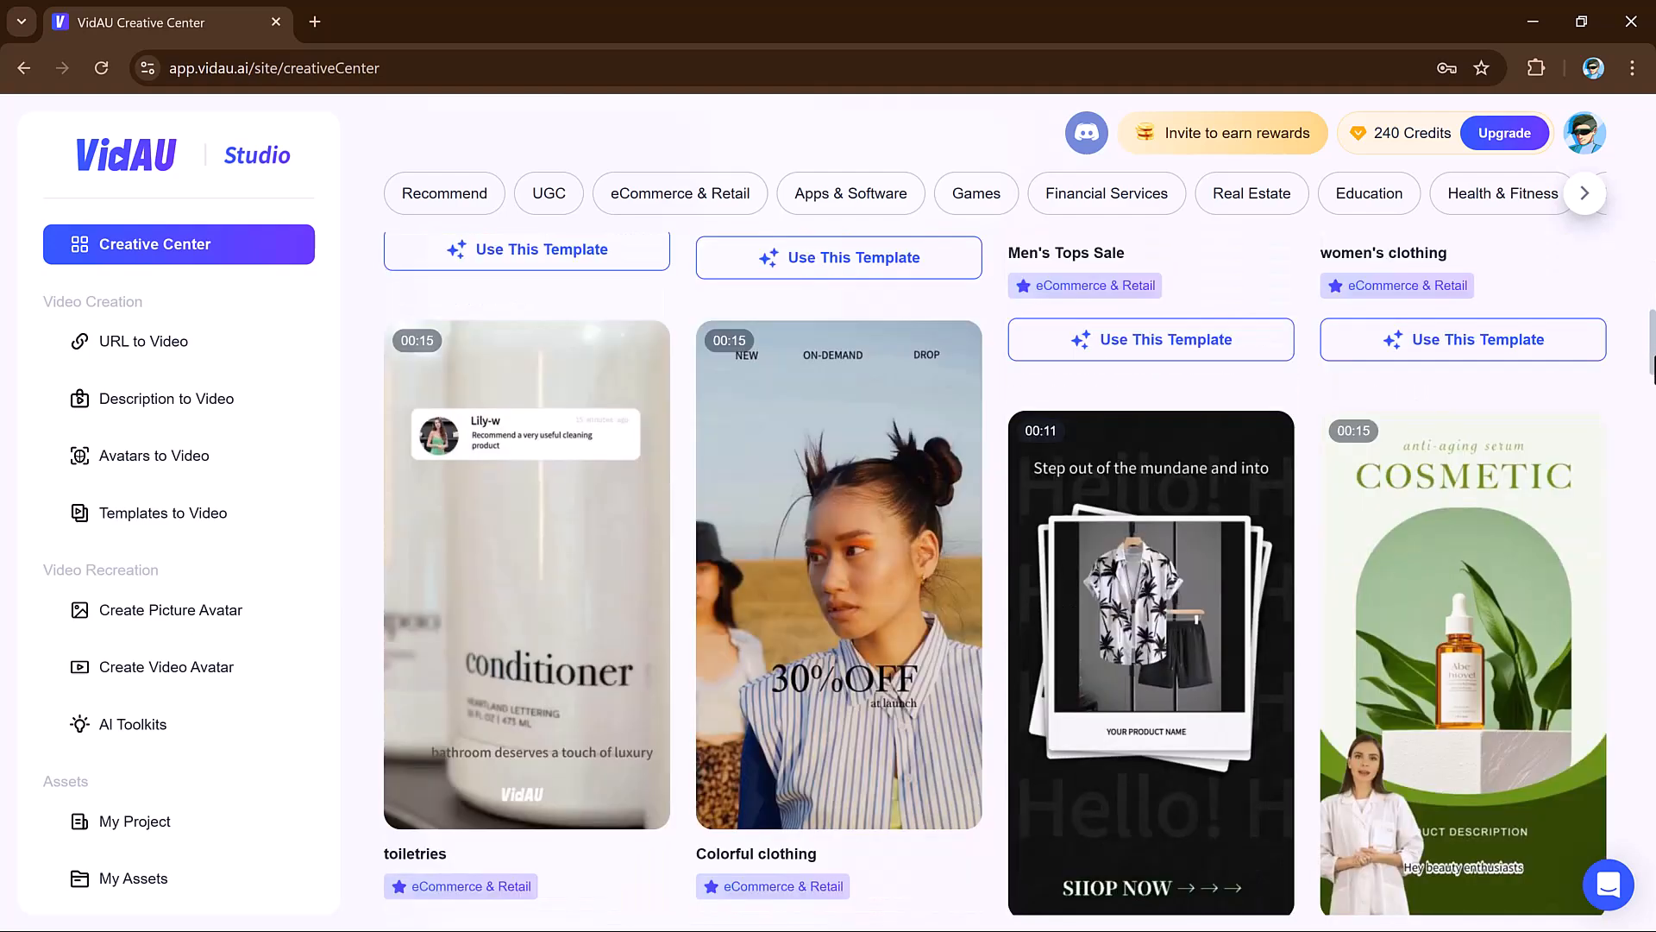
scroll(down, 3)
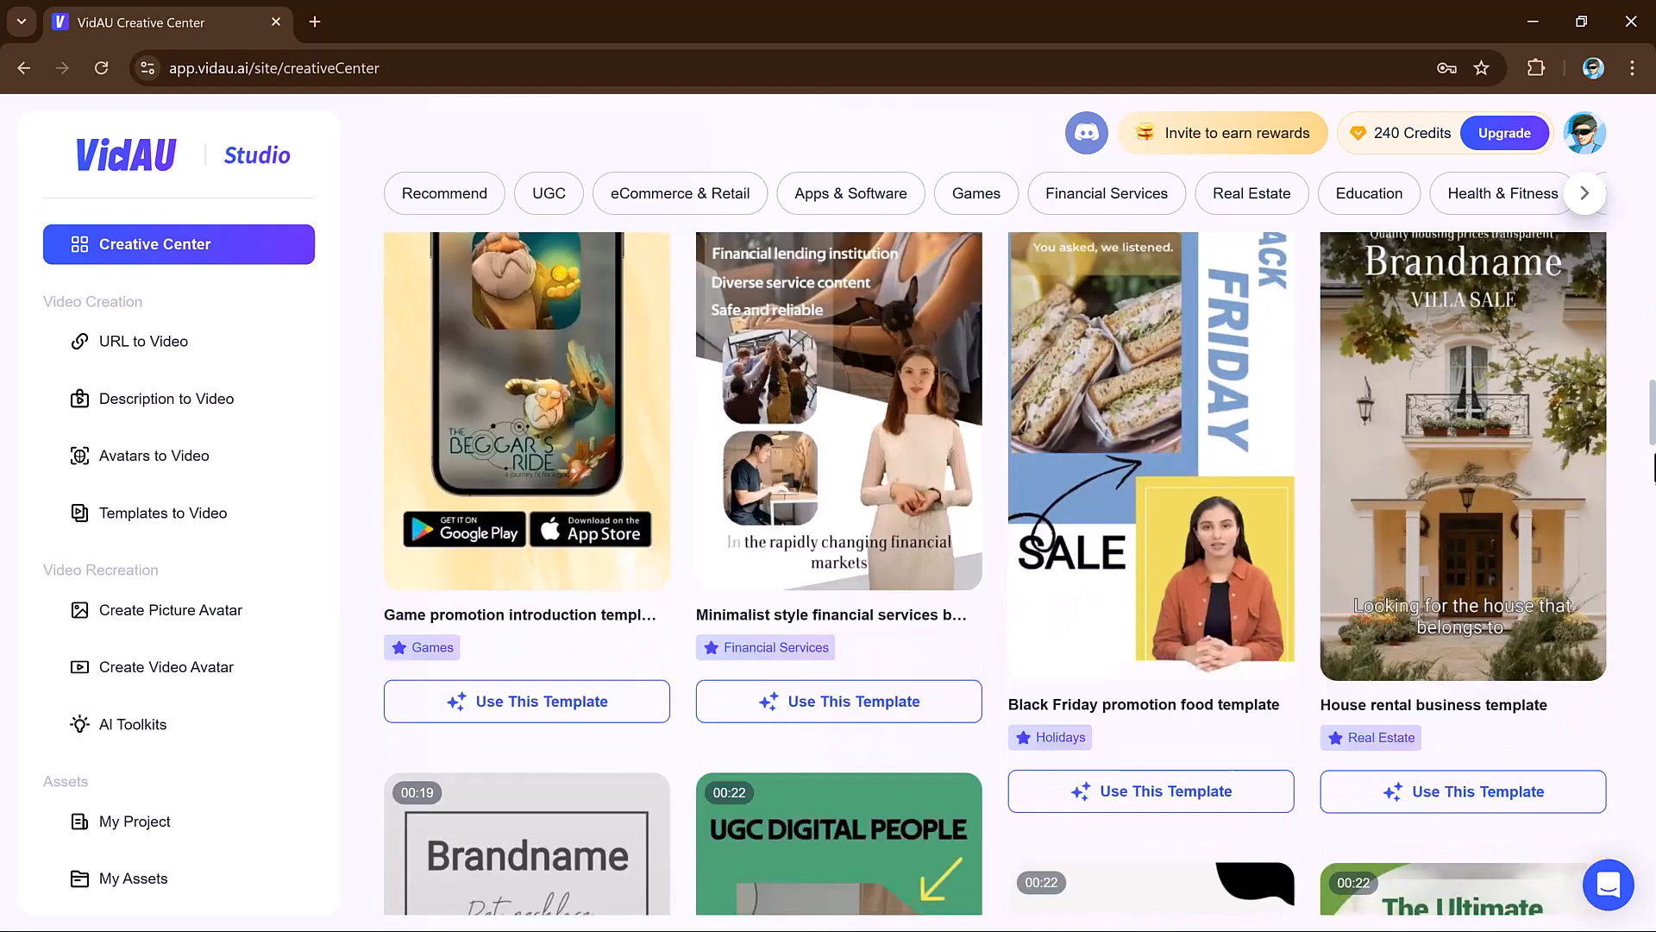
scroll(down, 3)
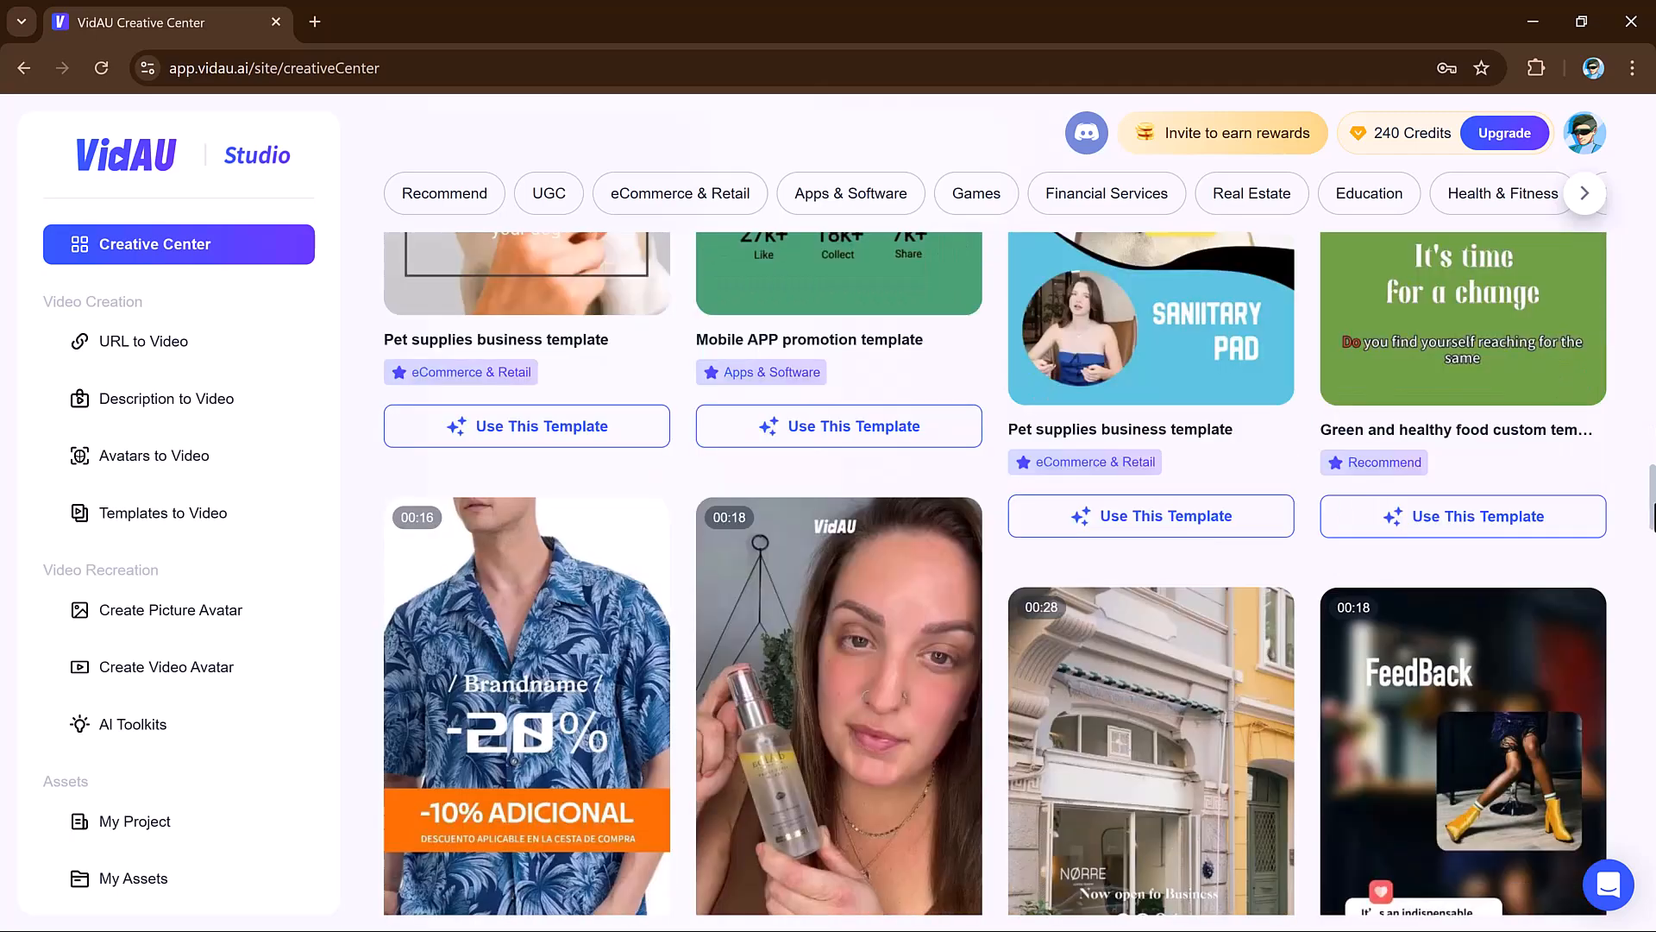
scroll(down, 3)
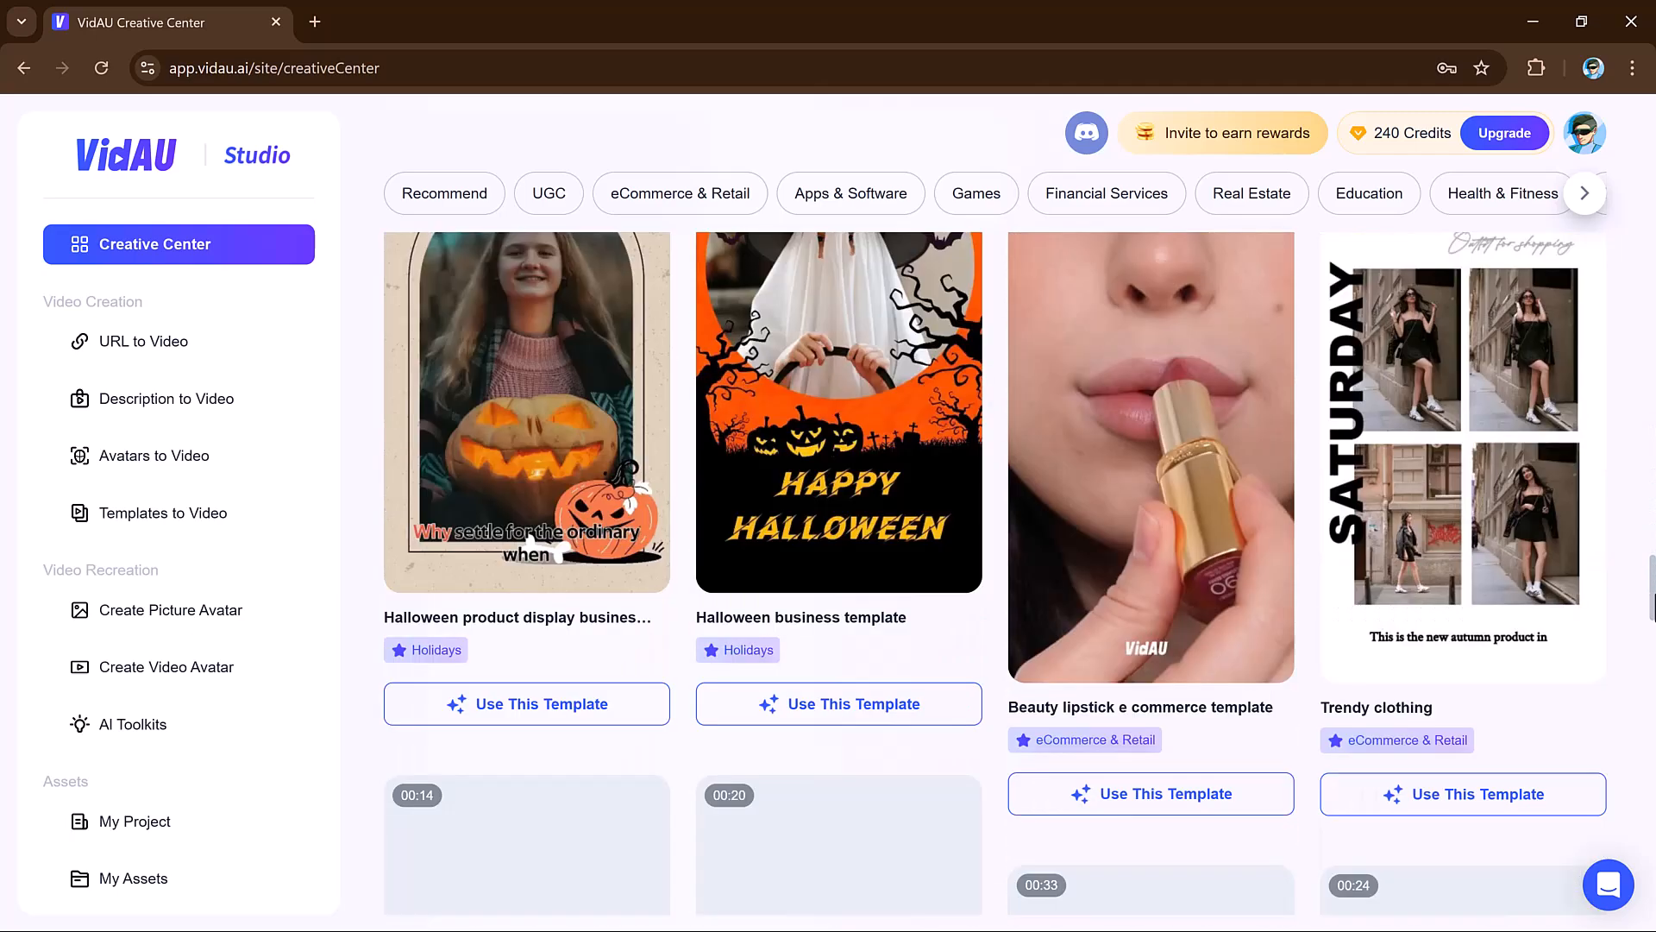
scroll(down, 3)
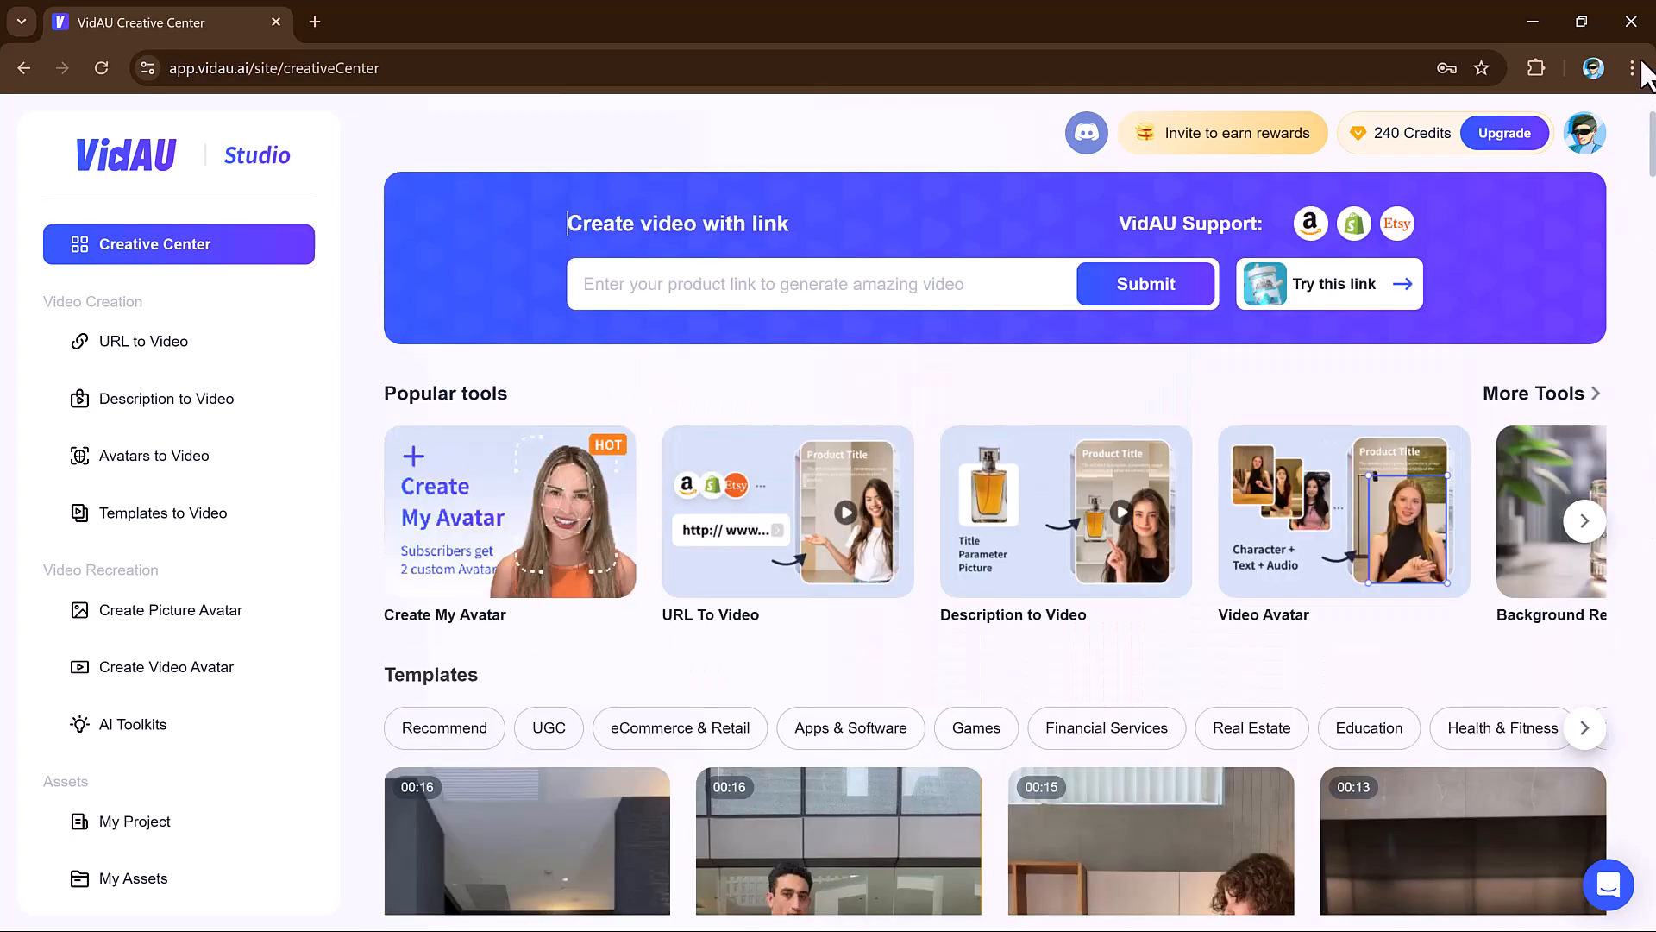
mouse_move(983, 431)
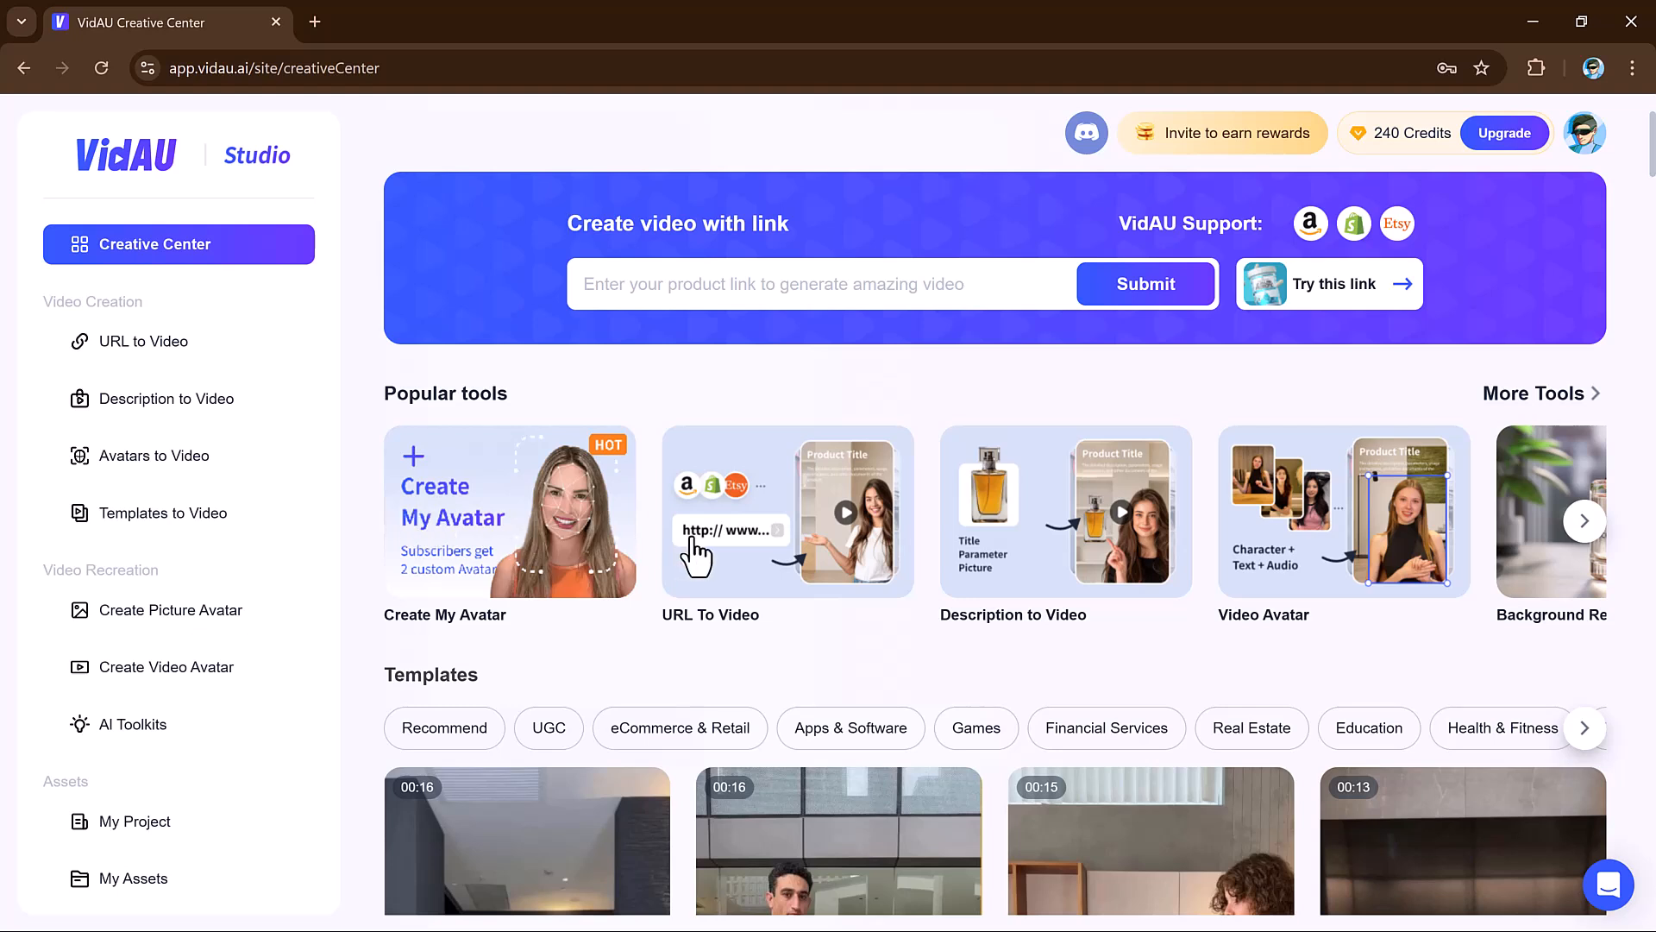
mouse_move(1394, 545)
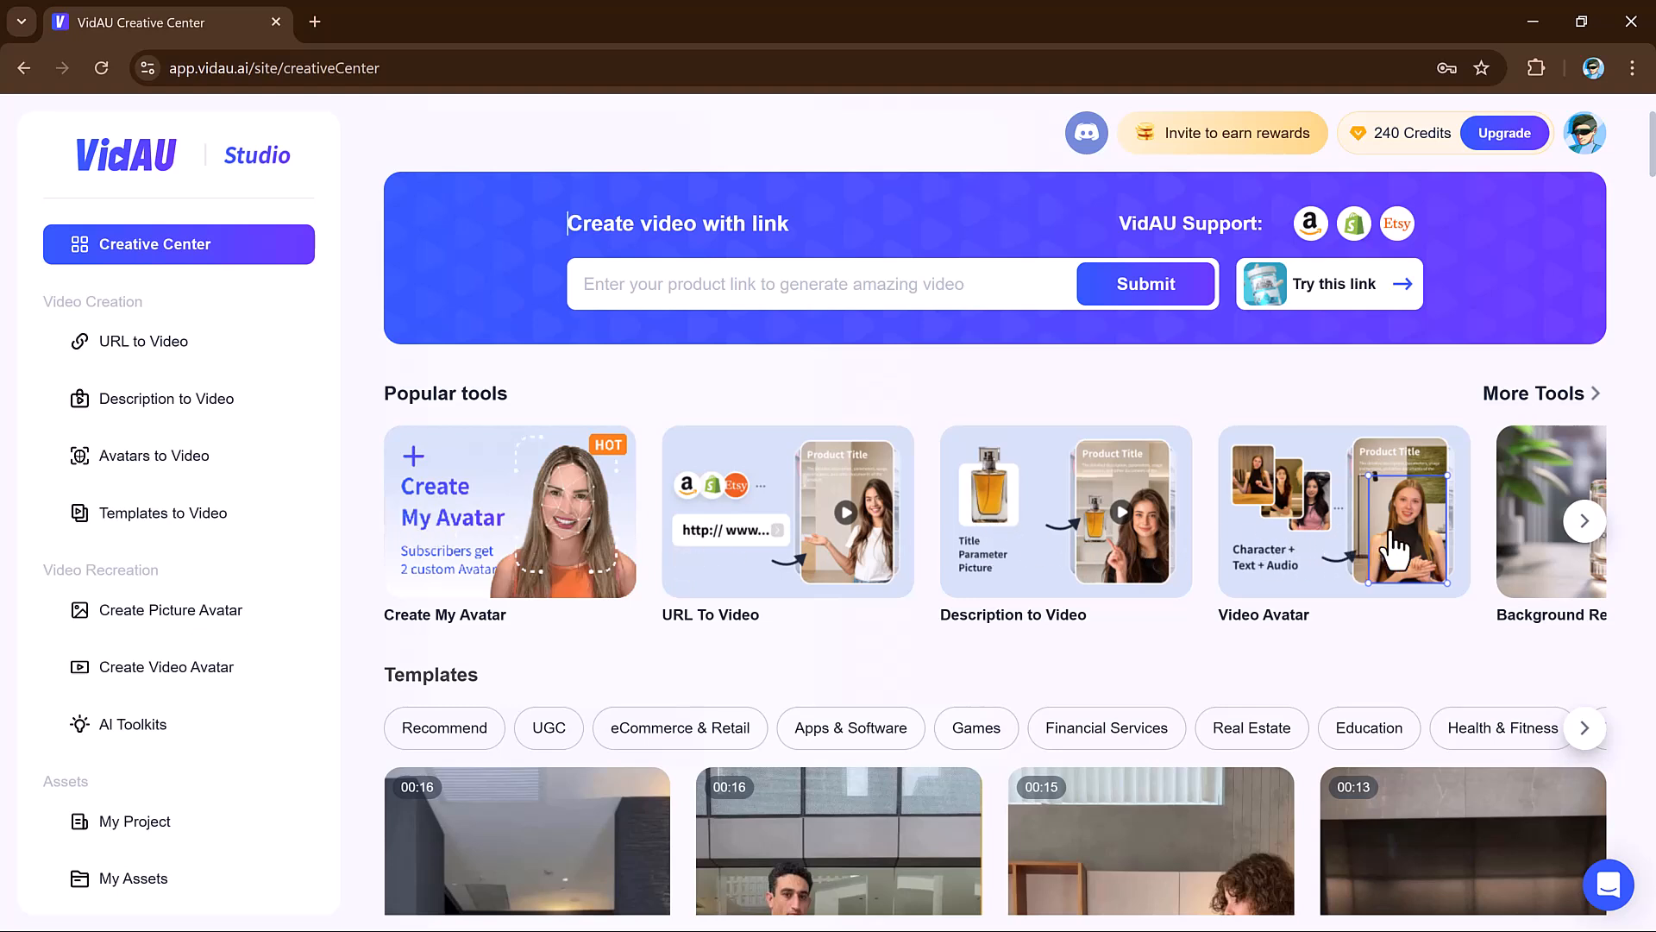
click(1584, 520)
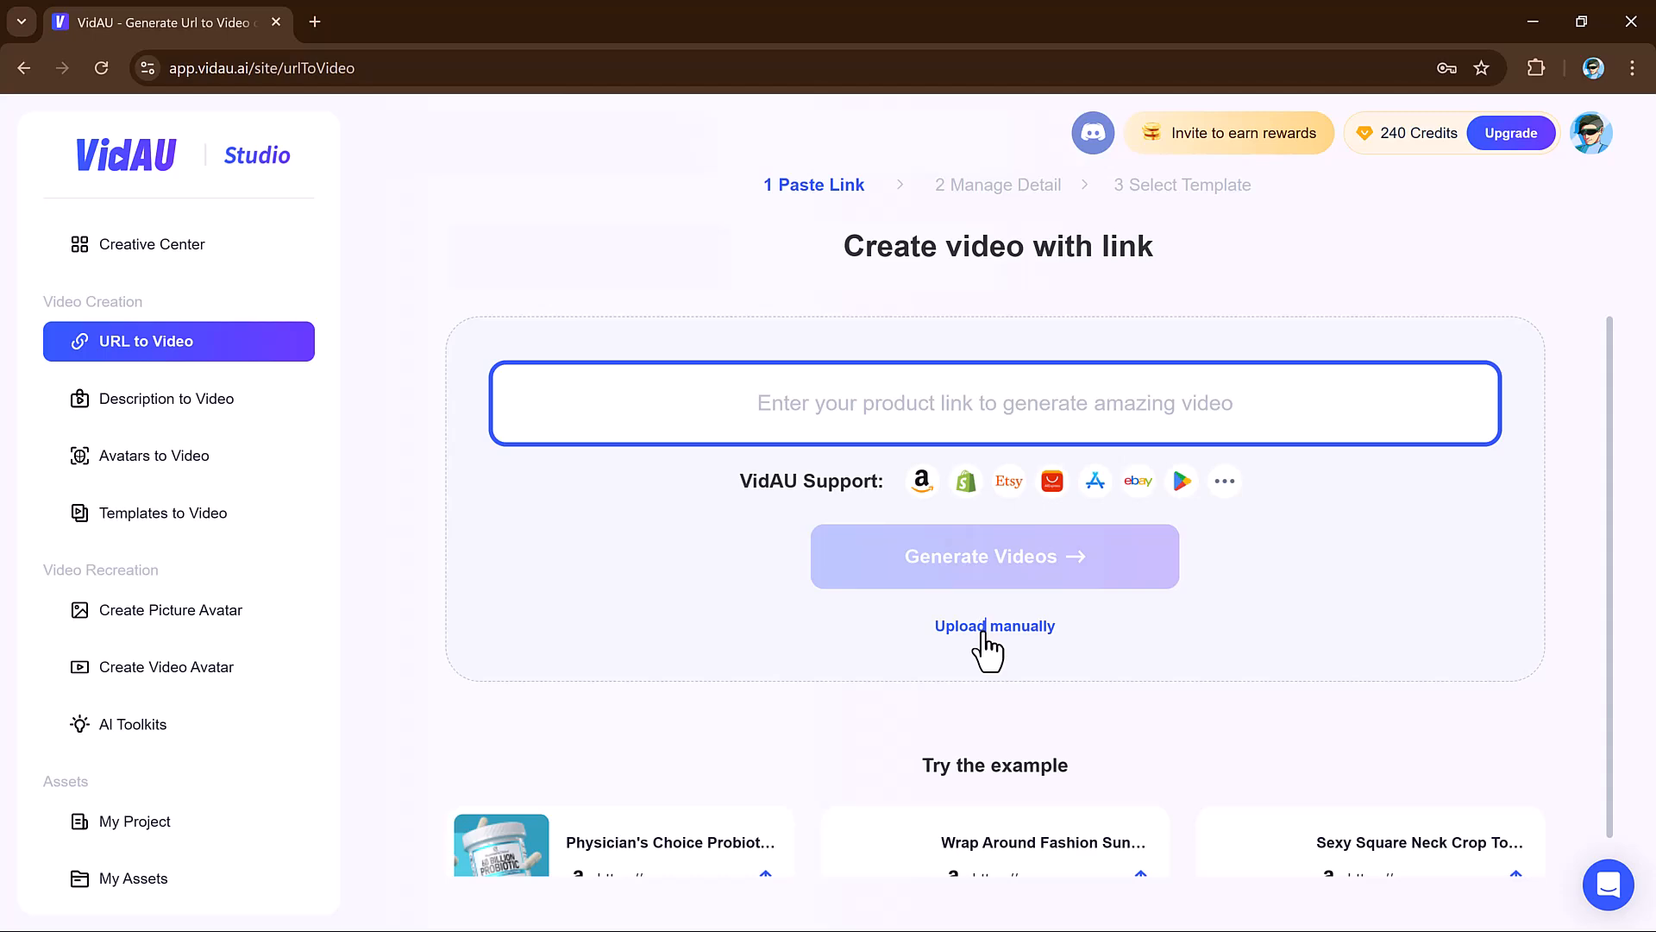
click(994, 626)
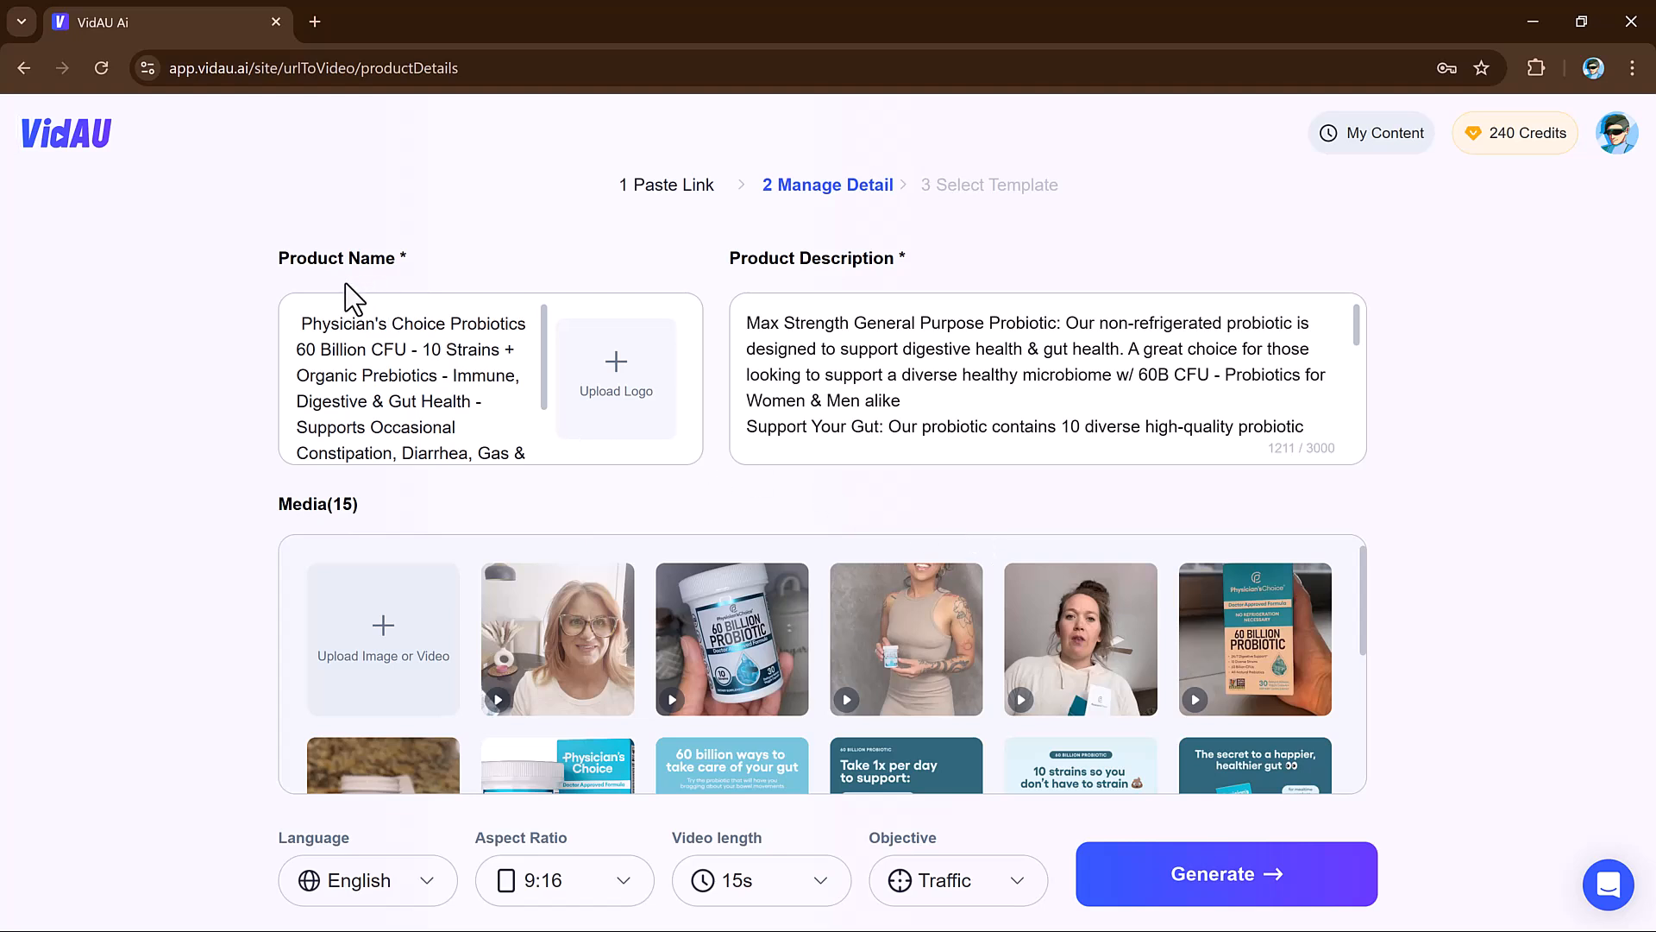
mouse_move(870, 306)
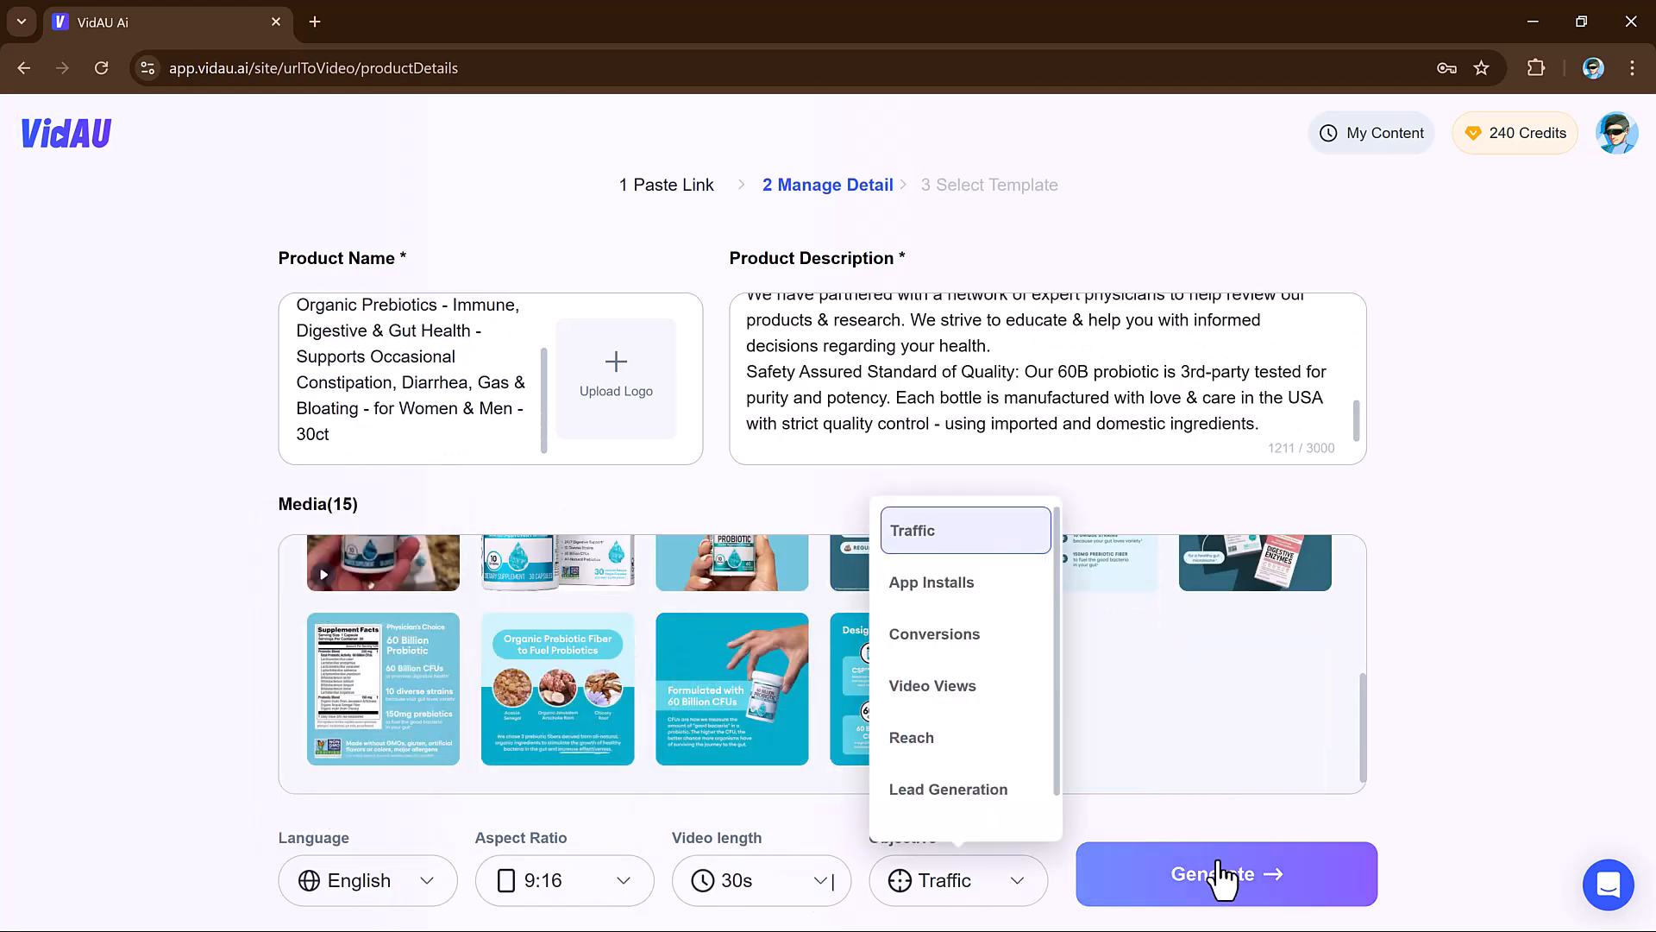
click(1225, 873)
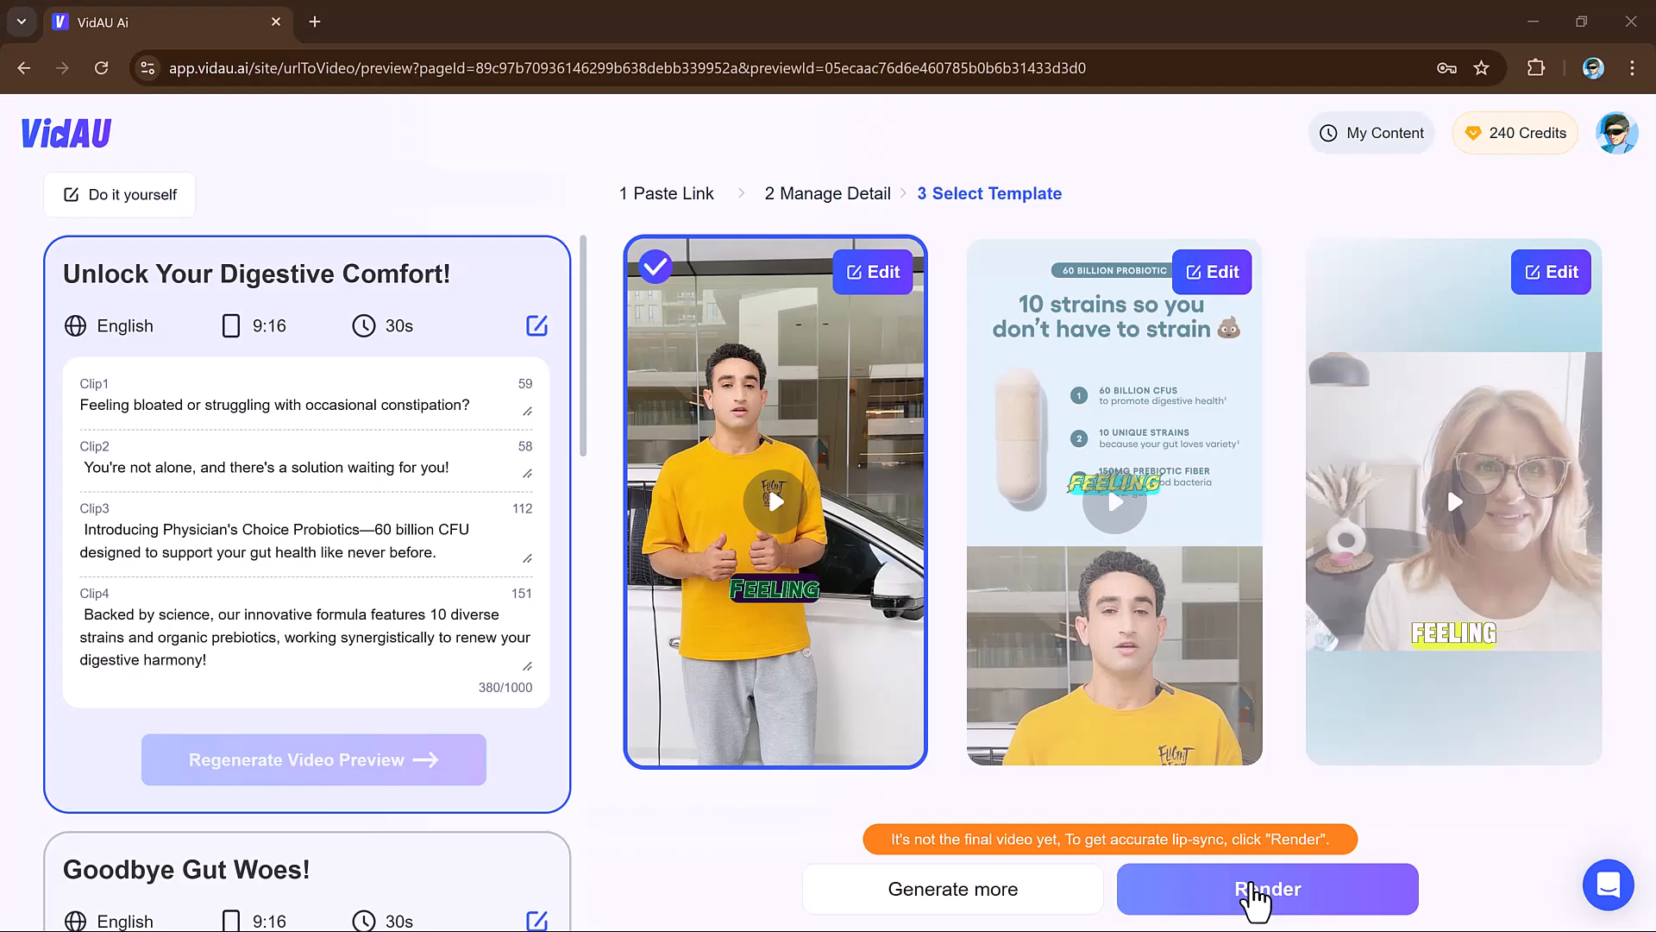
mouse_move(1130, 861)
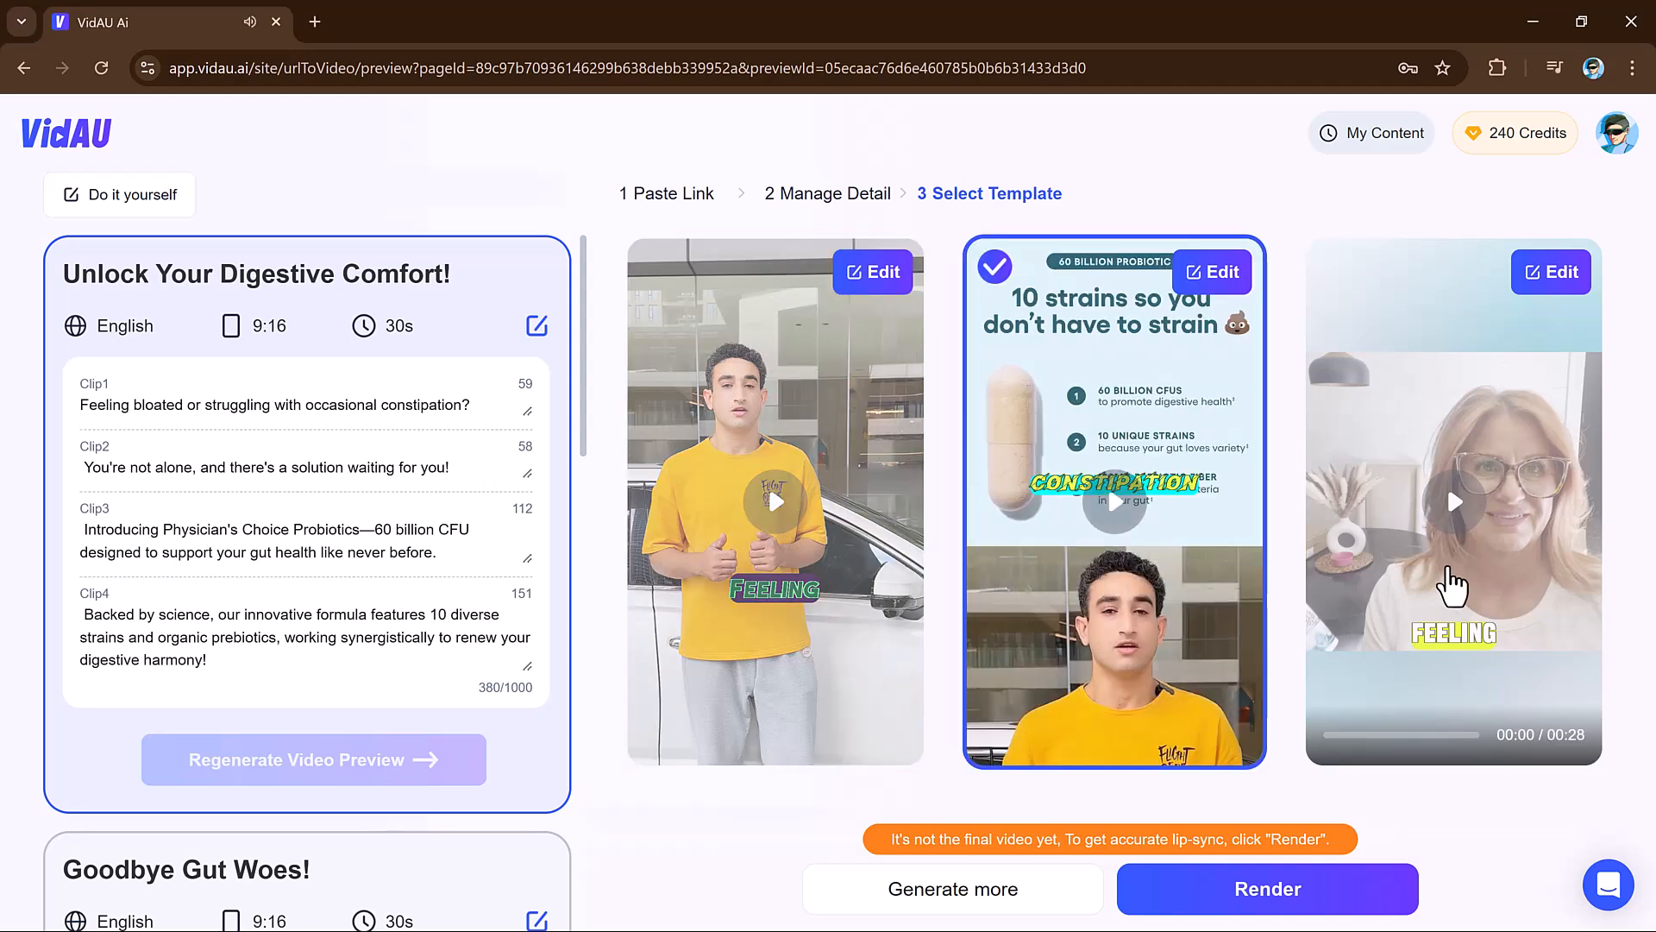
- Scroll the script options and edit the first 'Find Your Gut's Best Friend!' template preview
scroll(down, 3)
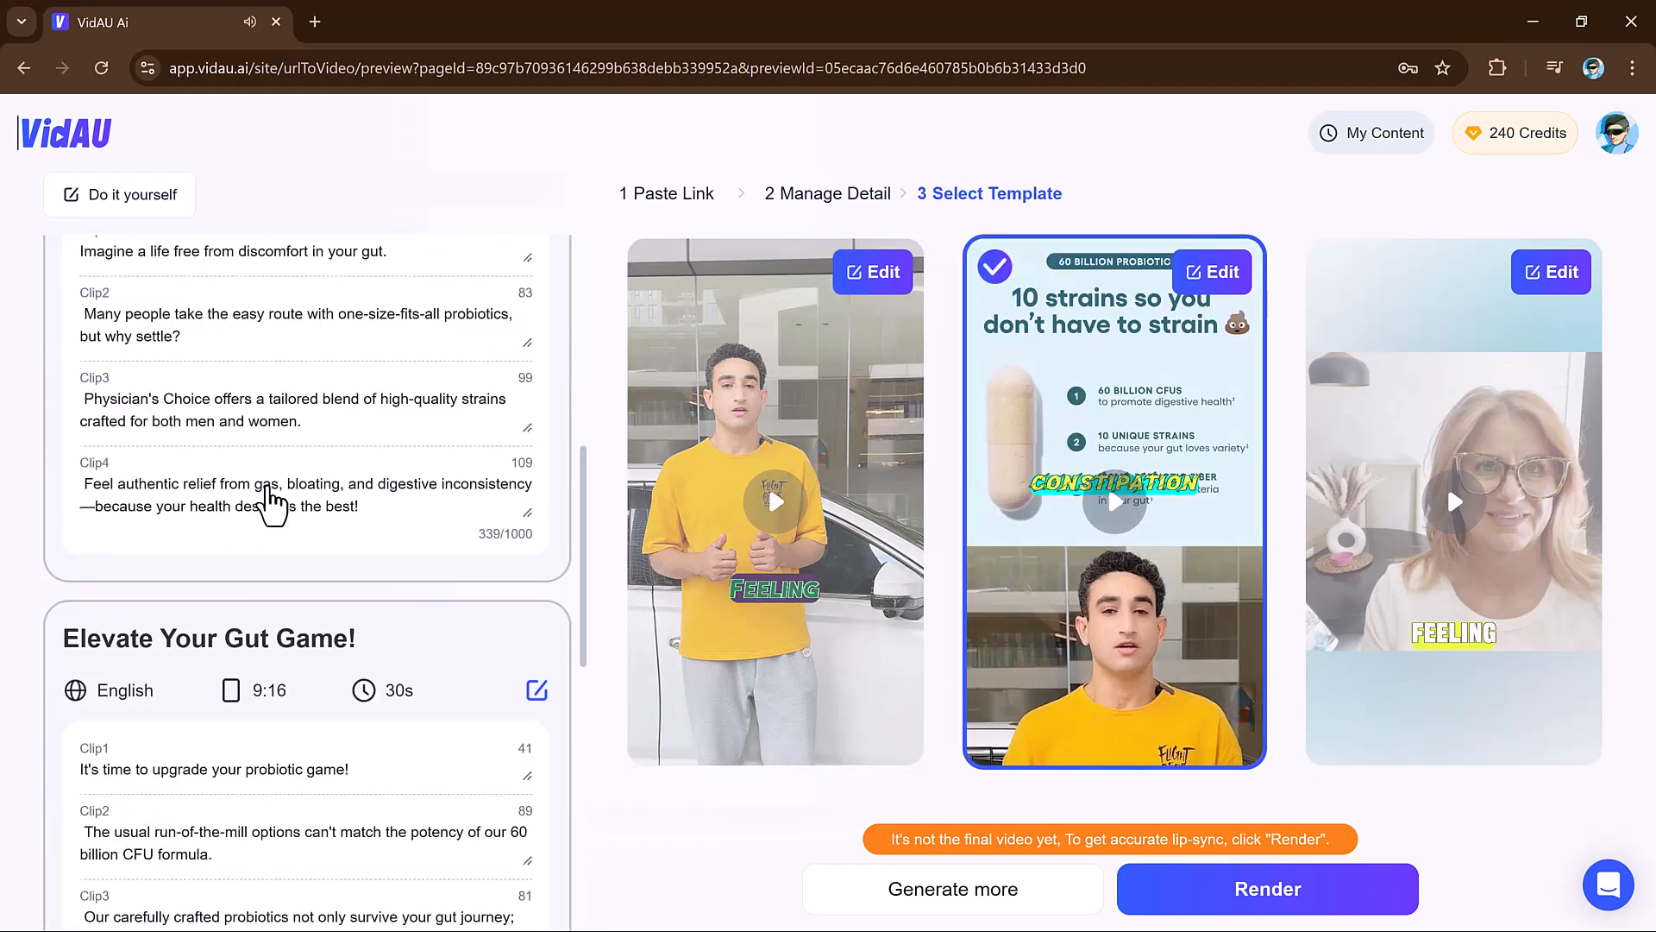
scroll(down, 3)
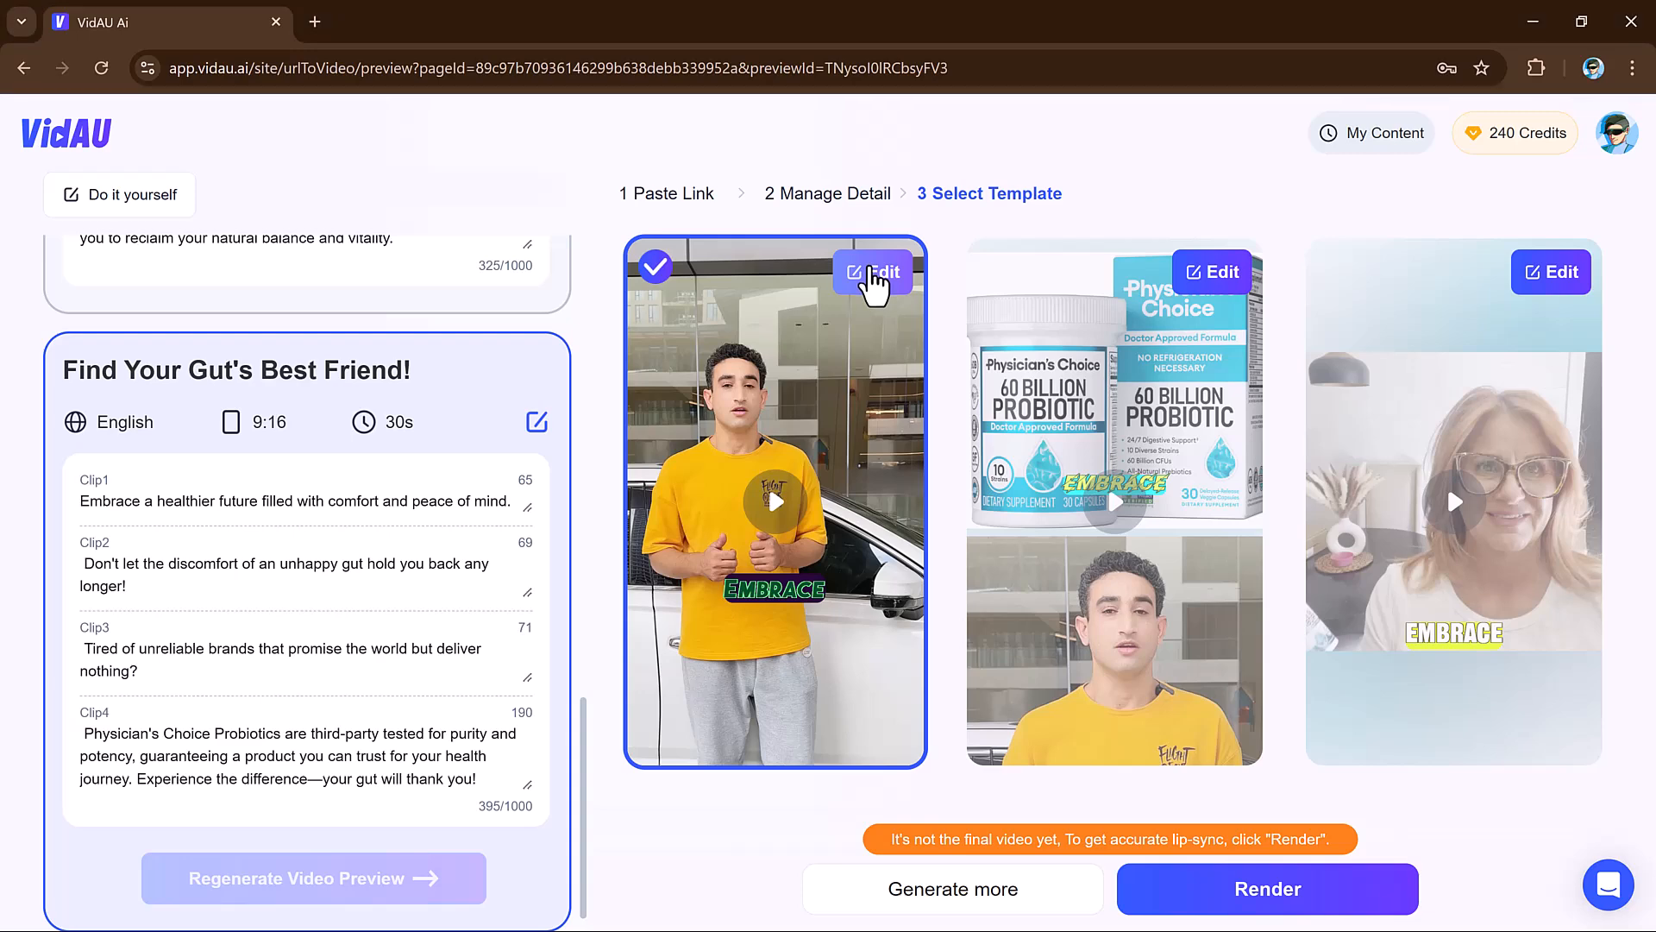
click(871, 272)
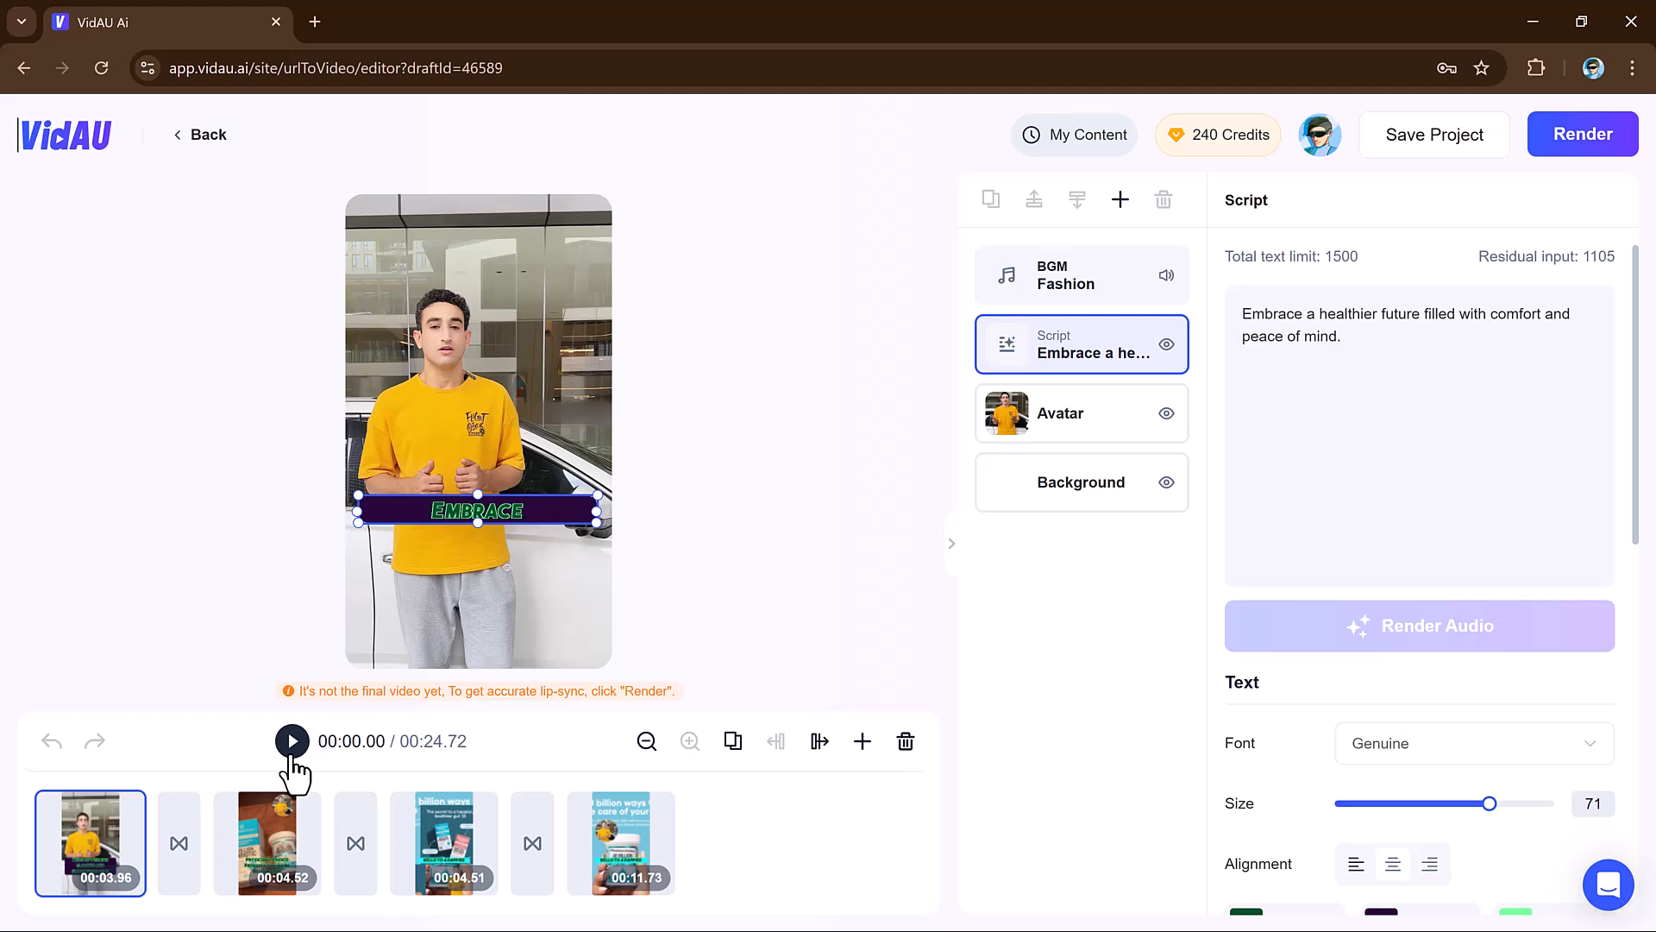
- Preview the ad, swap the presenter for the Ryan(setting) avatar, and replay it
click(292, 740)
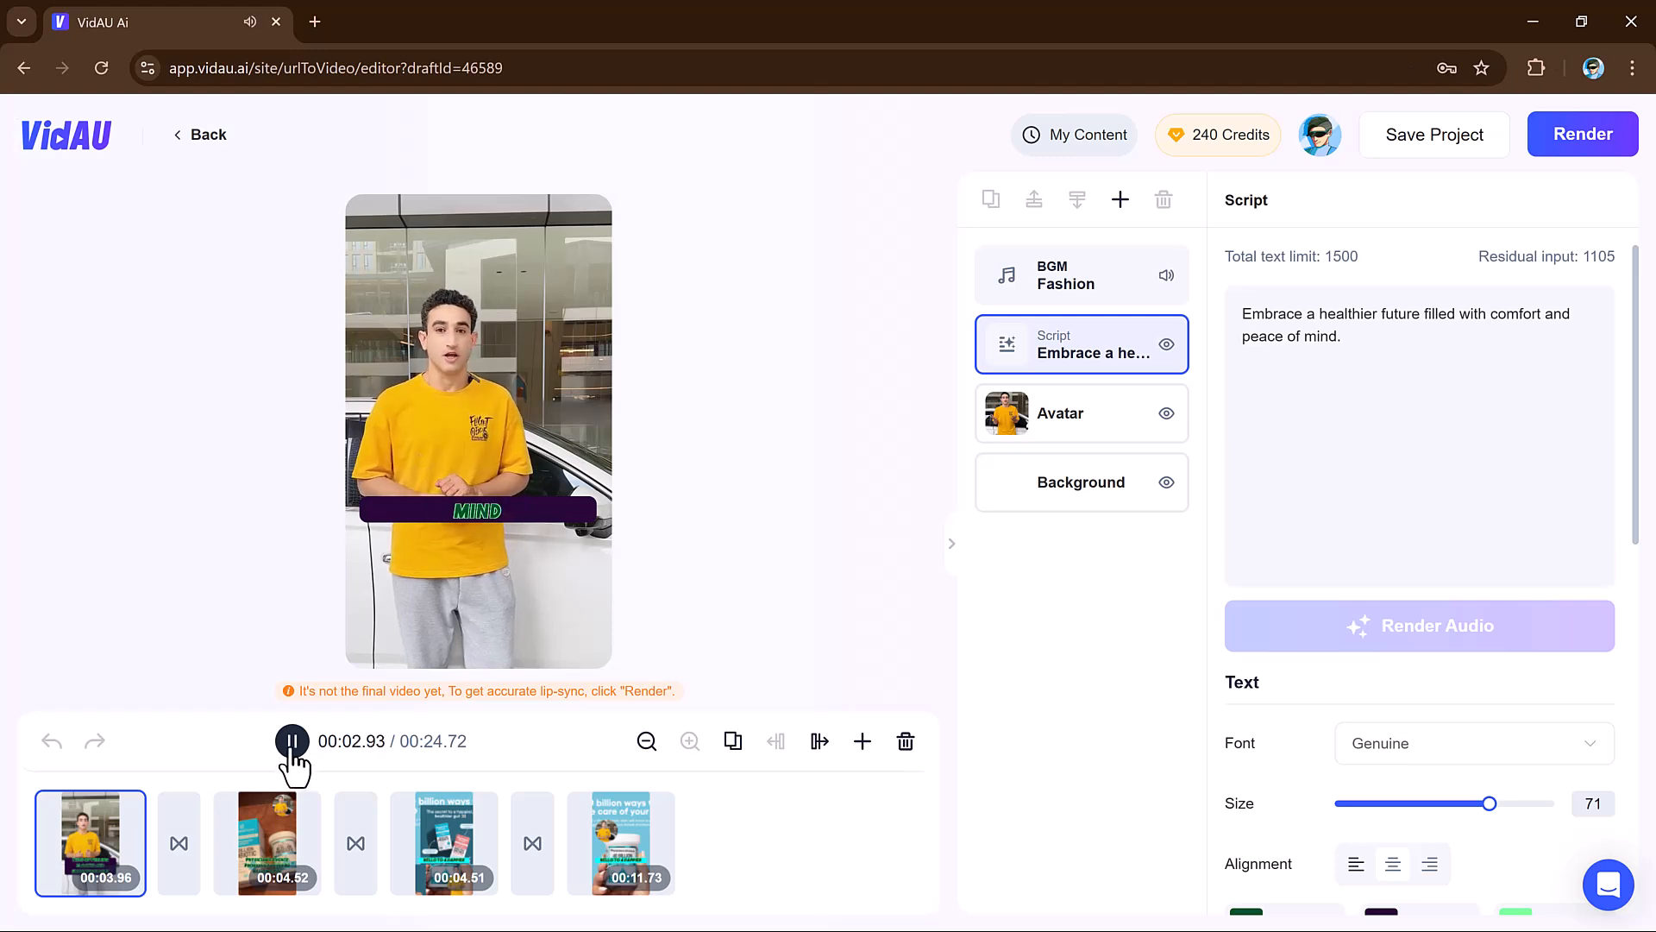
click(293, 740)
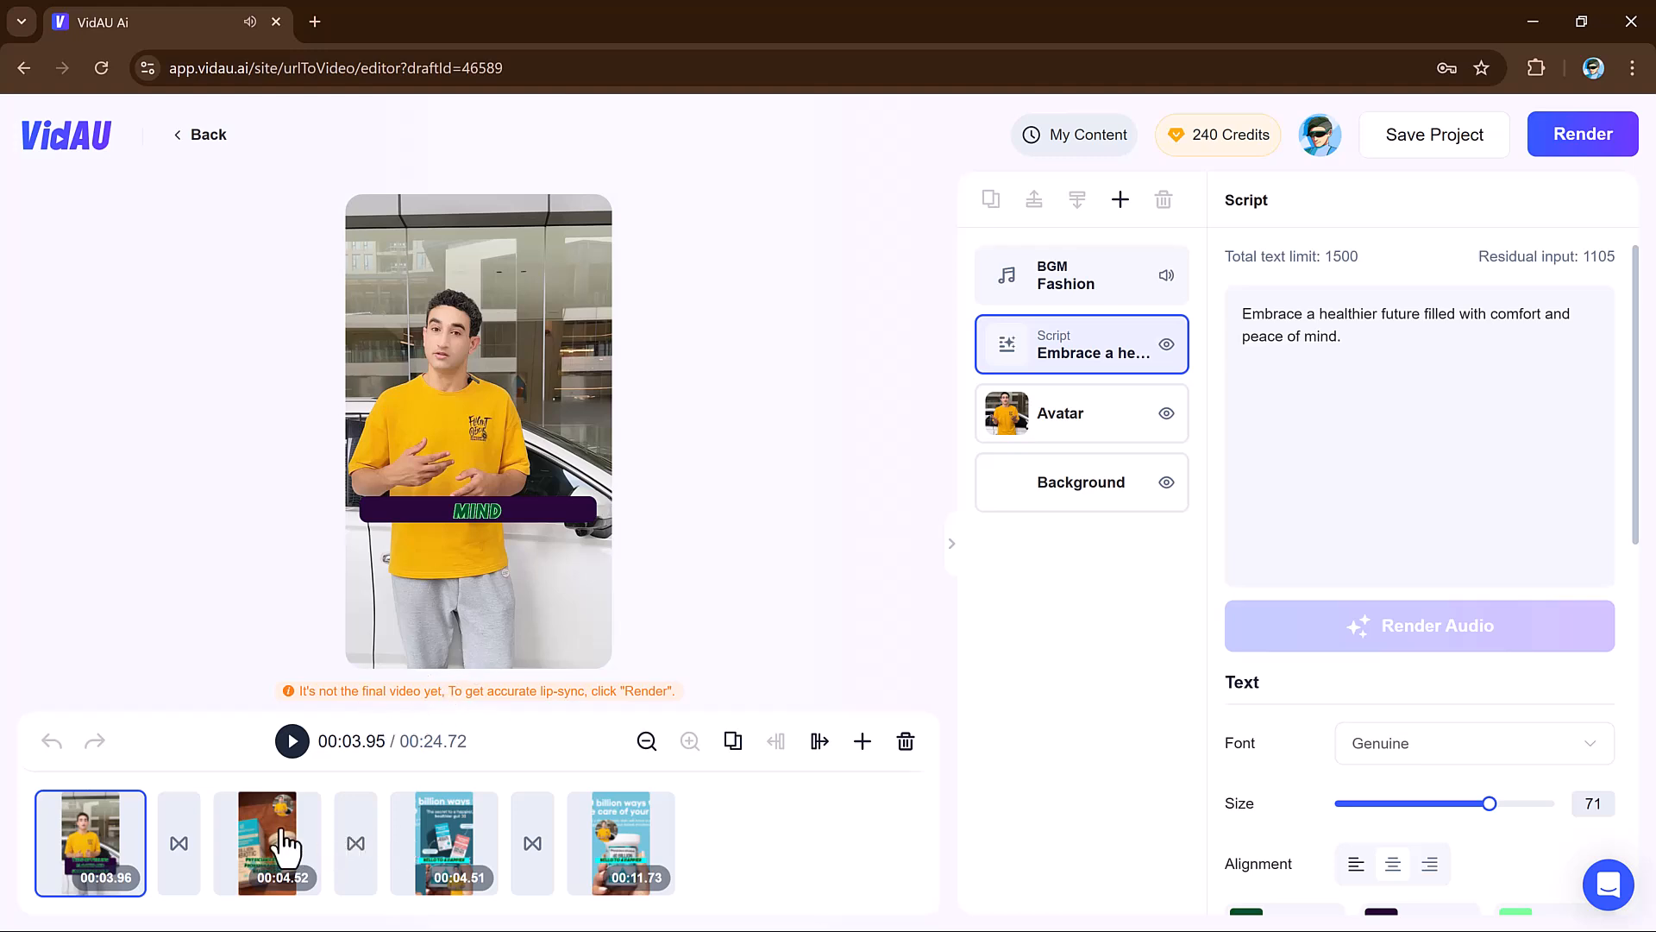
mouse_move(1093, 293)
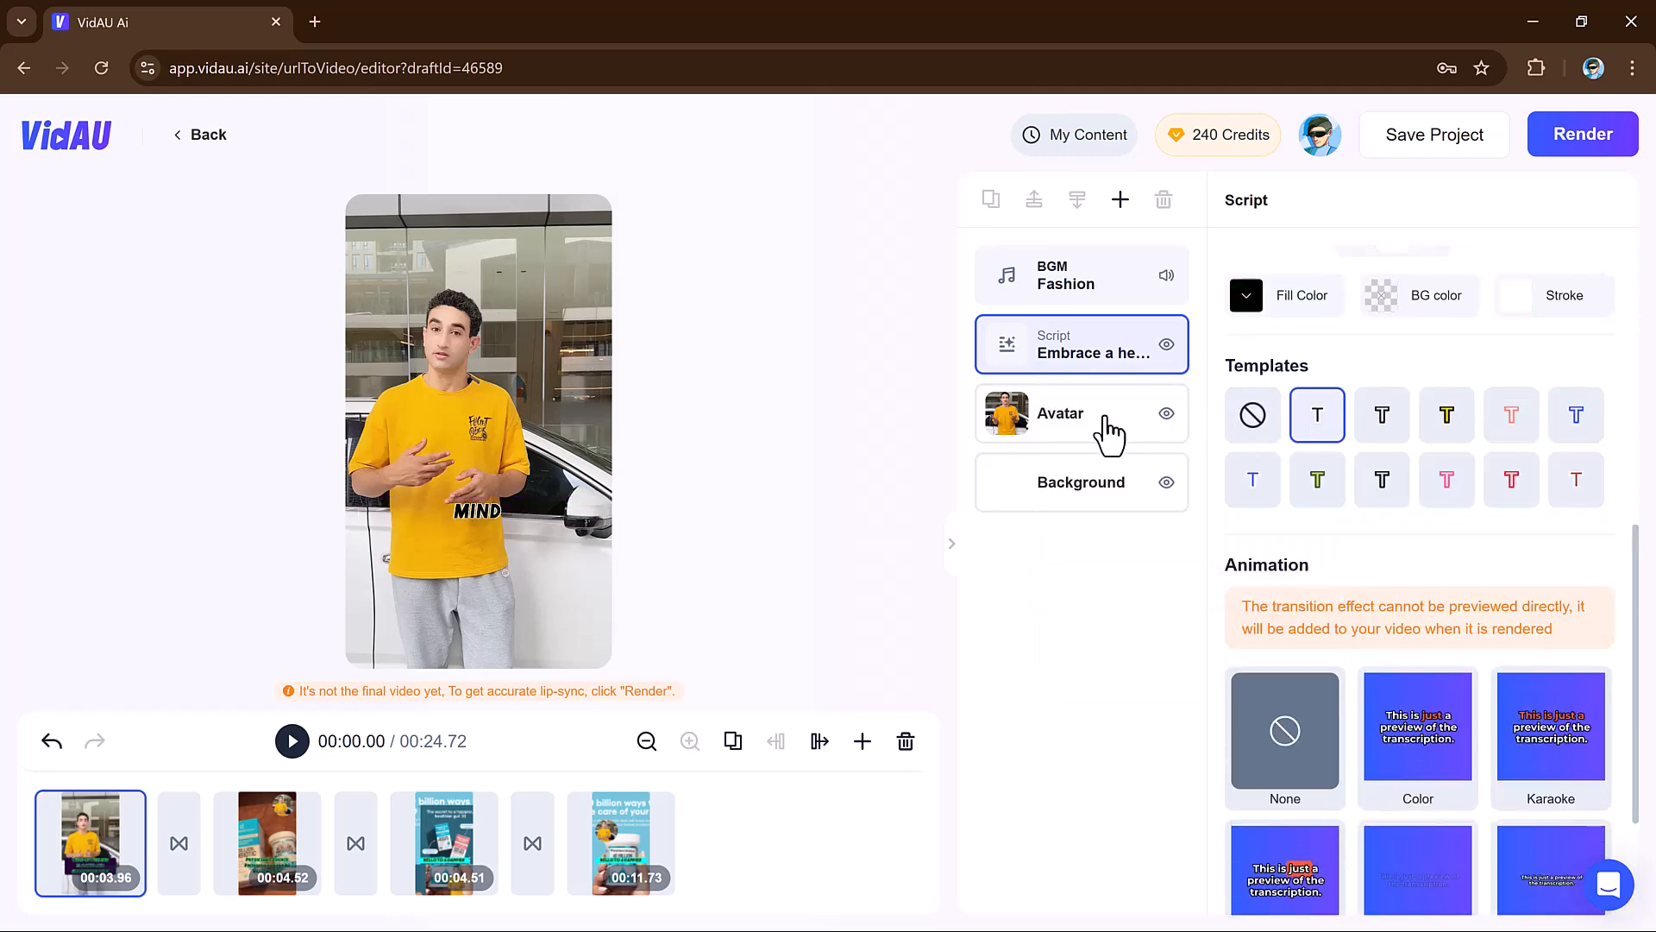
click(1059, 413)
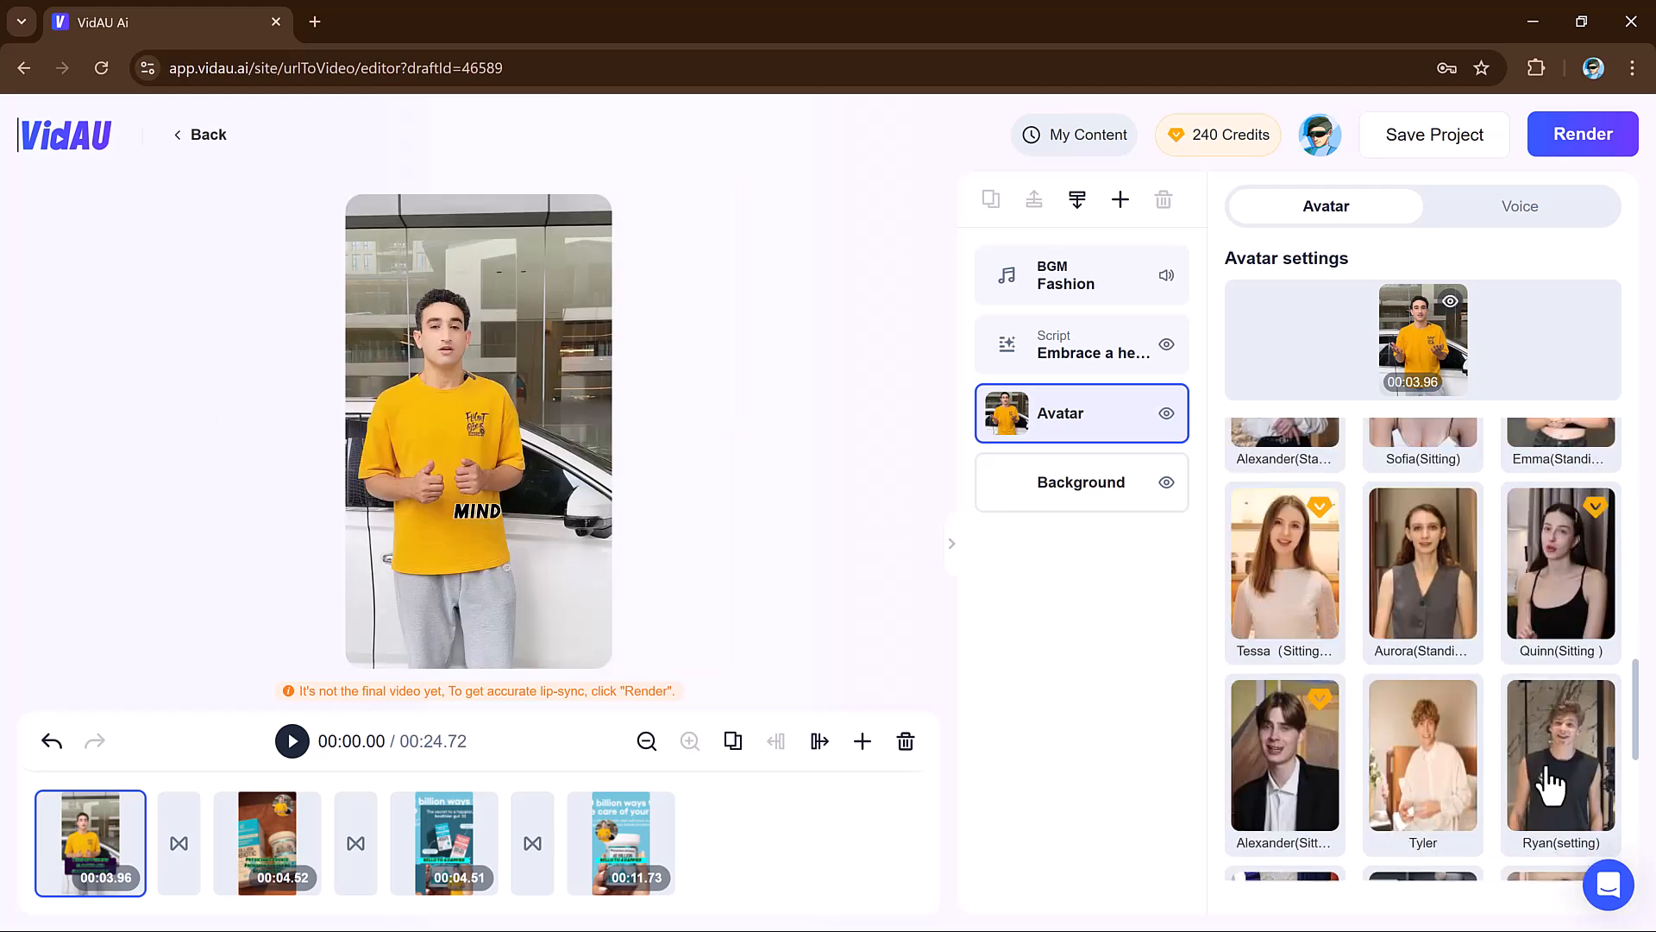
click(1561, 763)
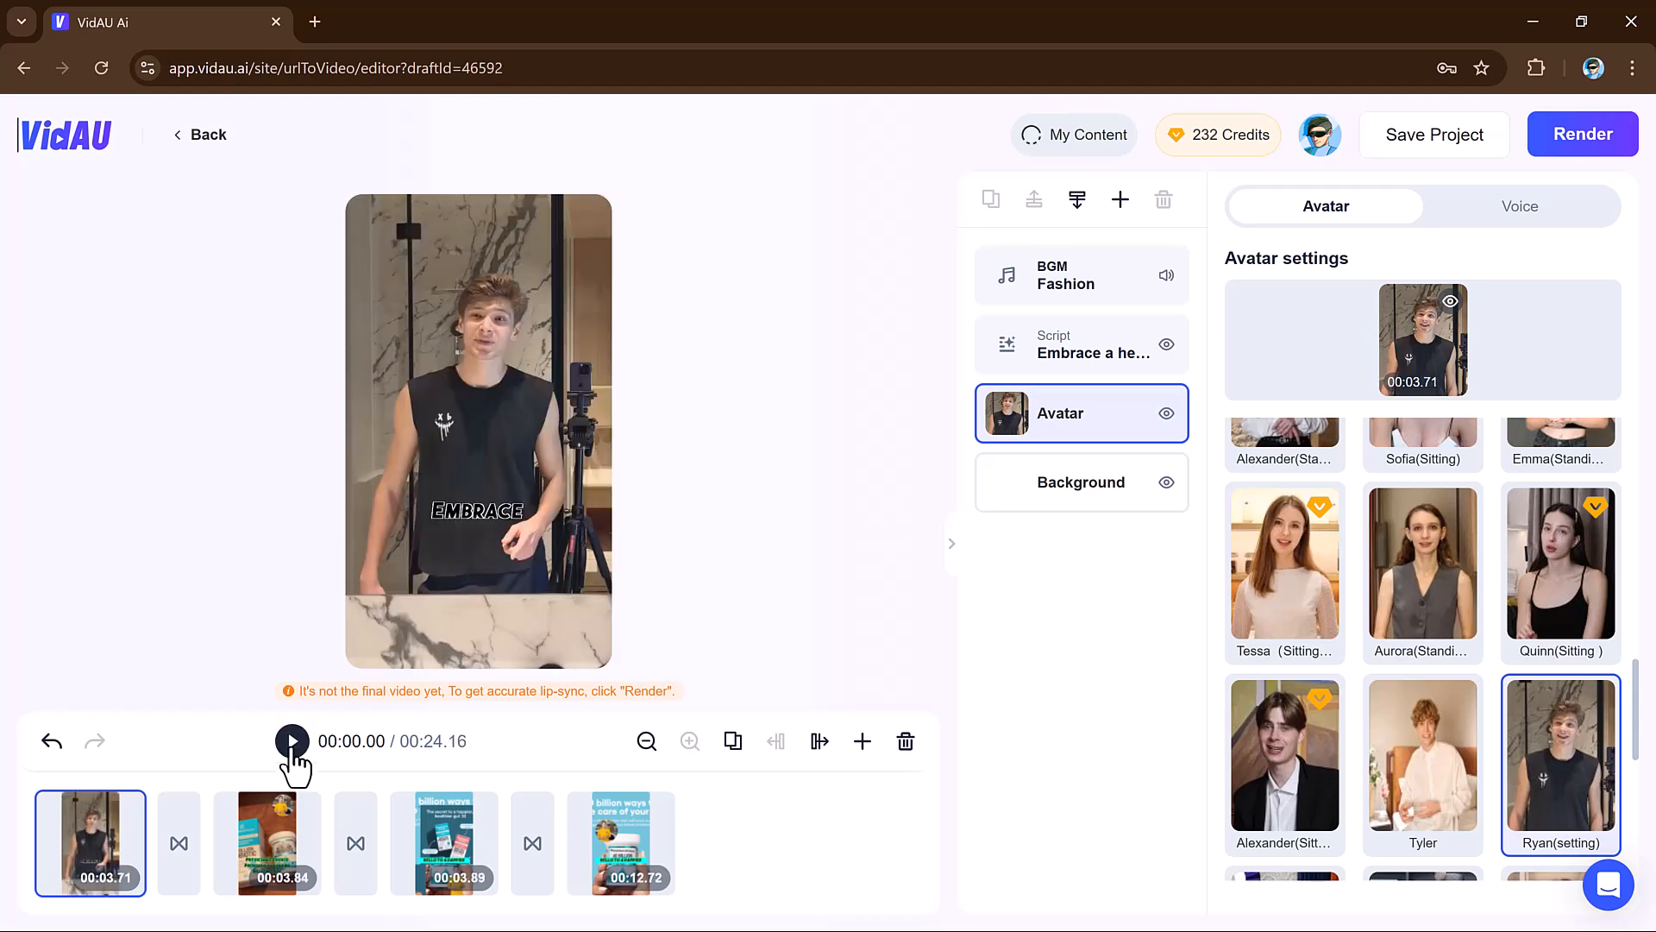
click(292, 740)
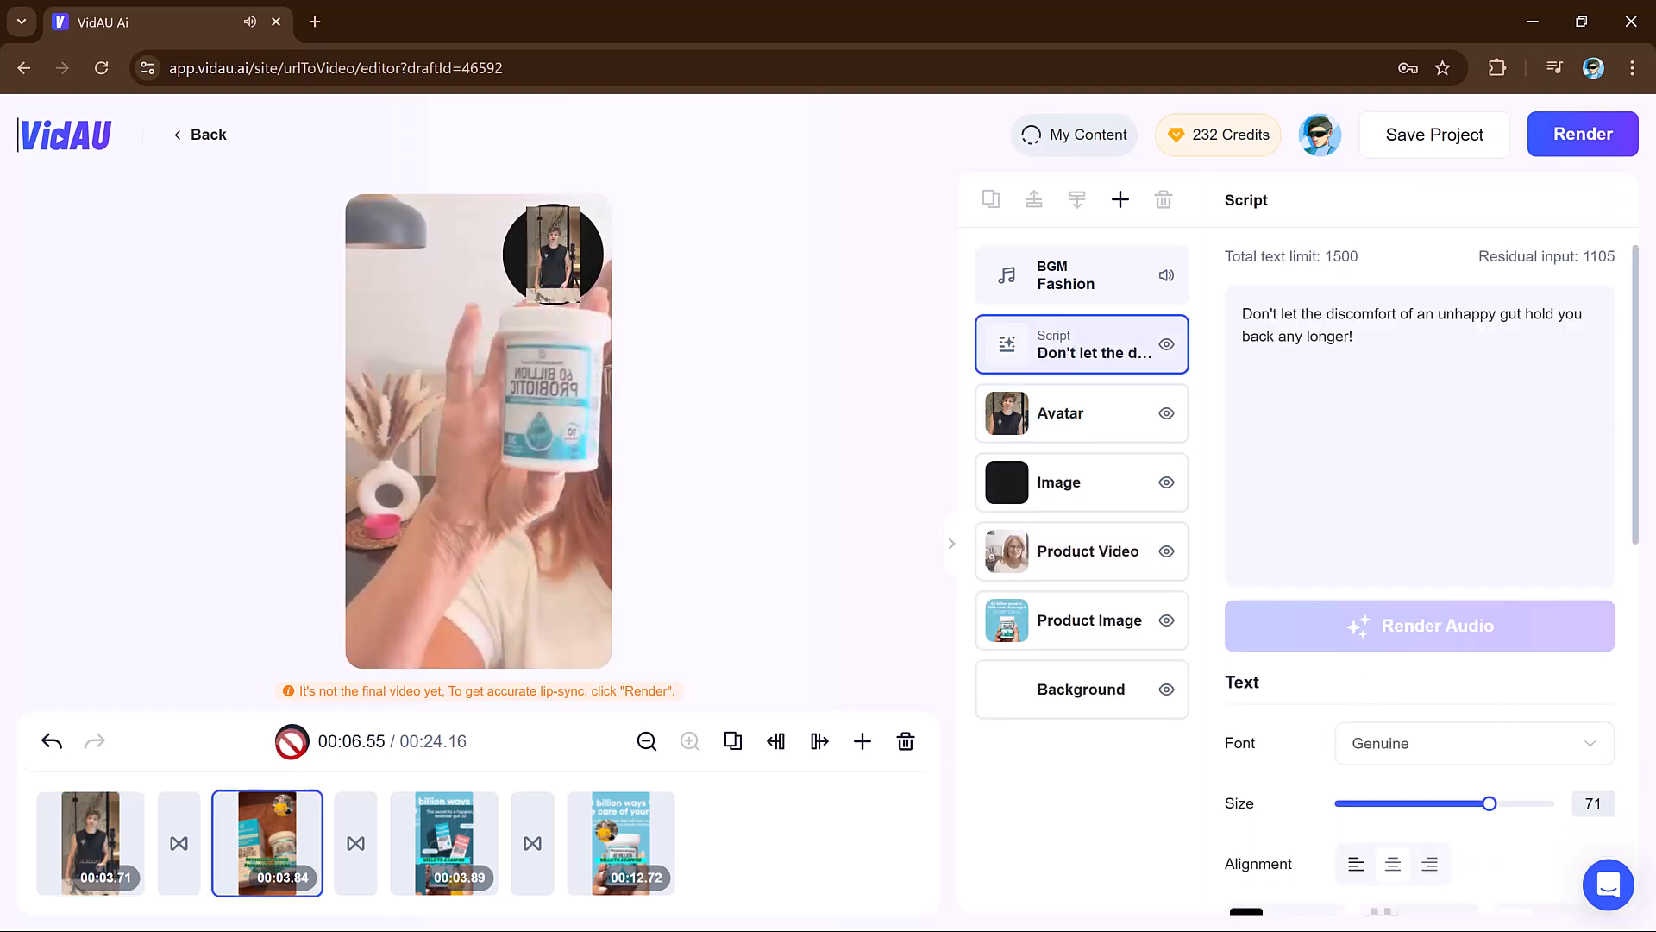
click(291, 741)
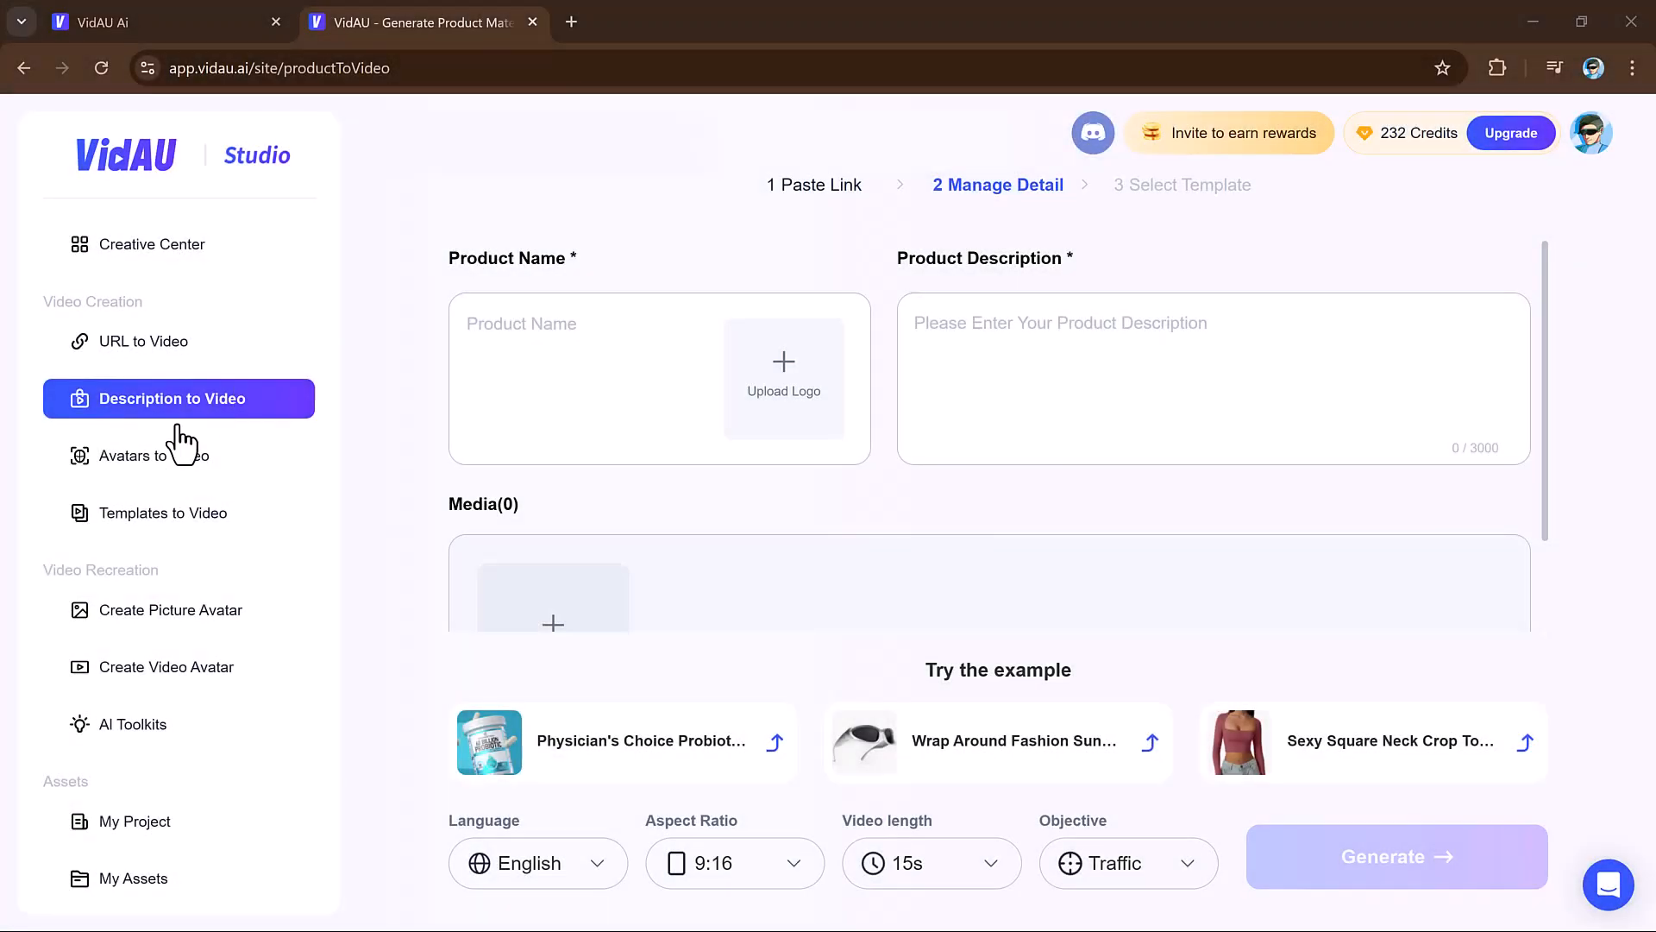
mouse_move(203, 413)
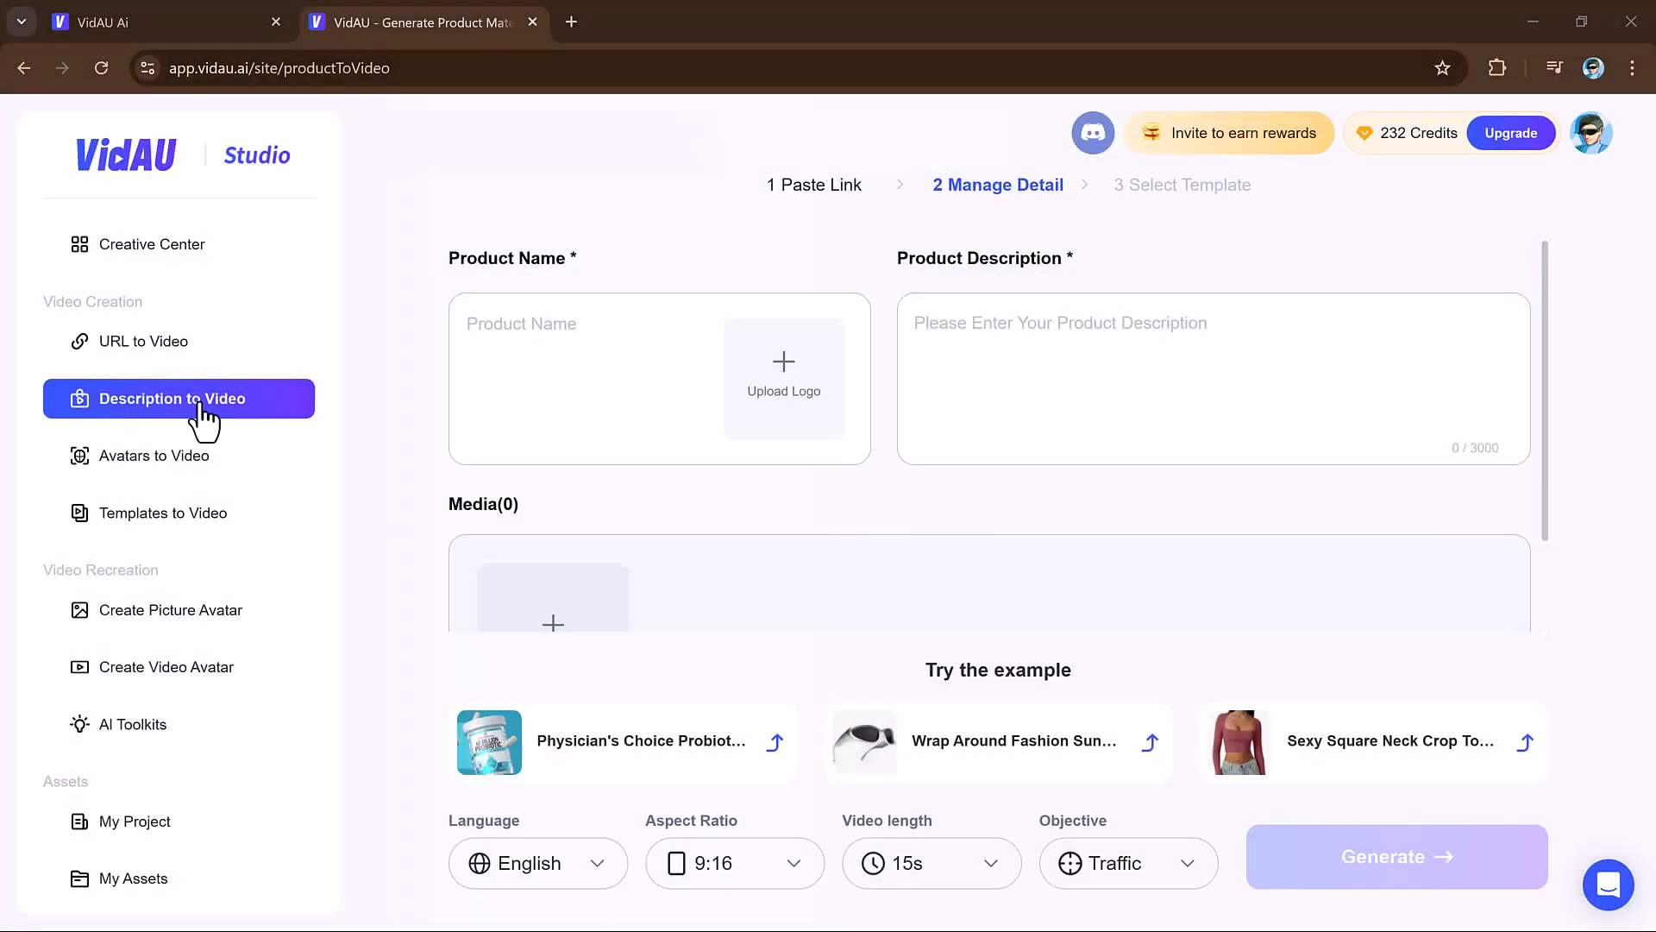
mouse_move(455, 452)
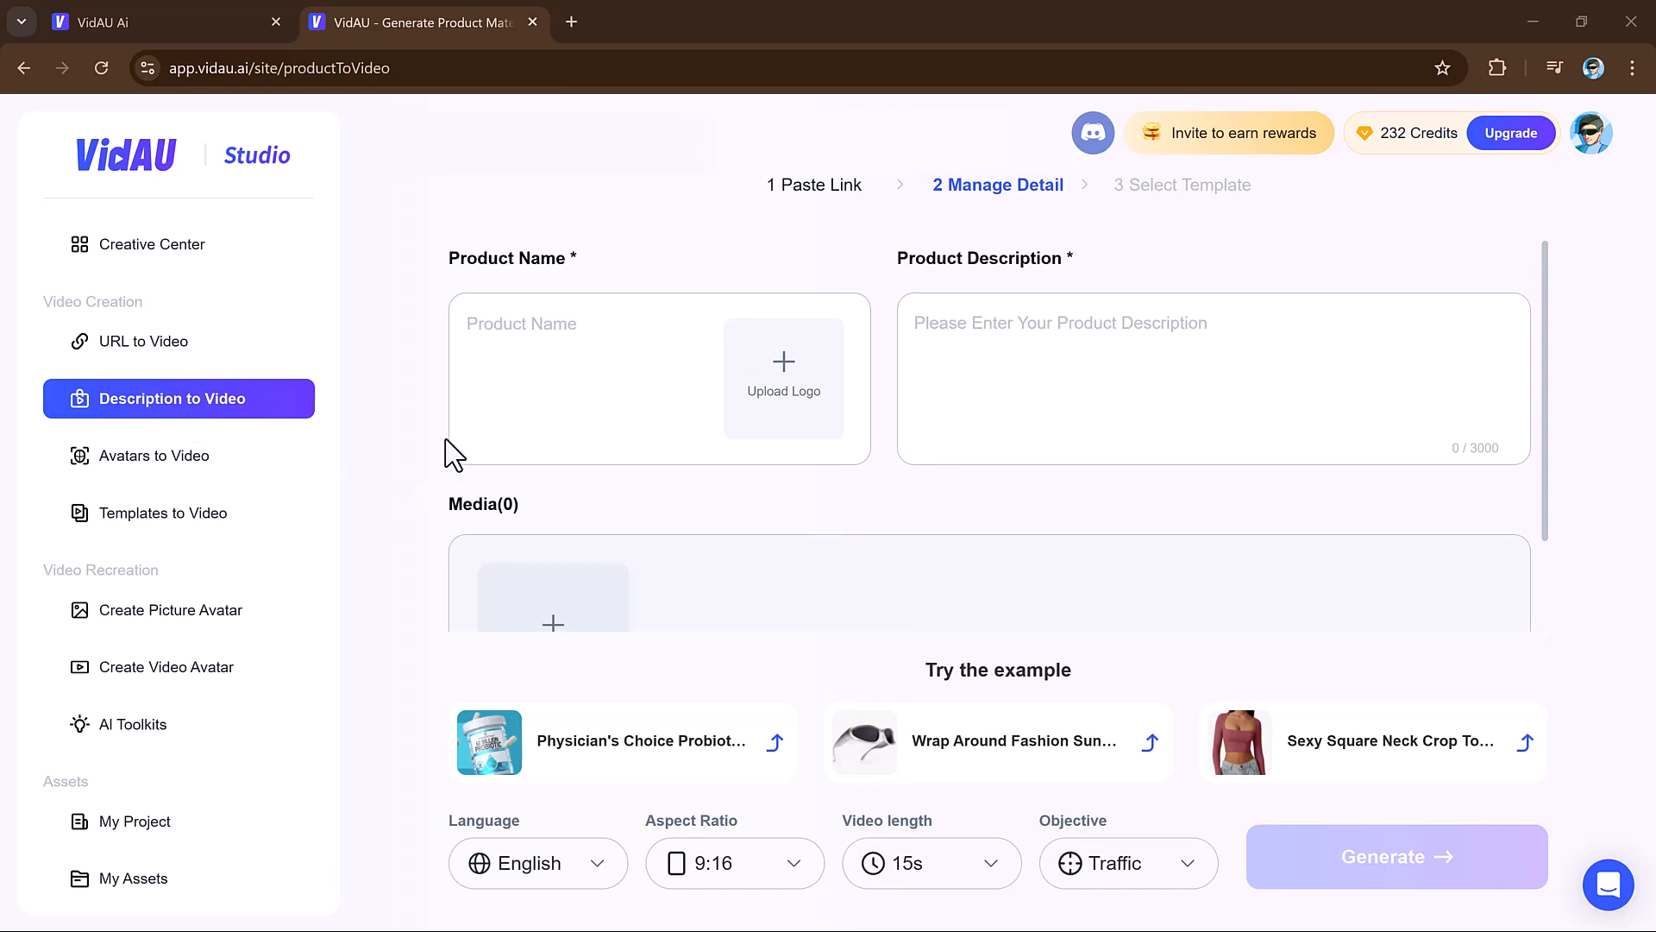
- Load the Wrap Around Fashion Sunglasses example and generate 15-second 9:16 template previews
click(581, 323)
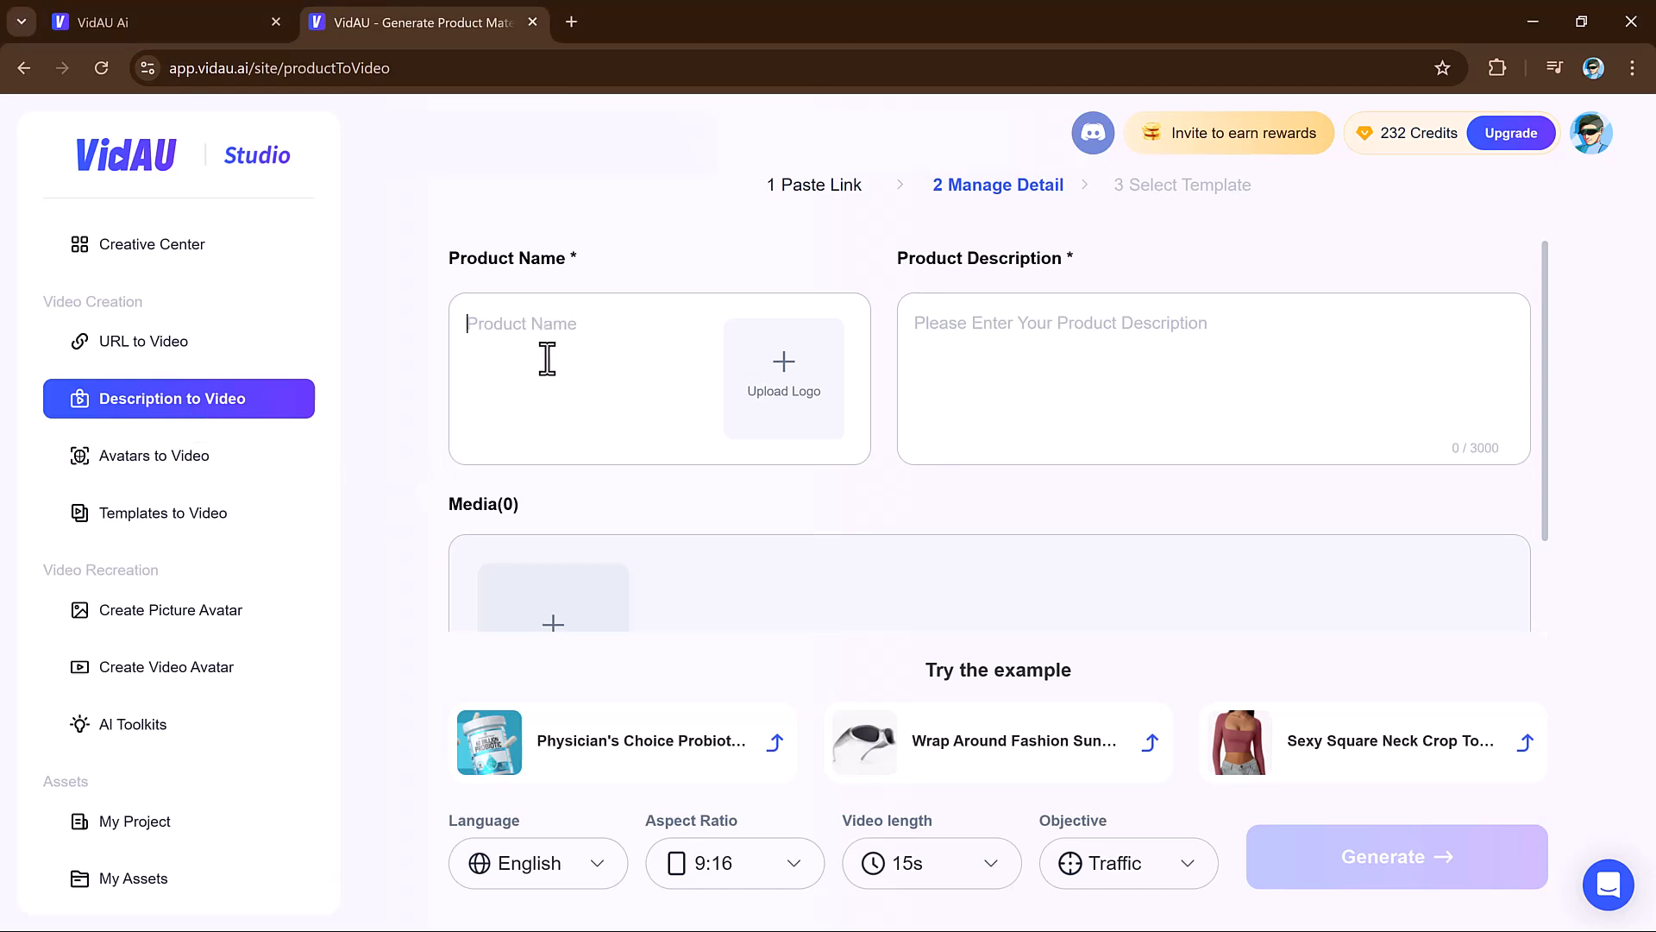
click(997, 740)
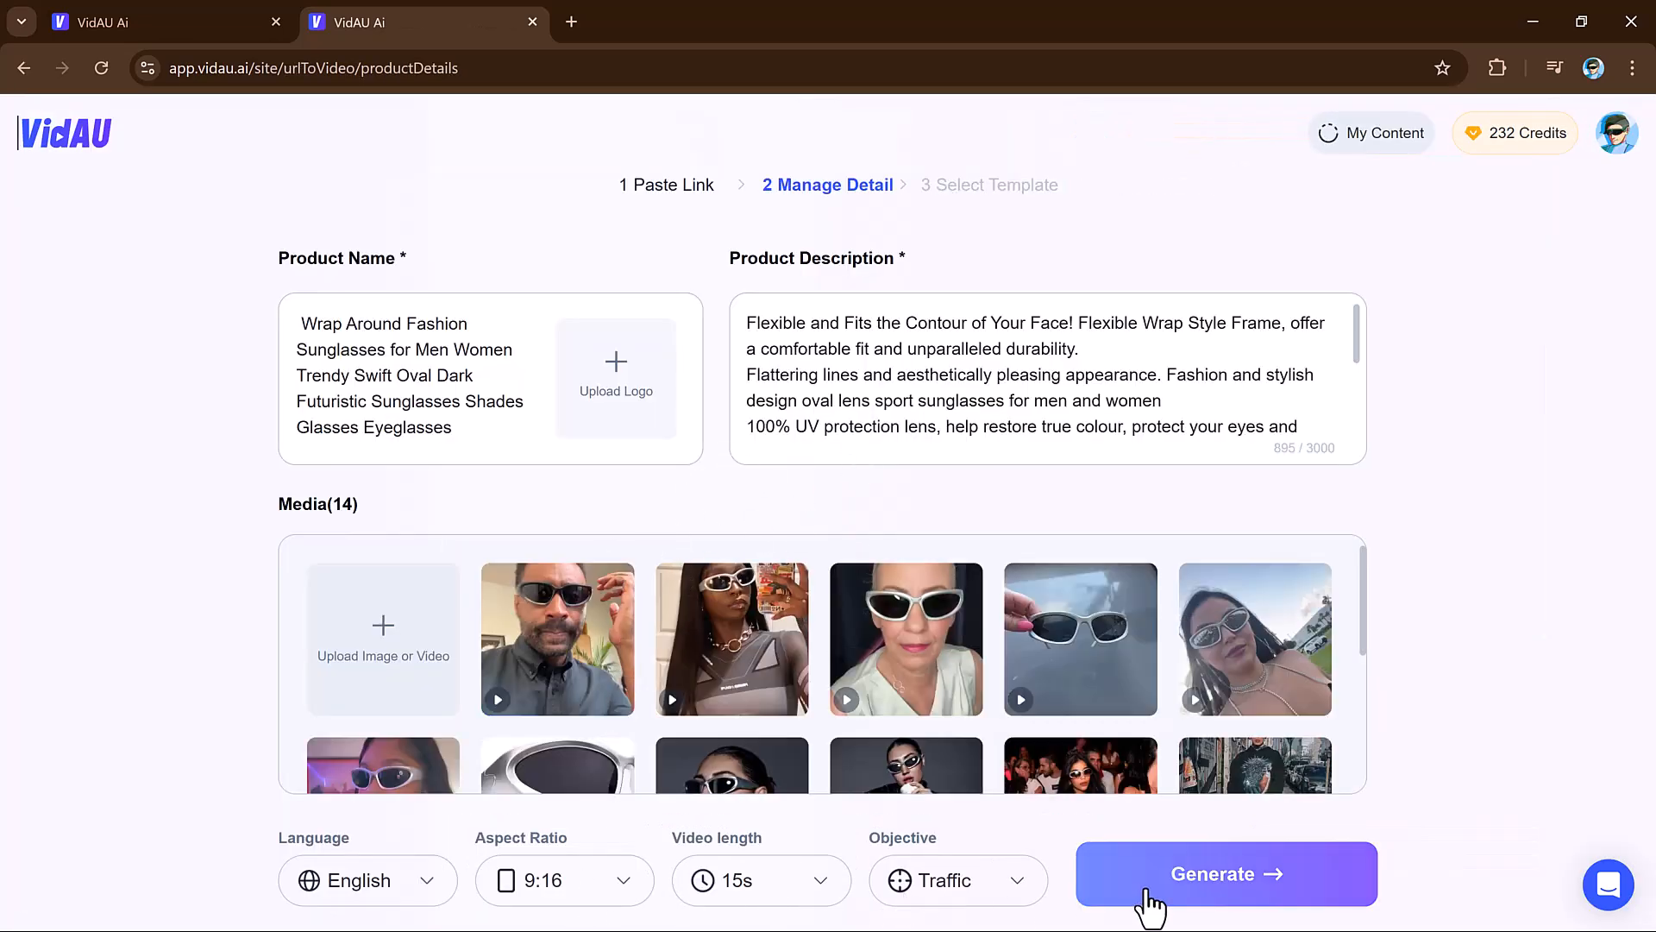
click(1225, 872)
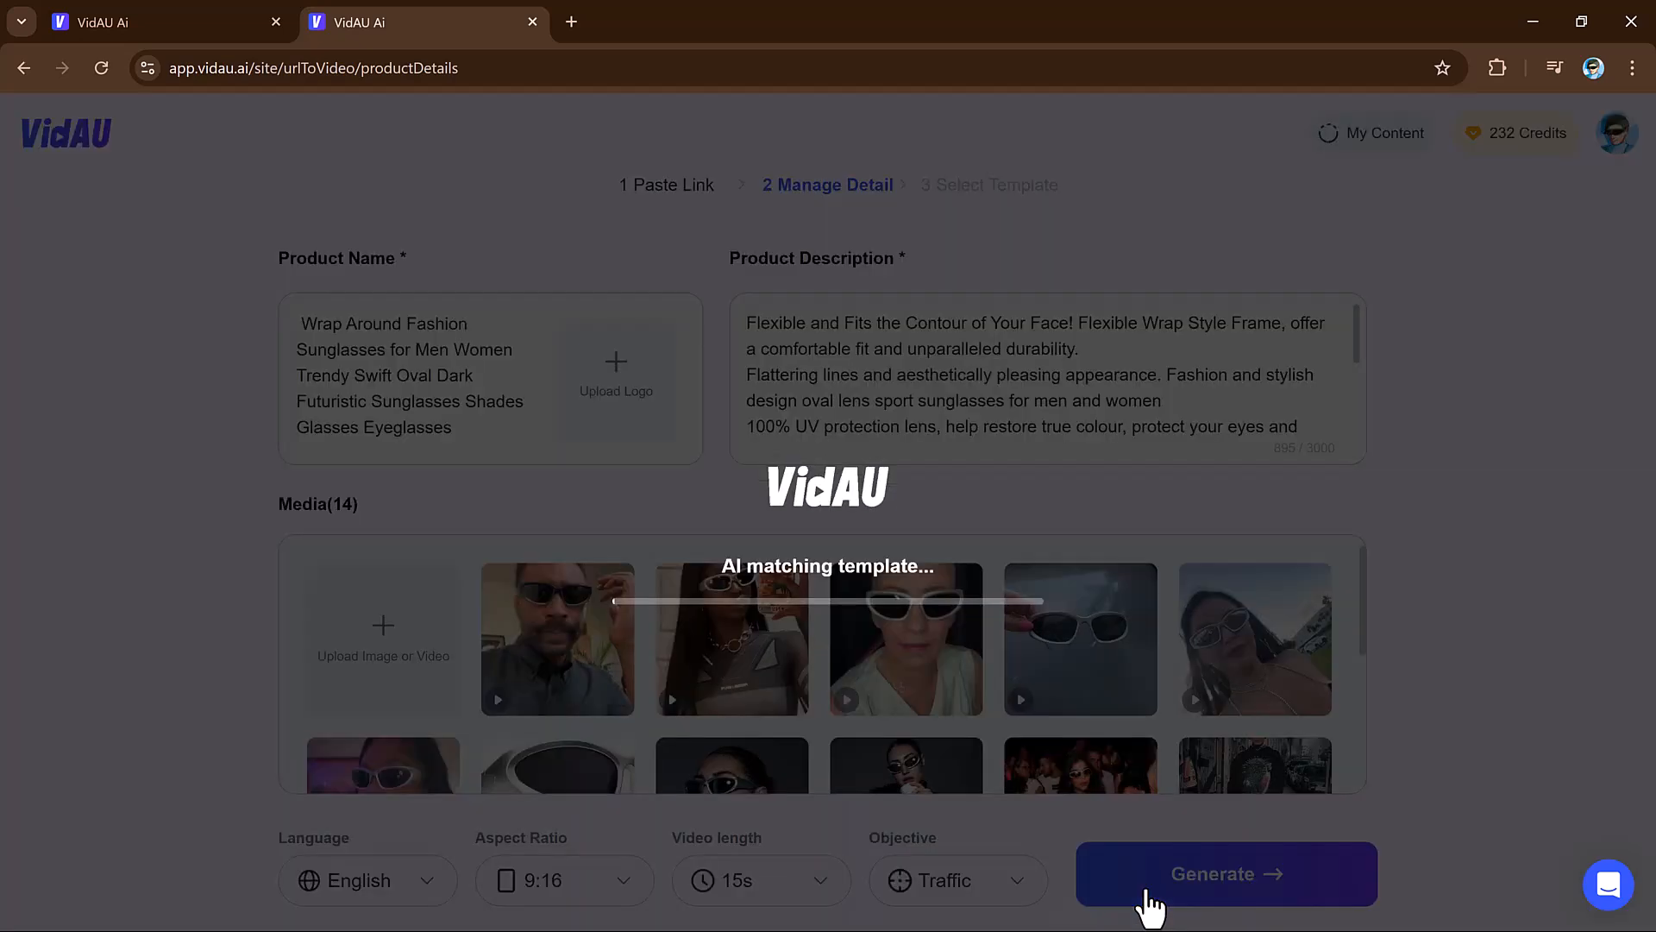
click(1224, 873)
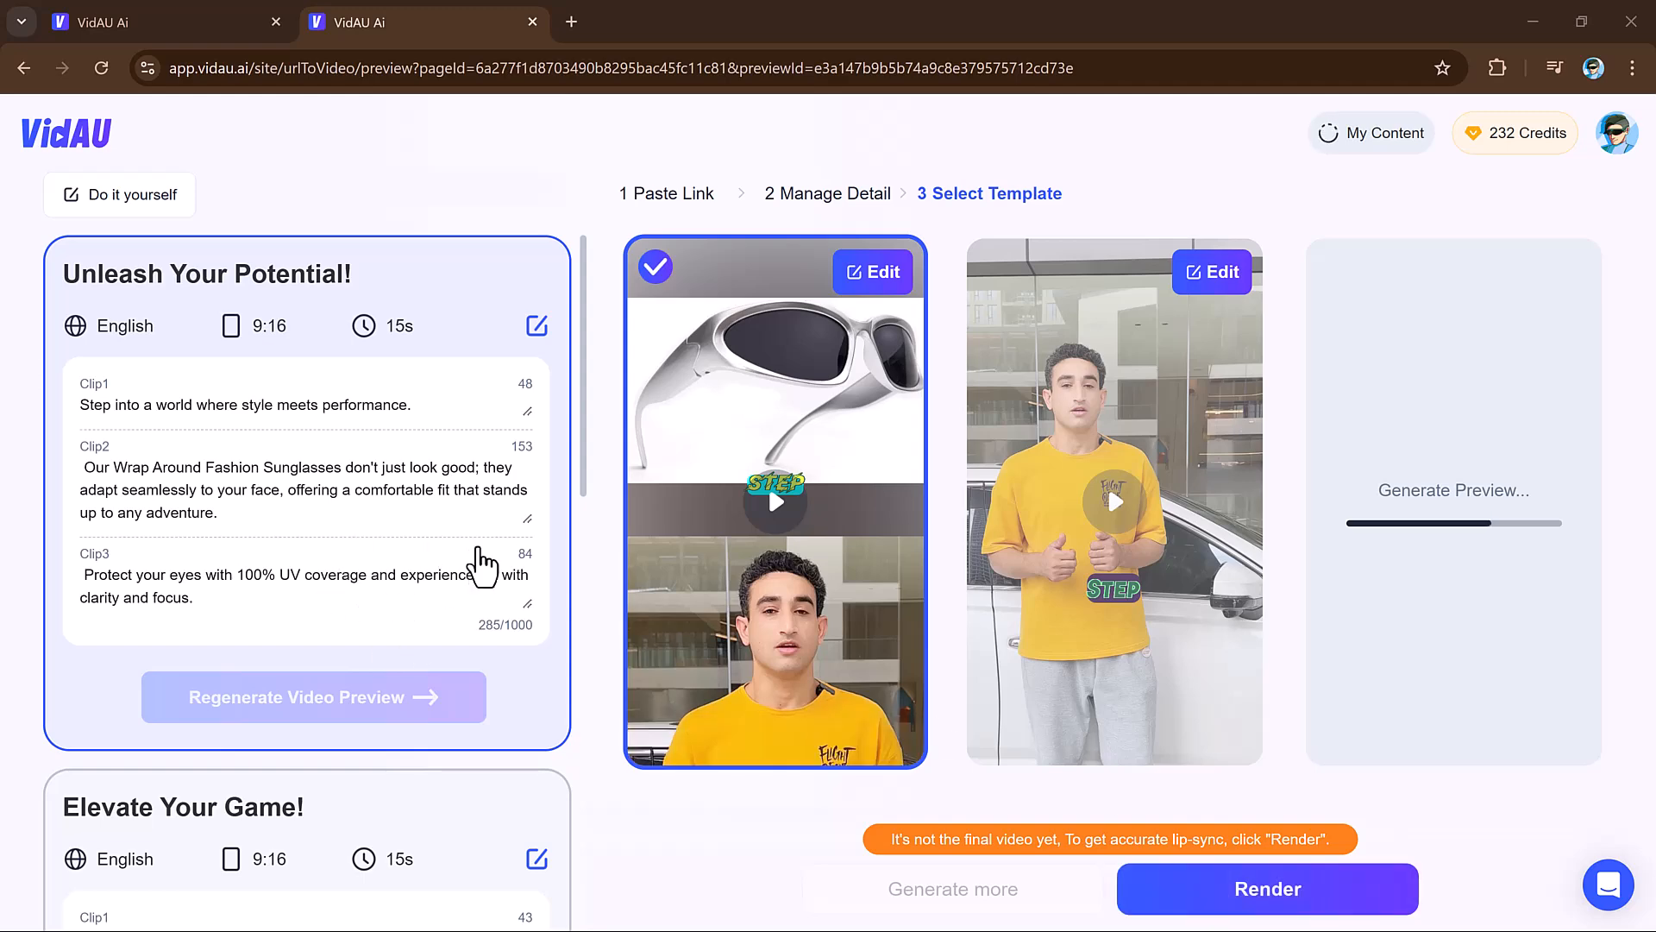
scroll(down, 3)
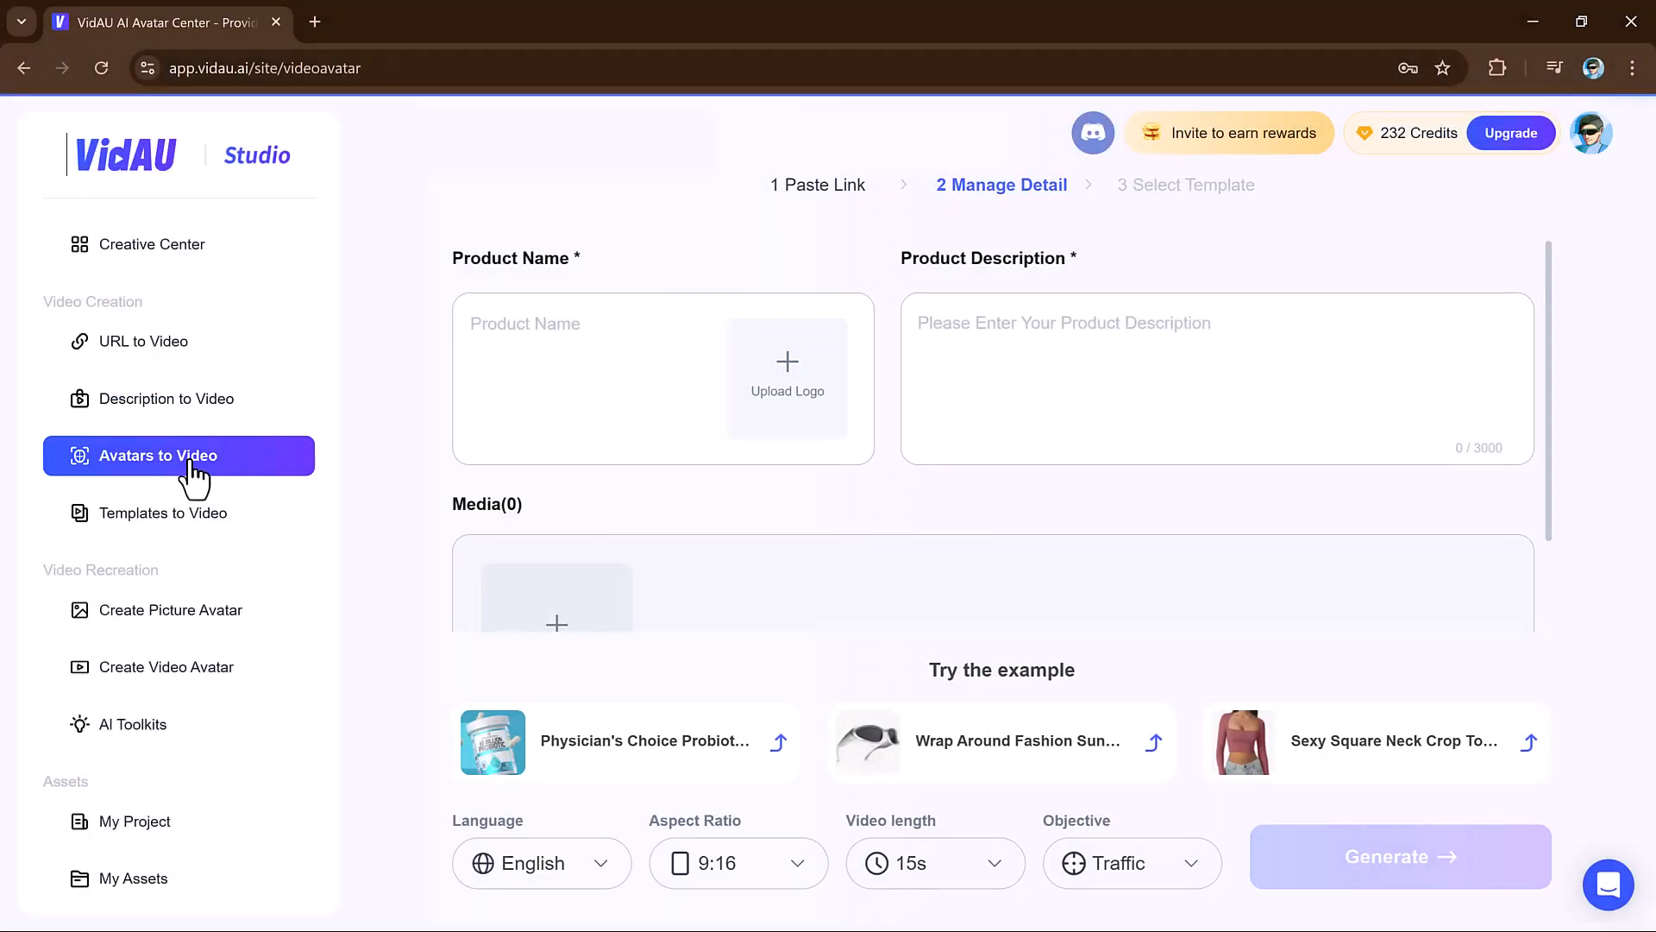
- Open Avatars to Video and scroll through the VidAU Library avatar cards
click(154, 455)
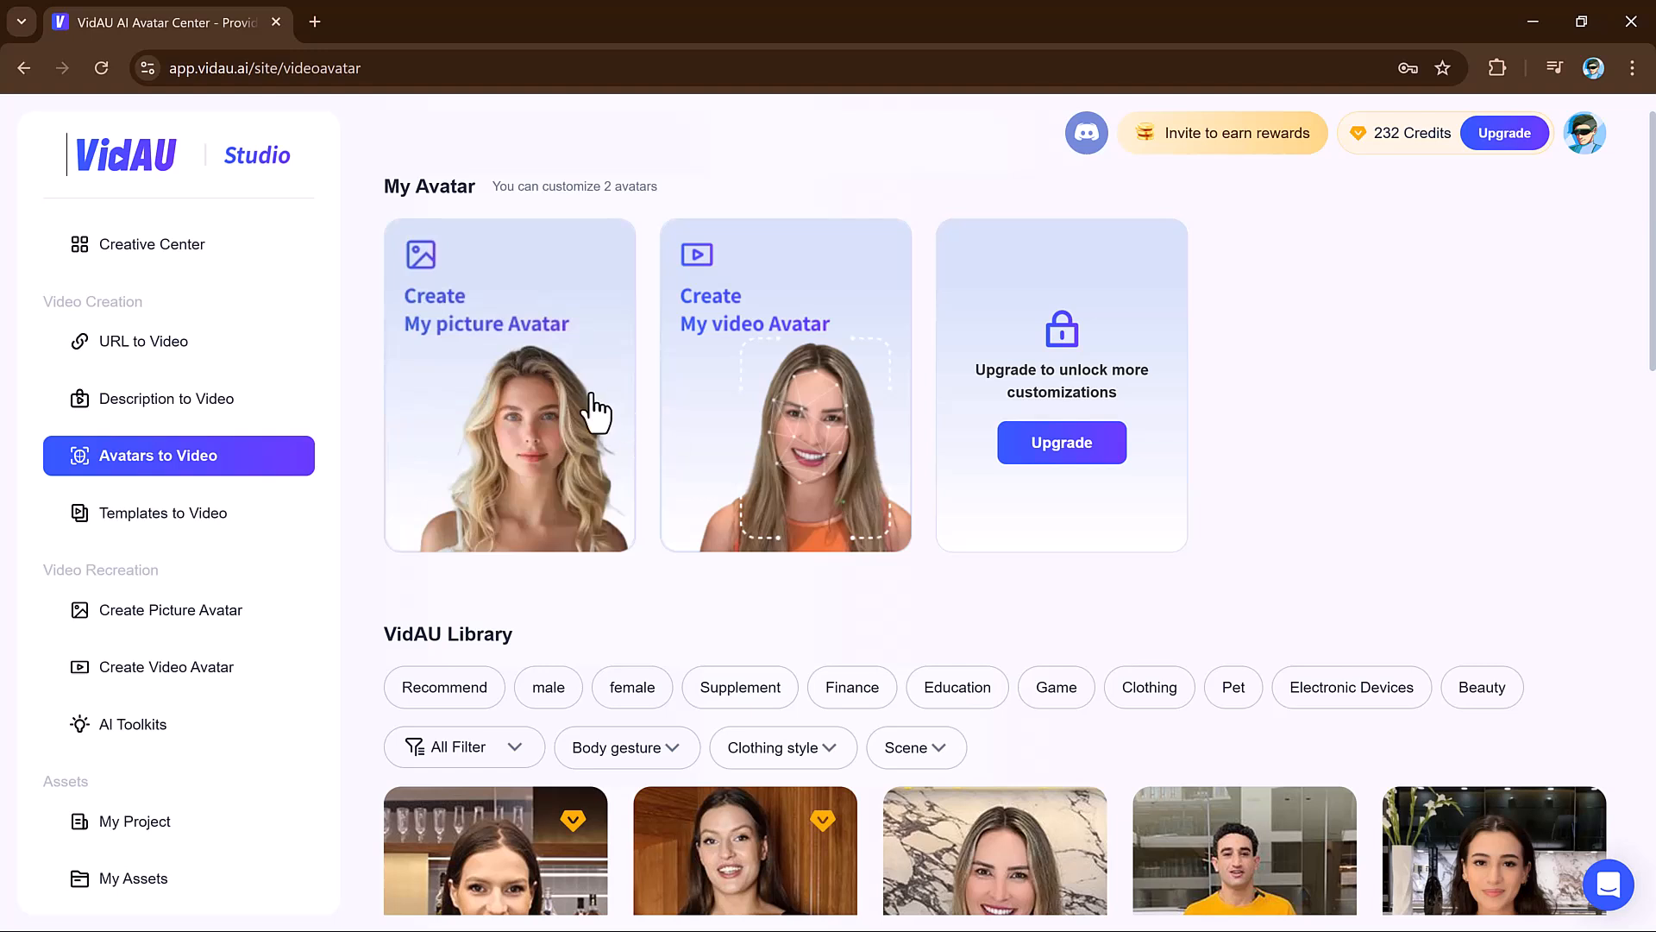
mouse_move(1033, 427)
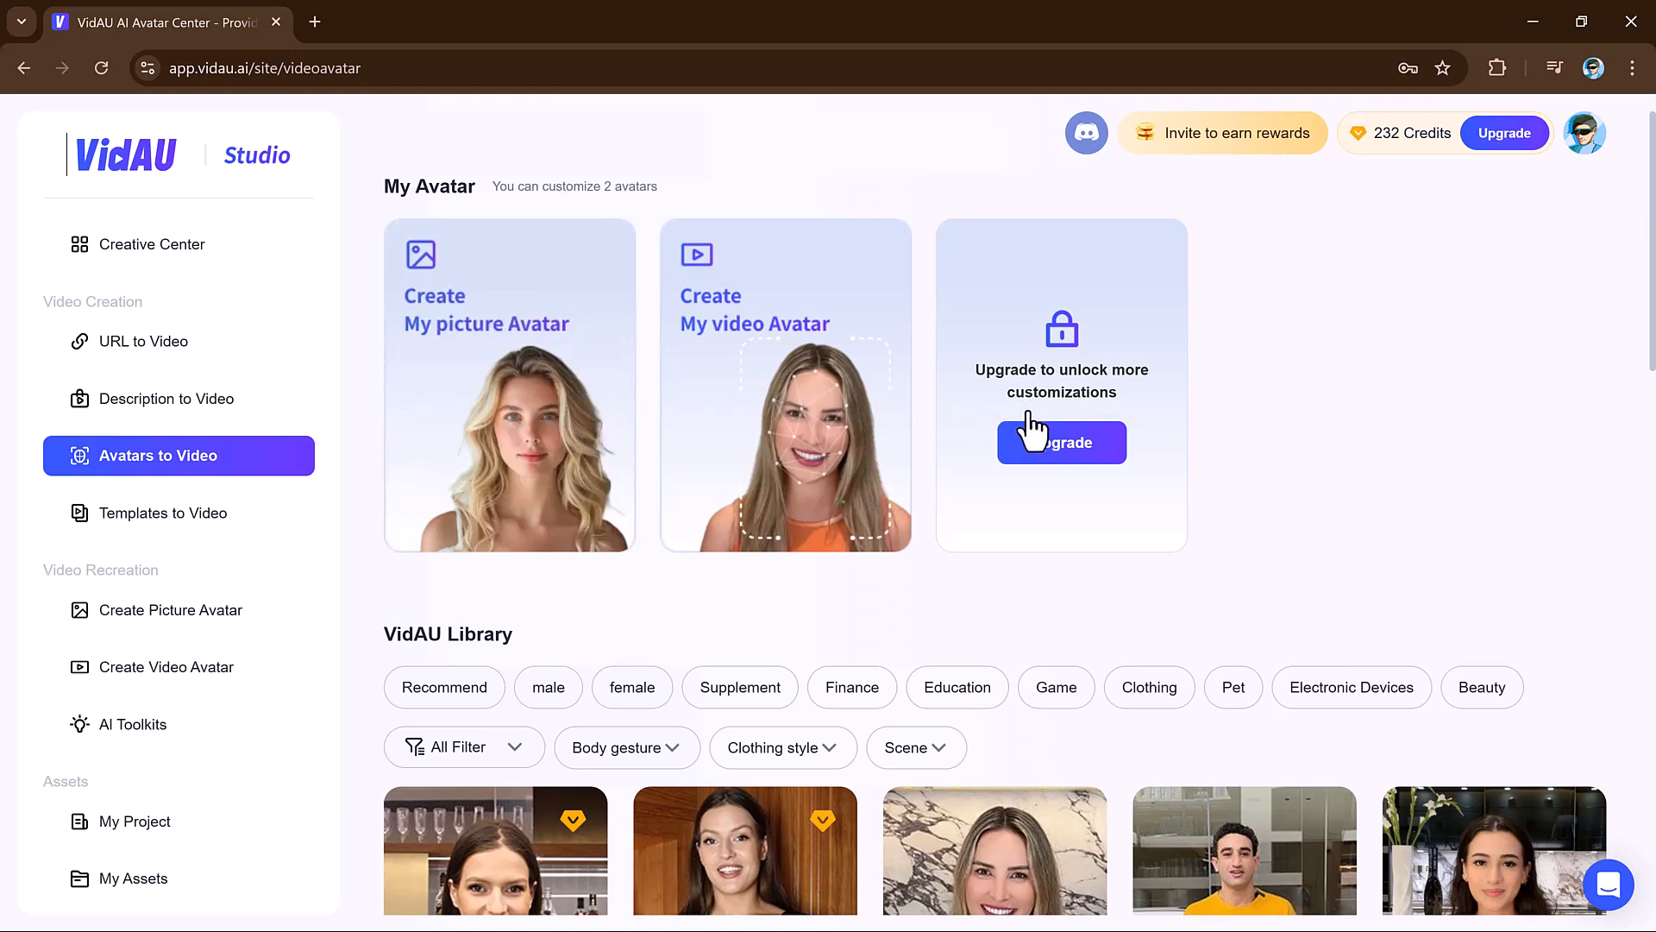
mouse_move(1552, 376)
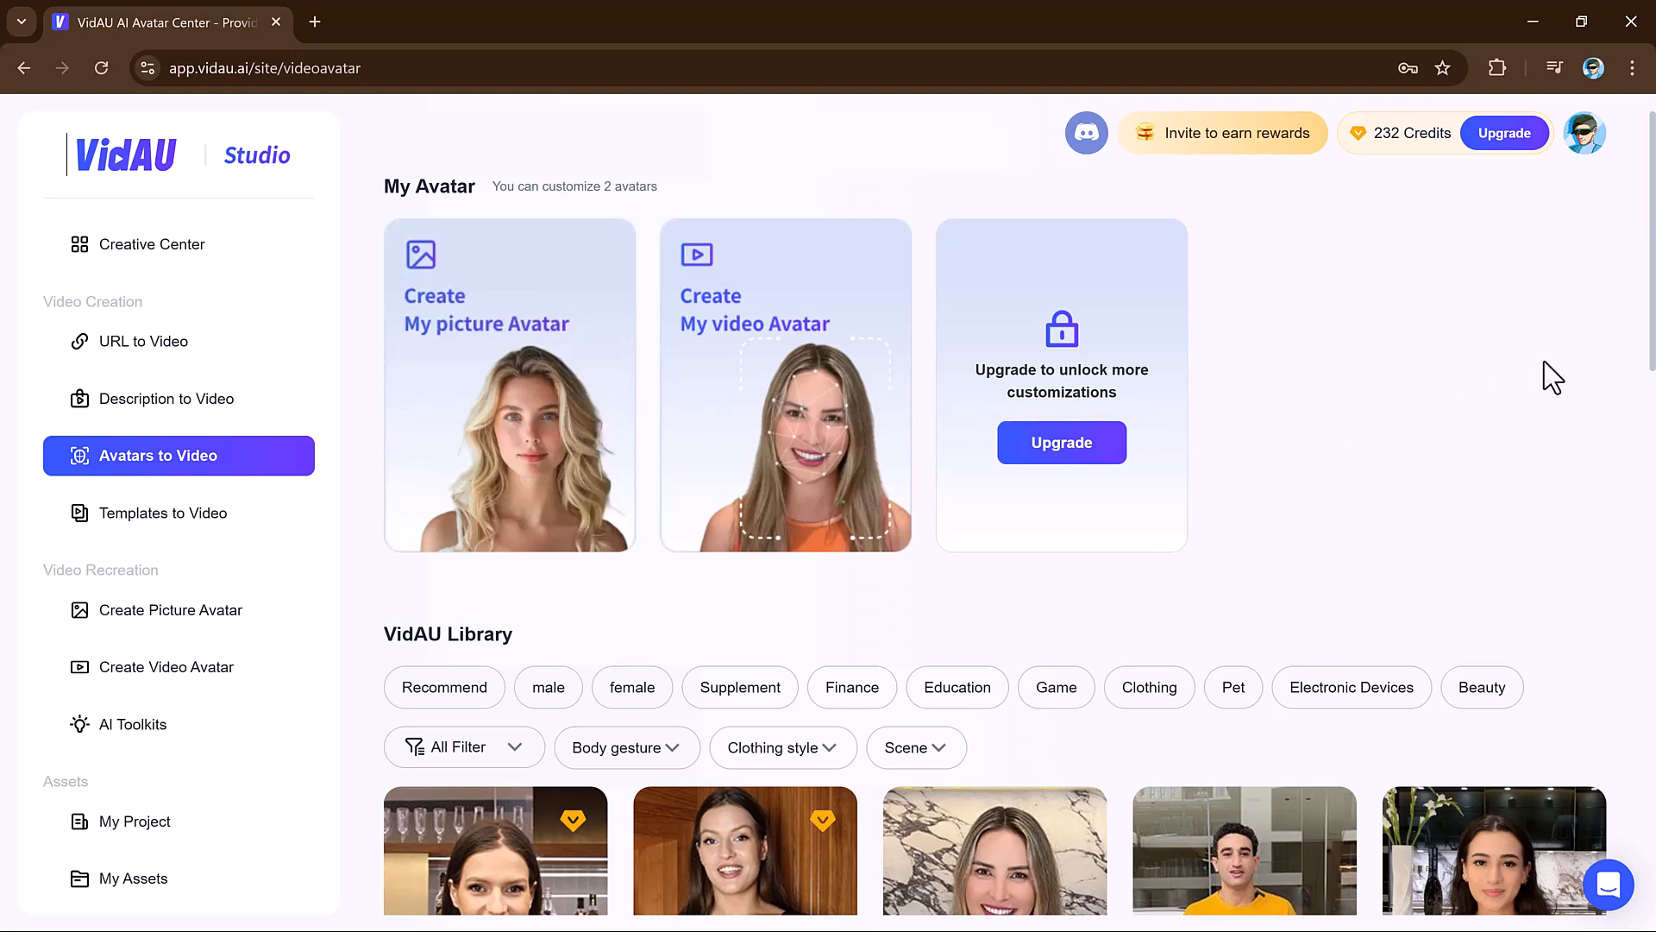
scroll(down, 3)
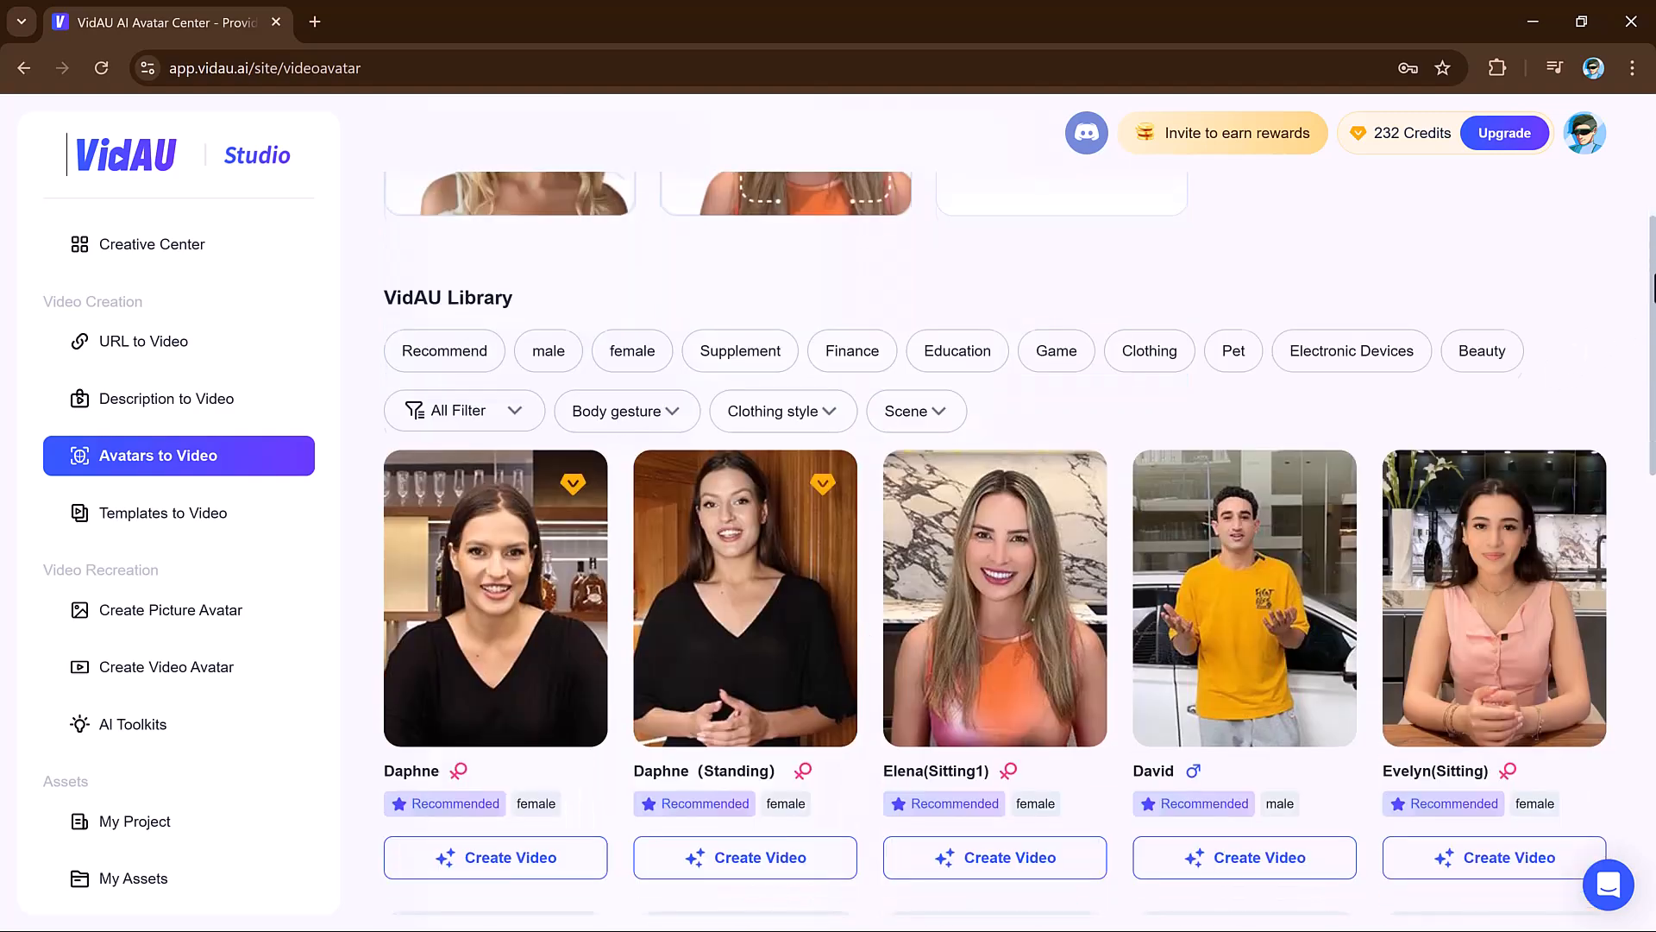
scroll(down, 3)
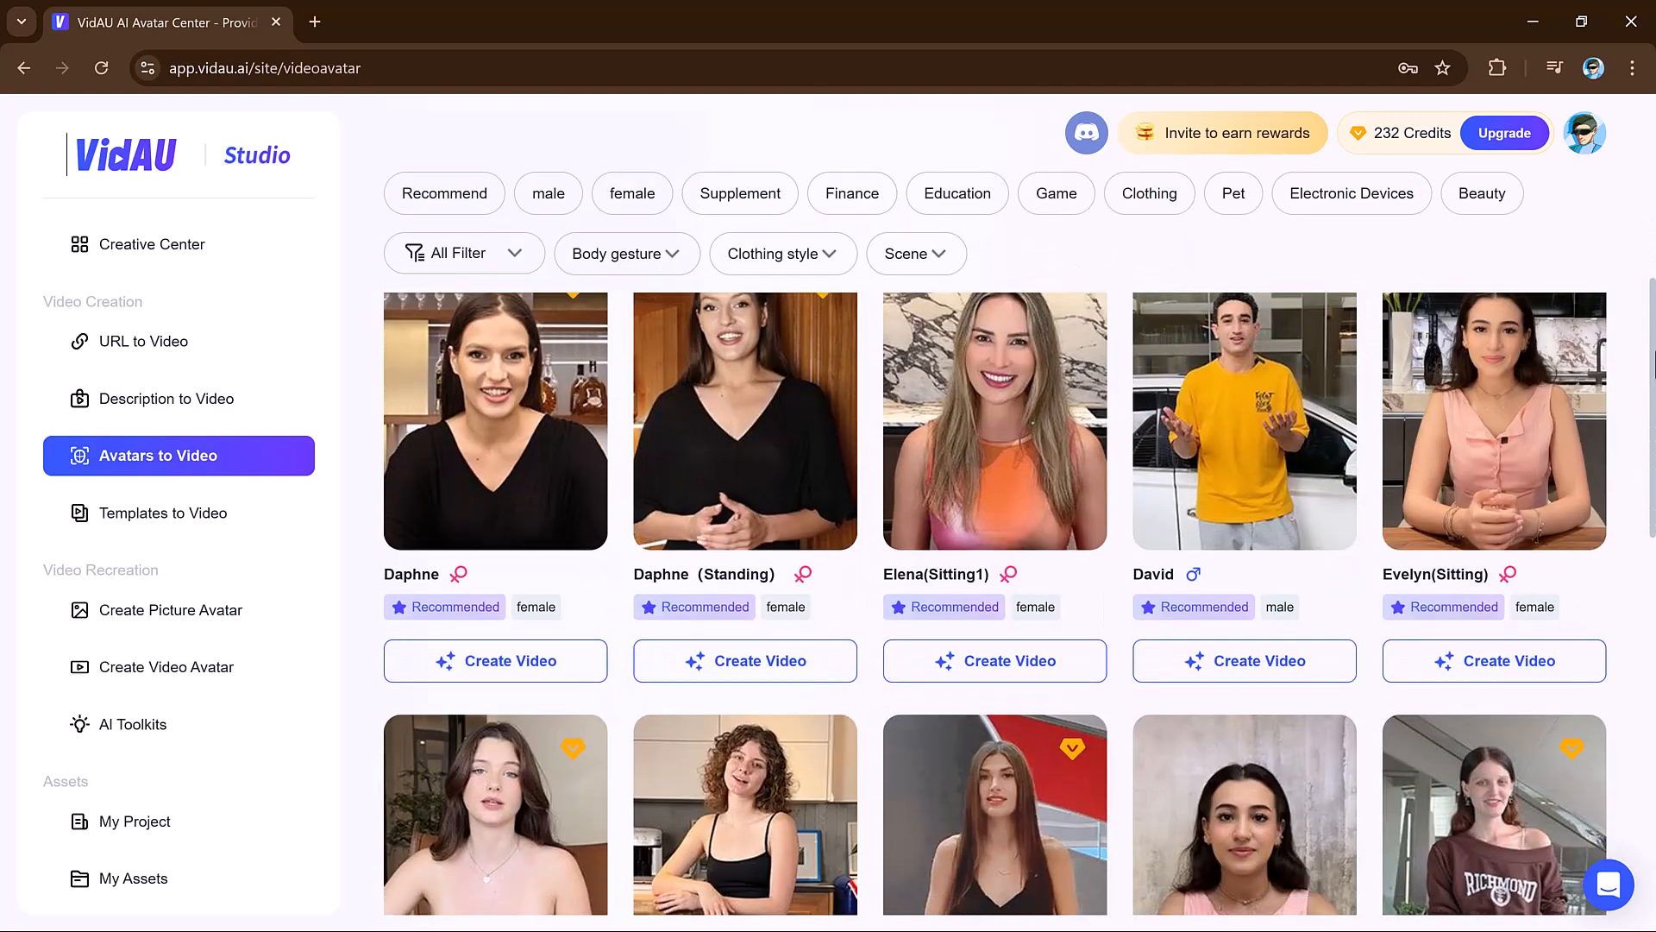
scroll(down, 3)
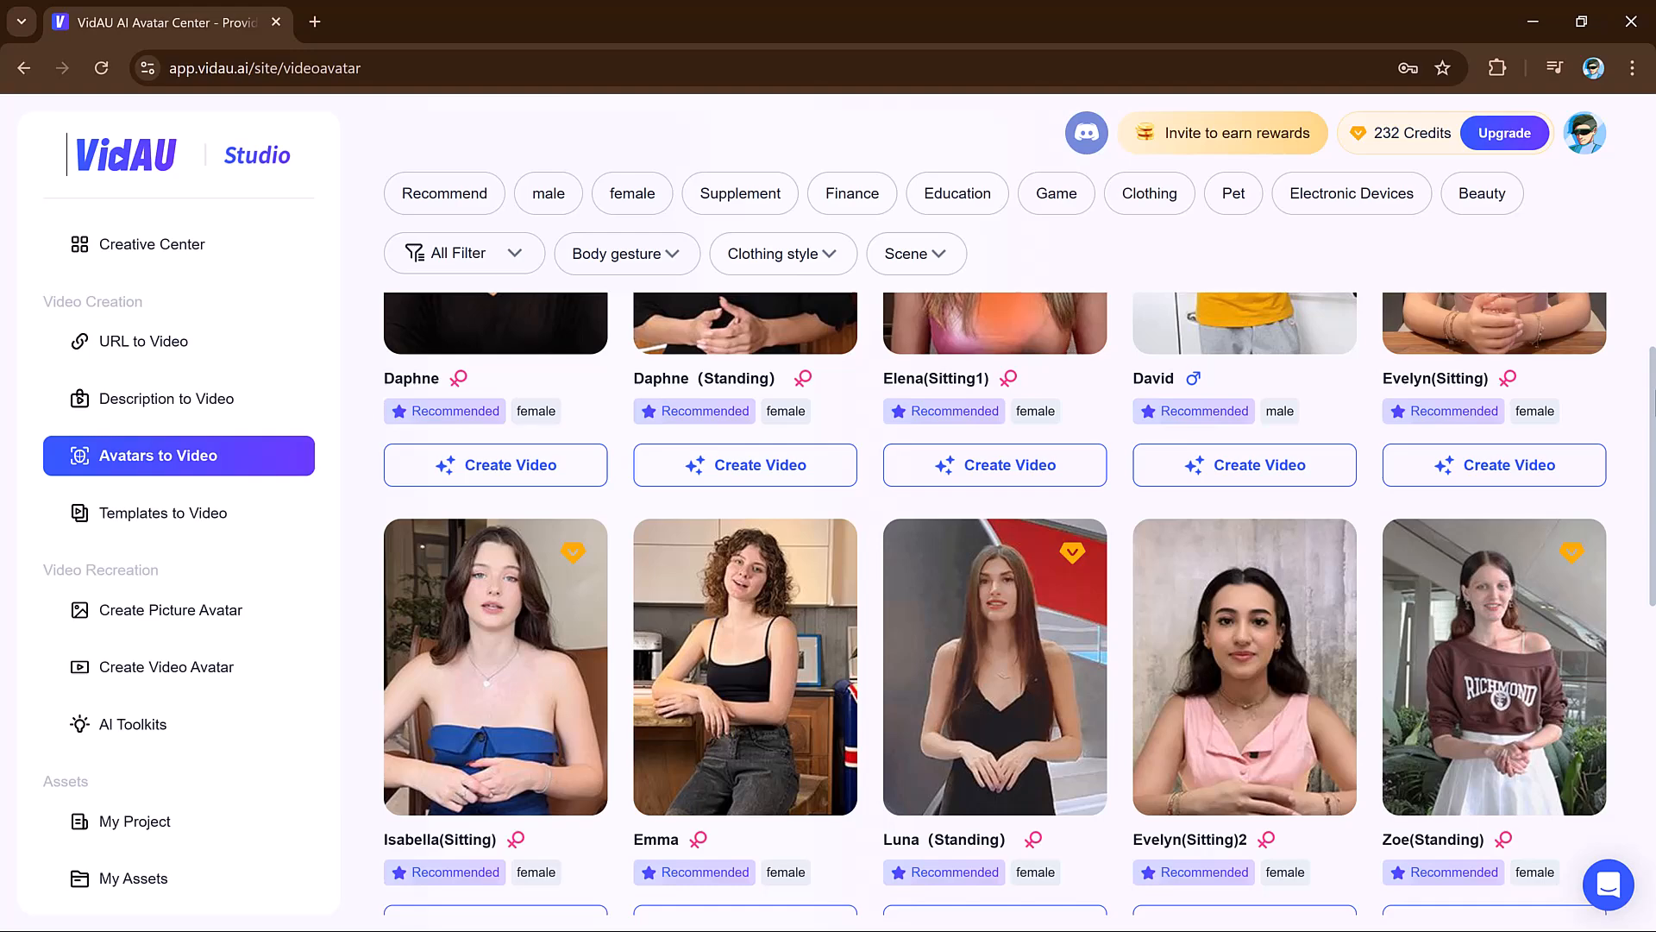
scroll(down, 3)
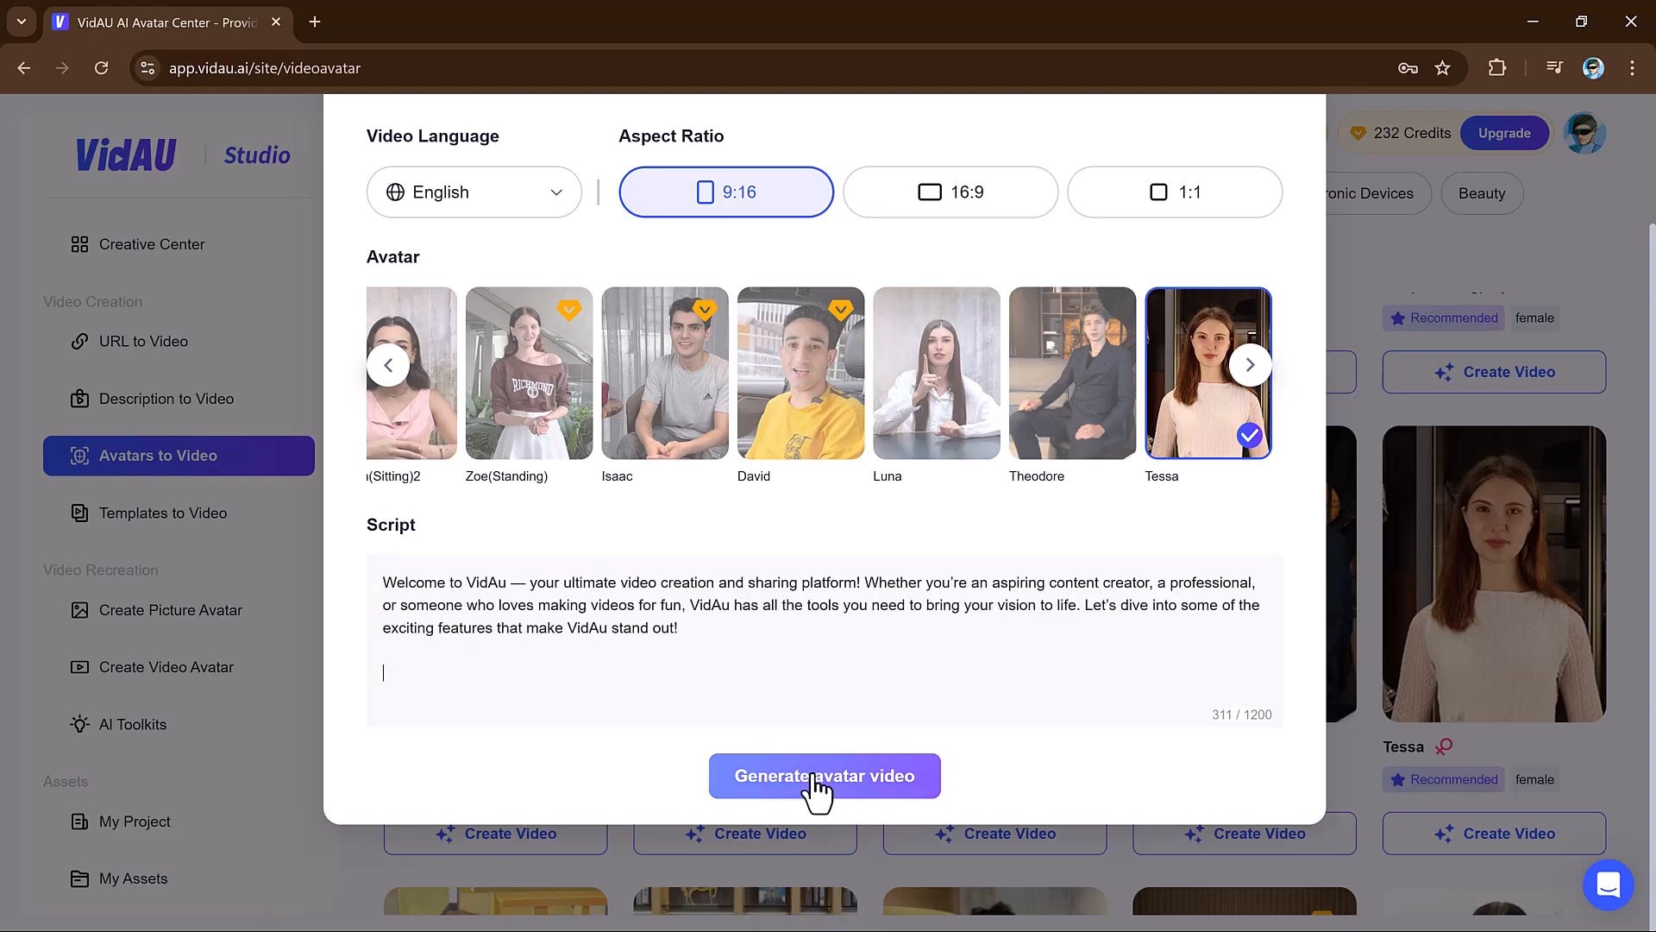
- Generate the Tessa avatar video from the welcome script and preview it
click(823, 776)
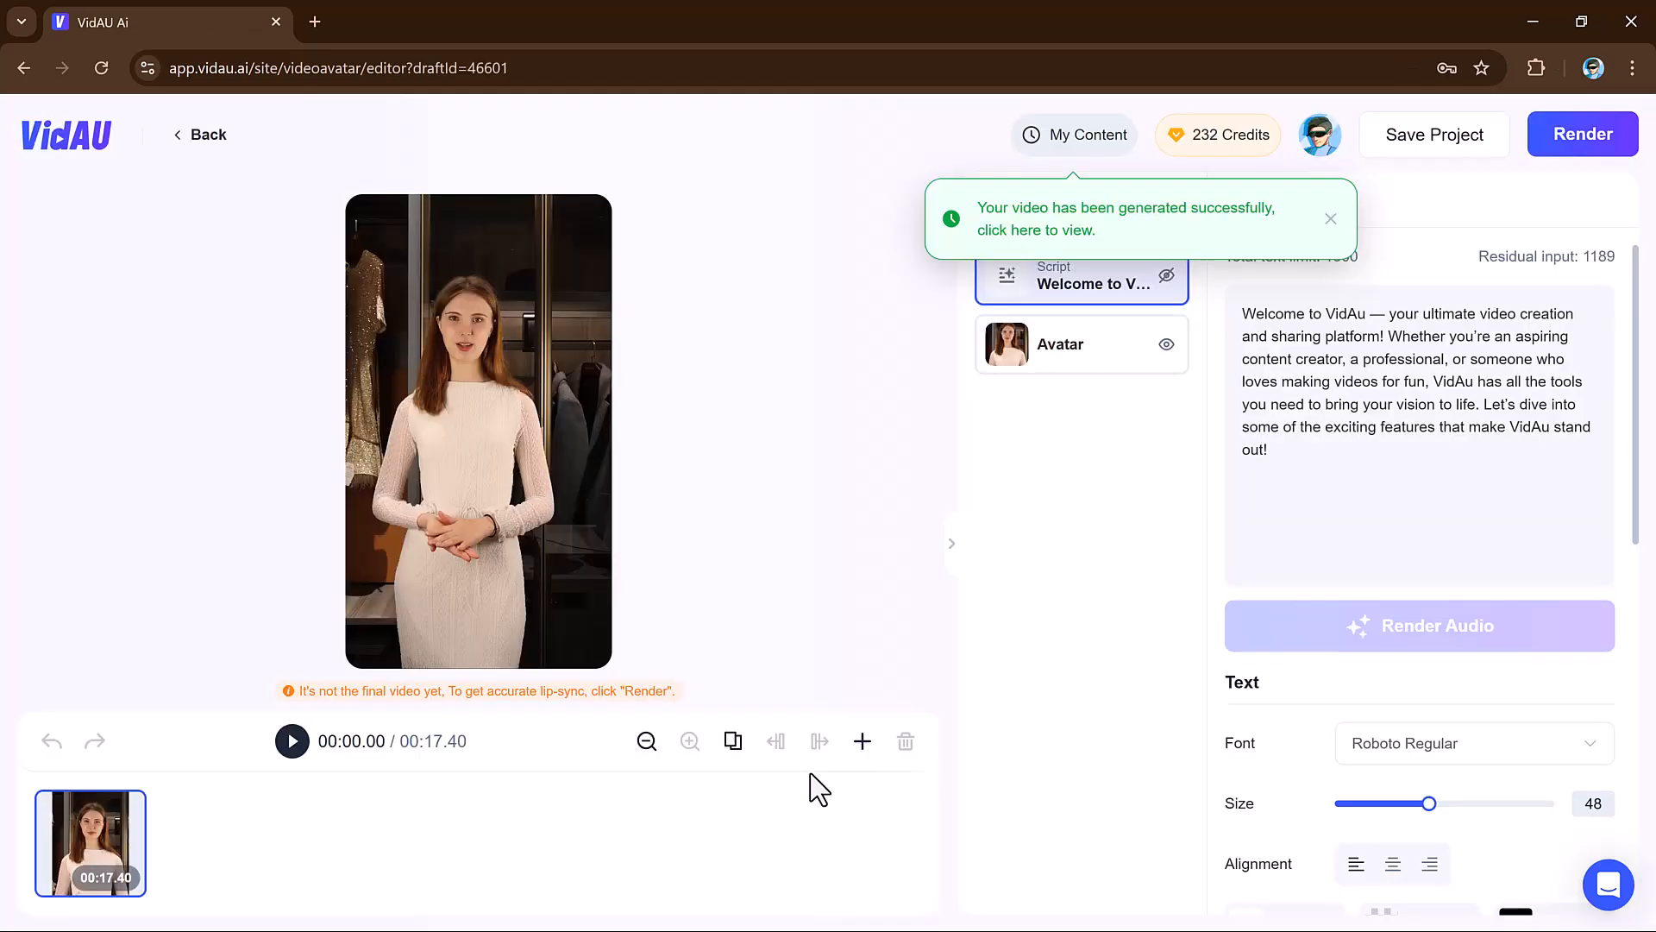
click(291, 740)
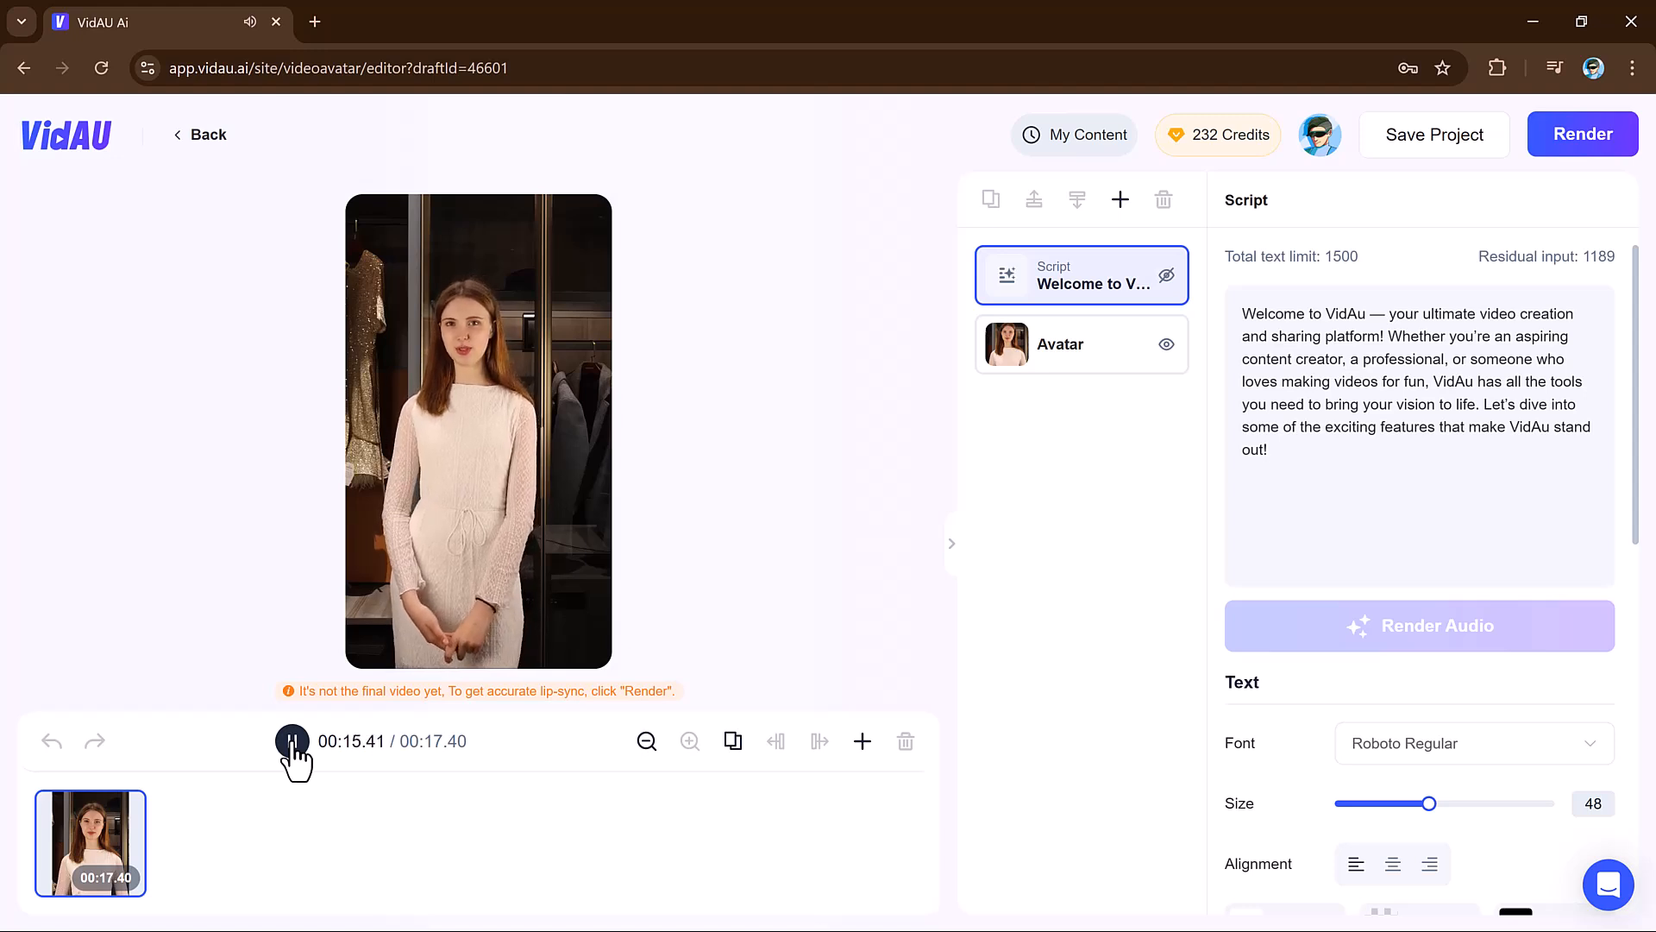
click(292, 740)
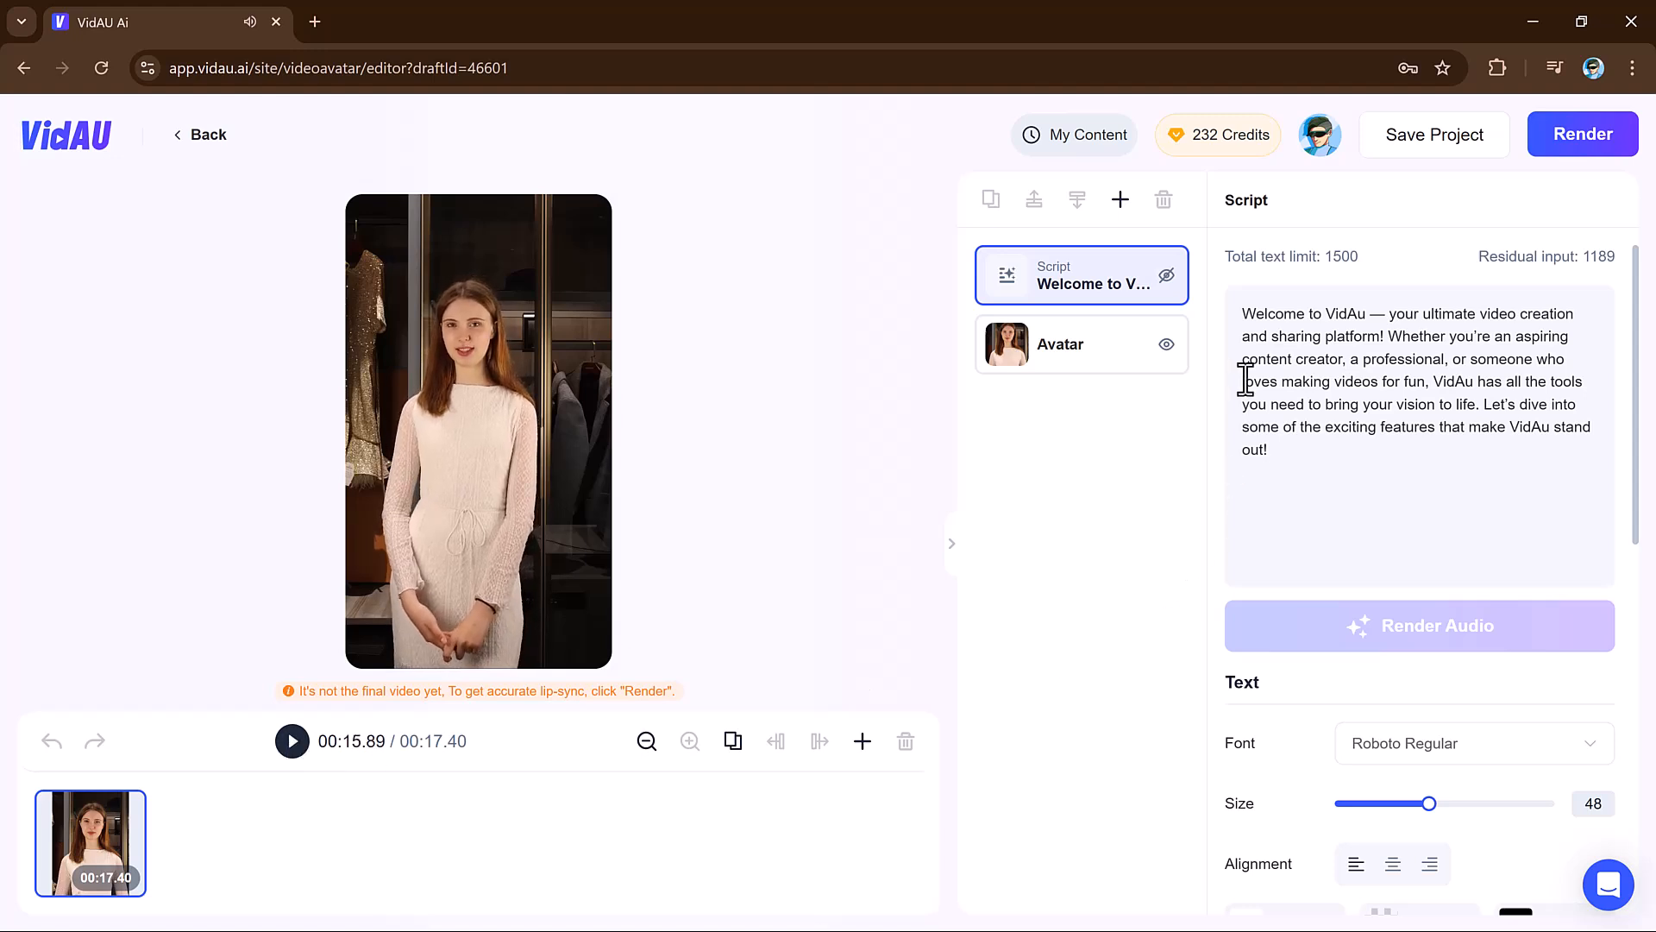
- Set the caption text size to 52 and apply a yellow text style template
scroll(down, 3)
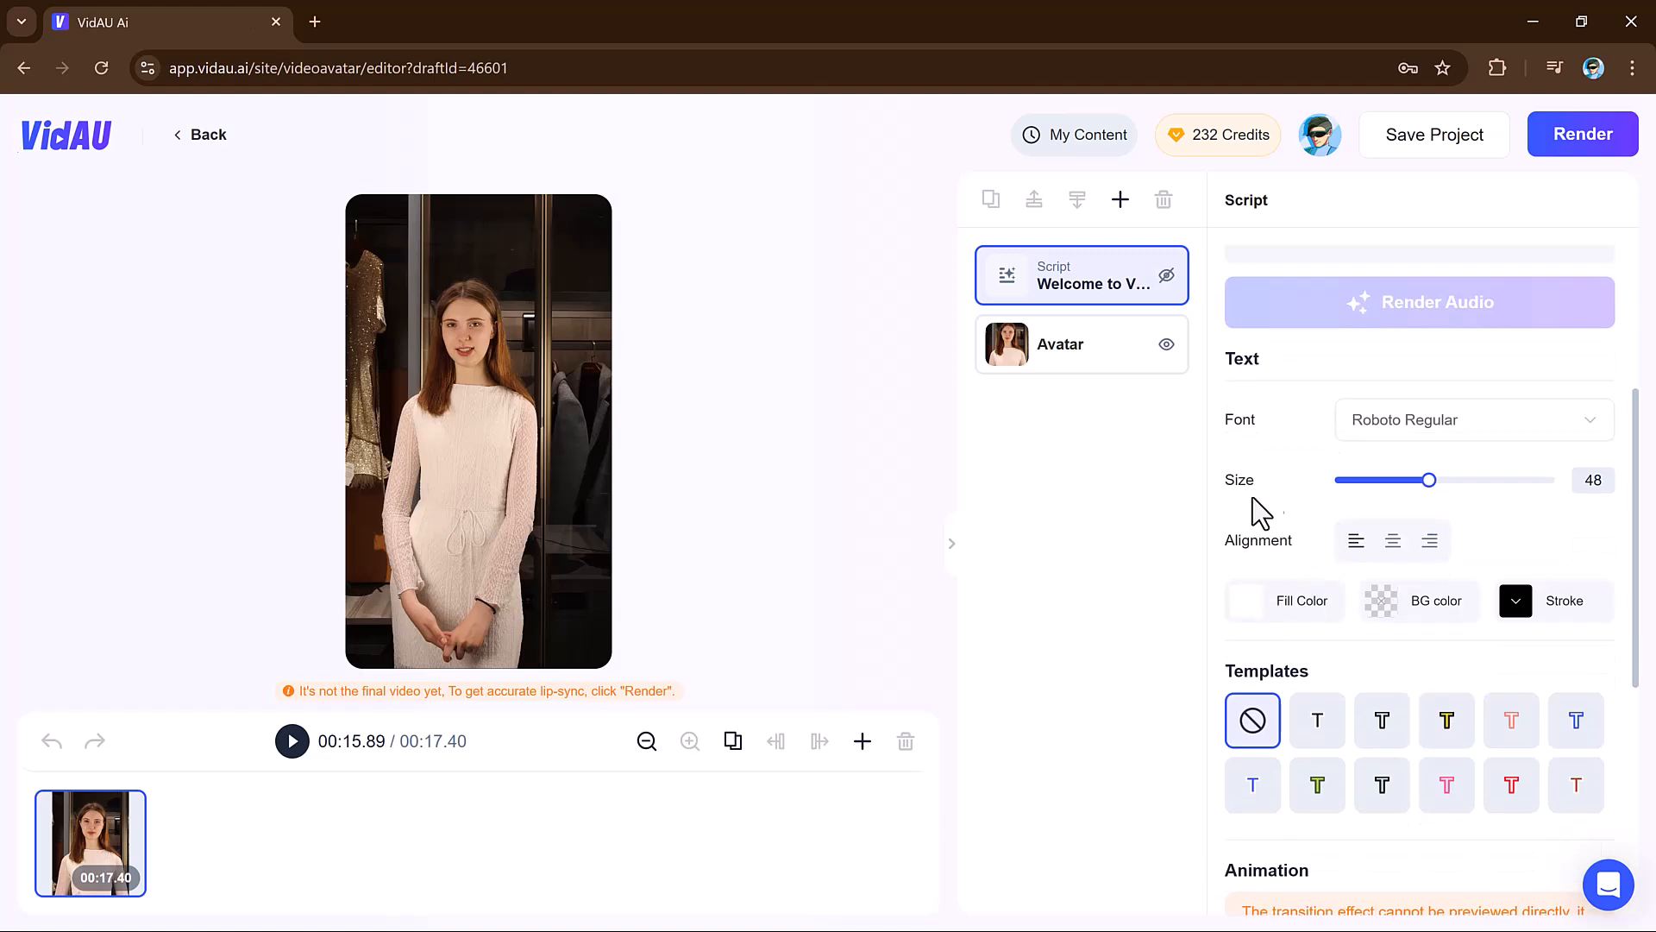
drag(1429, 479, 1446, 480)
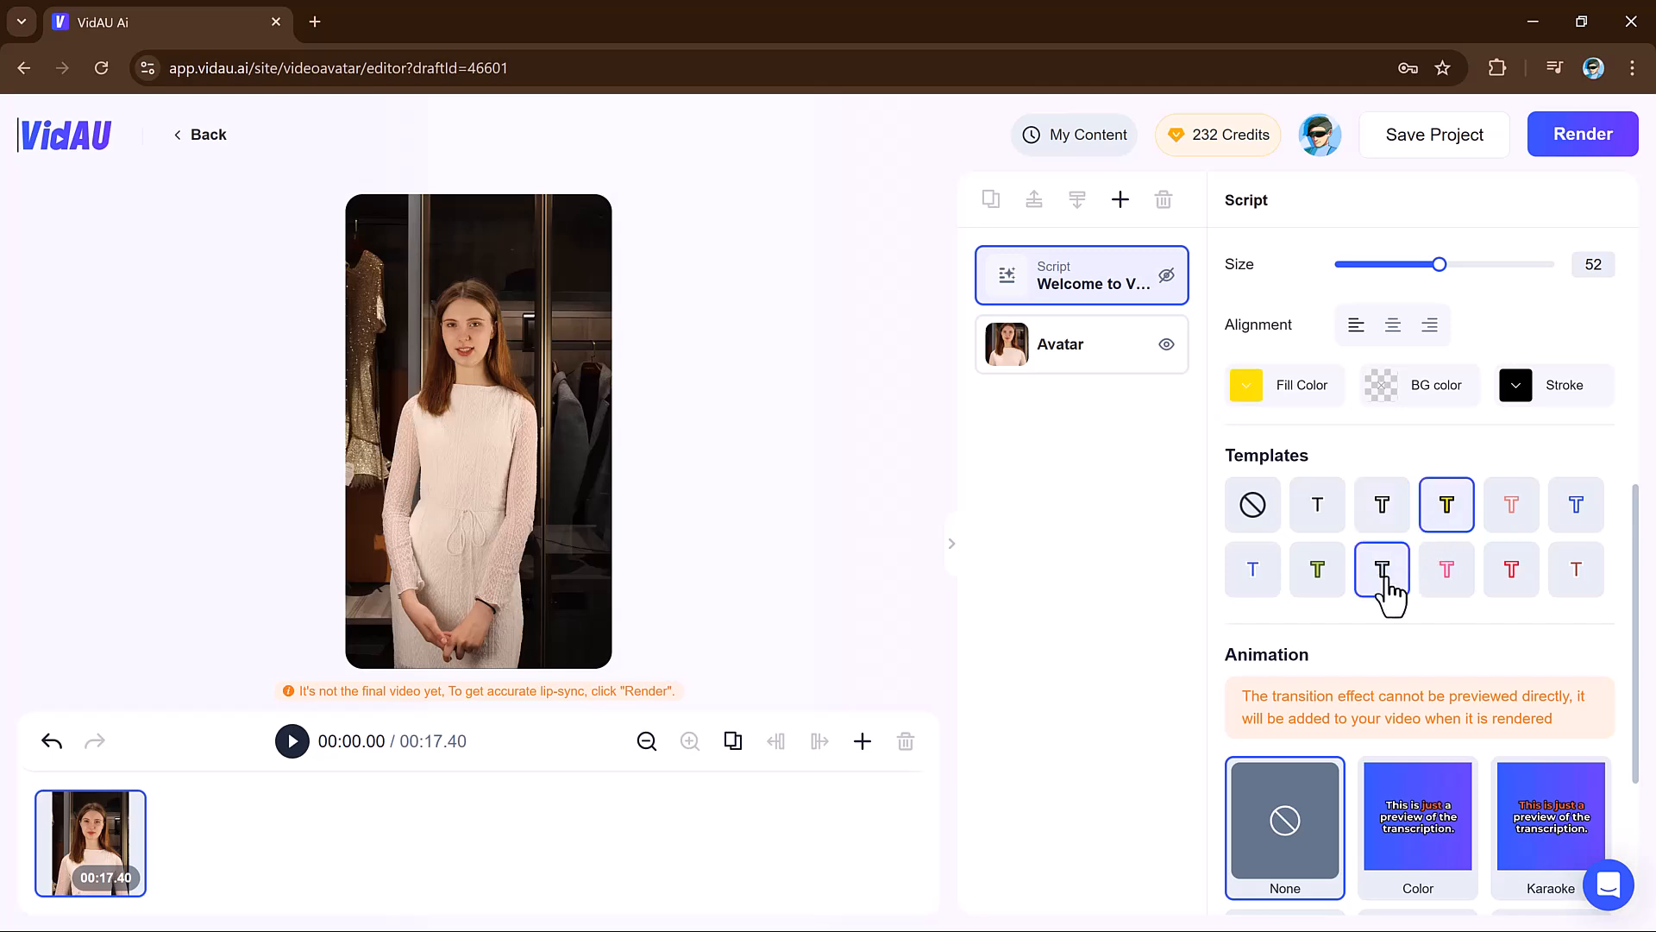
click(1081, 274)
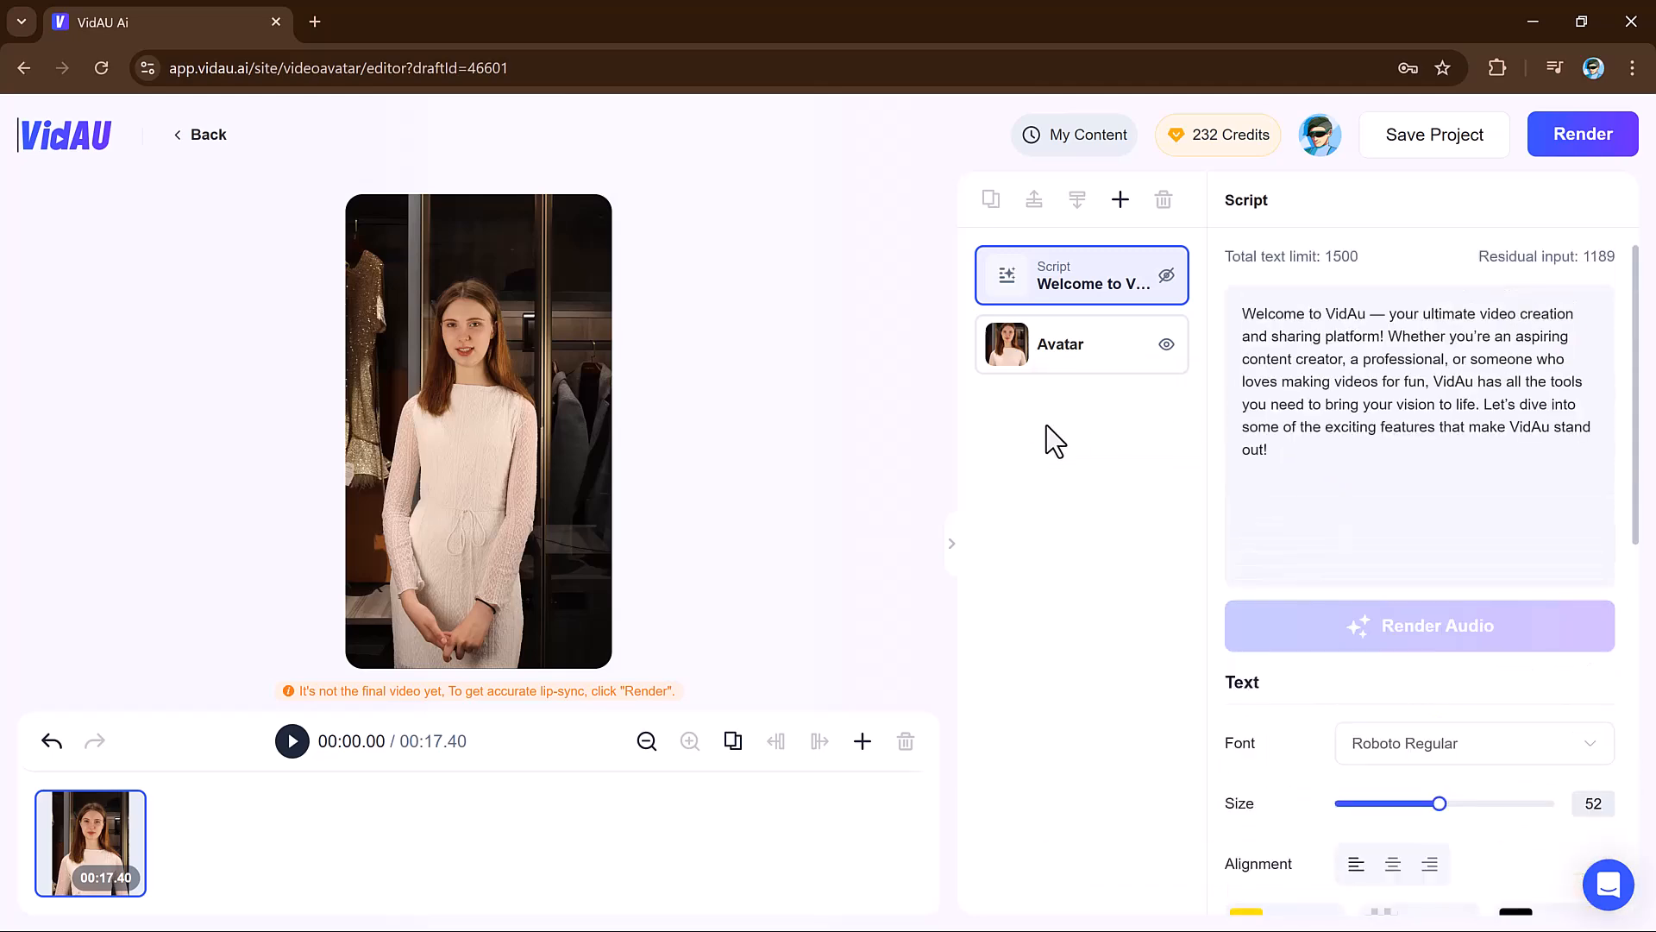
- Sample the avatar voices, switch the voice to Princessa, and play the video back
click(1059, 344)
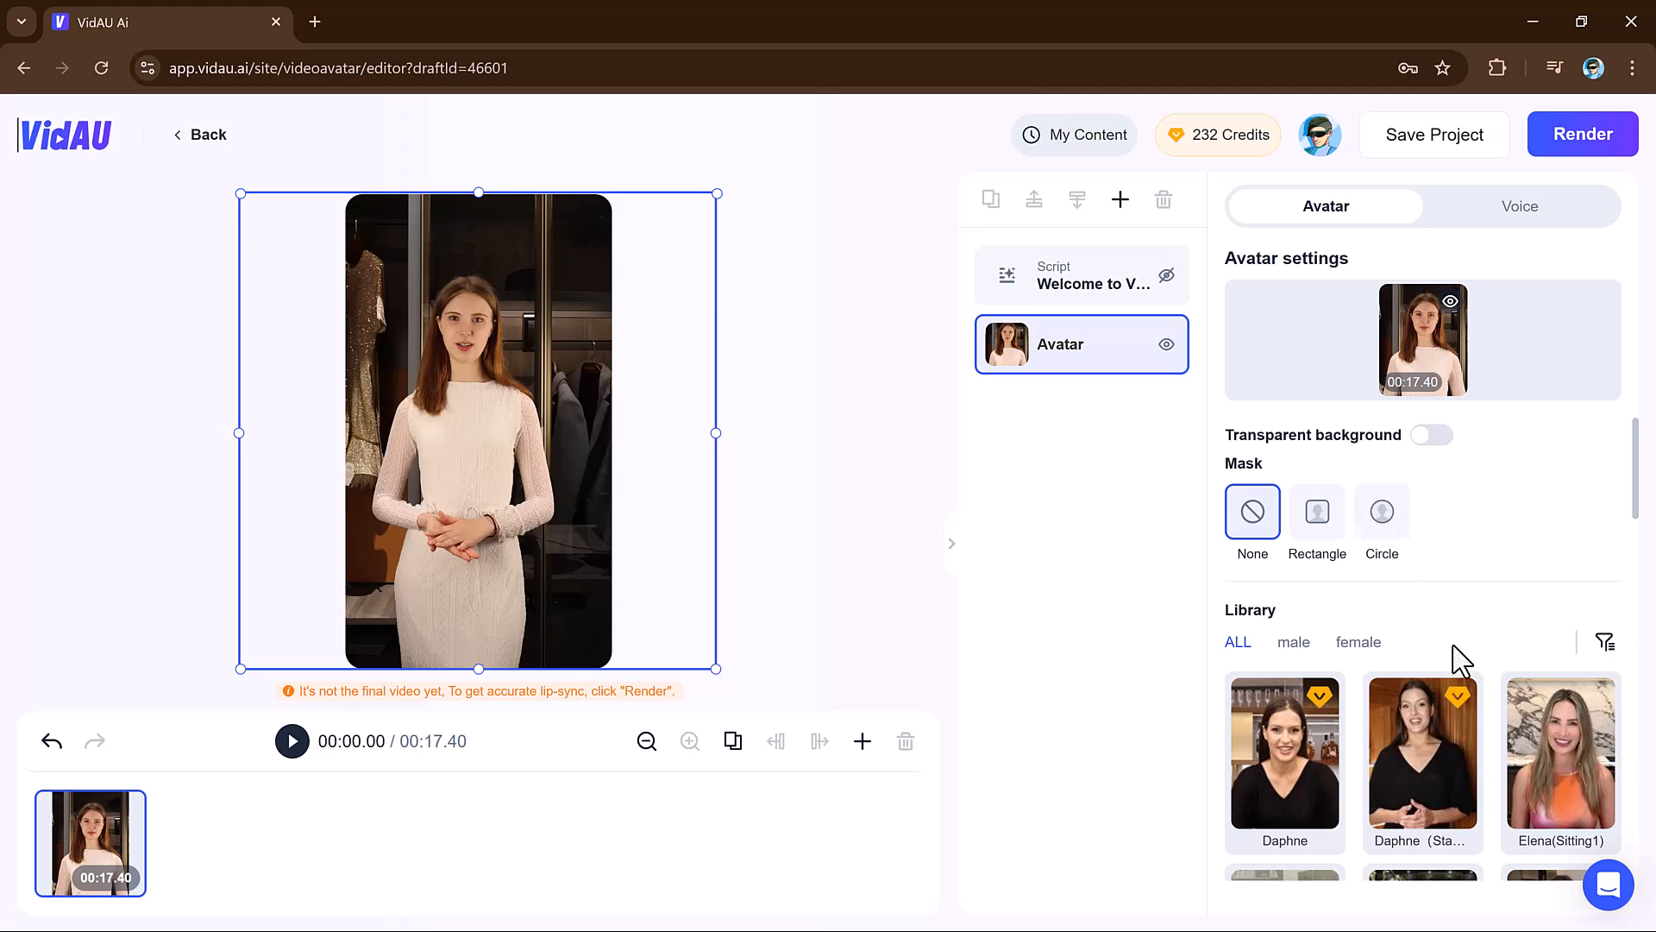
scroll(down, 3)
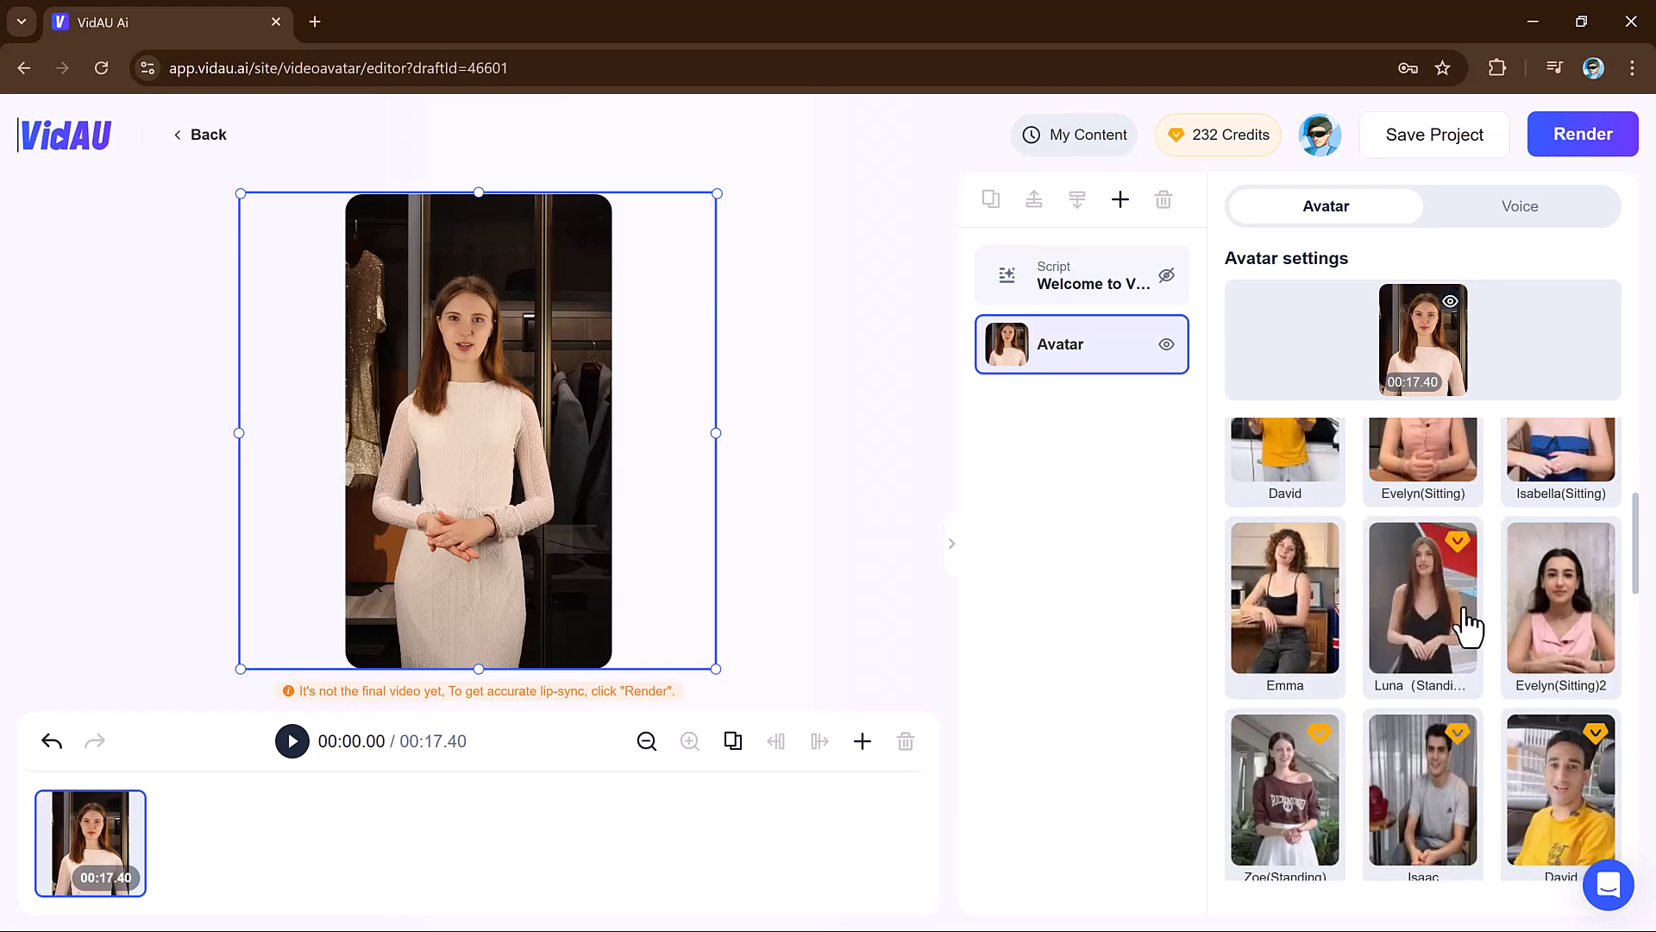
scroll(down, 3)
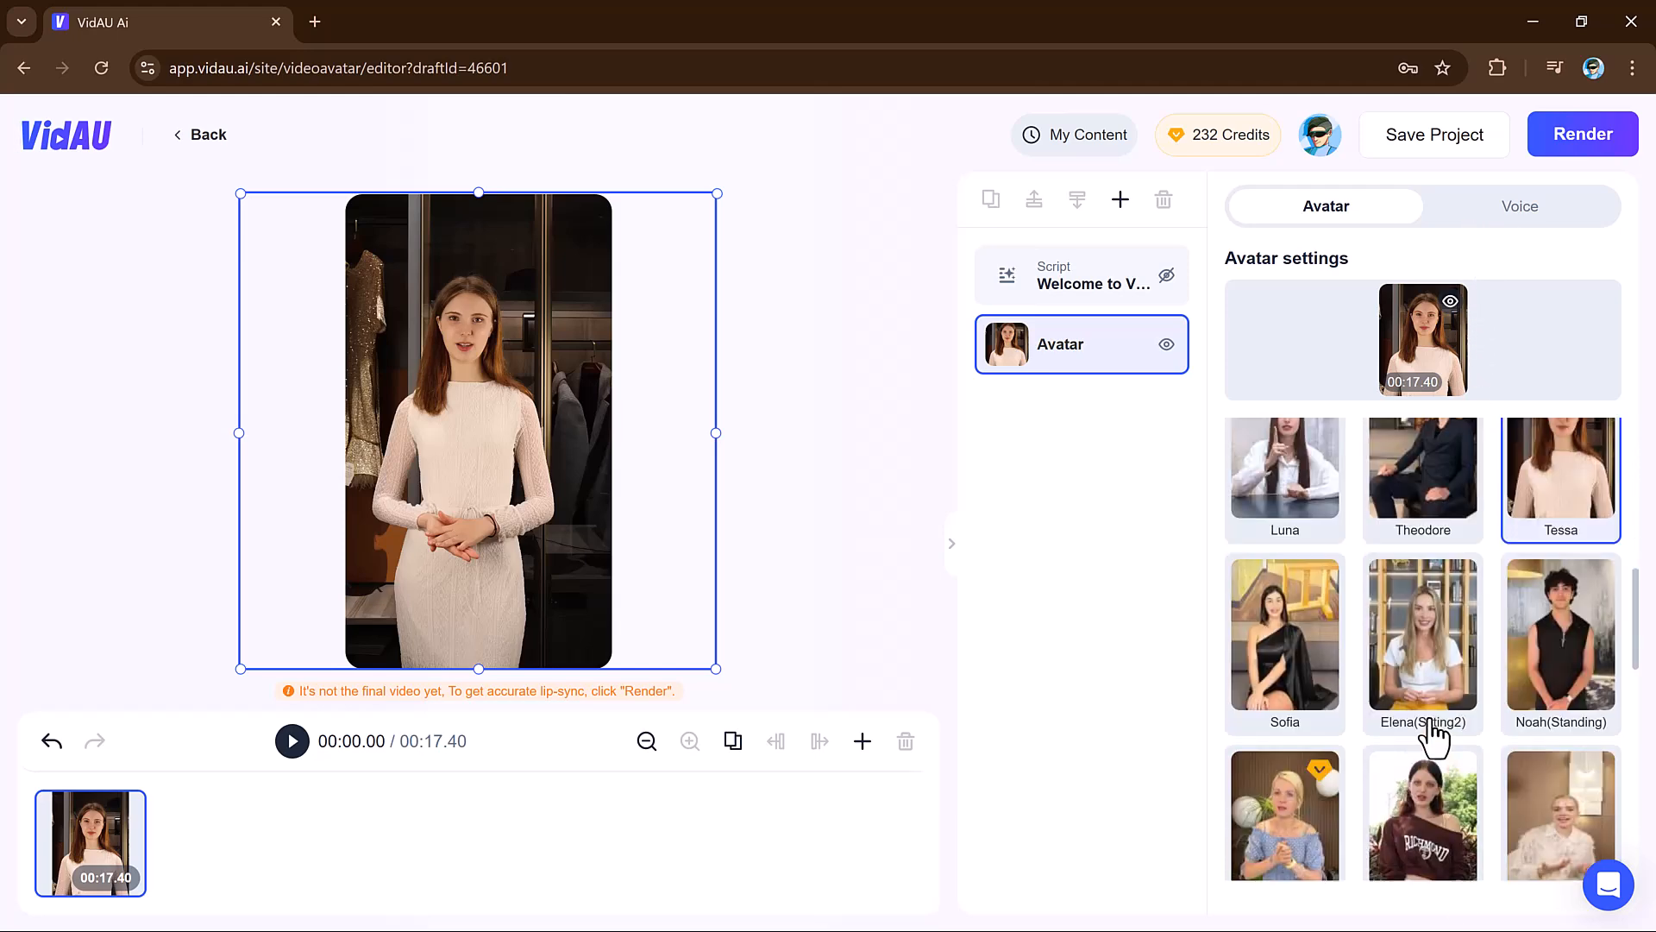
click(1519, 207)
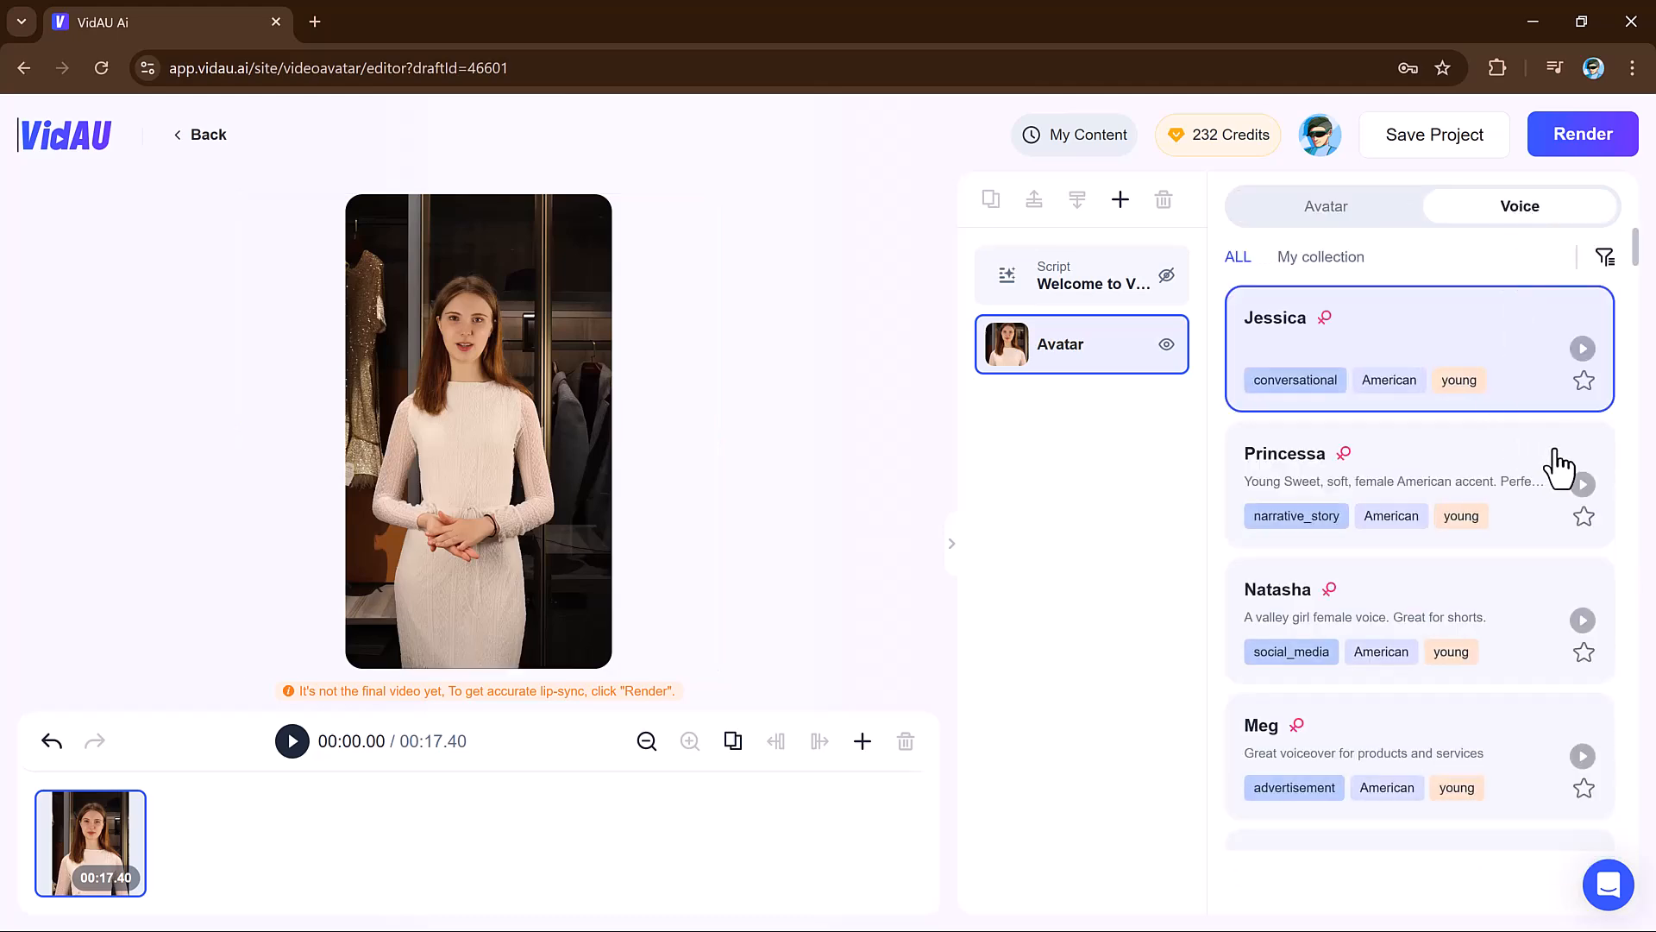
click(1582, 348)
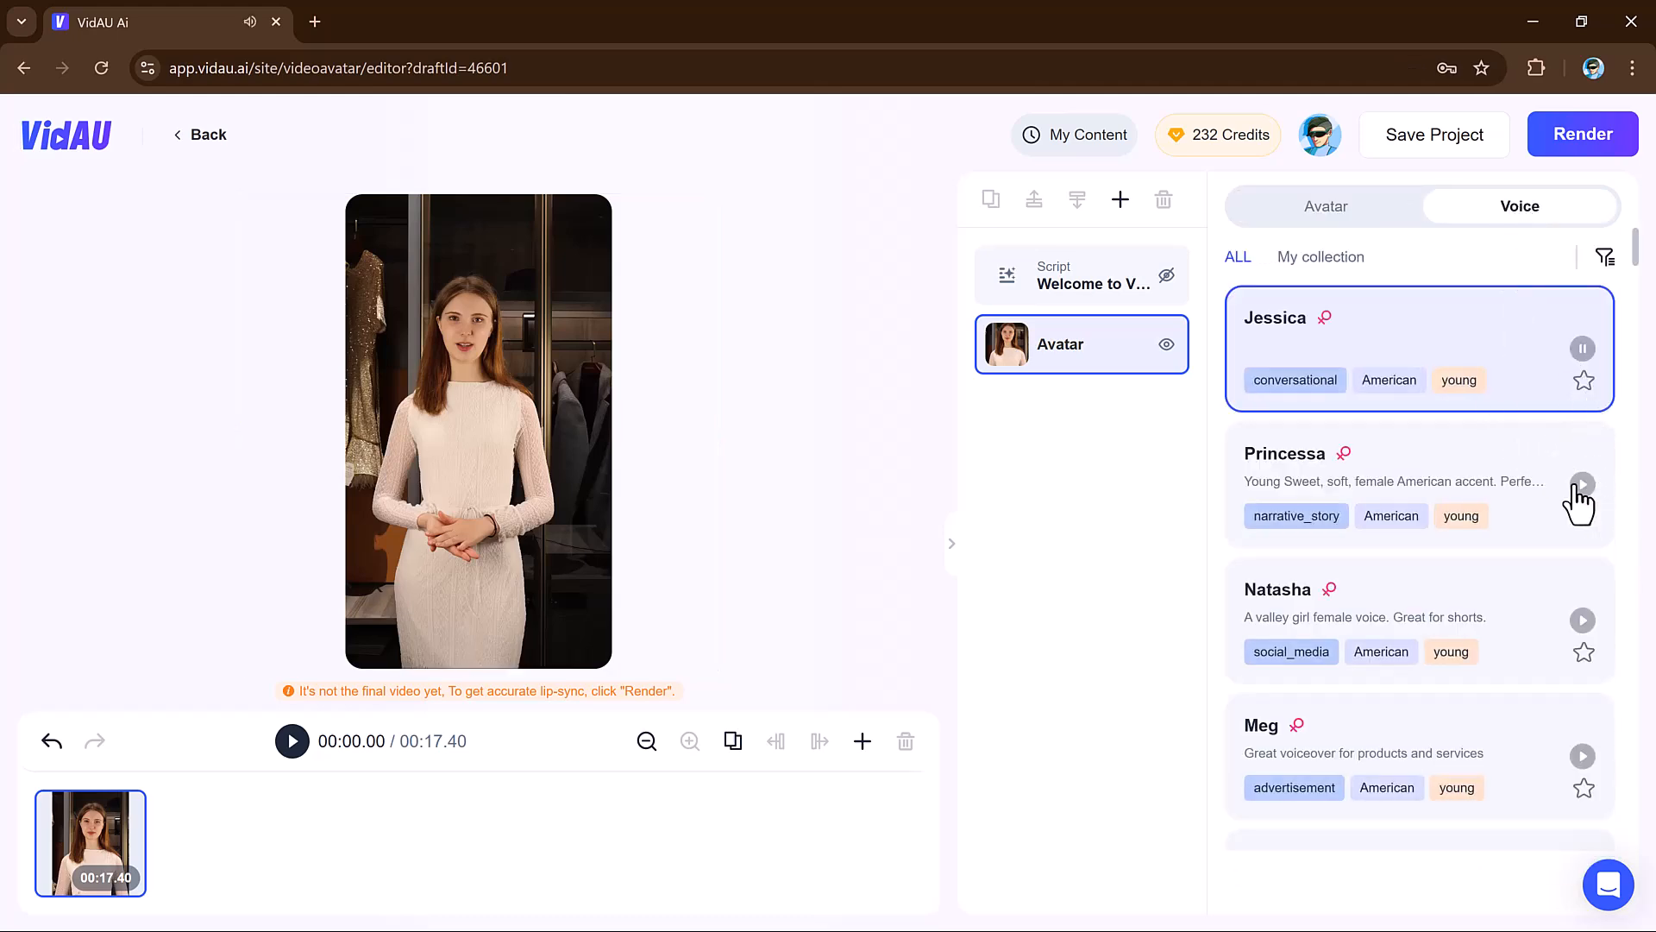
click(1582, 484)
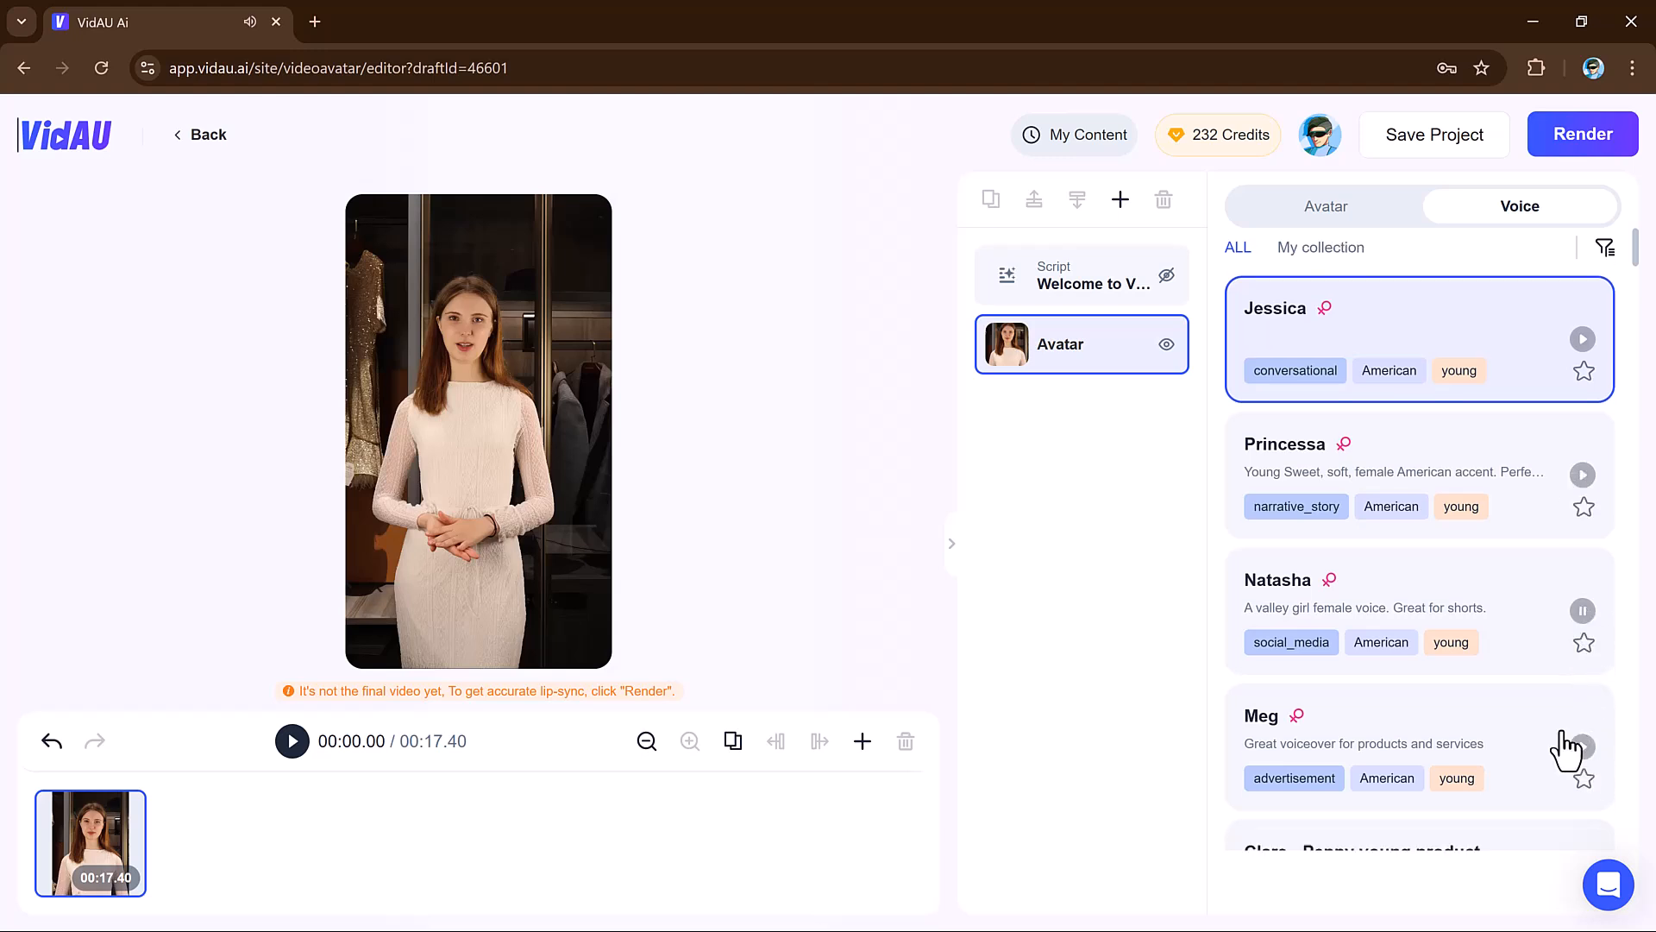
scroll(down, 3)
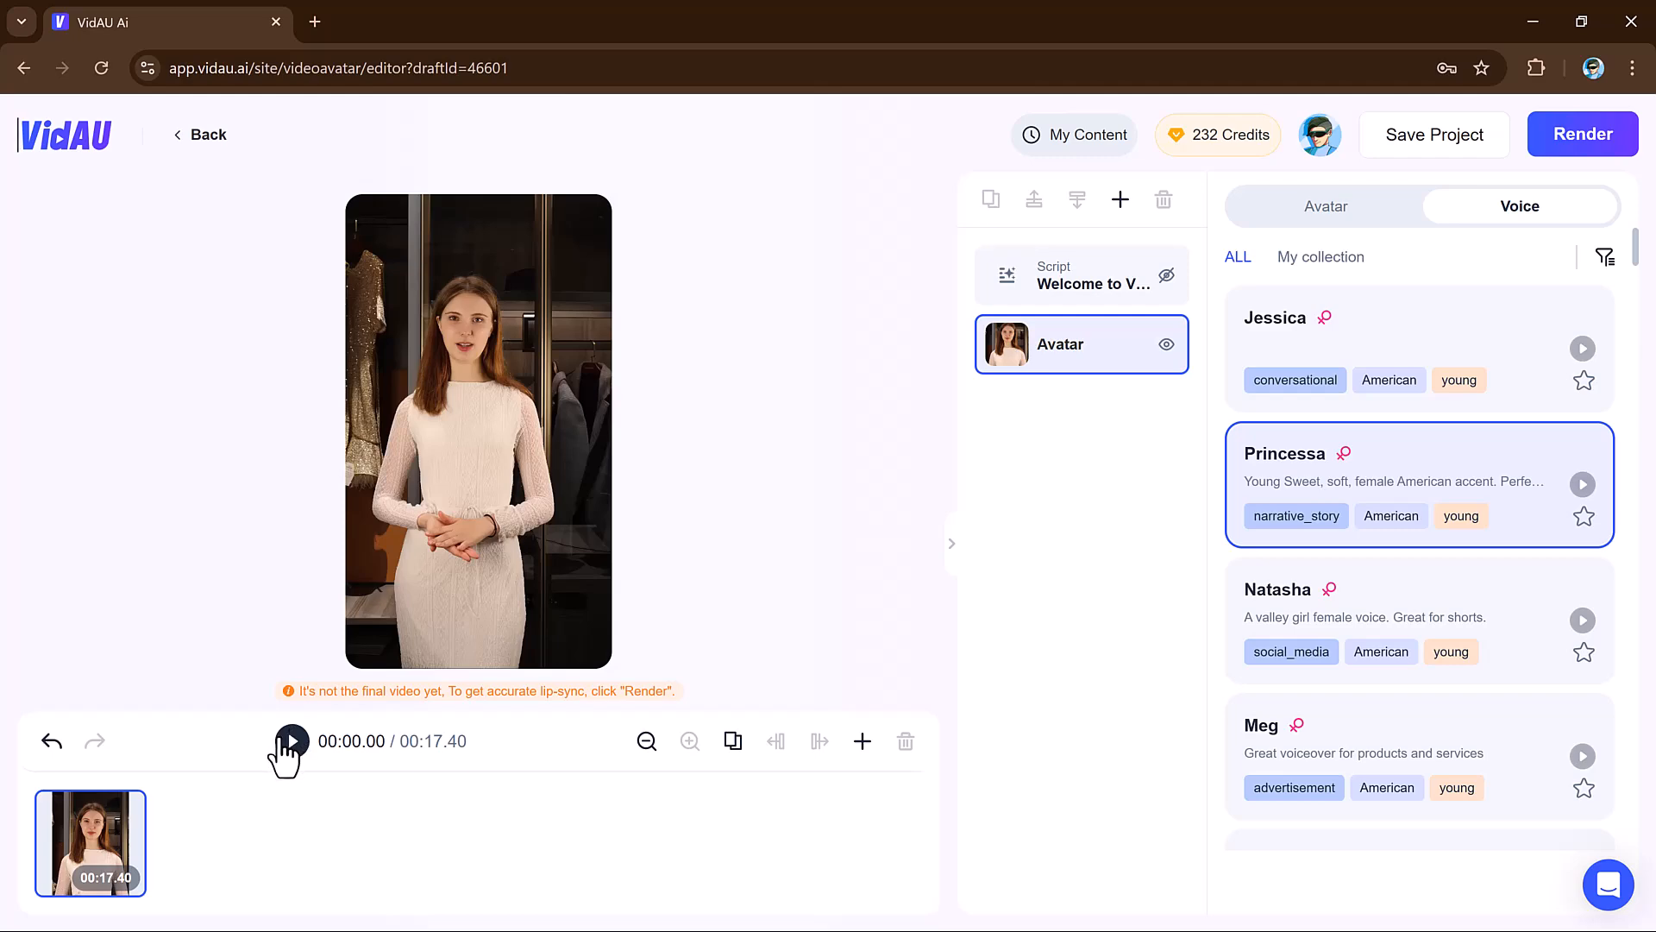
click(292, 740)
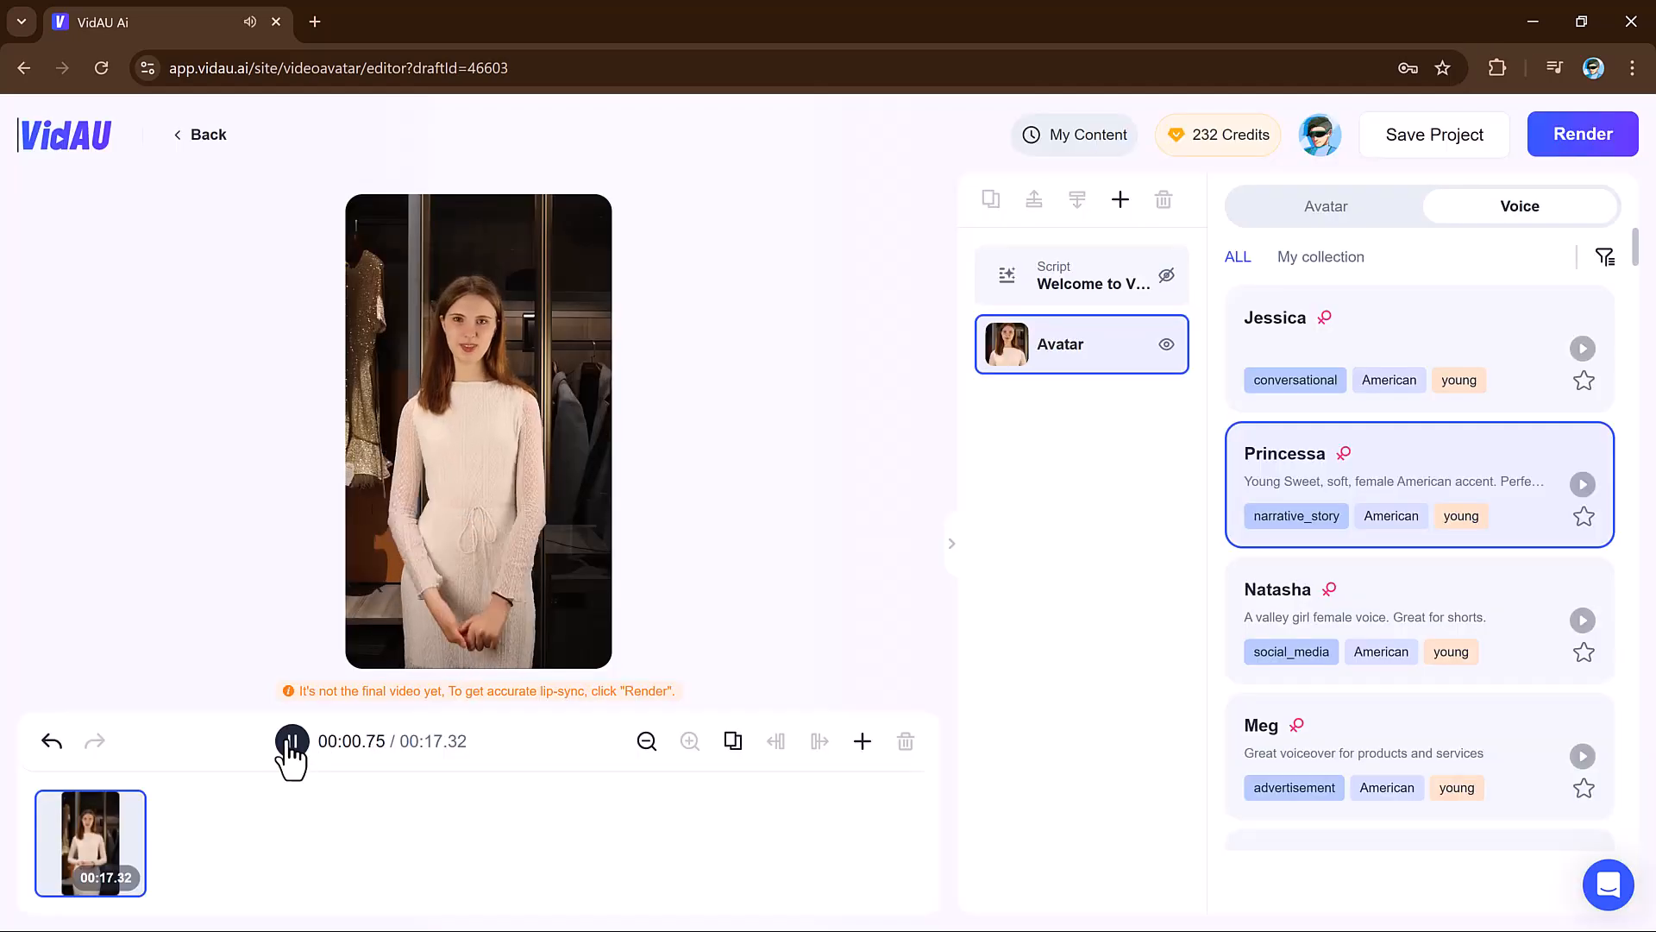
click(292, 740)
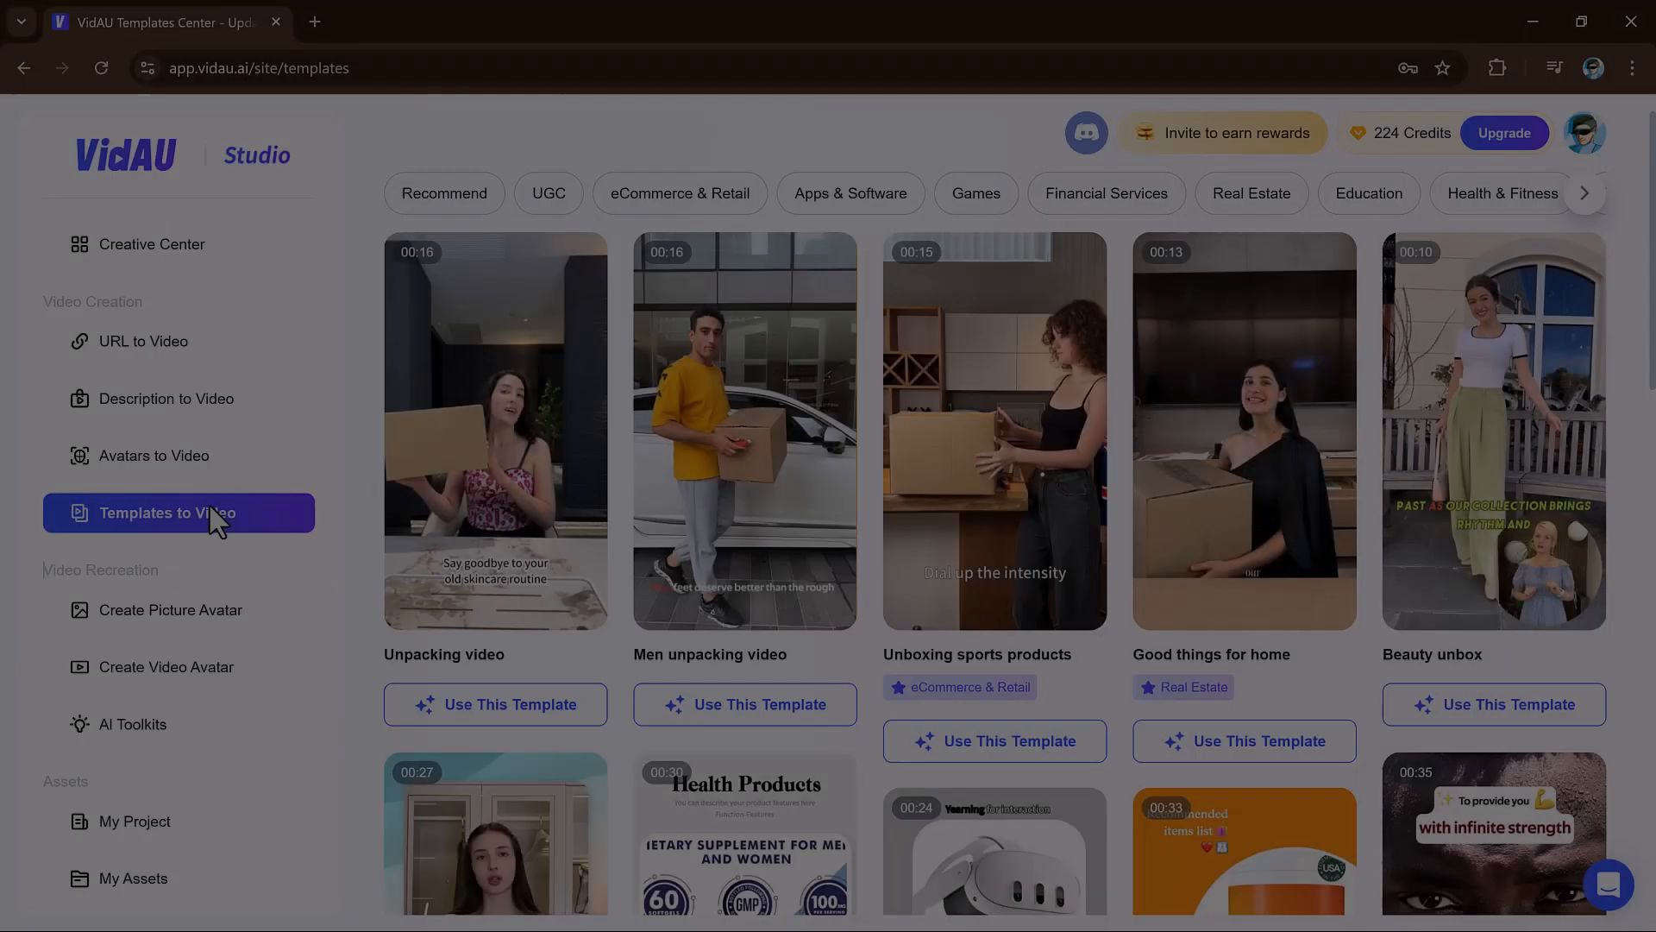
- Scroll through the Templates to Video gallery to find the black polaroid shirt ad
scroll(down, 3)
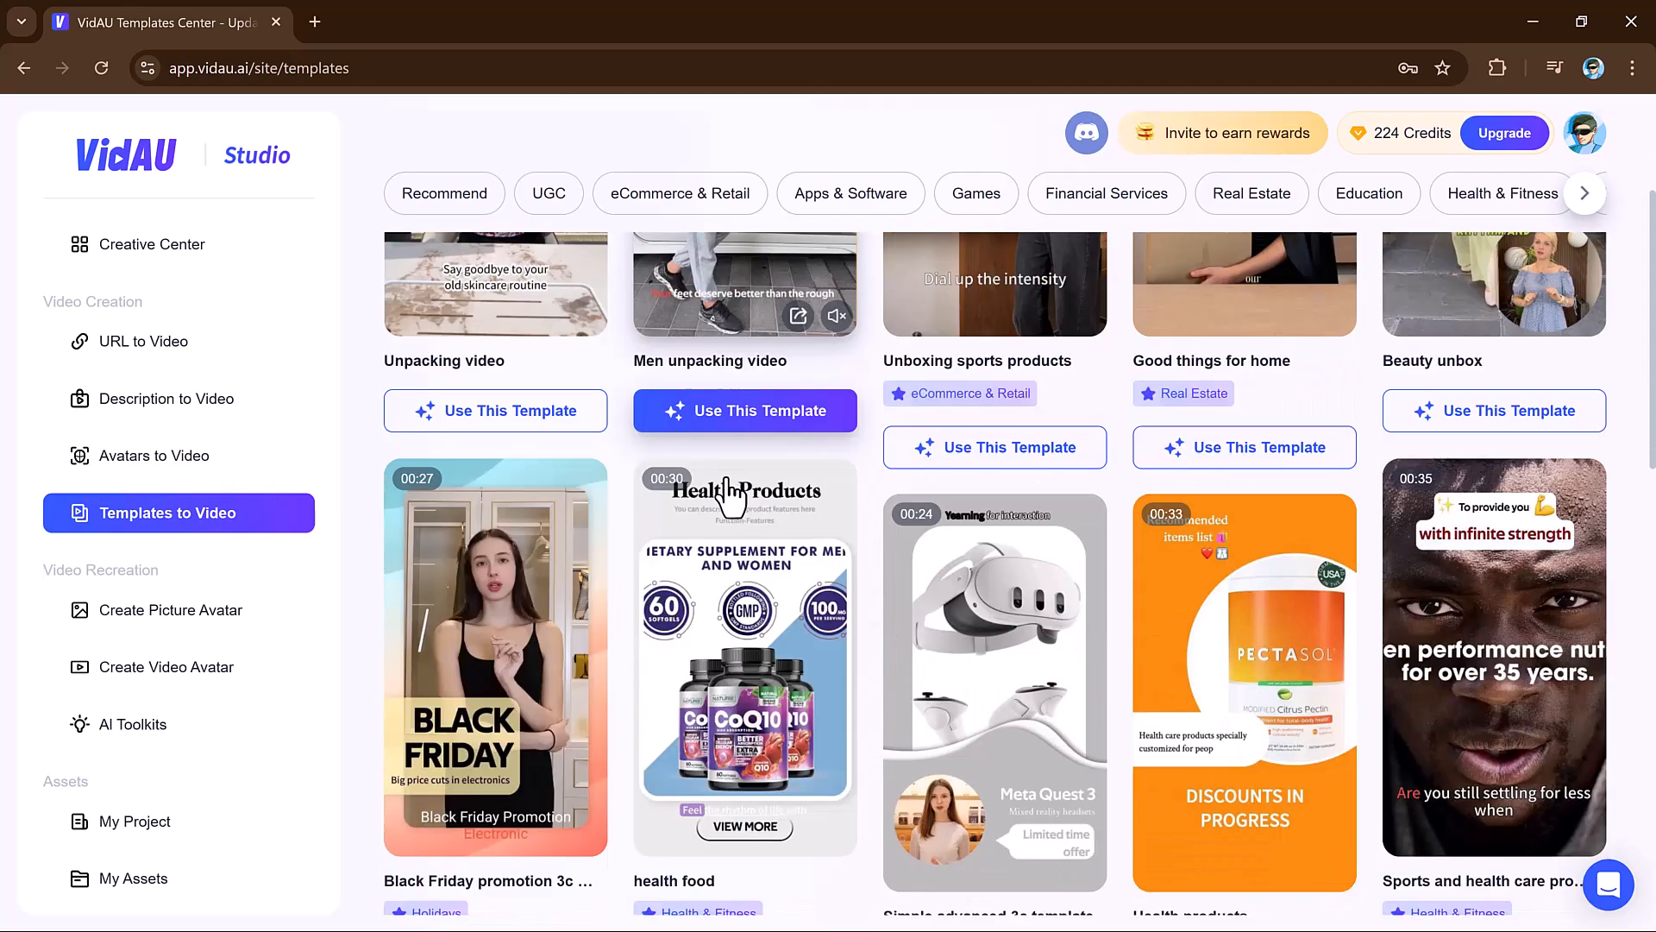
scroll(down, 3)
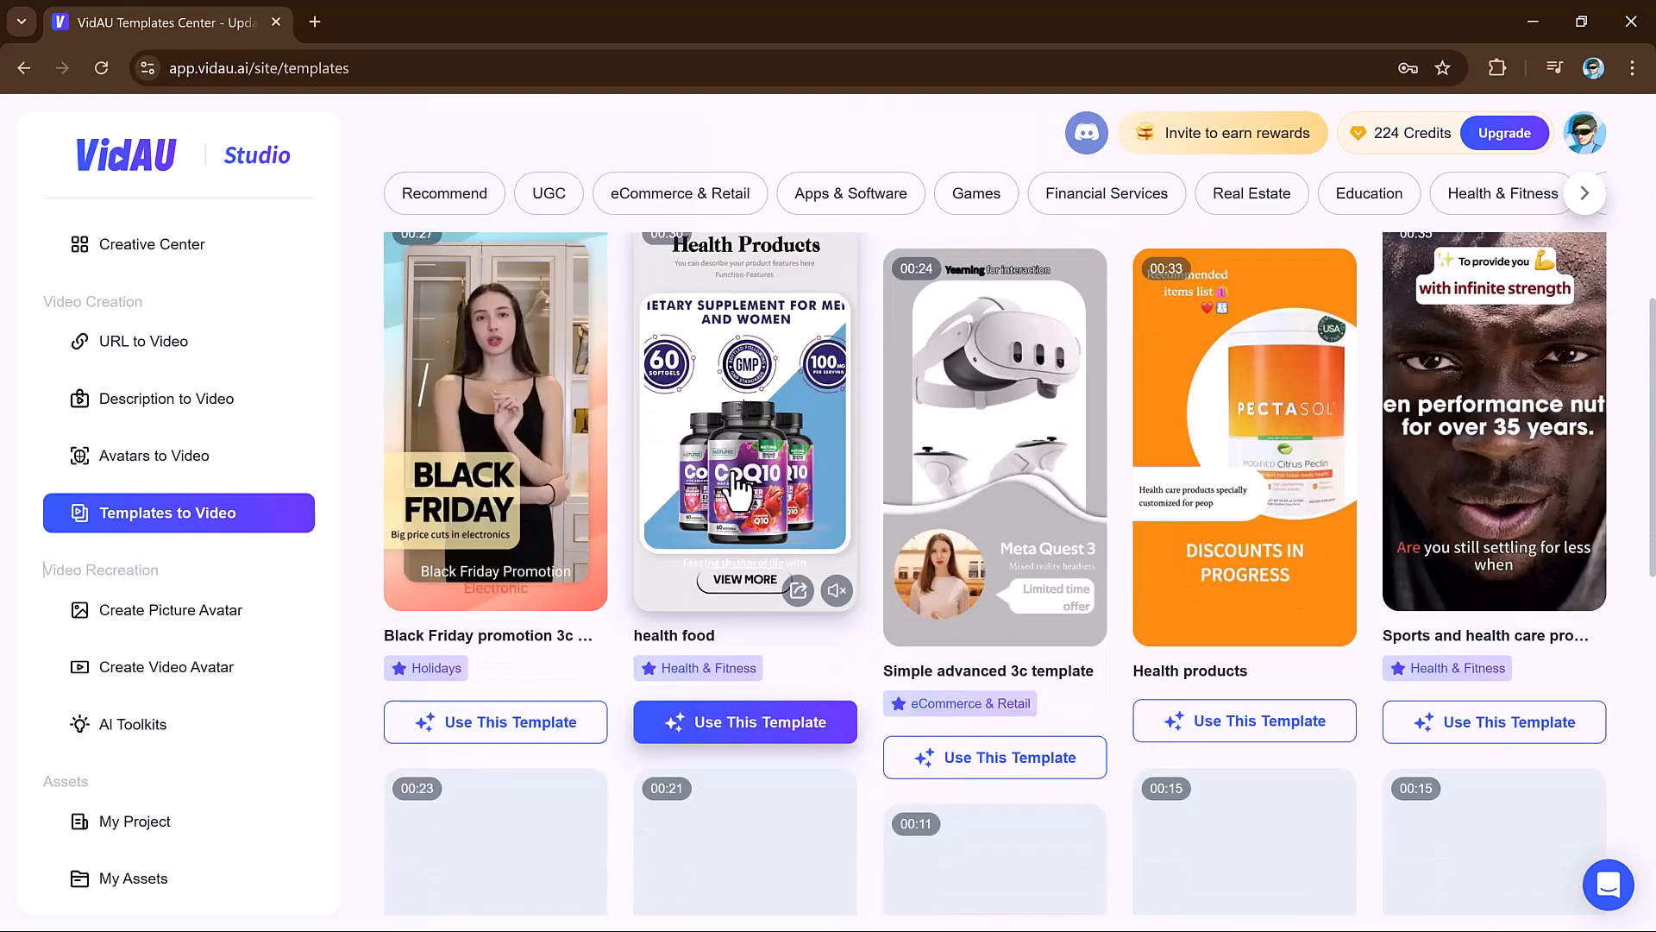
scroll(down, 3)
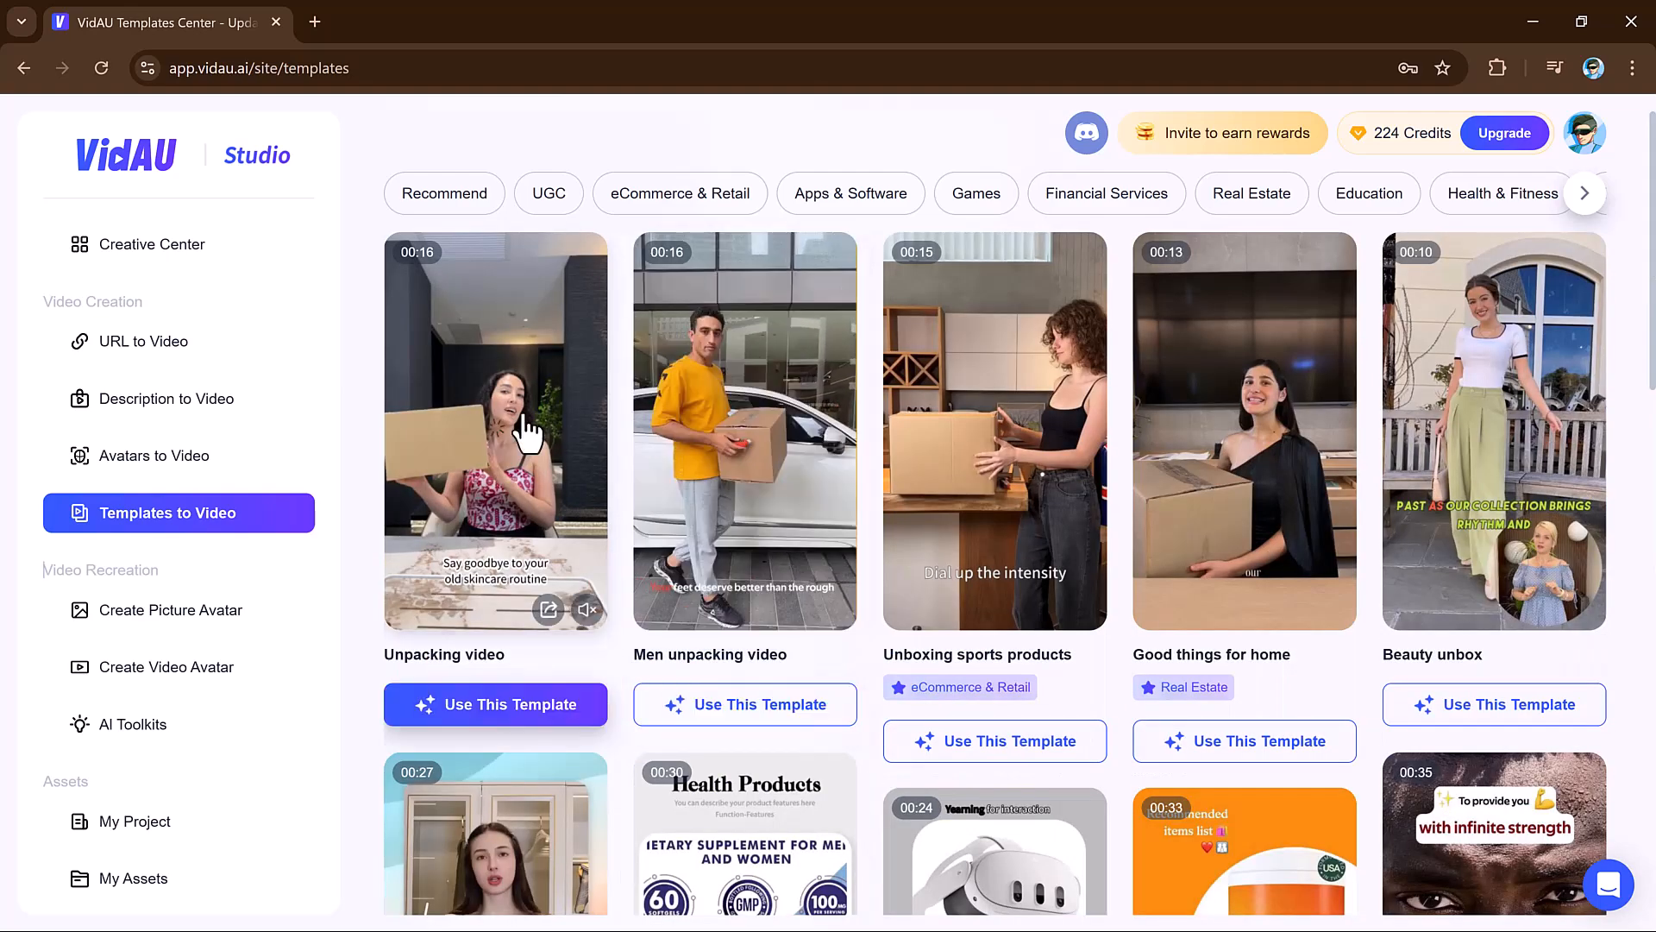
scroll(down, 3)
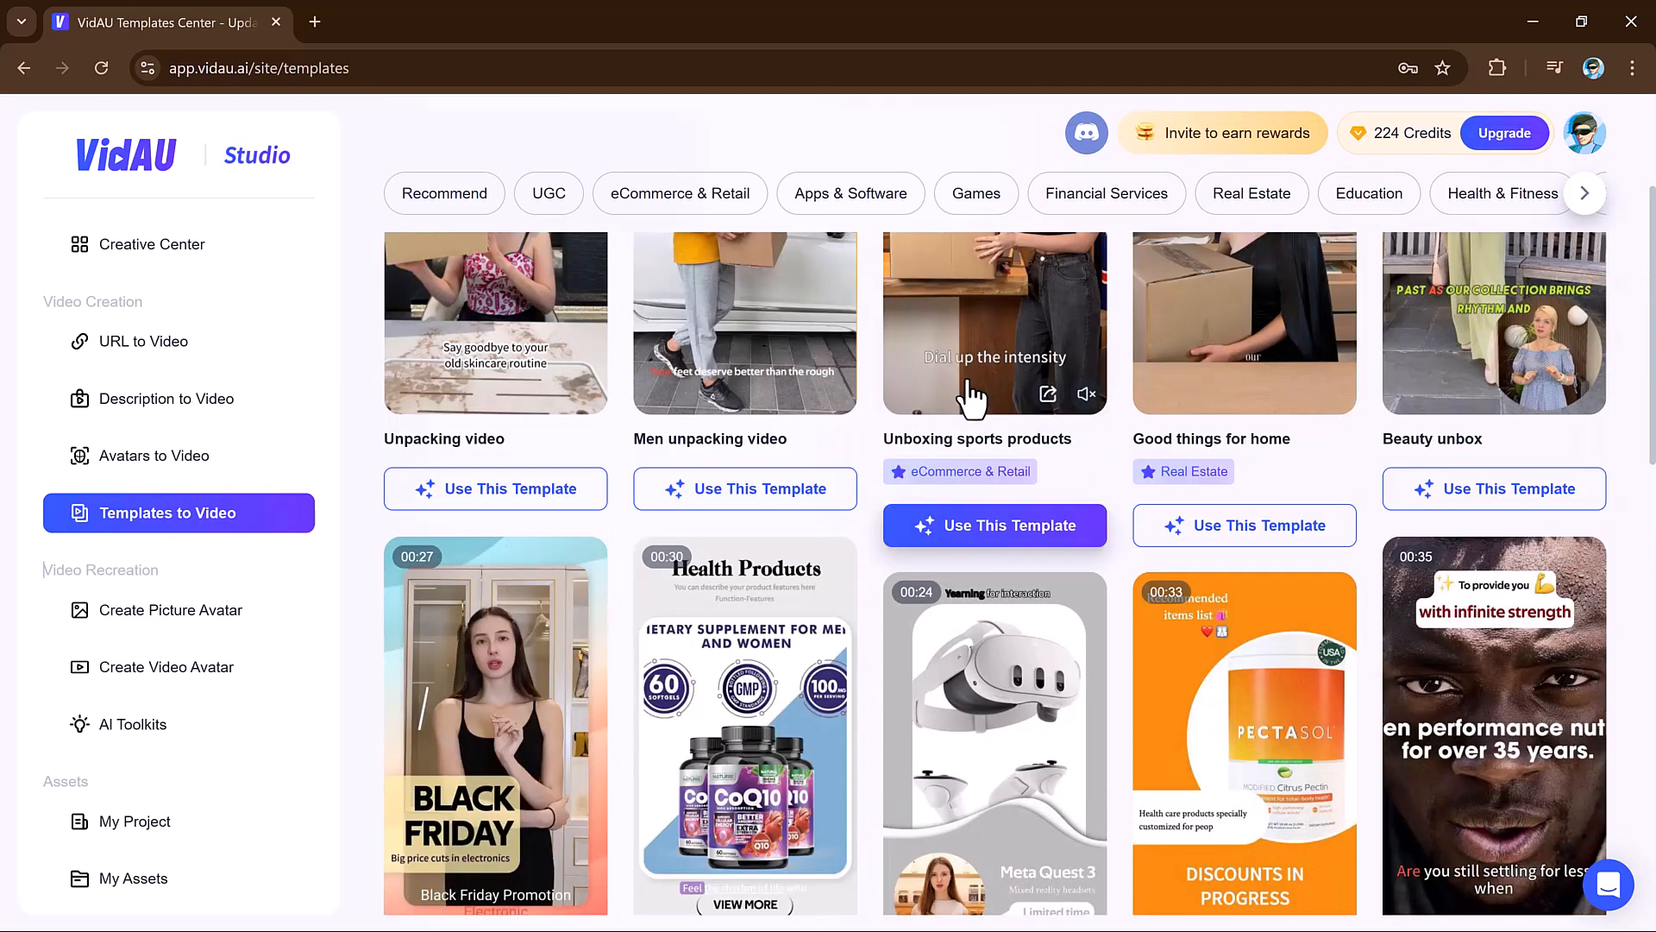
scroll(down, 3)
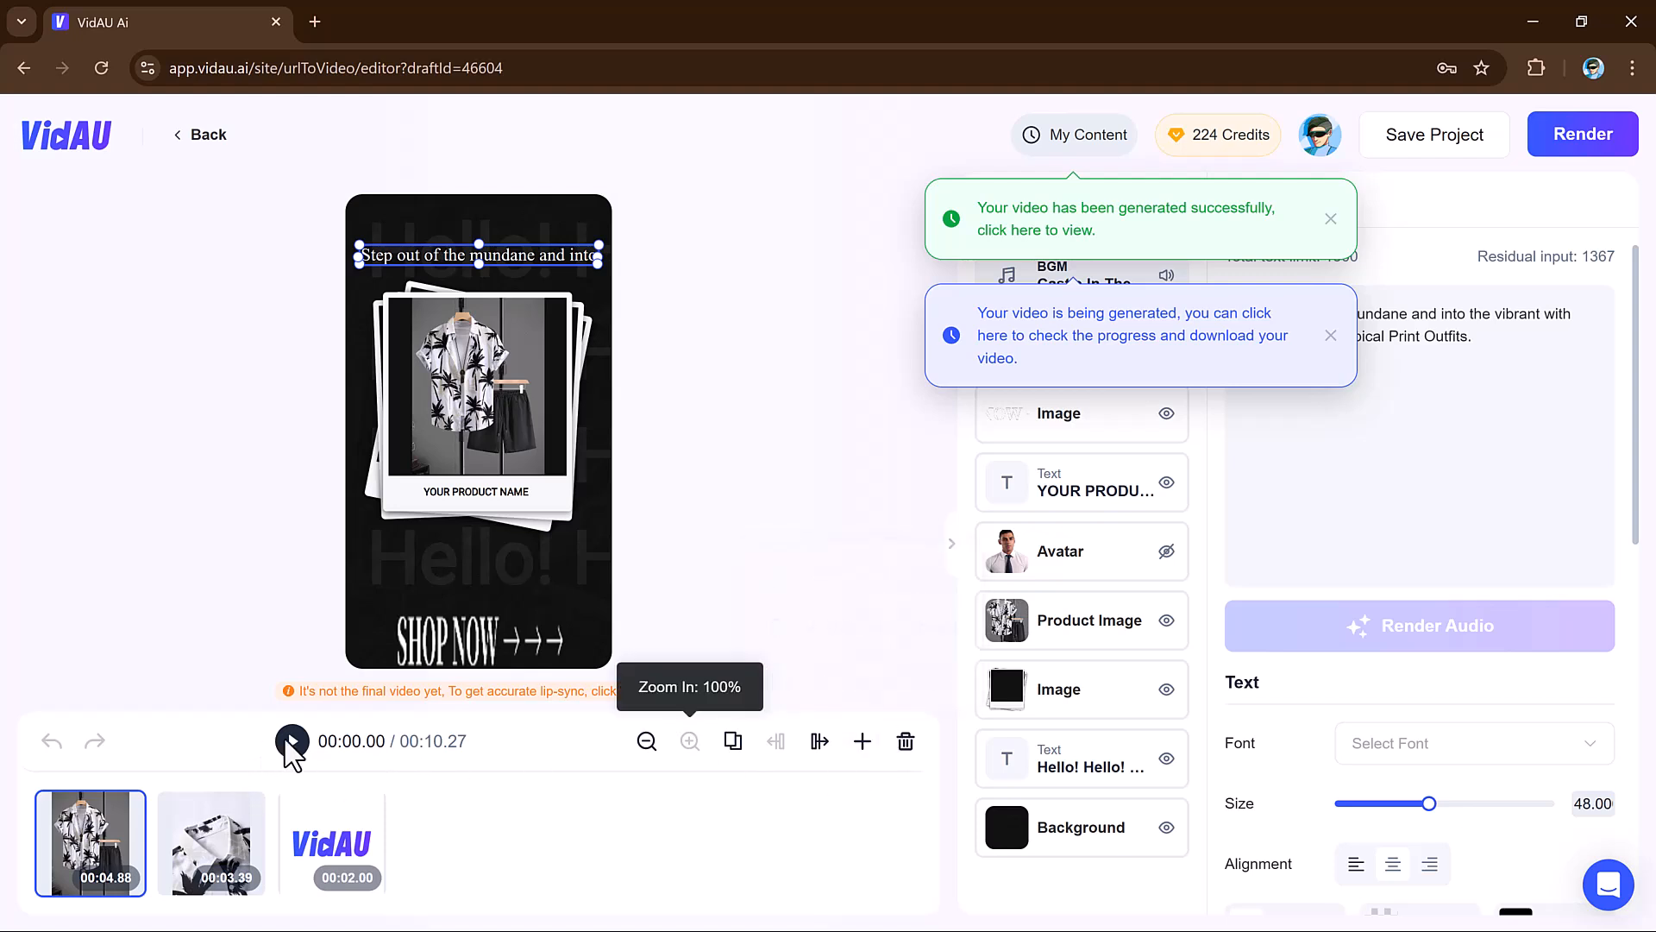
- Play the polaroid shirt ad preview, then stop it and return to the start
click(291, 740)
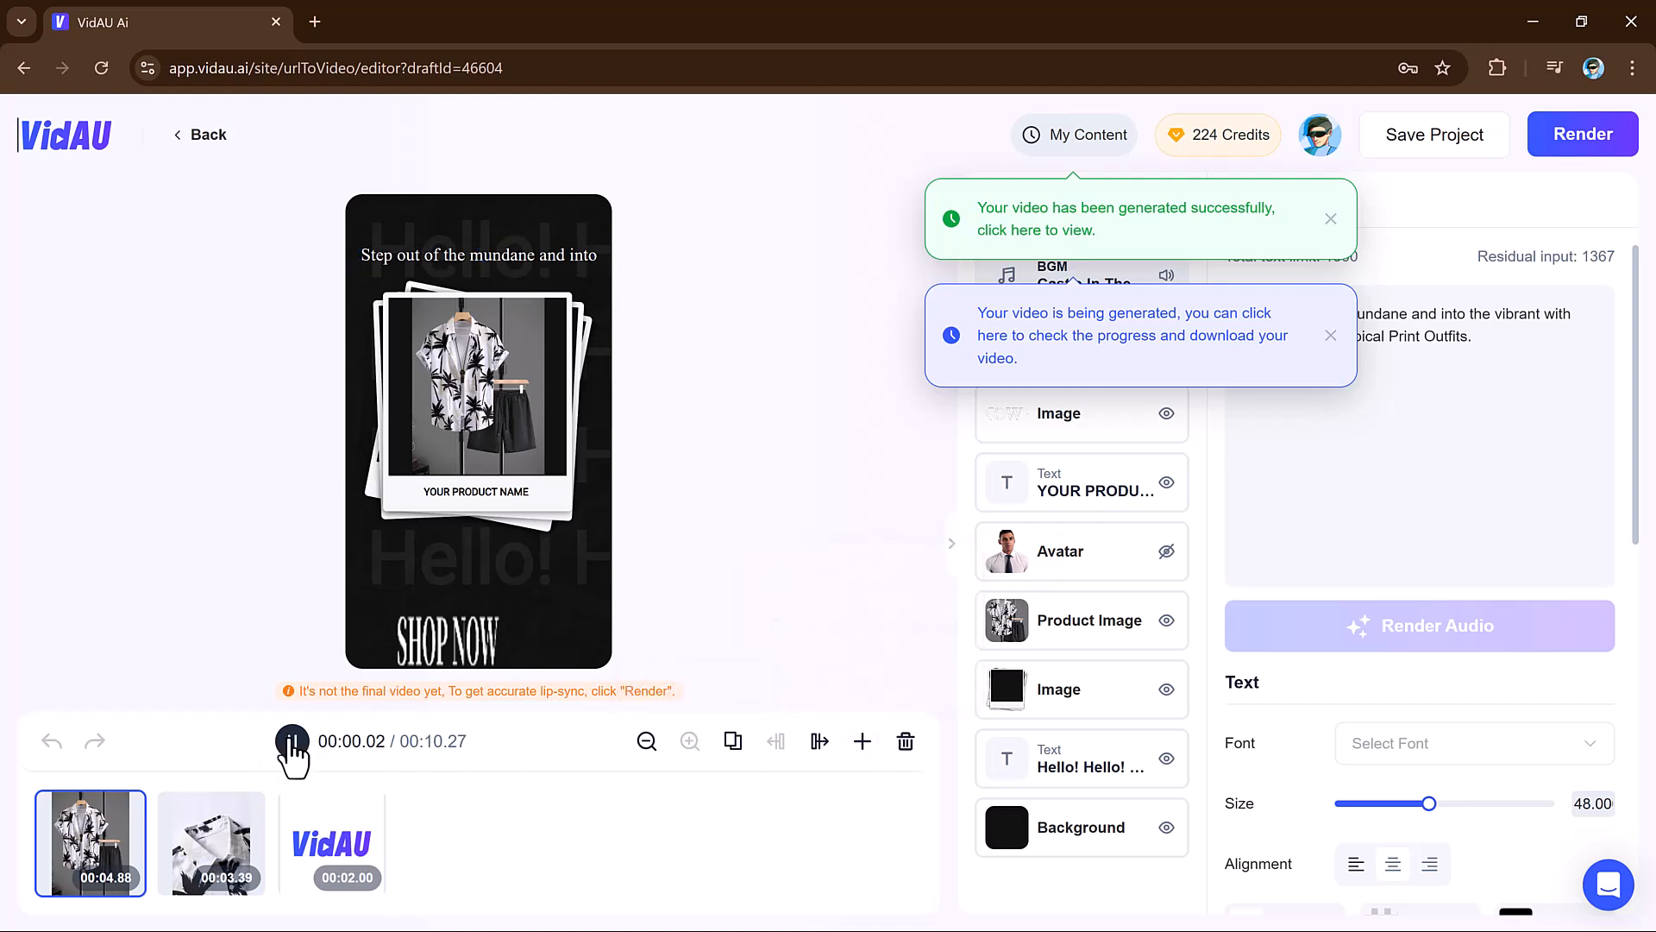
click(292, 740)
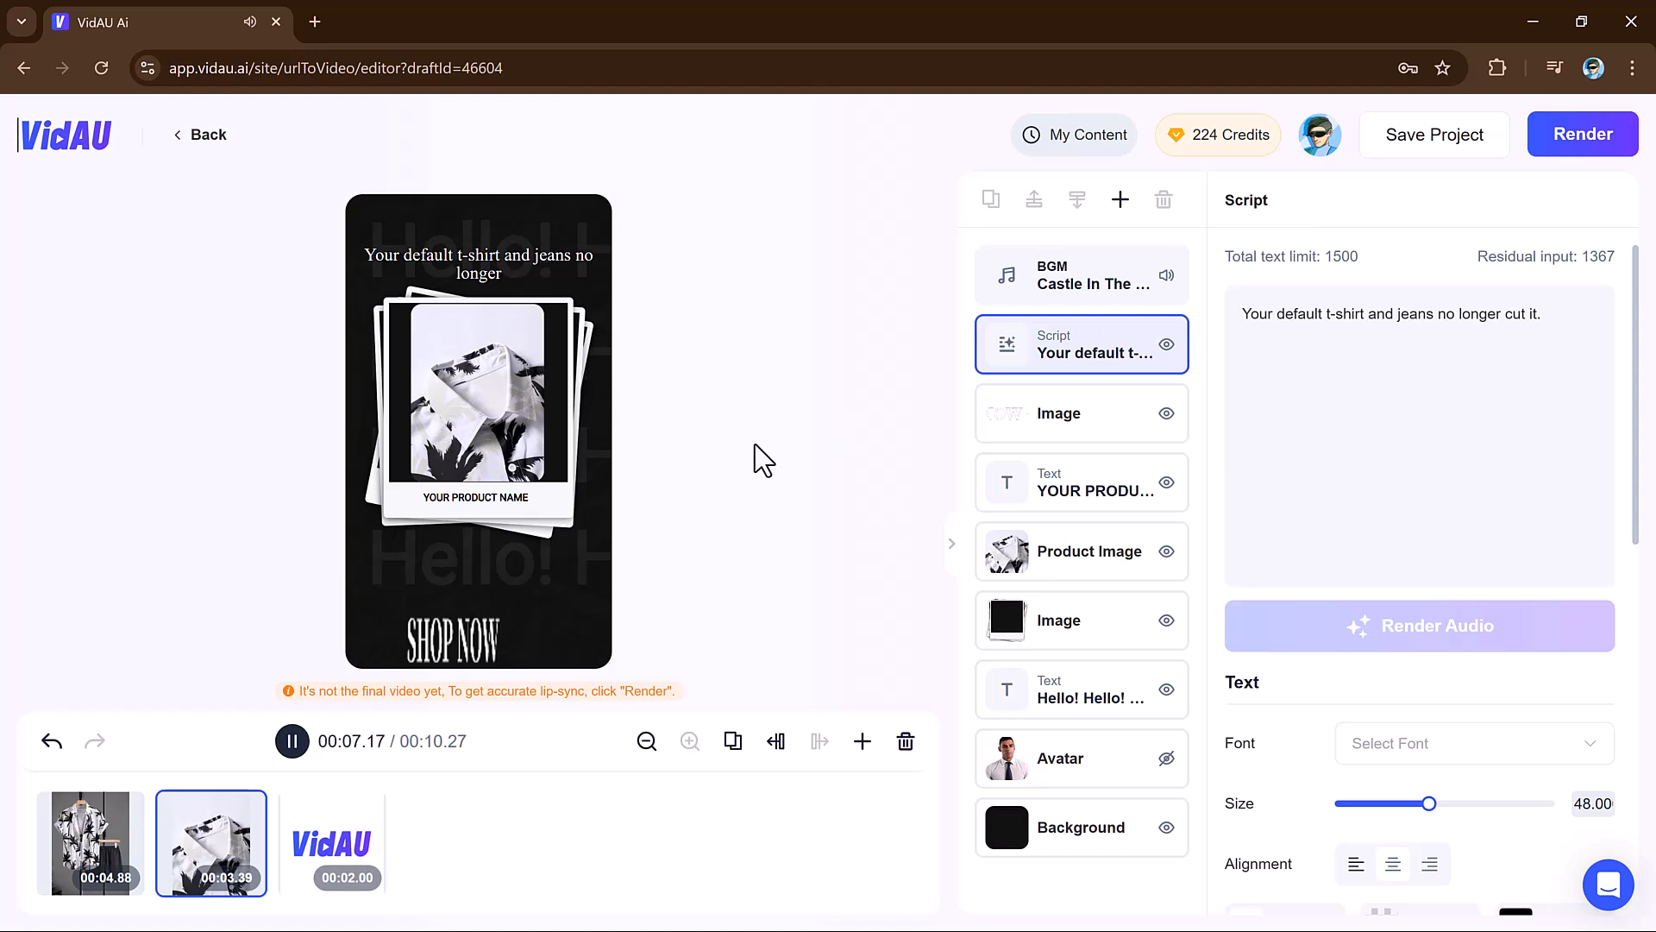
click(331, 842)
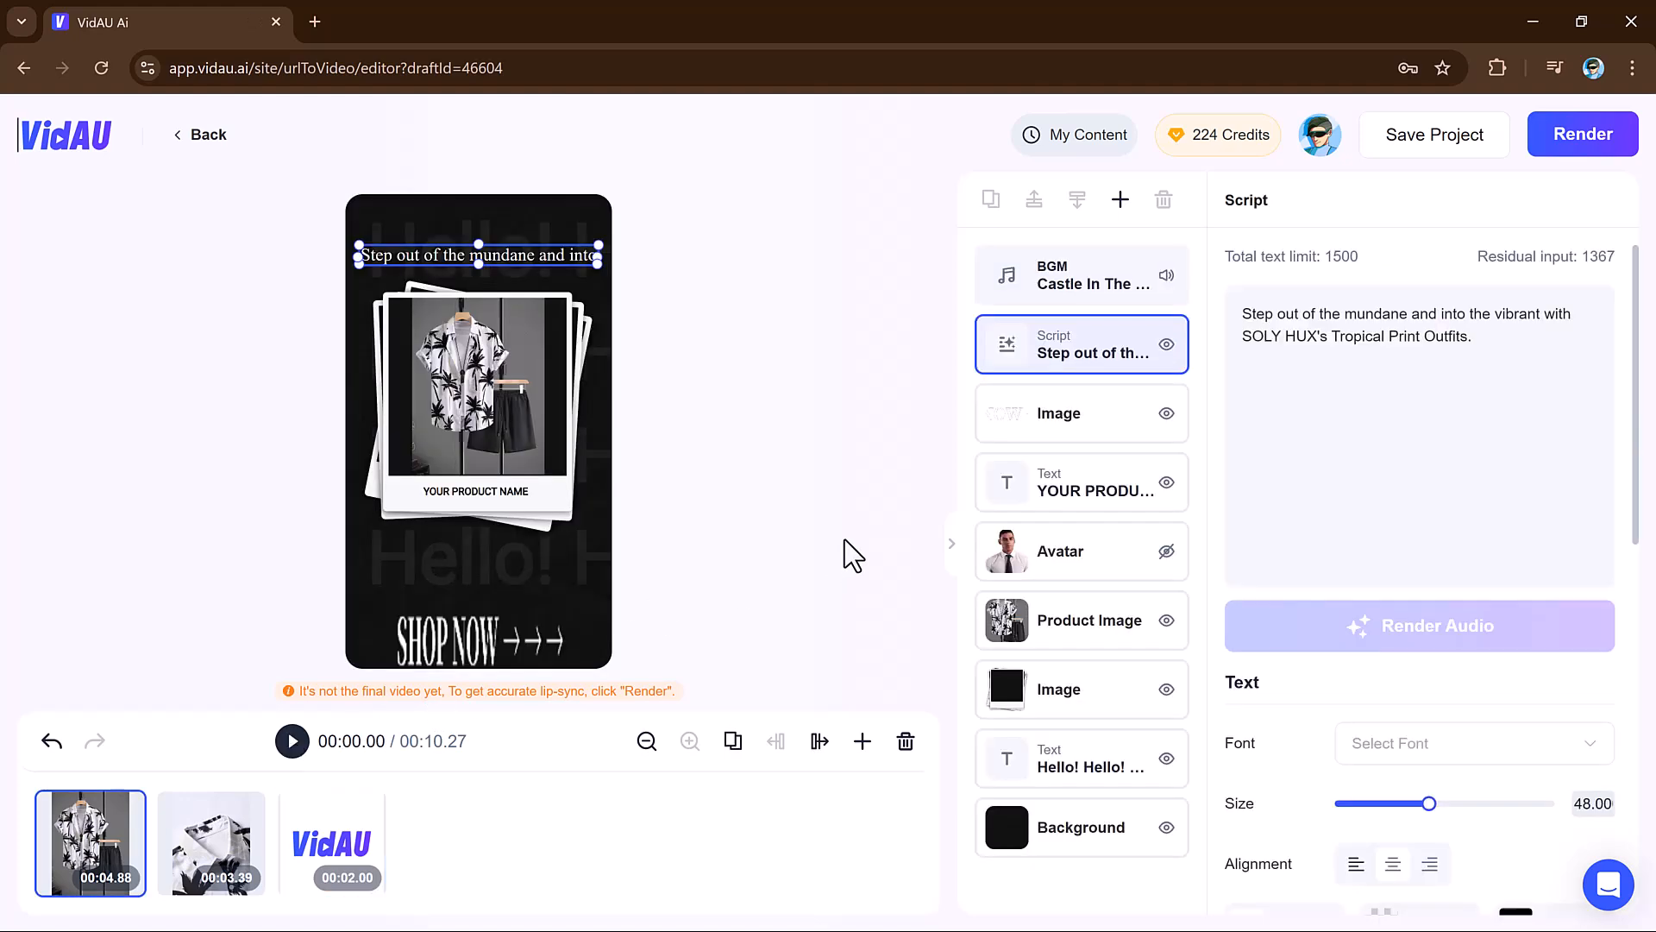
mouse_move(1060, 291)
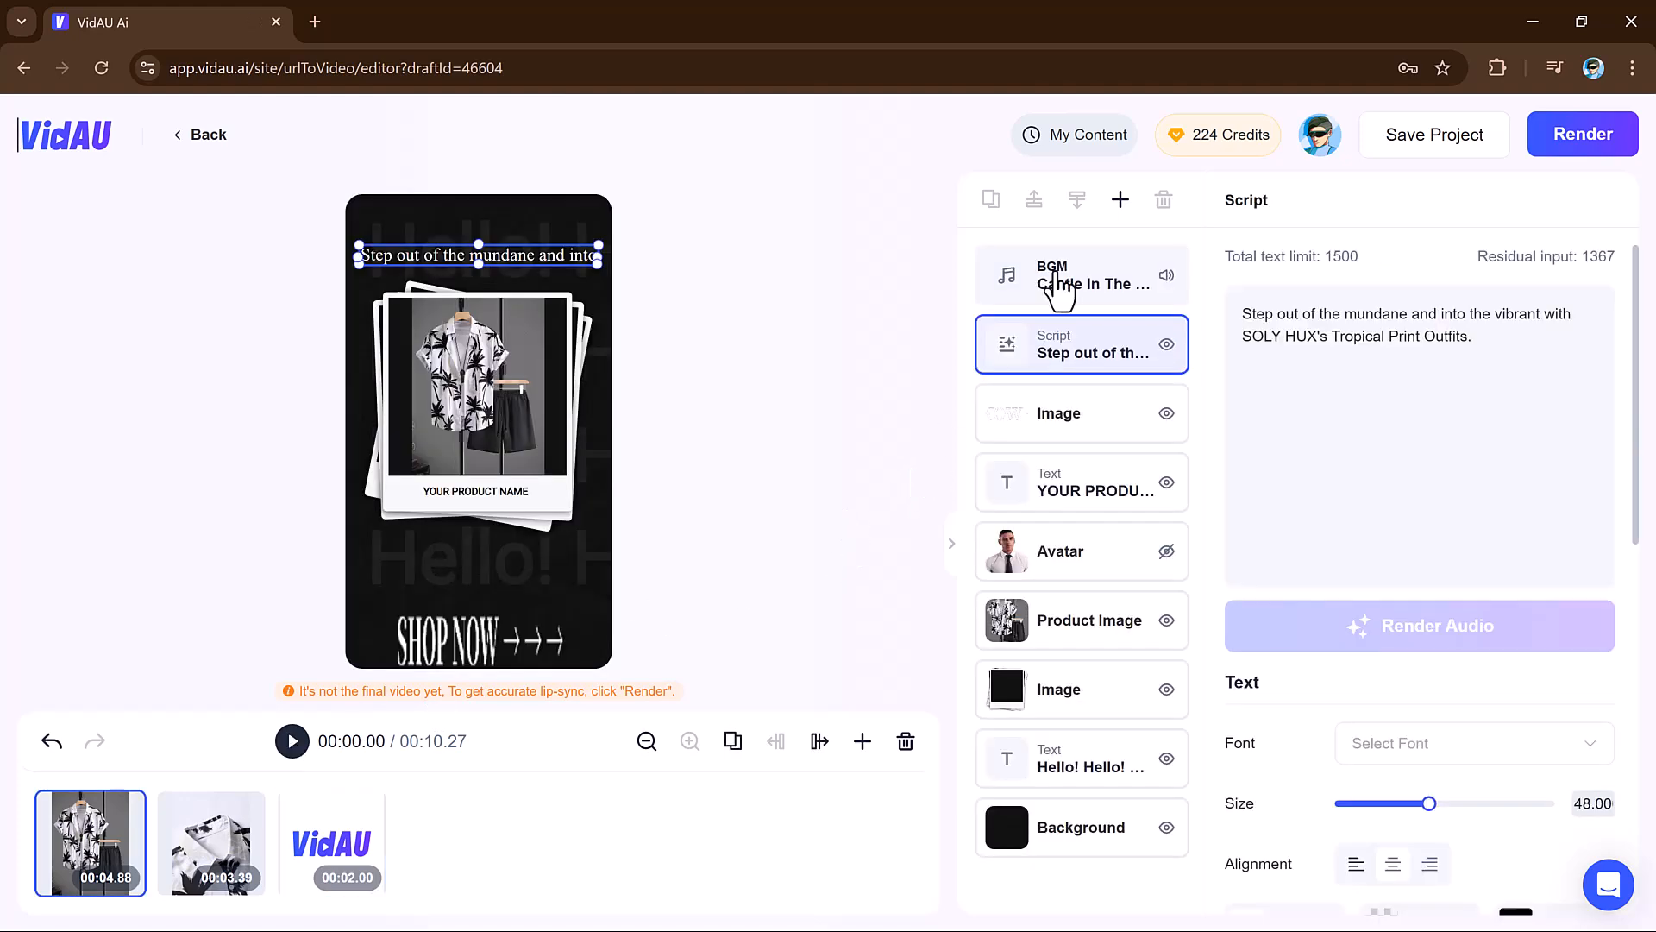
- Inspect the BGM, SHOP NOW image, avatar, polaroid frame and background layers, then go back
click(1080, 274)
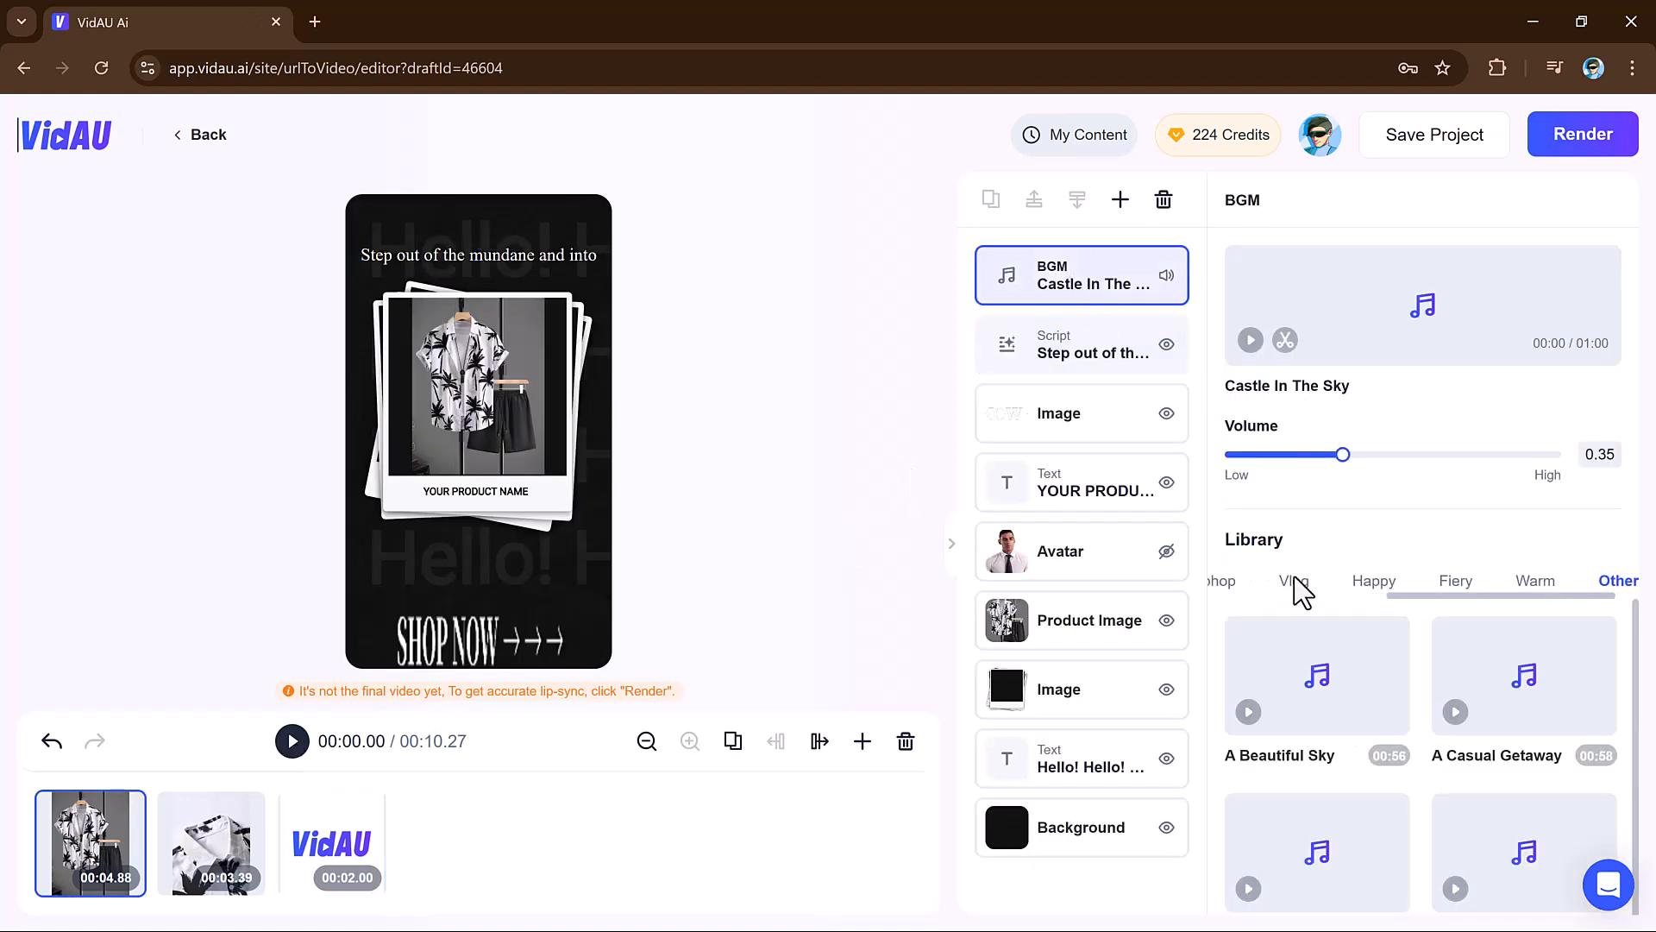
click(1079, 413)
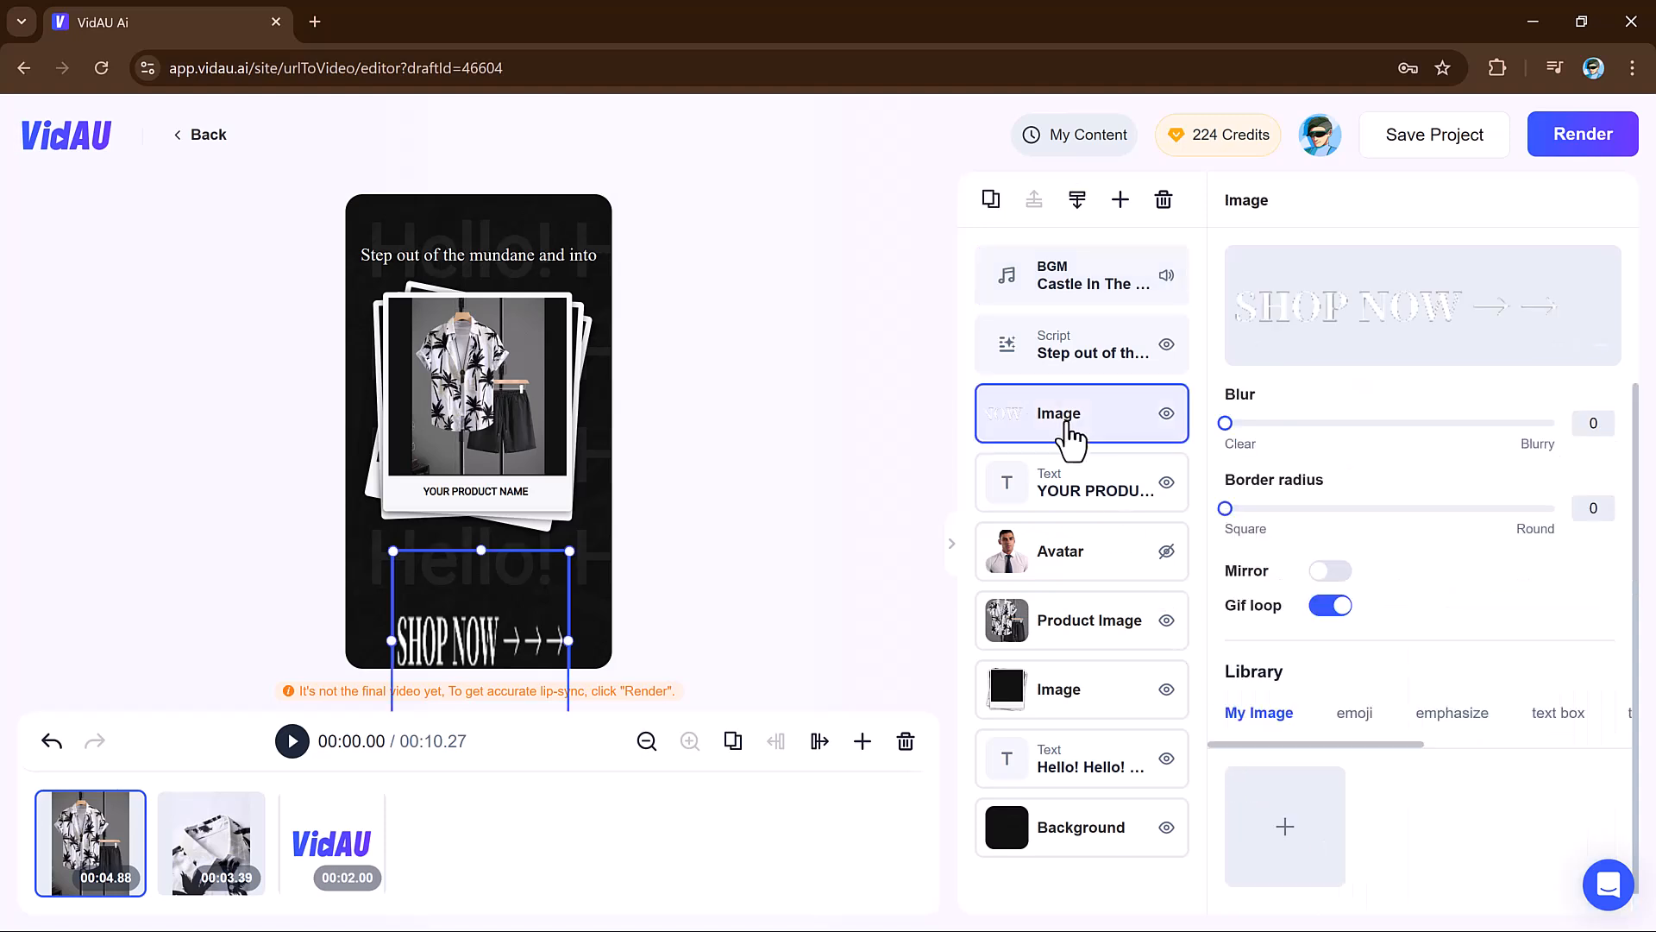
click(1062, 551)
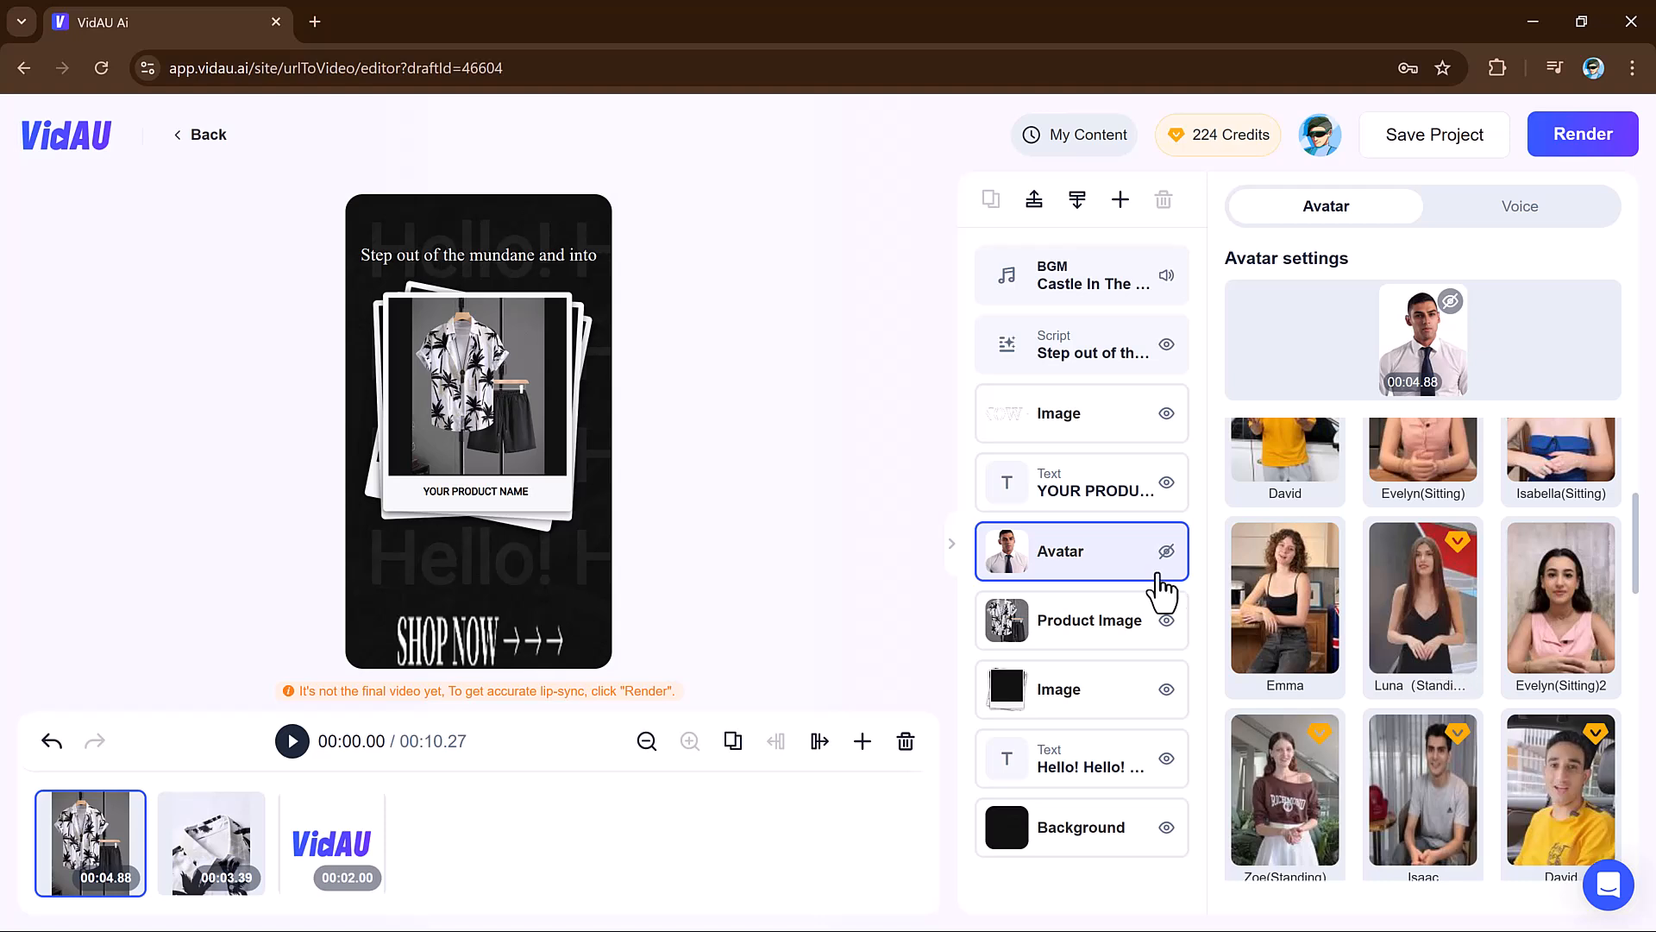
click(1081, 688)
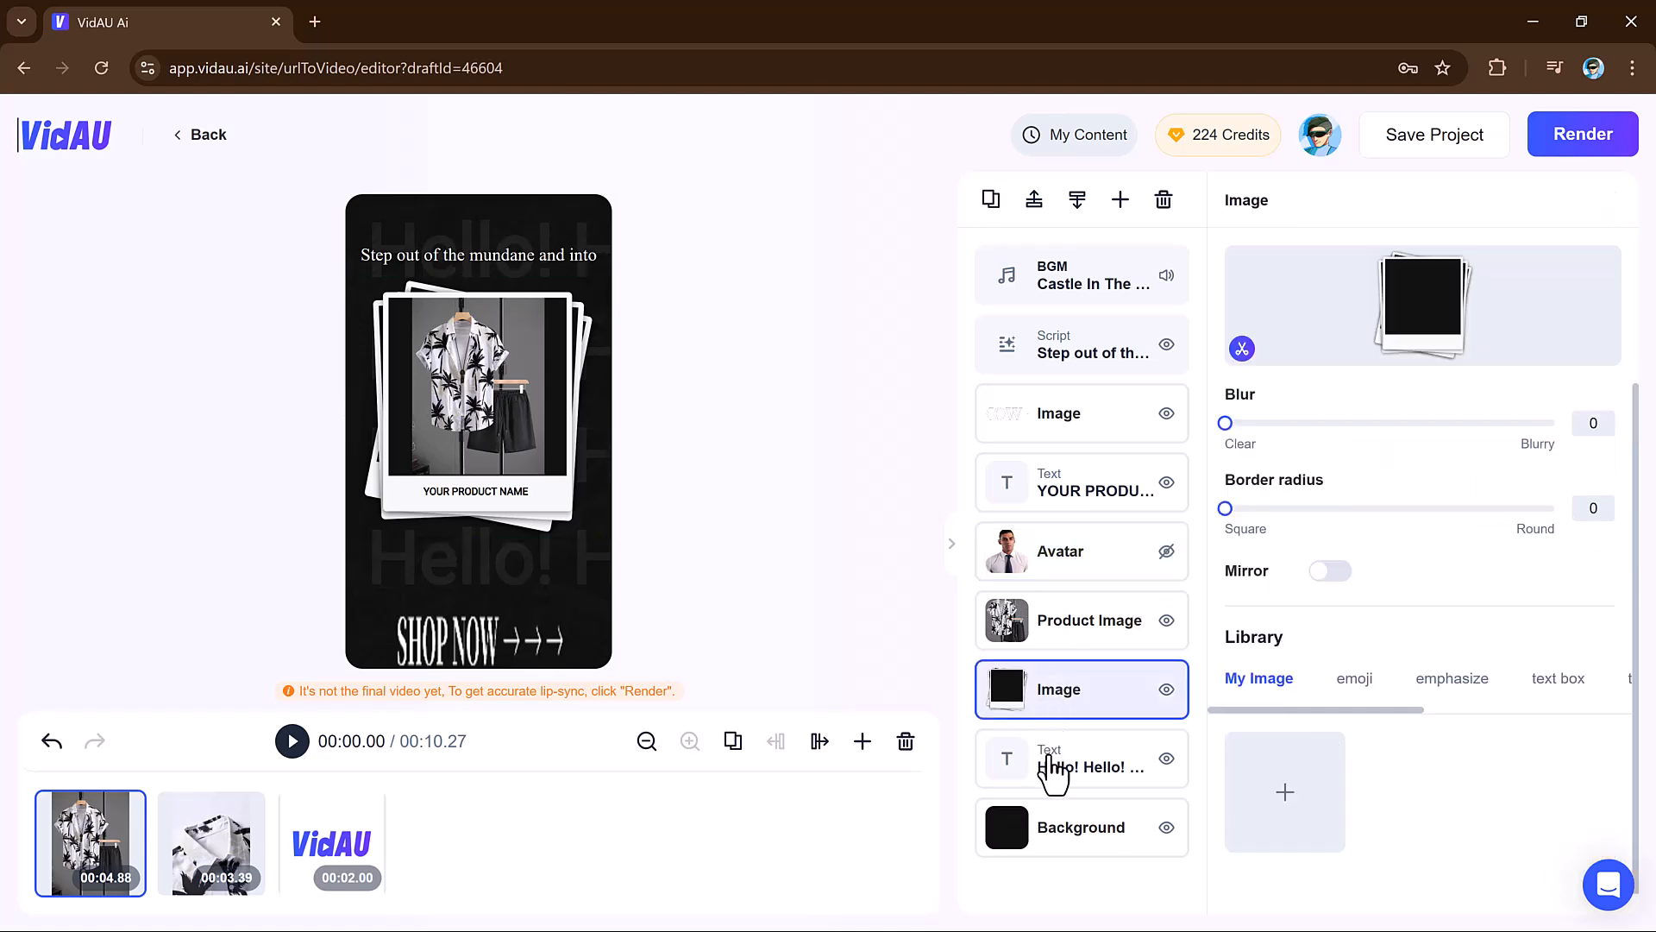
click(1079, 828)
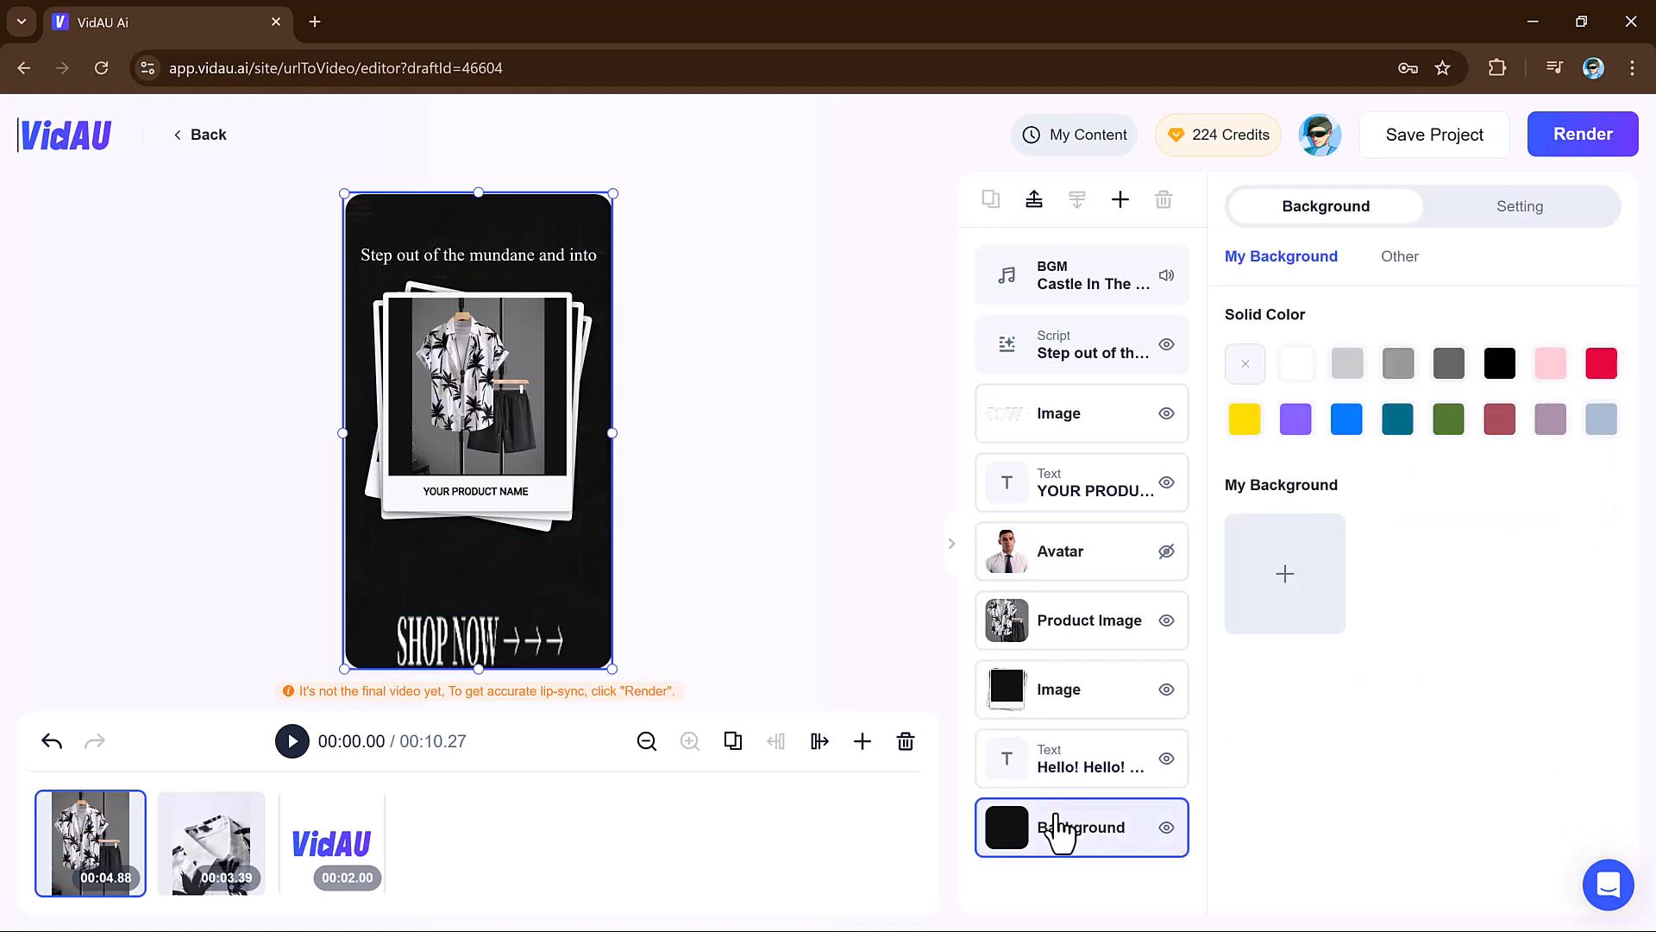
click(1079, 274)
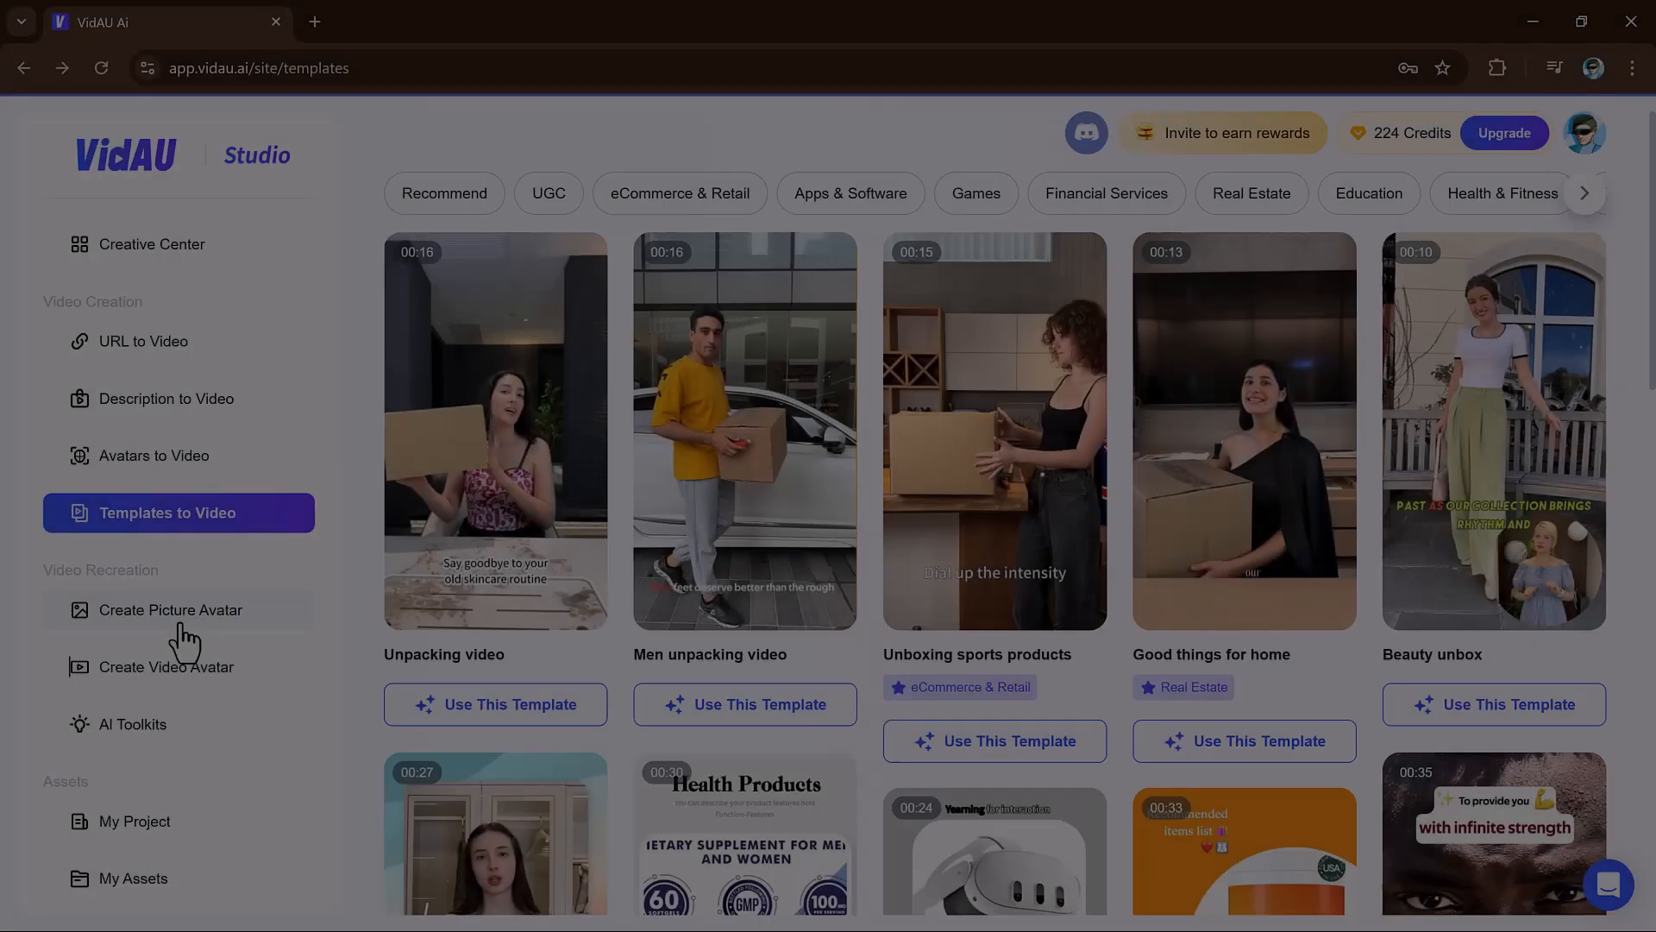
- Create a picture avatar named 'Diania' from a smiling girl's photo and submit it
click(168, 609)
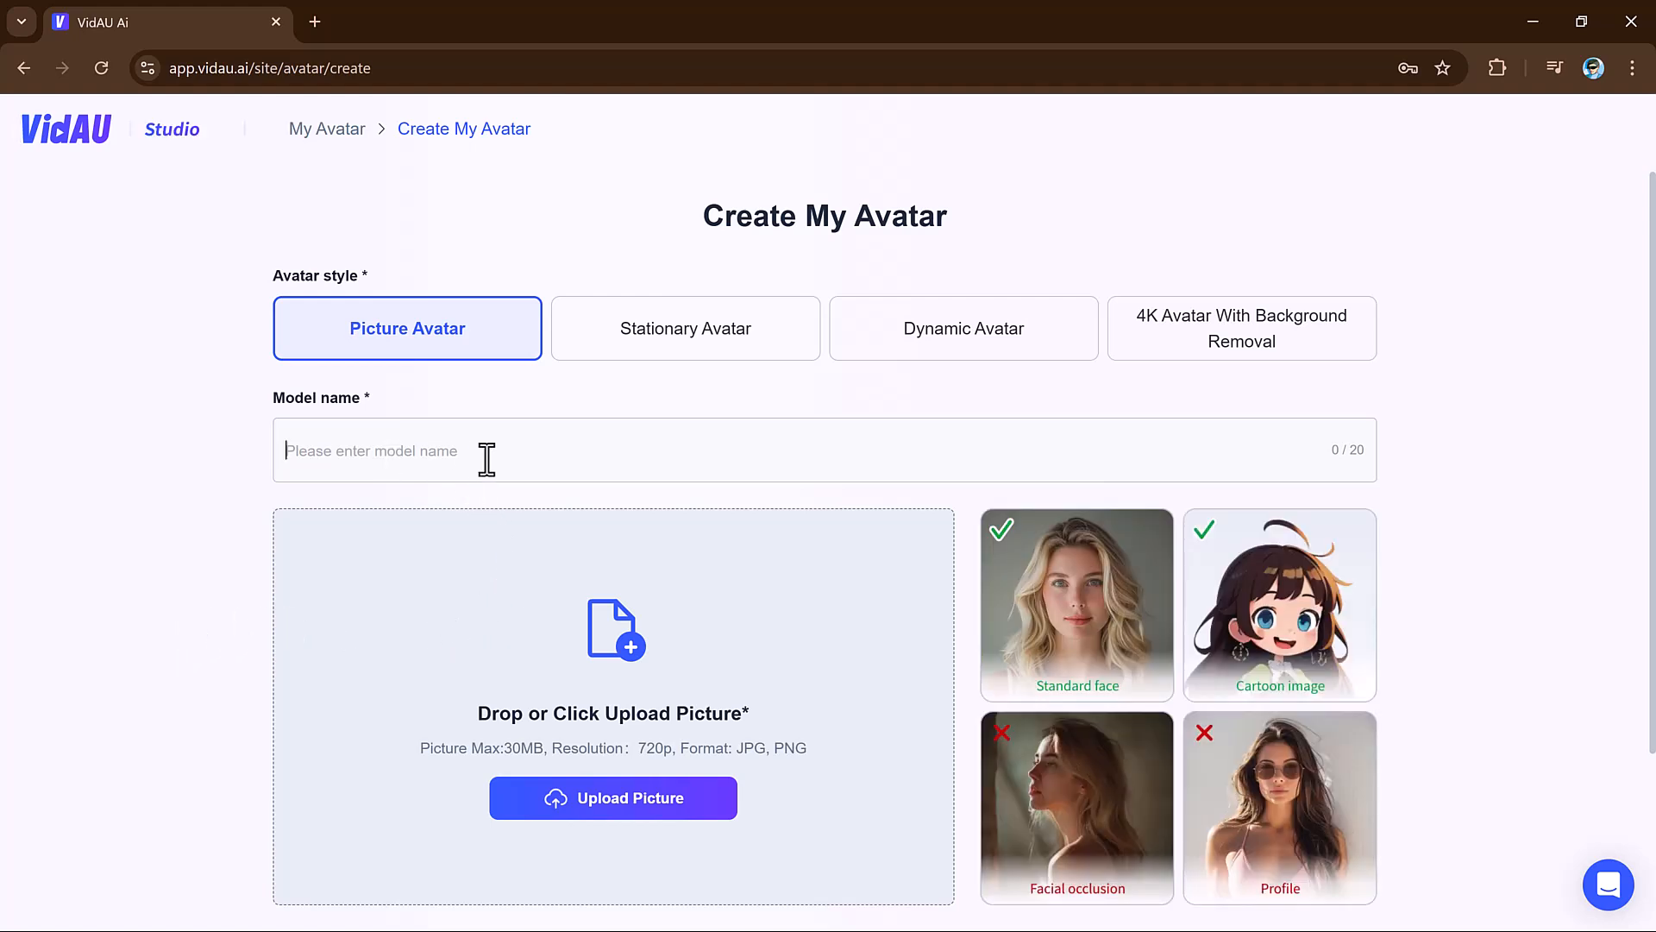
text(Di)
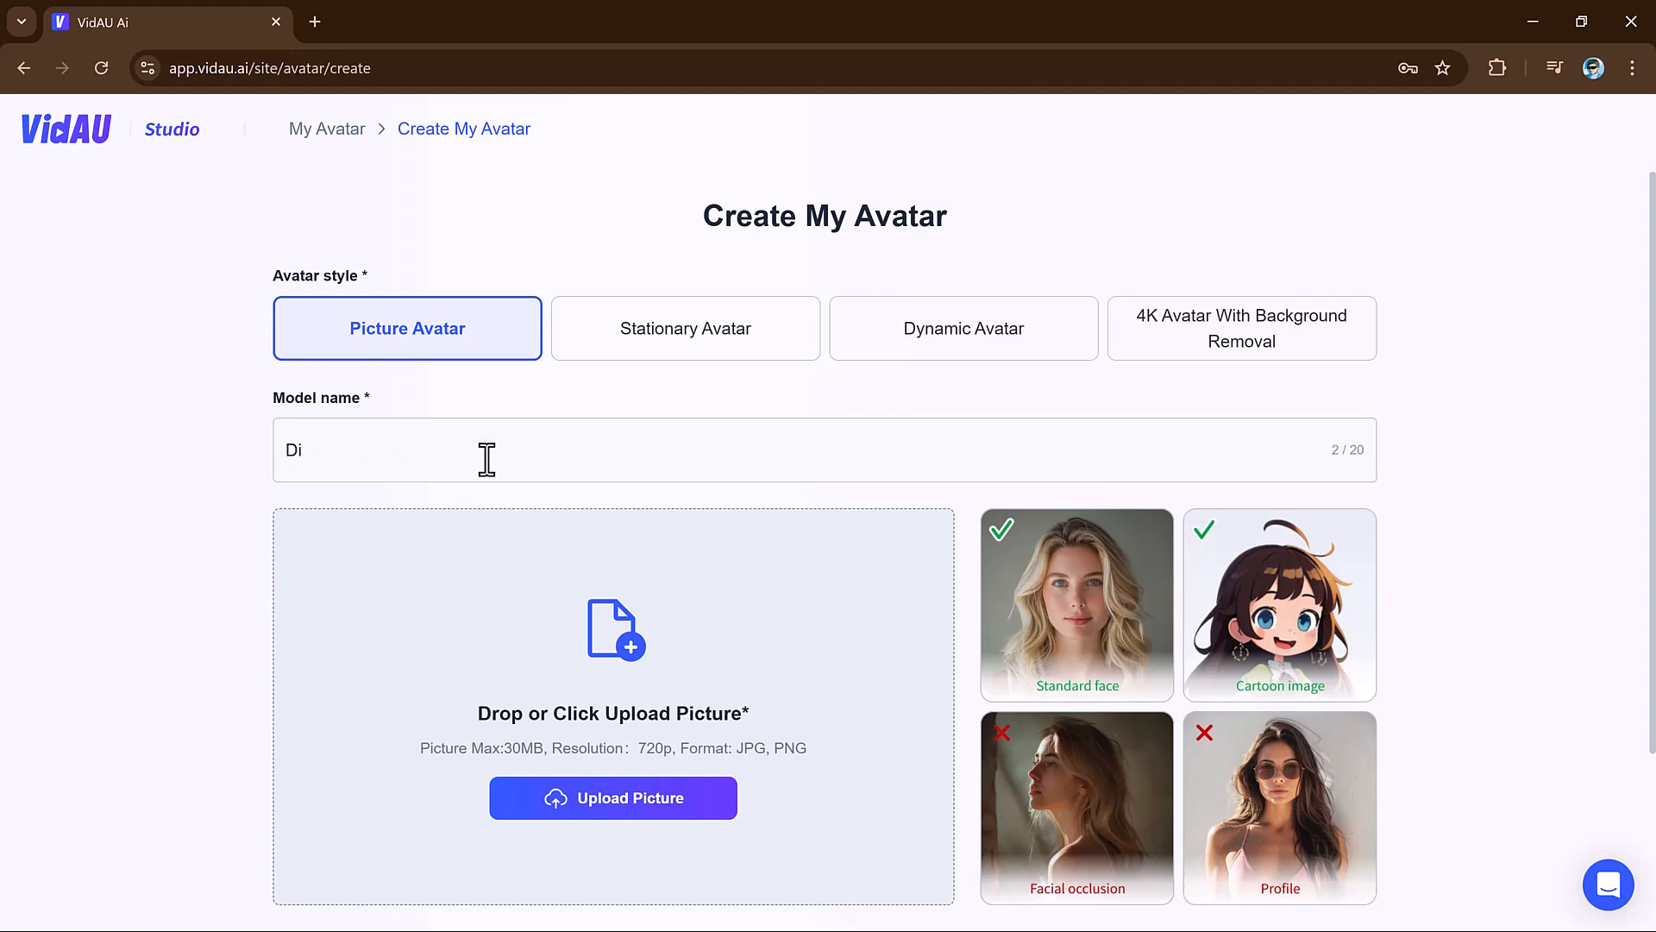
text(anial)
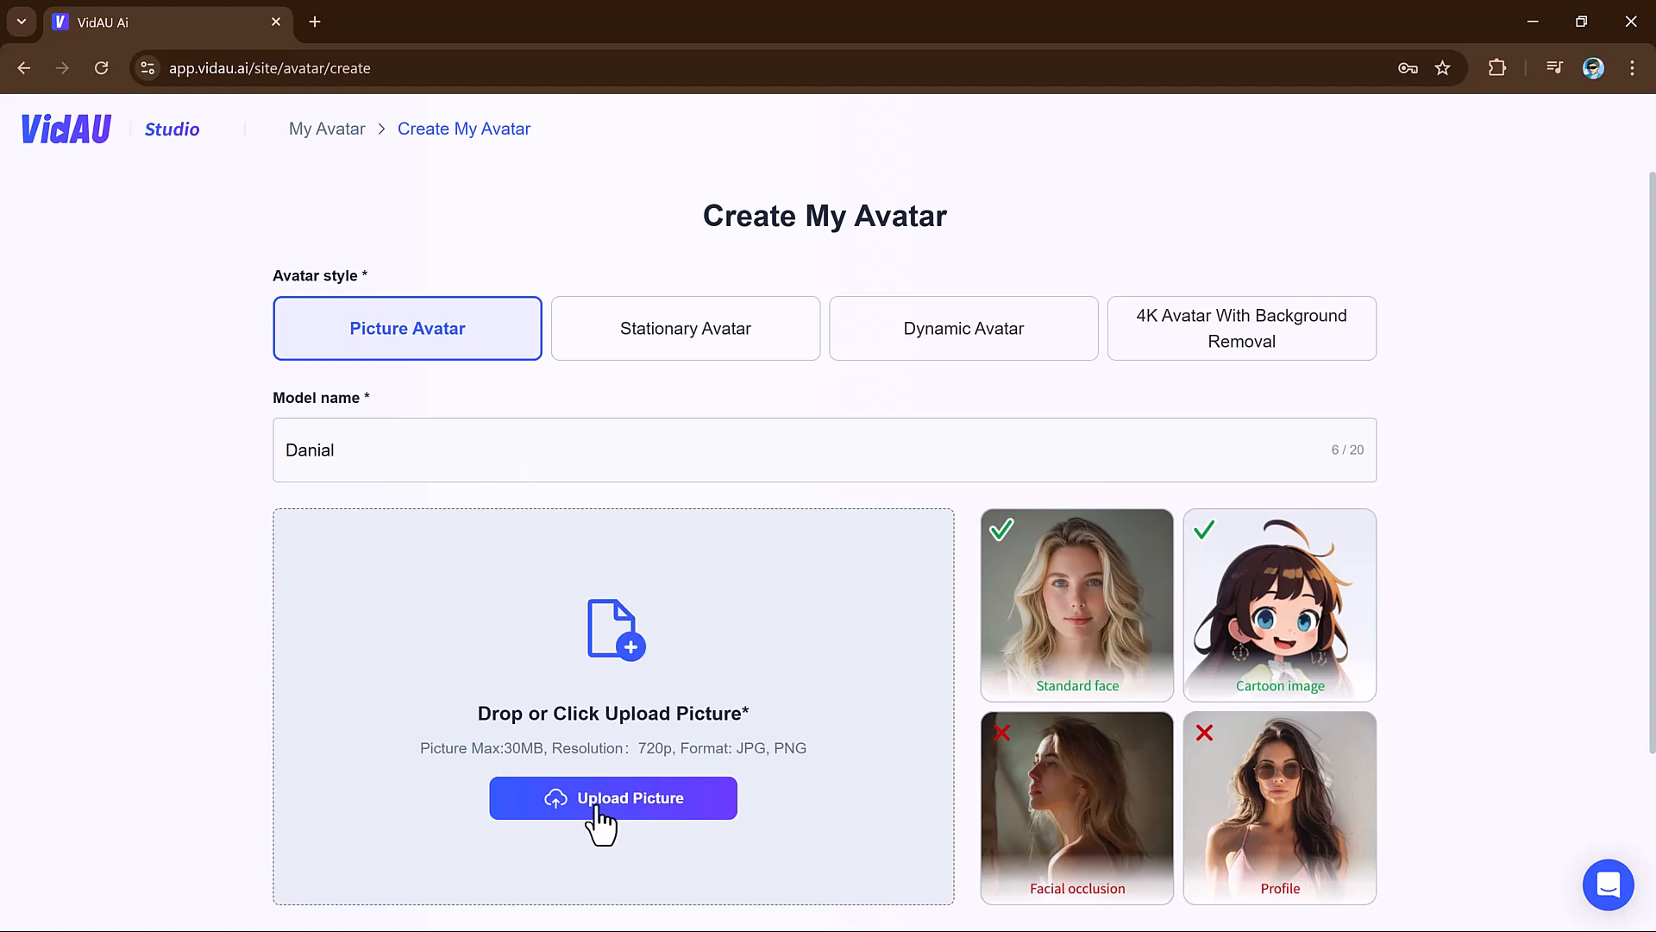
click(613, 797)
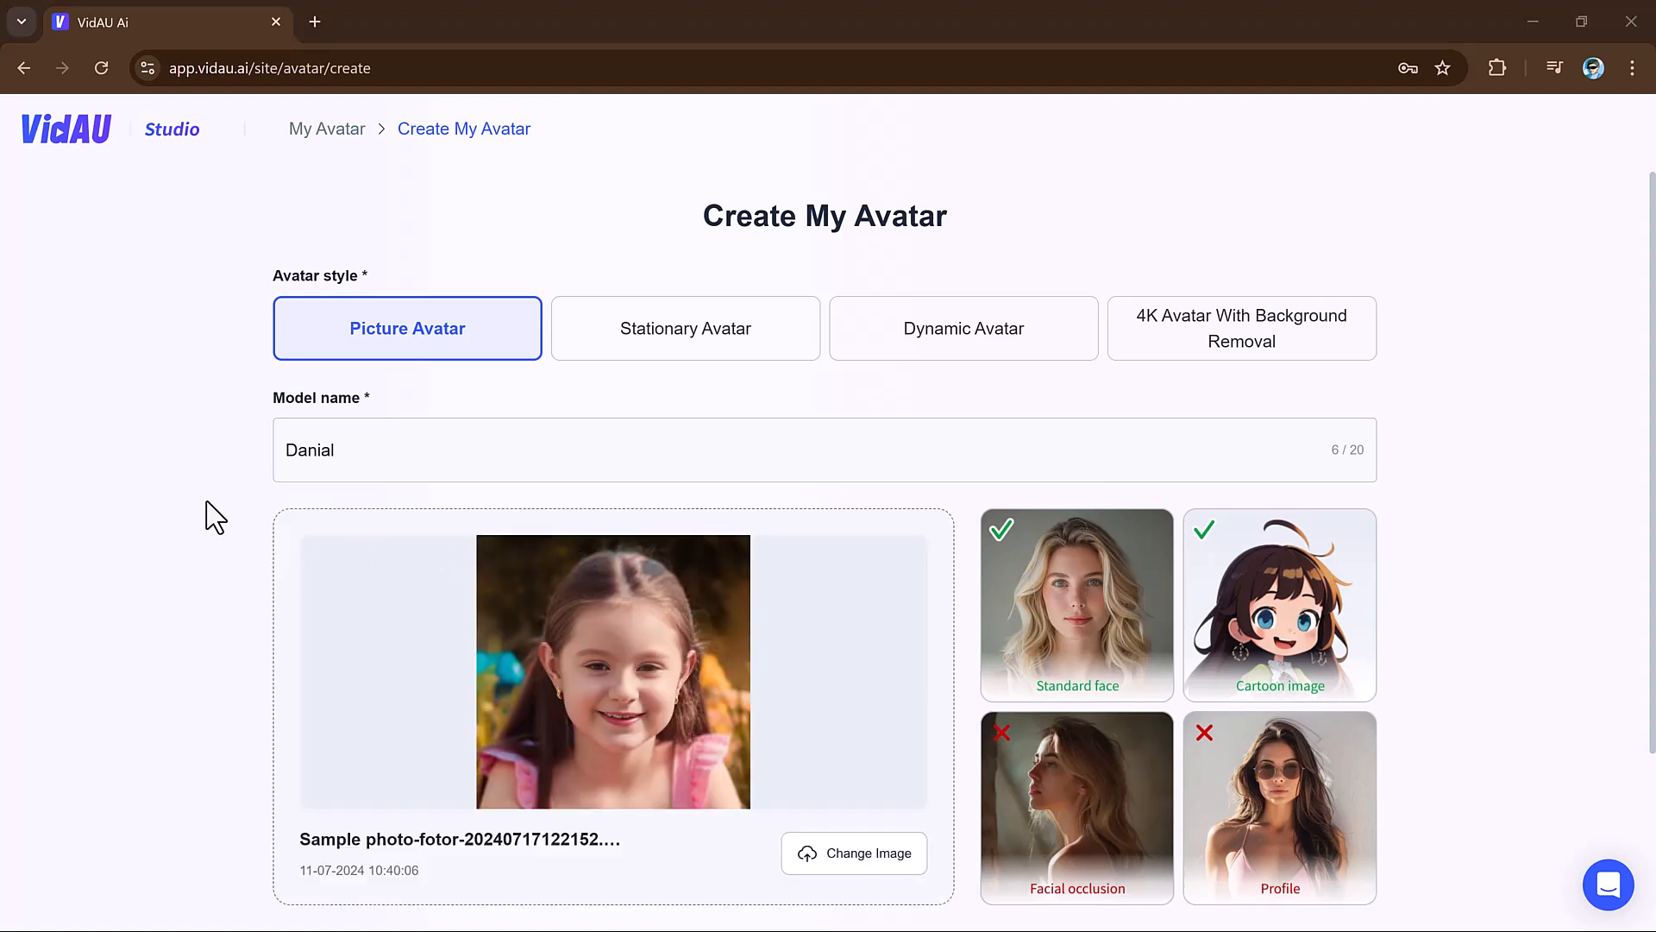
mouse_move(545, 719)
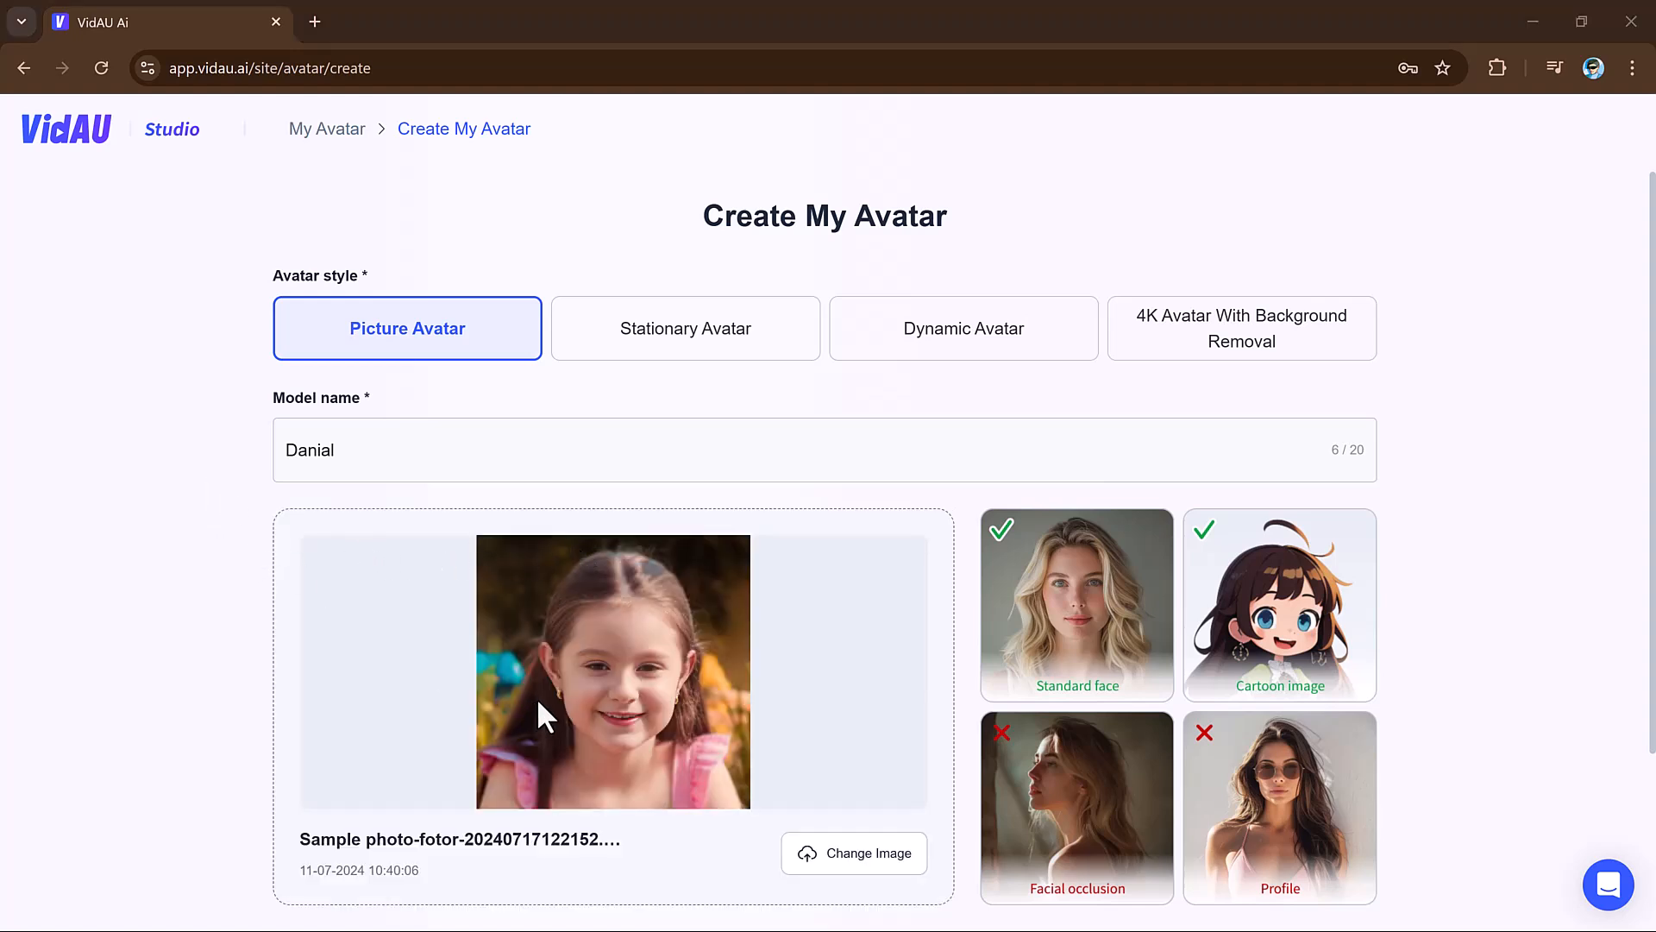
scroll(down, 3)
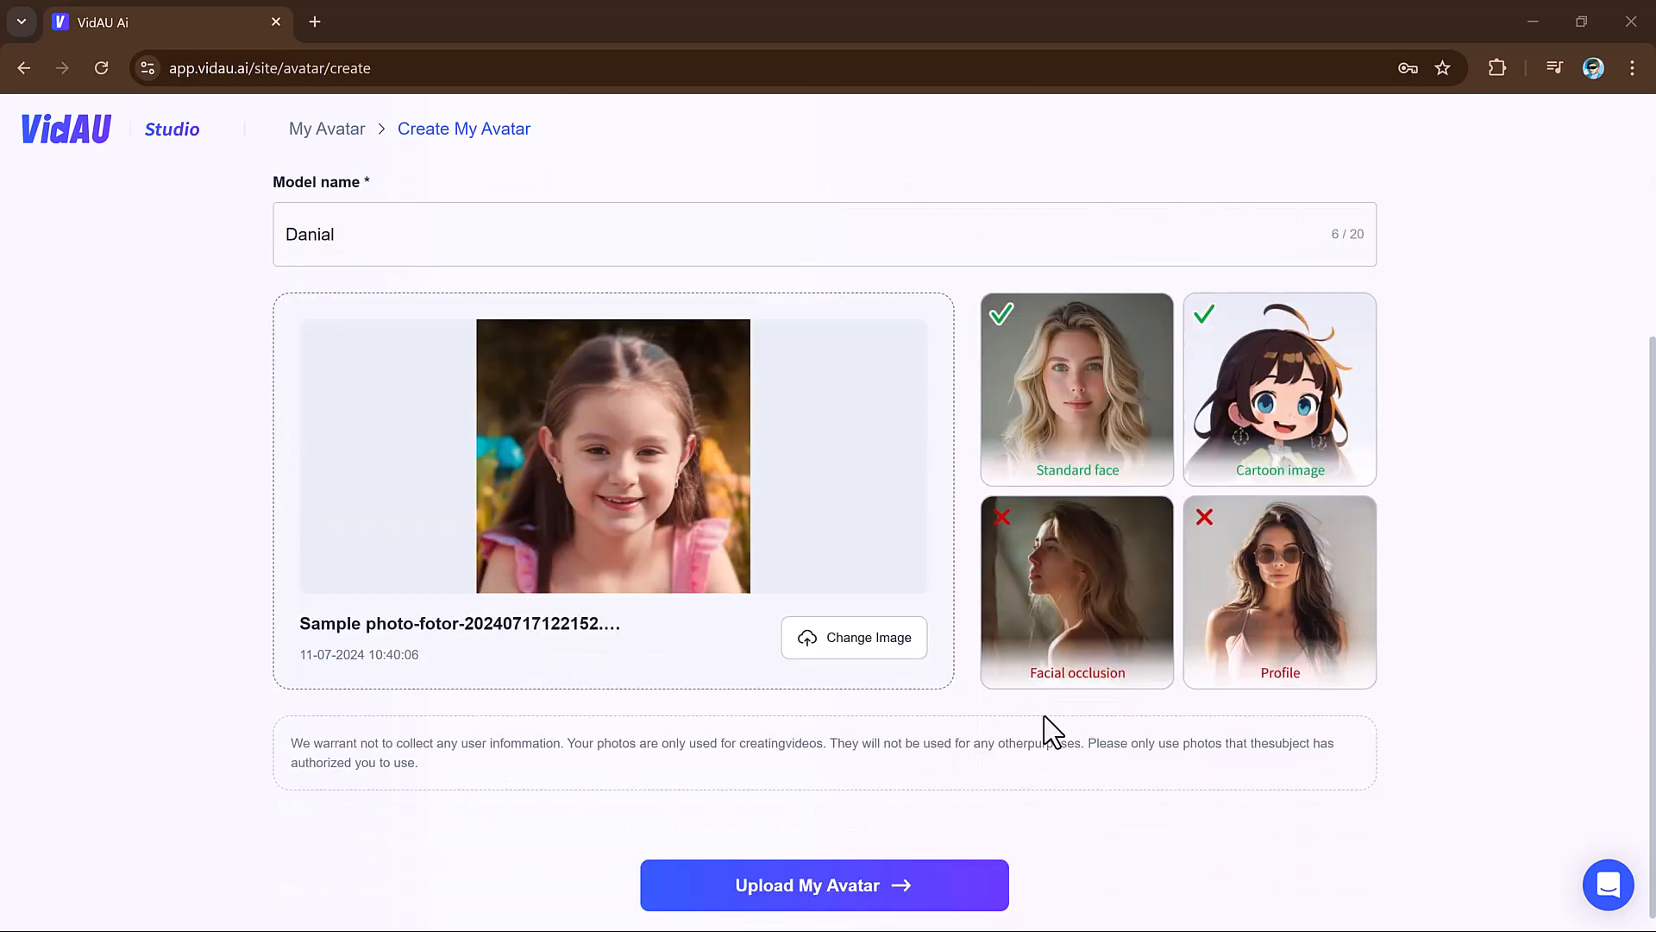
click(823, 884)
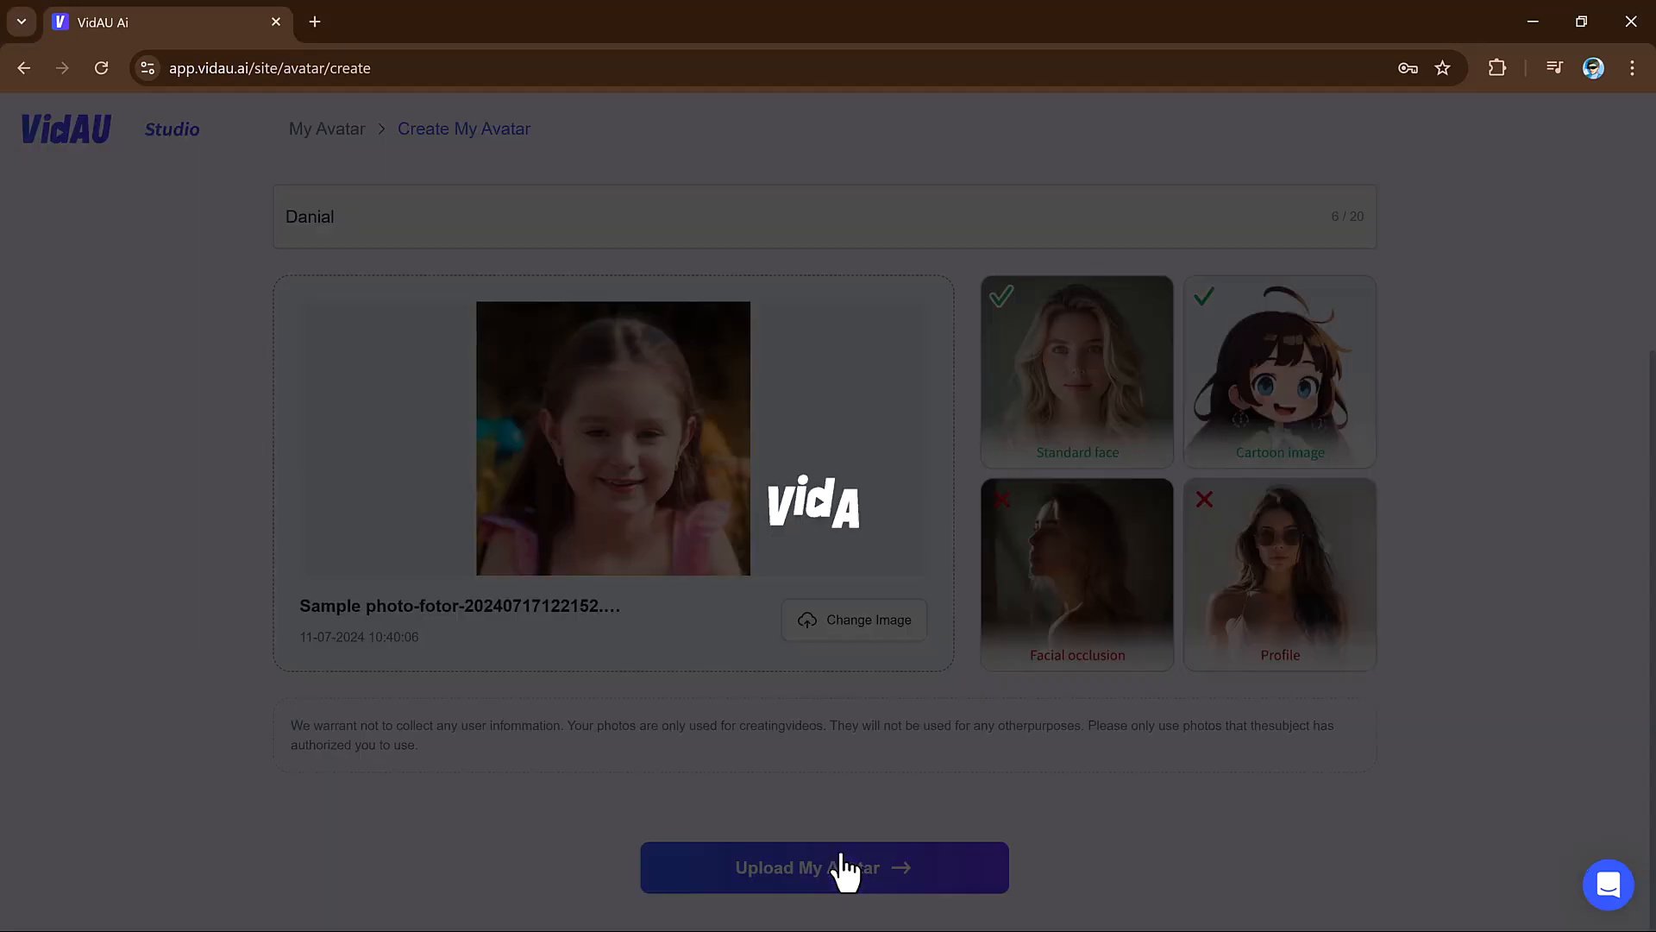
- Select the Stationary Avatar style and scroll to its video upload requirements
click(824, 866)
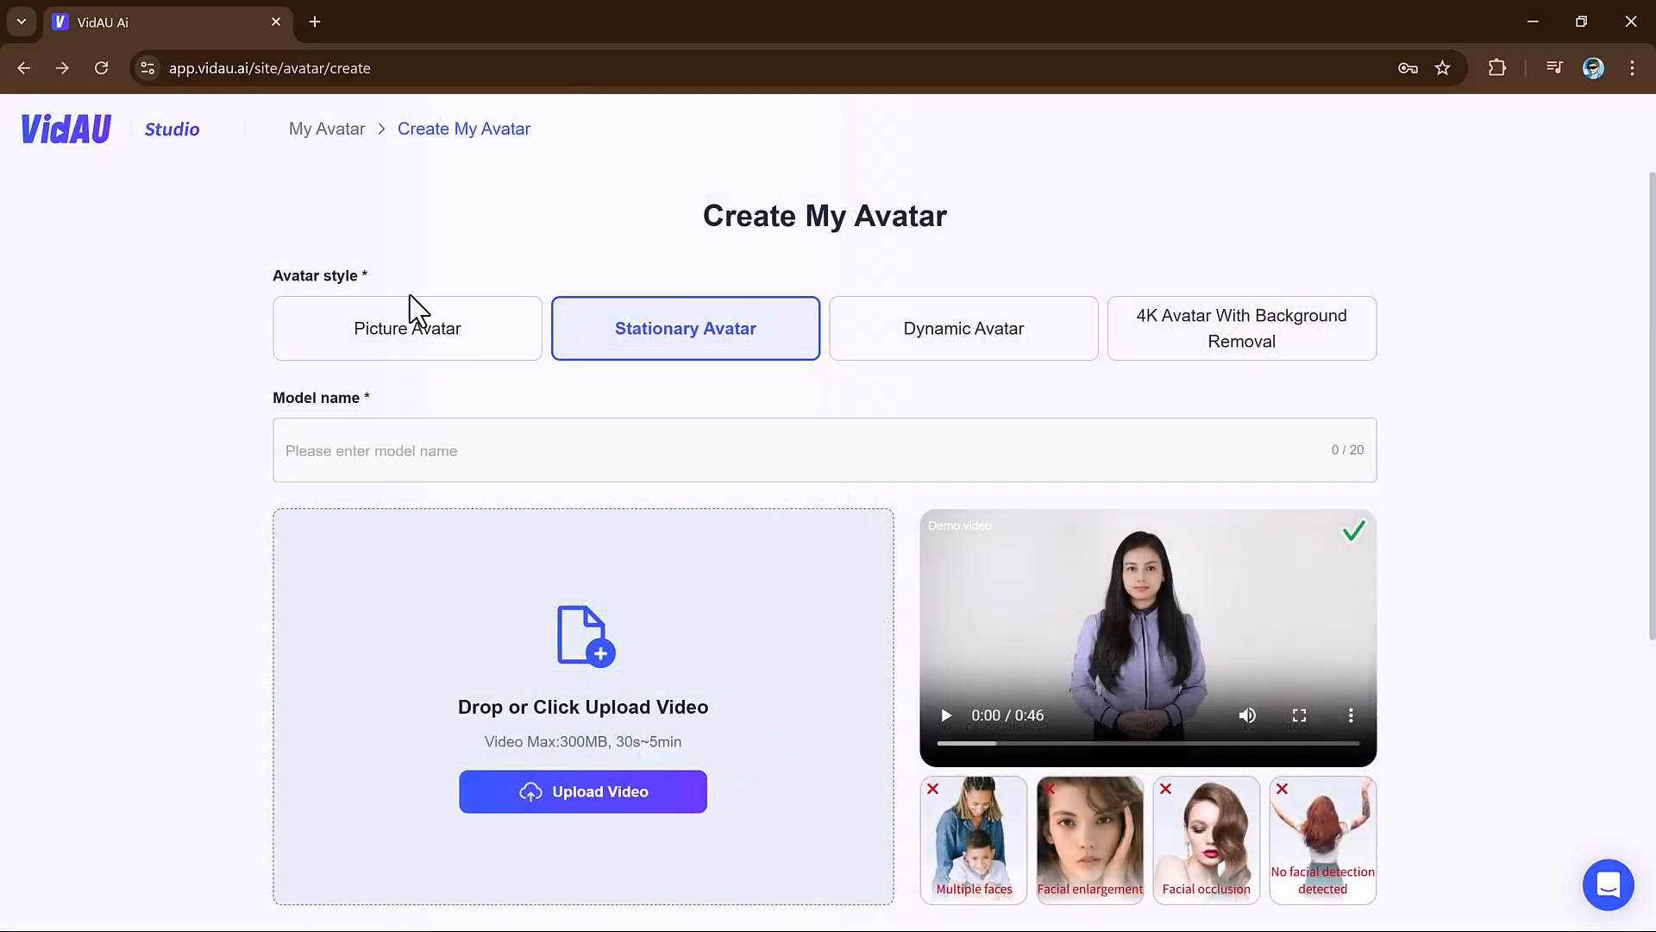
click(407, 328)
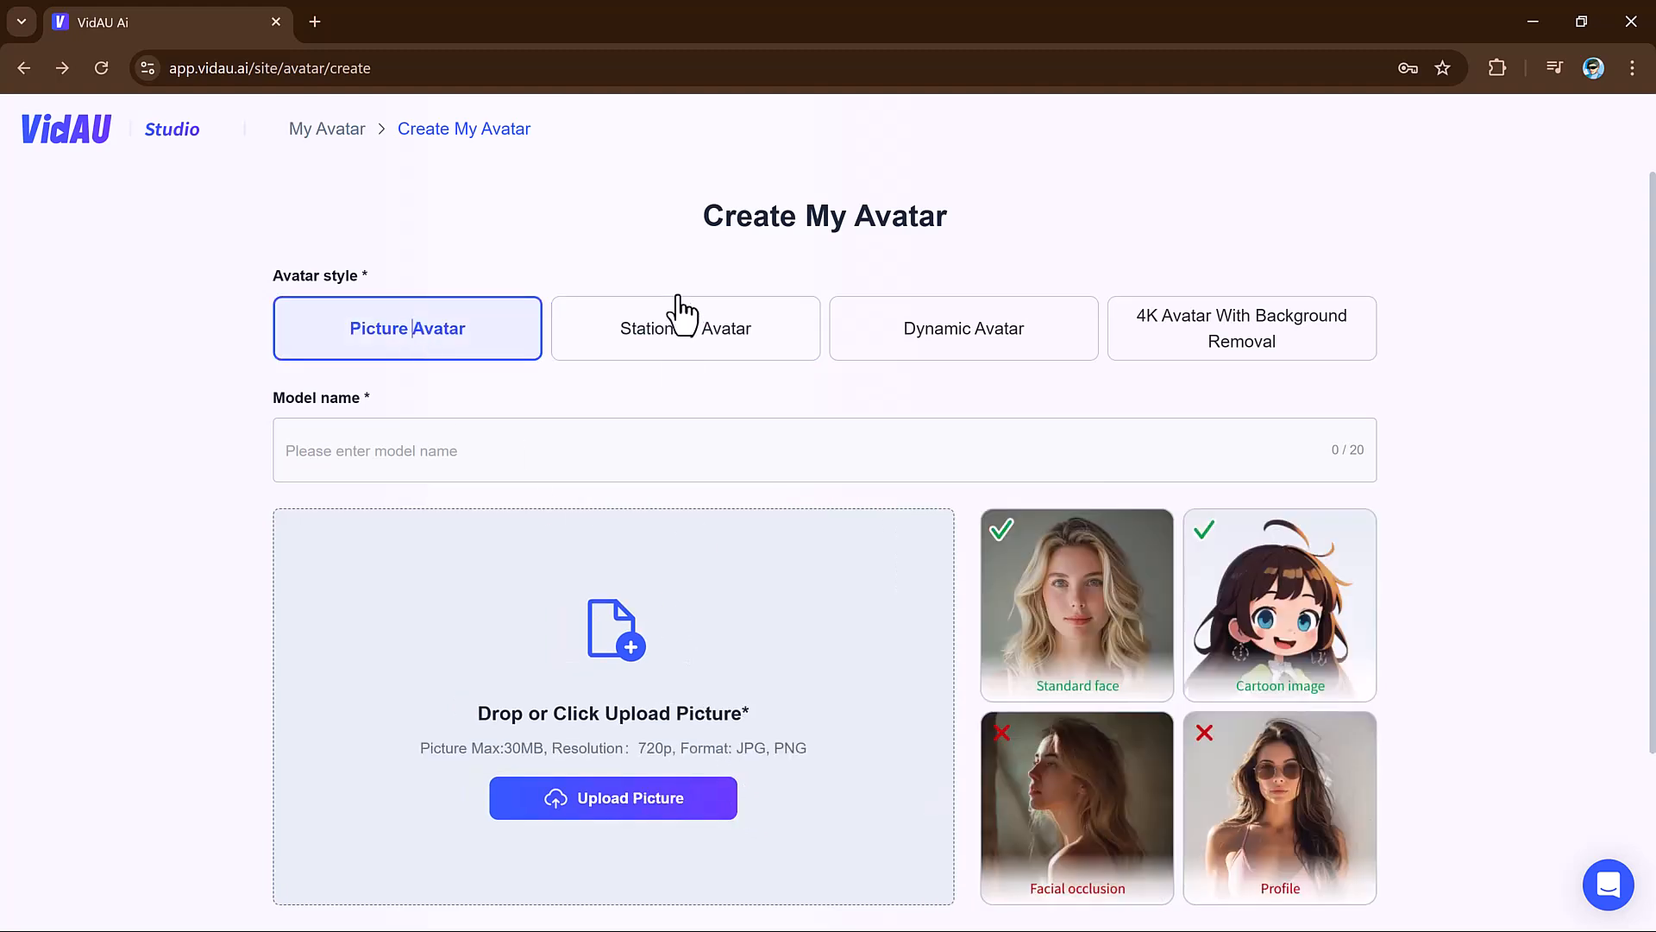
click(685, 328)
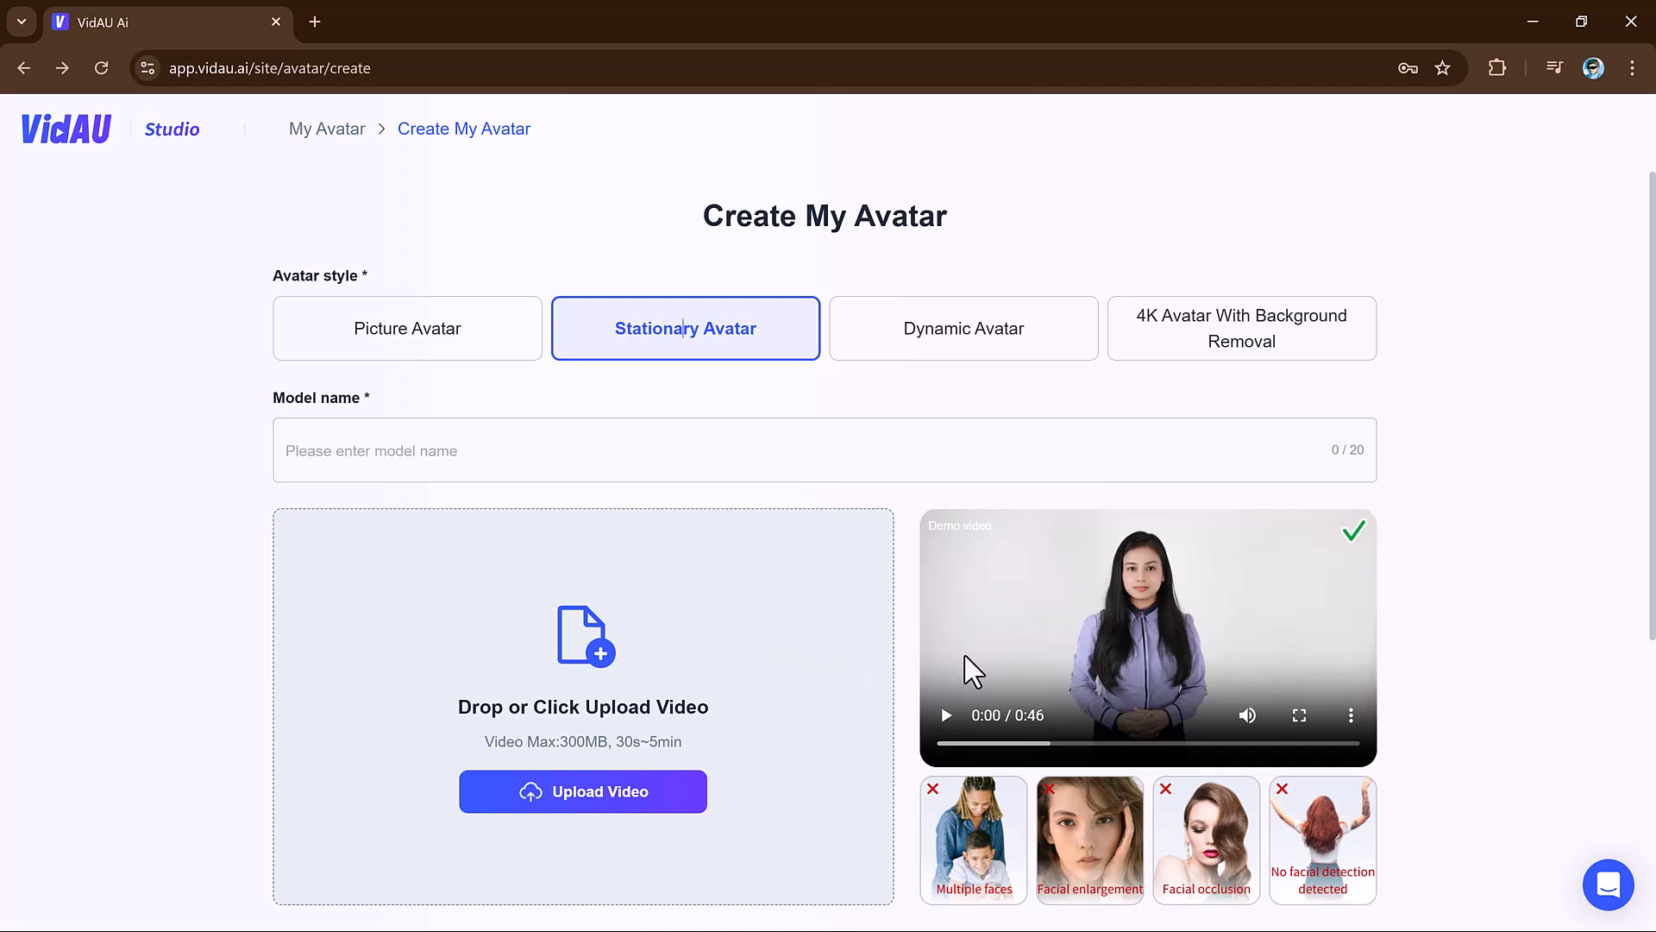
scroll(down, 3)
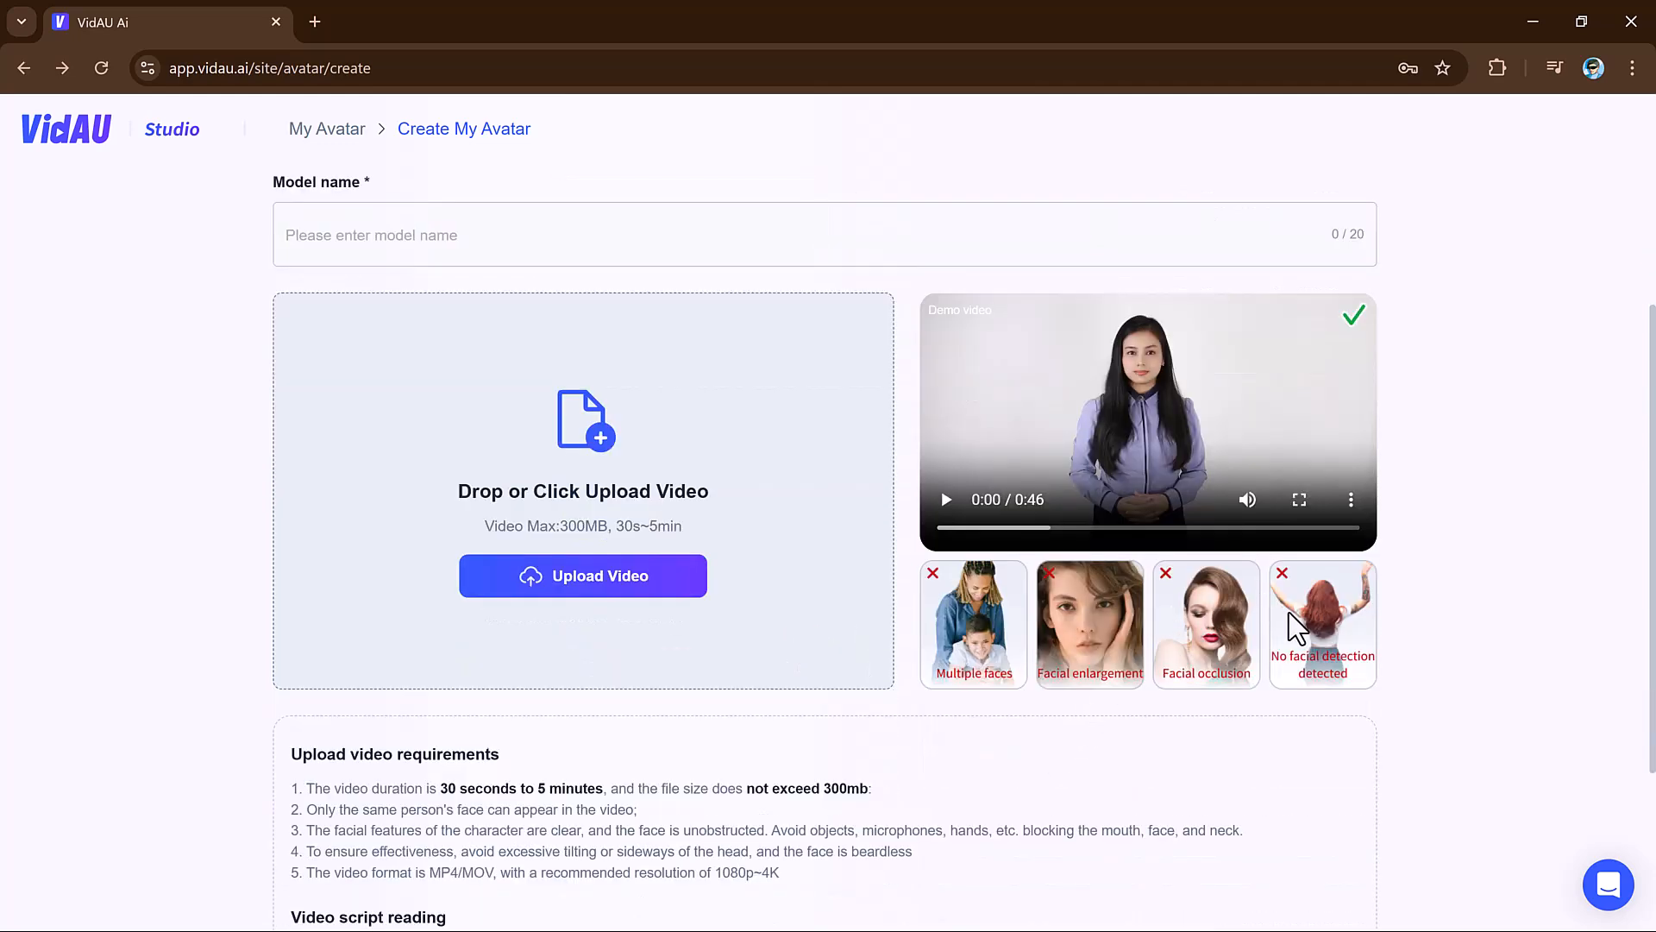
mouse_move(673, 589)
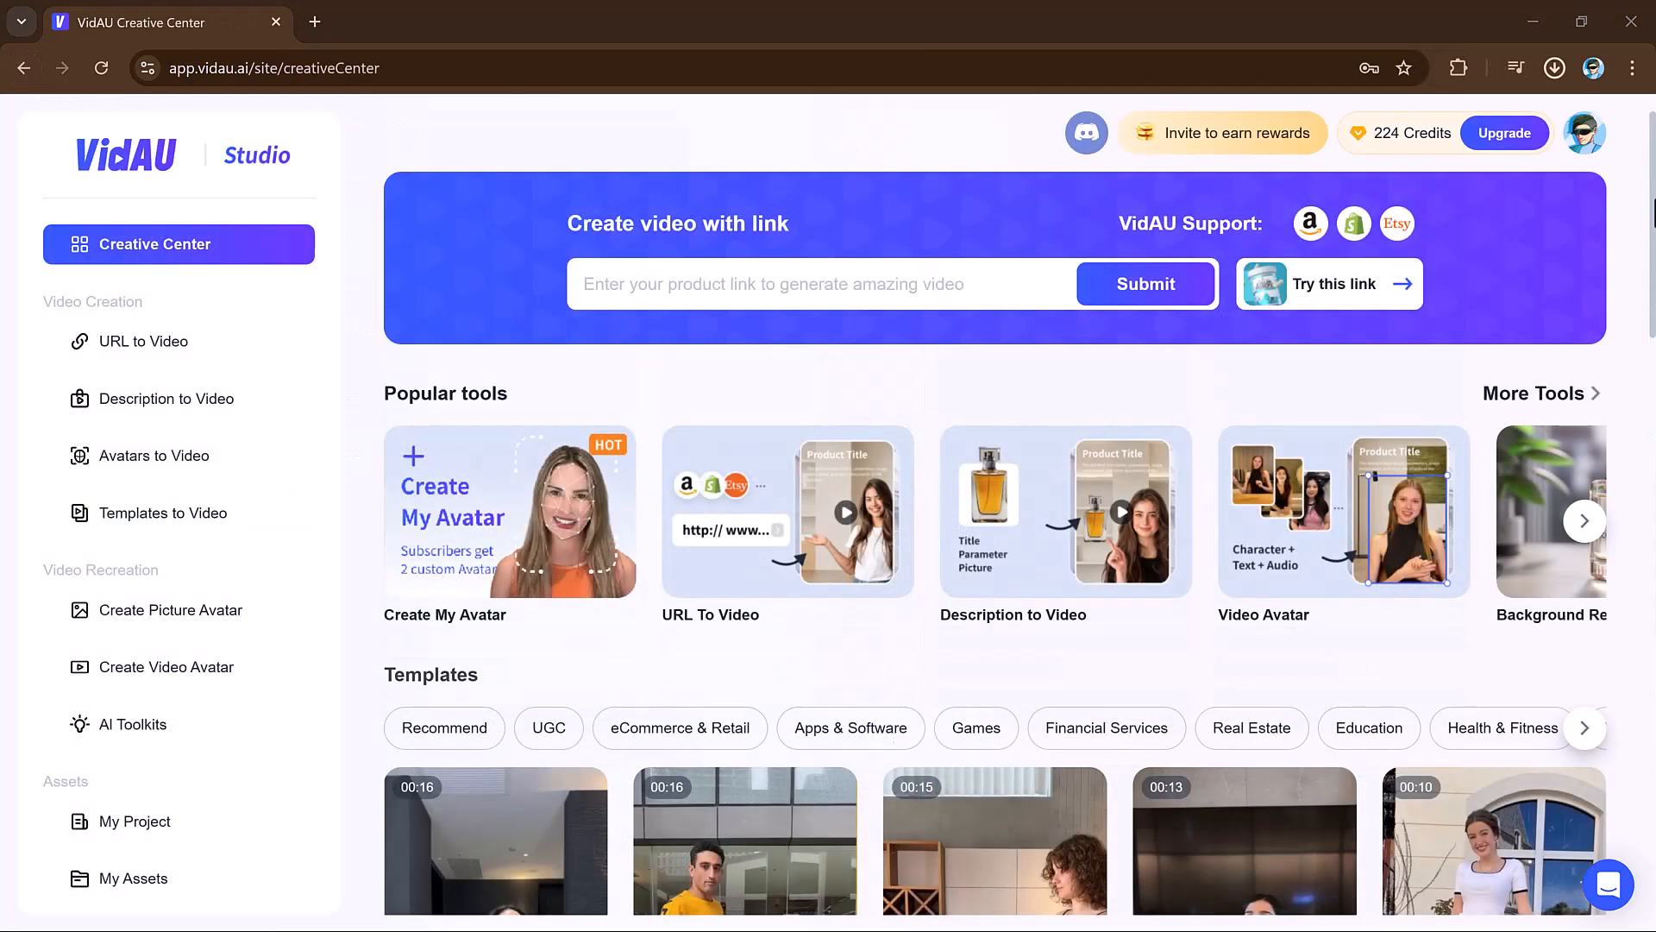
- Scroll down through the Creative Center Templates gallery to the later ad templates
scroll(down, 3)
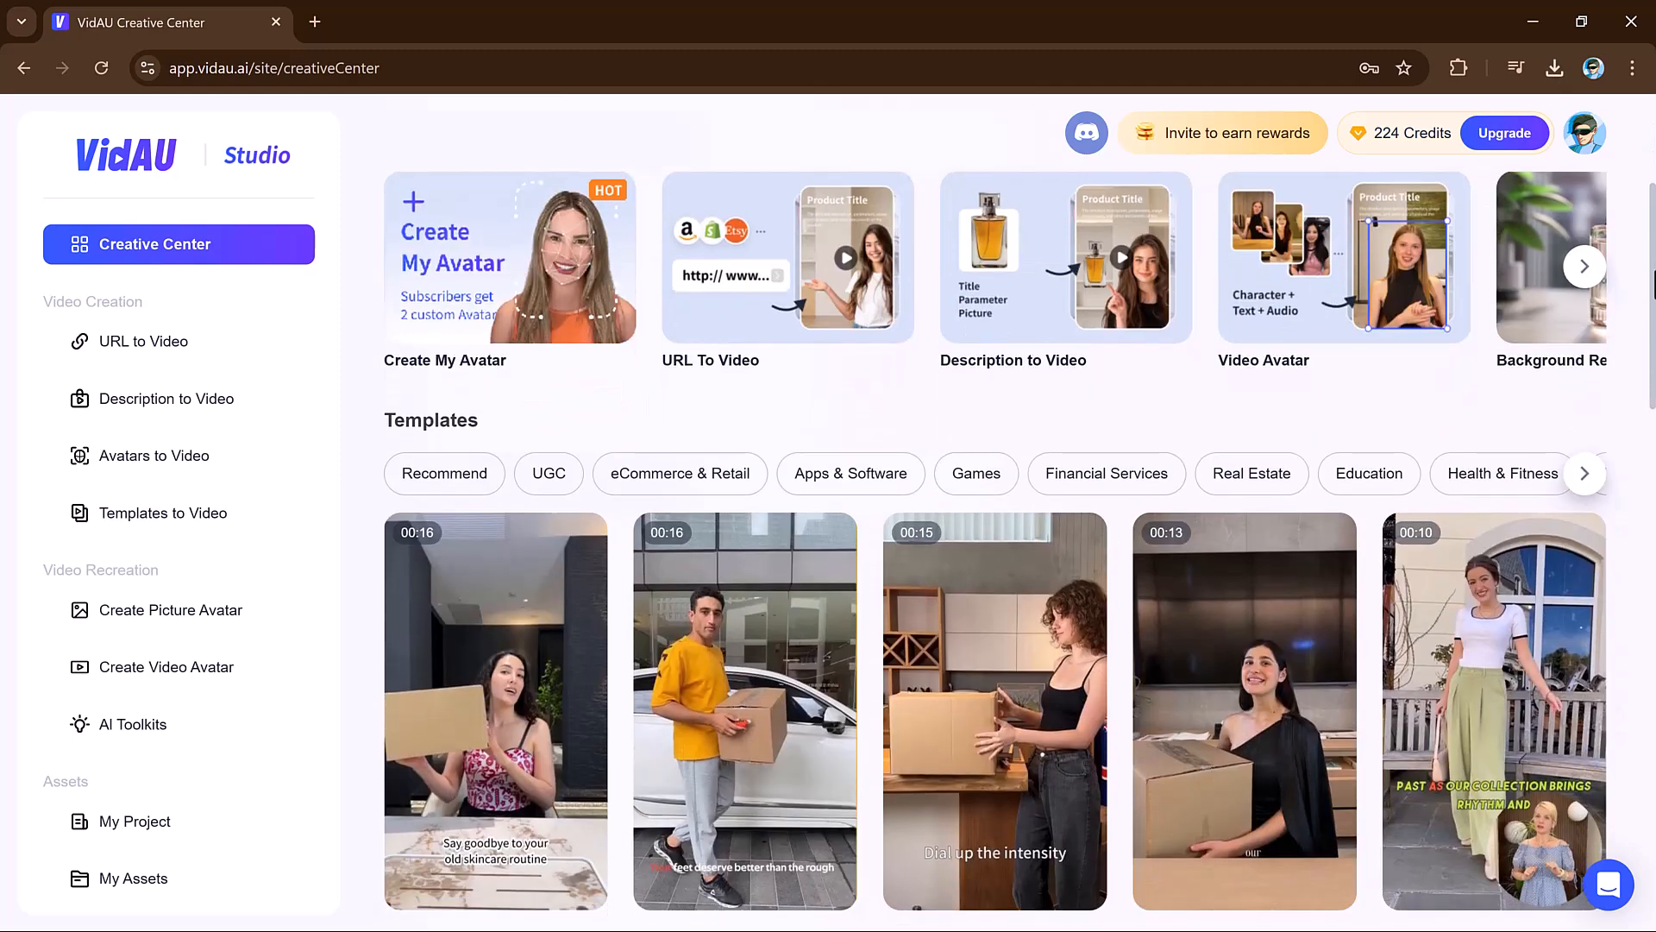
scroll(down, 3)
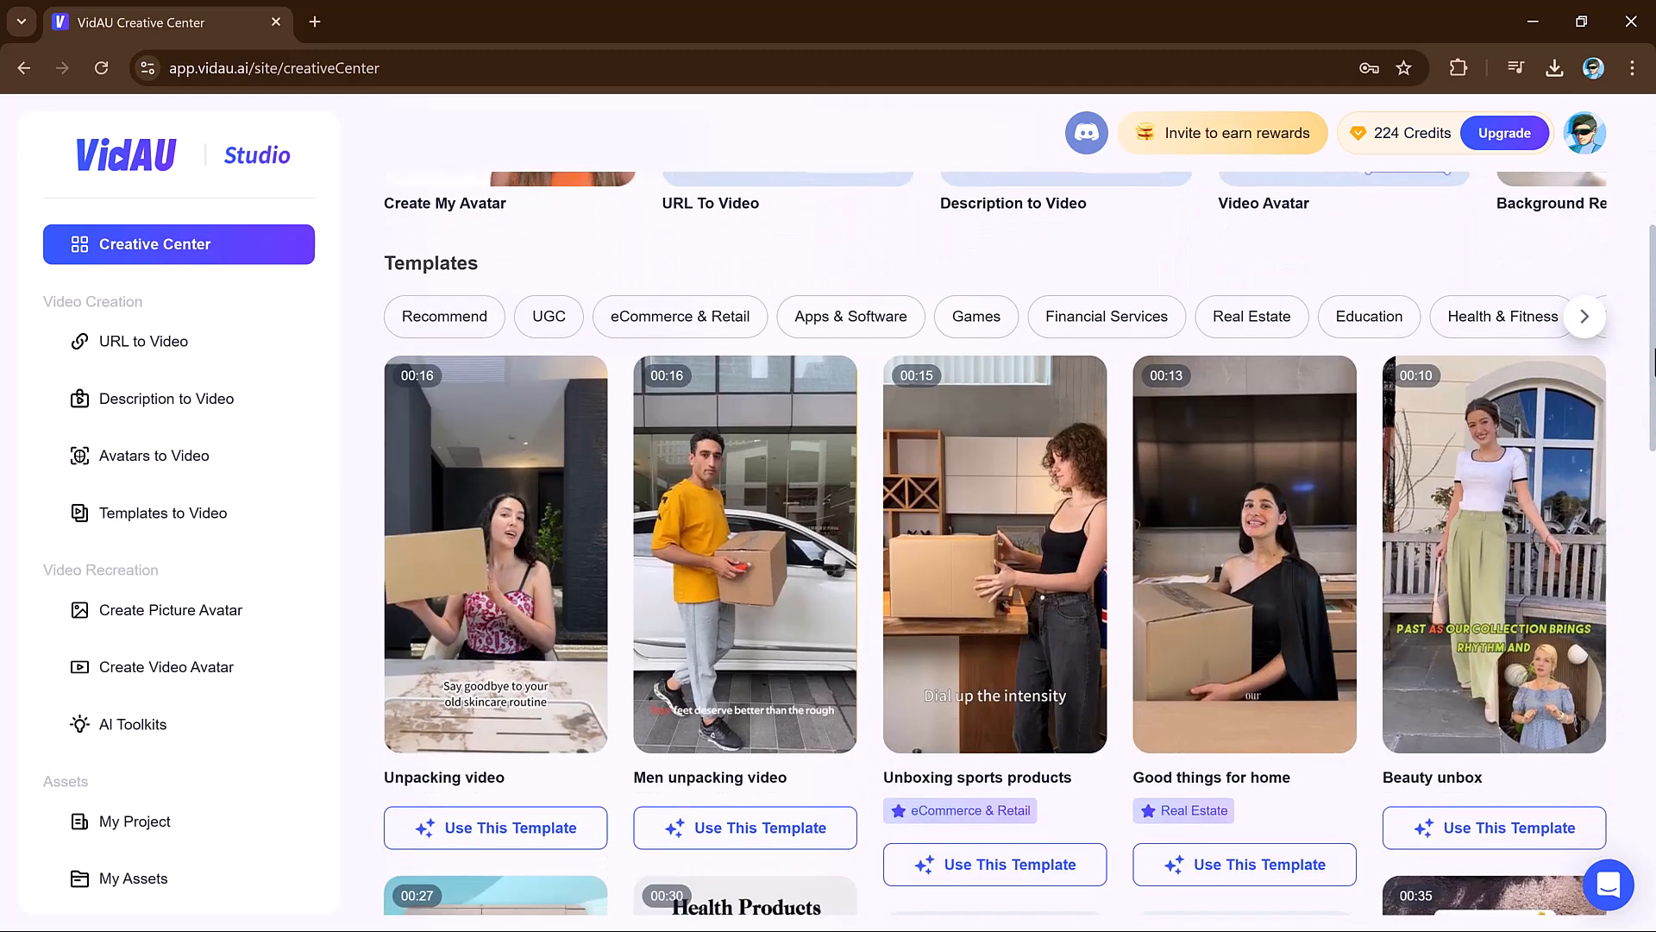
scroll(down, 3)
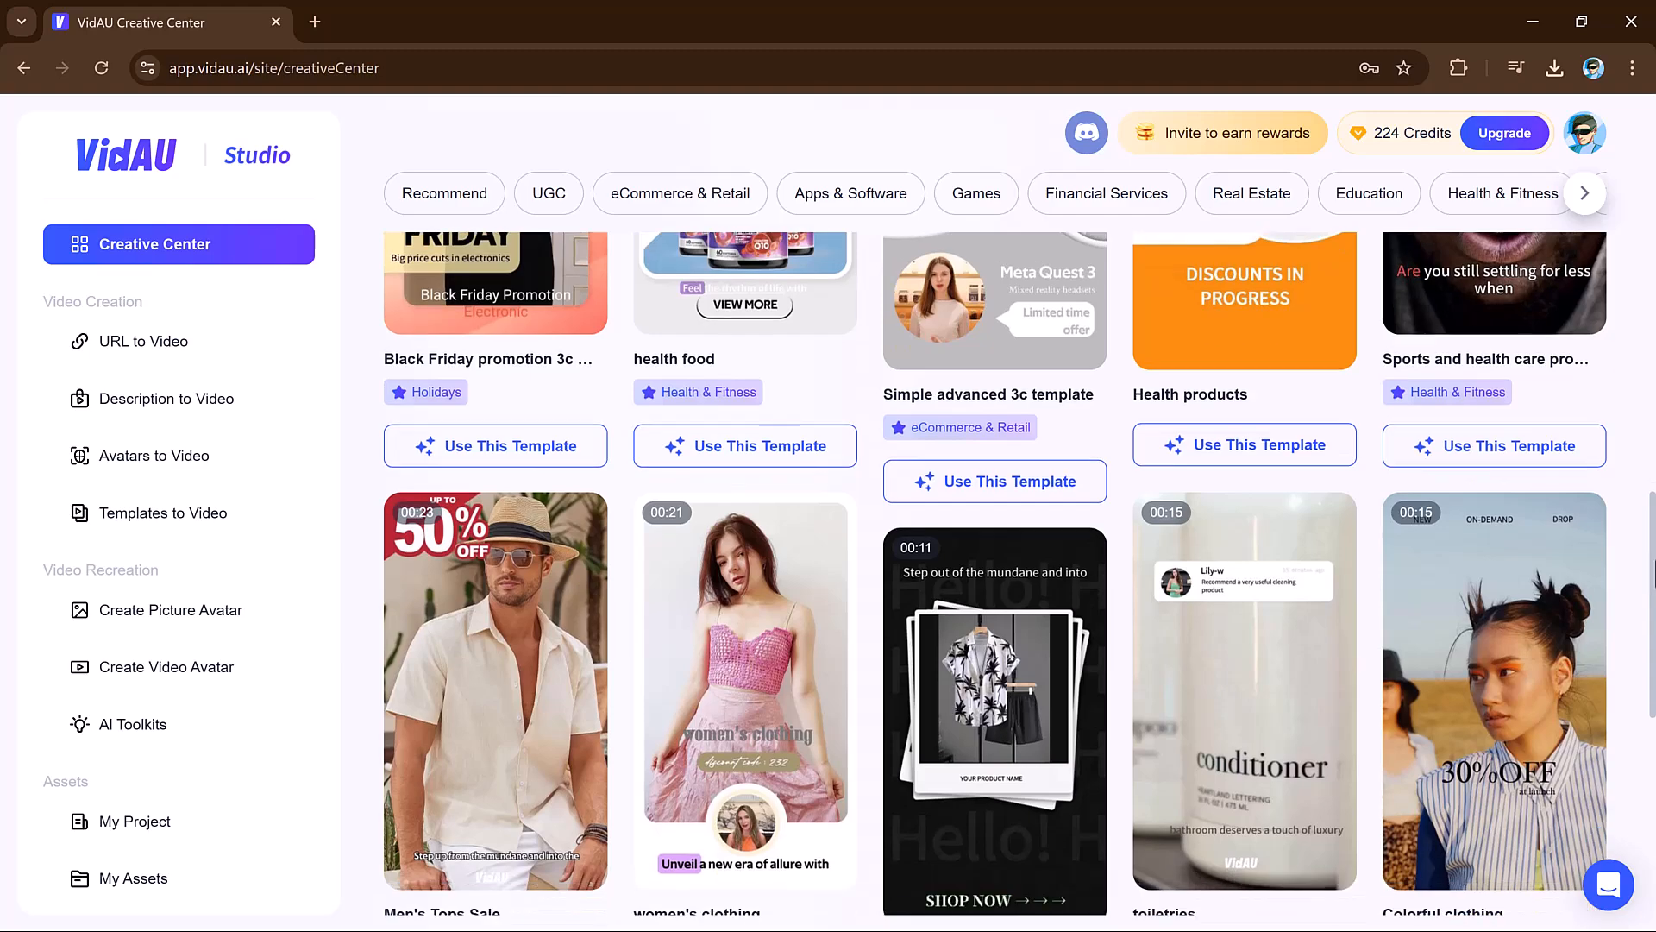
scroll(down, 3)
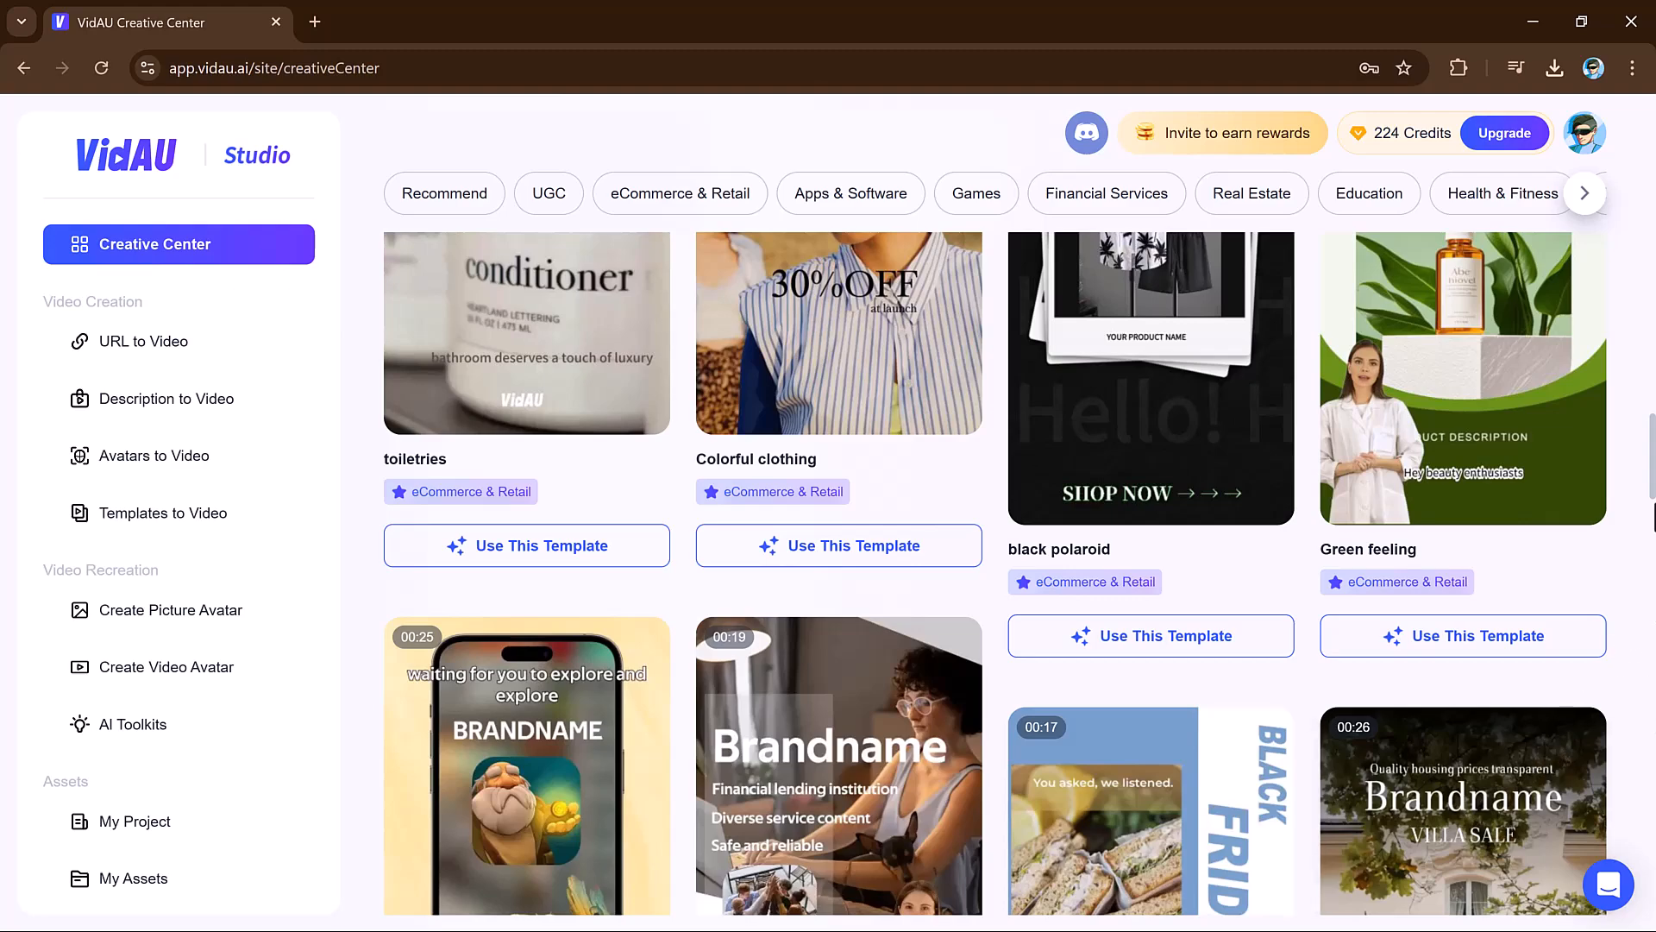
scroll(down, 3)
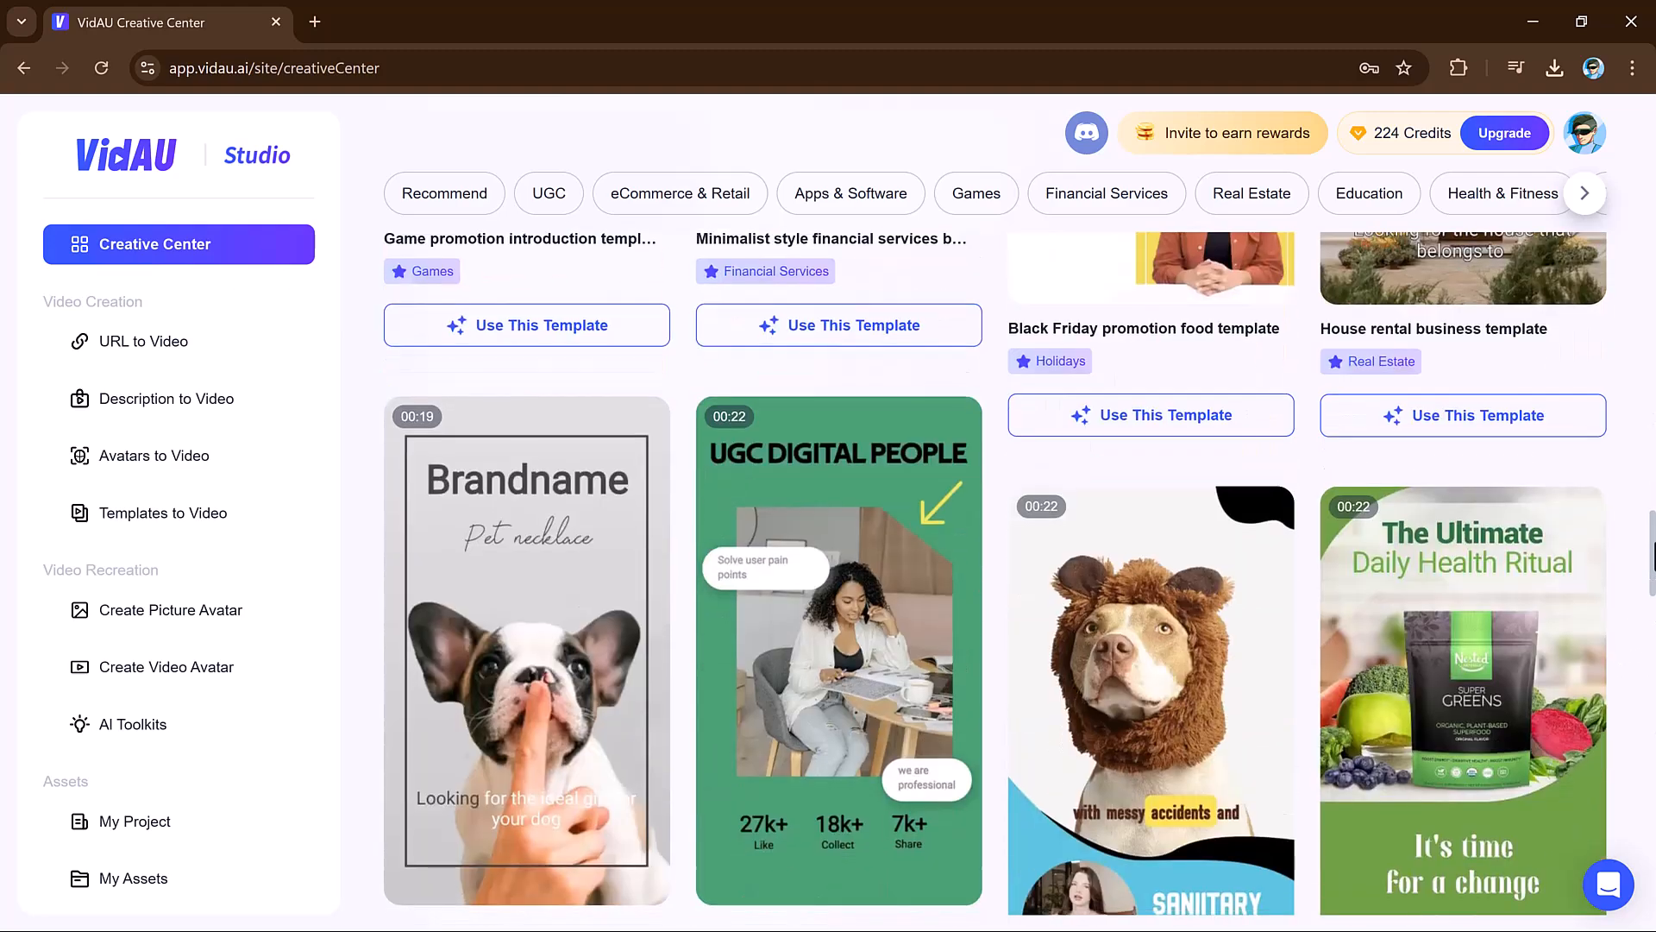